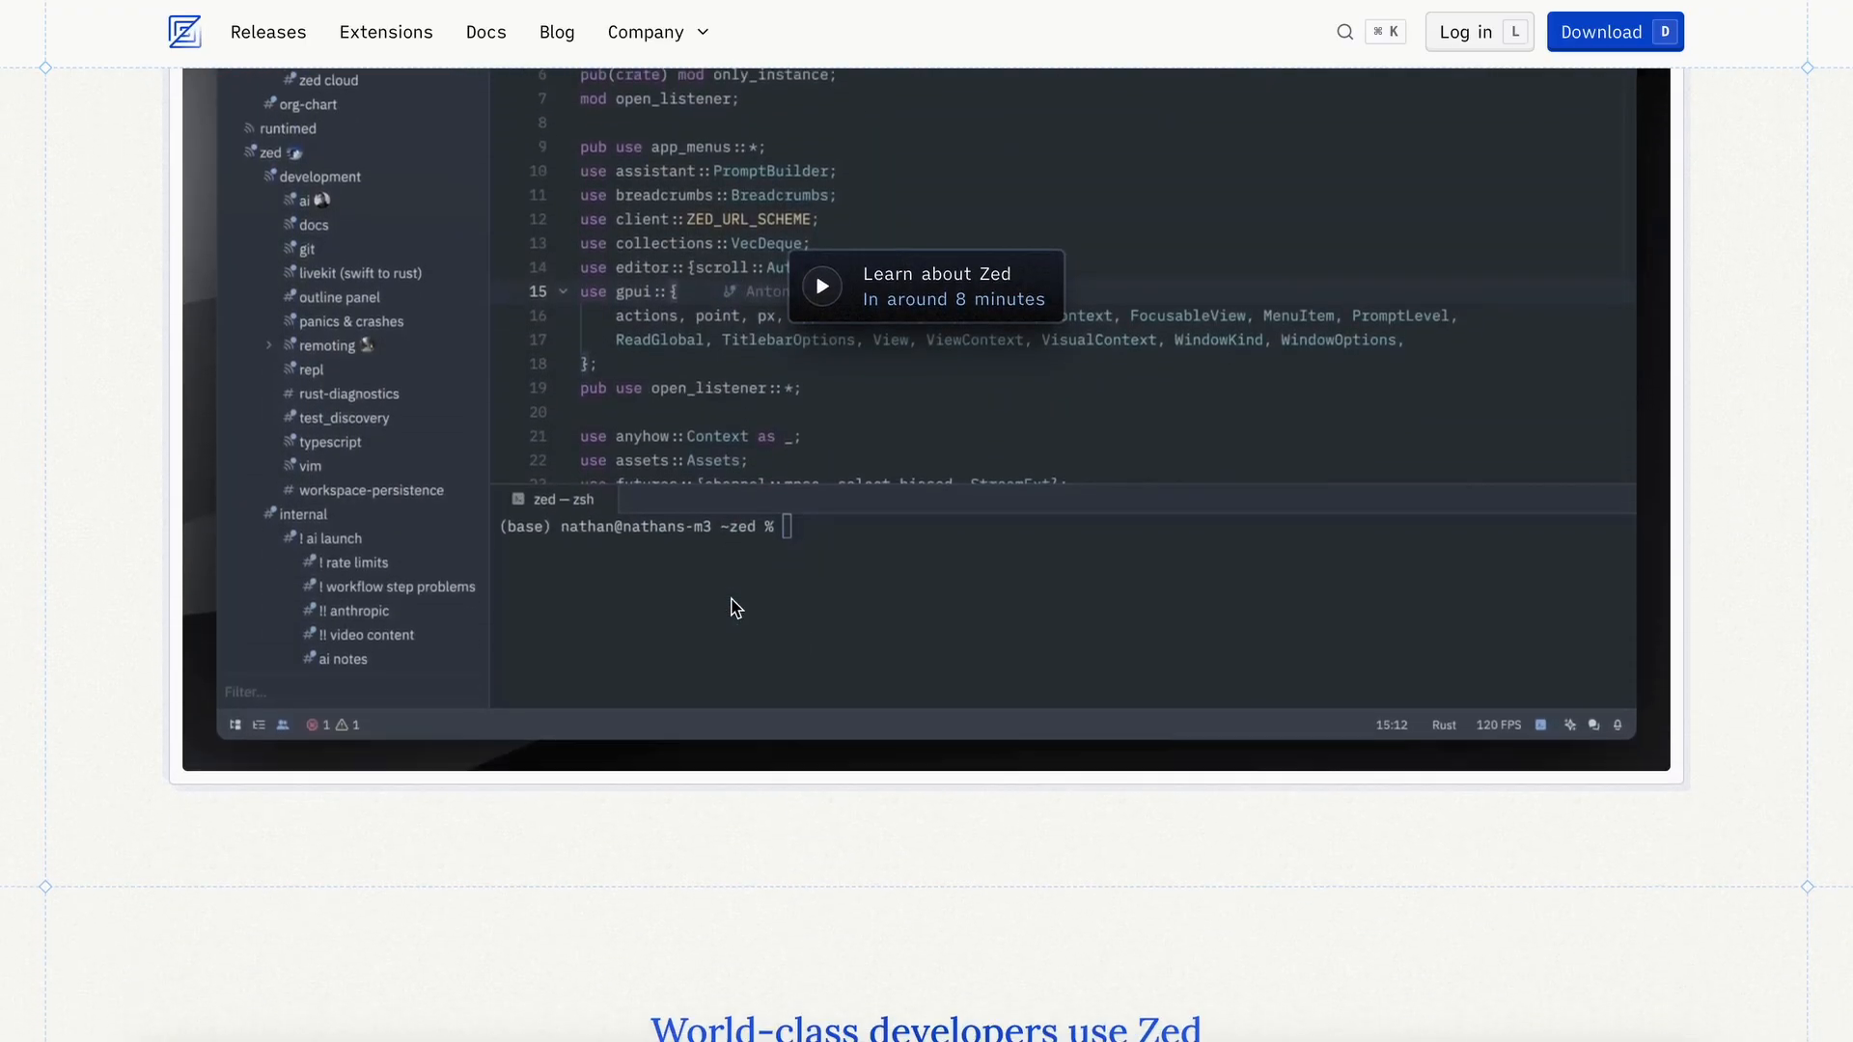
- Scroll the zed.dev homepage and open the 'Introducing Zed AI' blog post
{"action": "scroll", "scroll_direction": "down", "scroll_amount": 3}
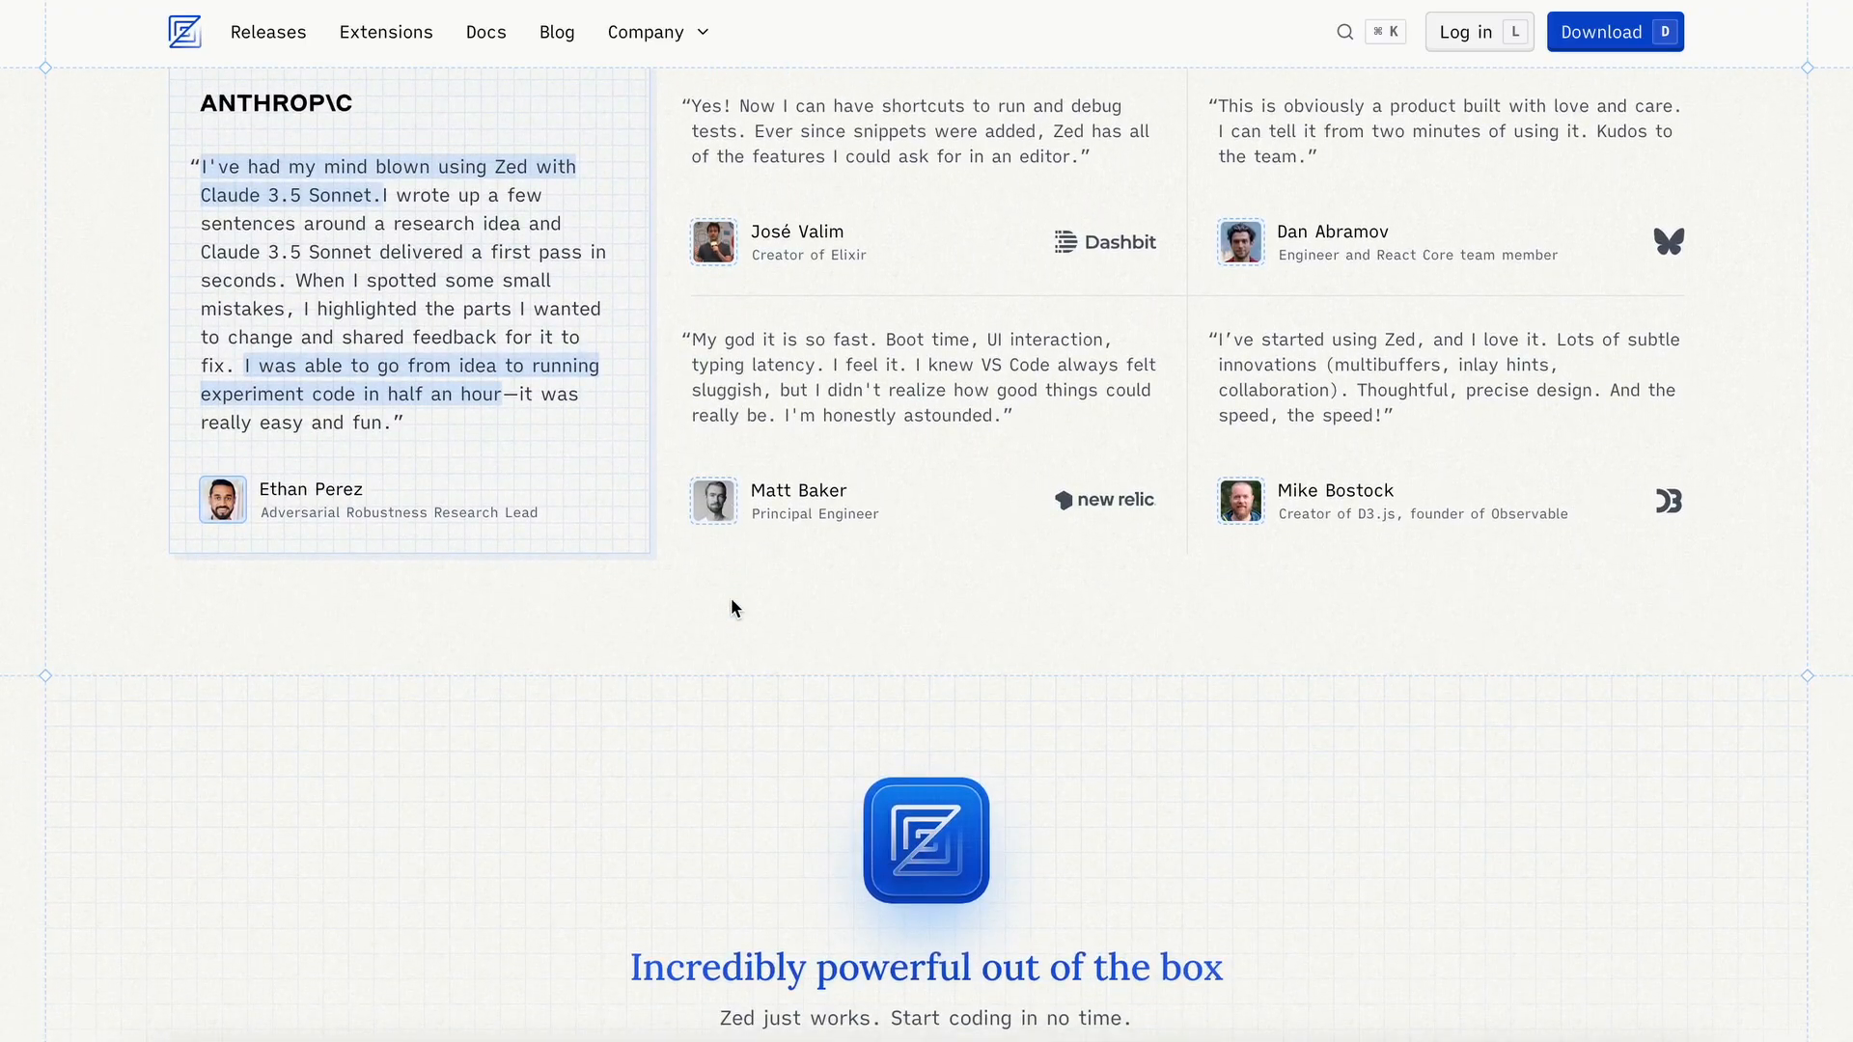
{"action": "scroll", "scroll_direction": "down", "scroll_amount": 3}
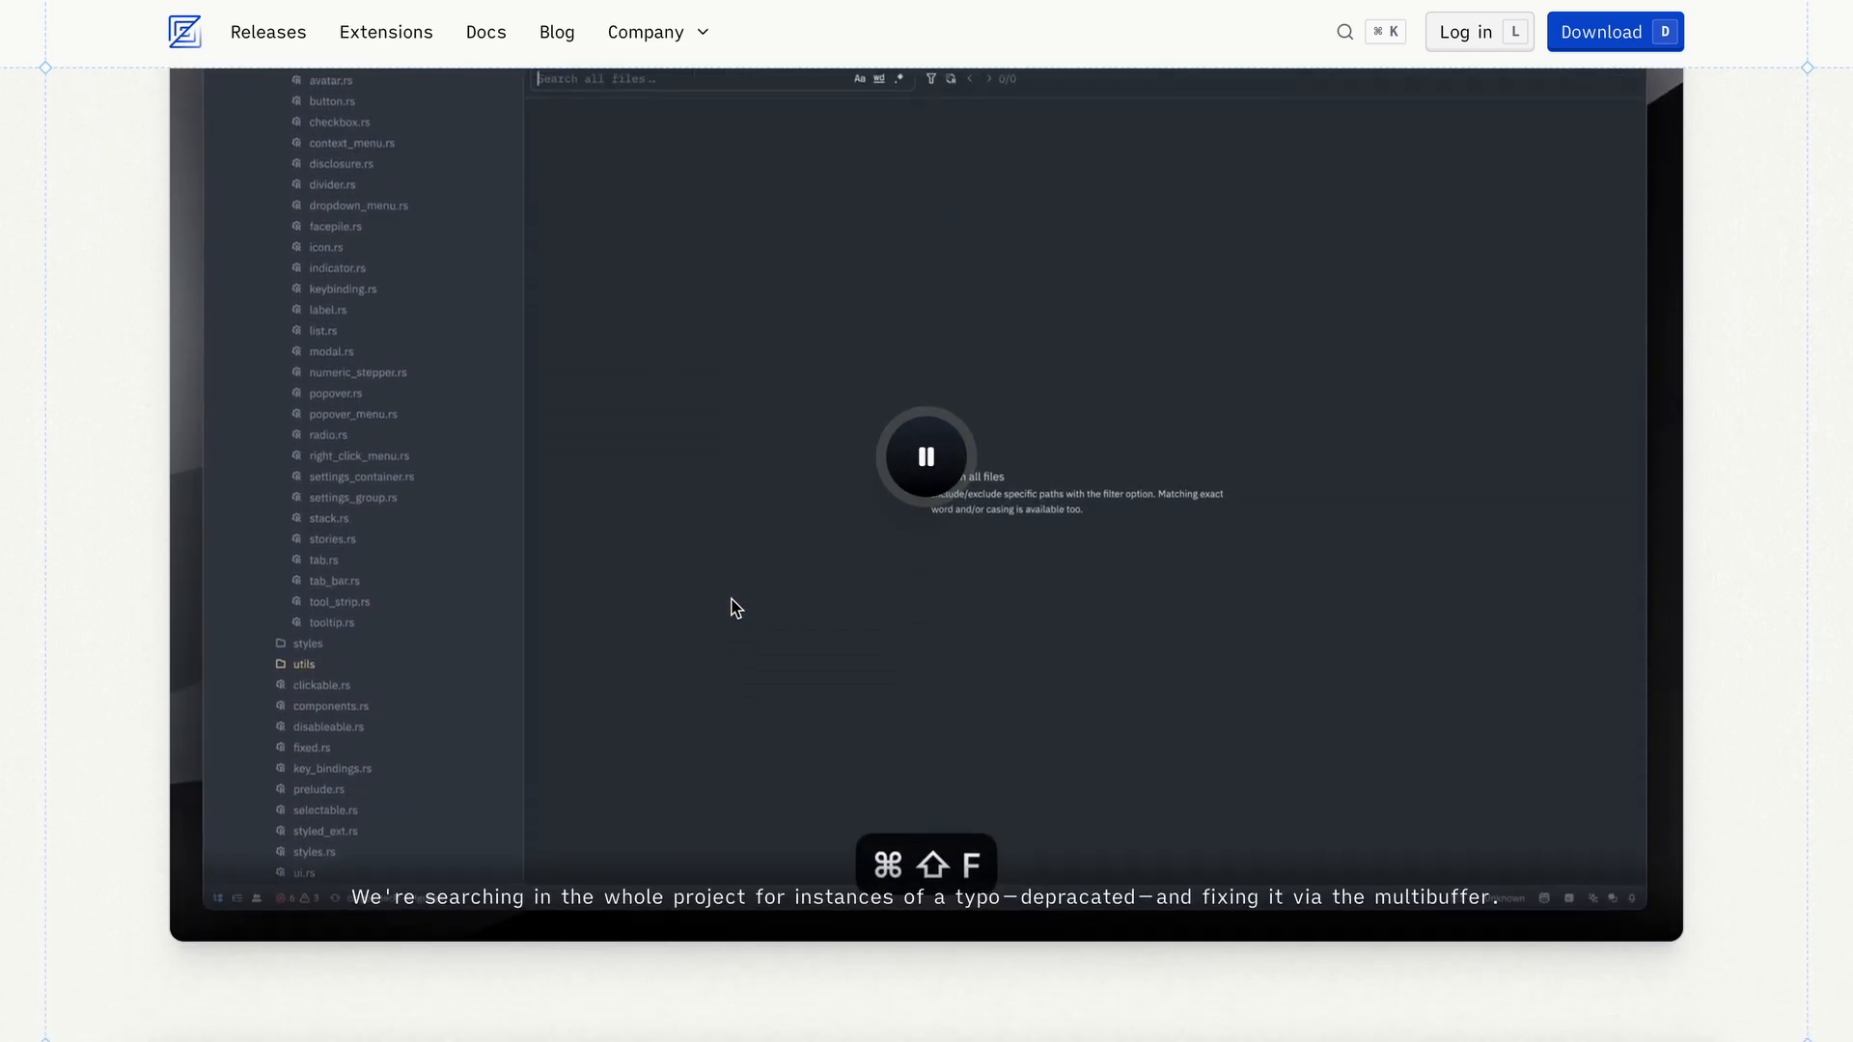
{"action": "scroll", "scroll_direction": "down", "scroll_amount": 3}
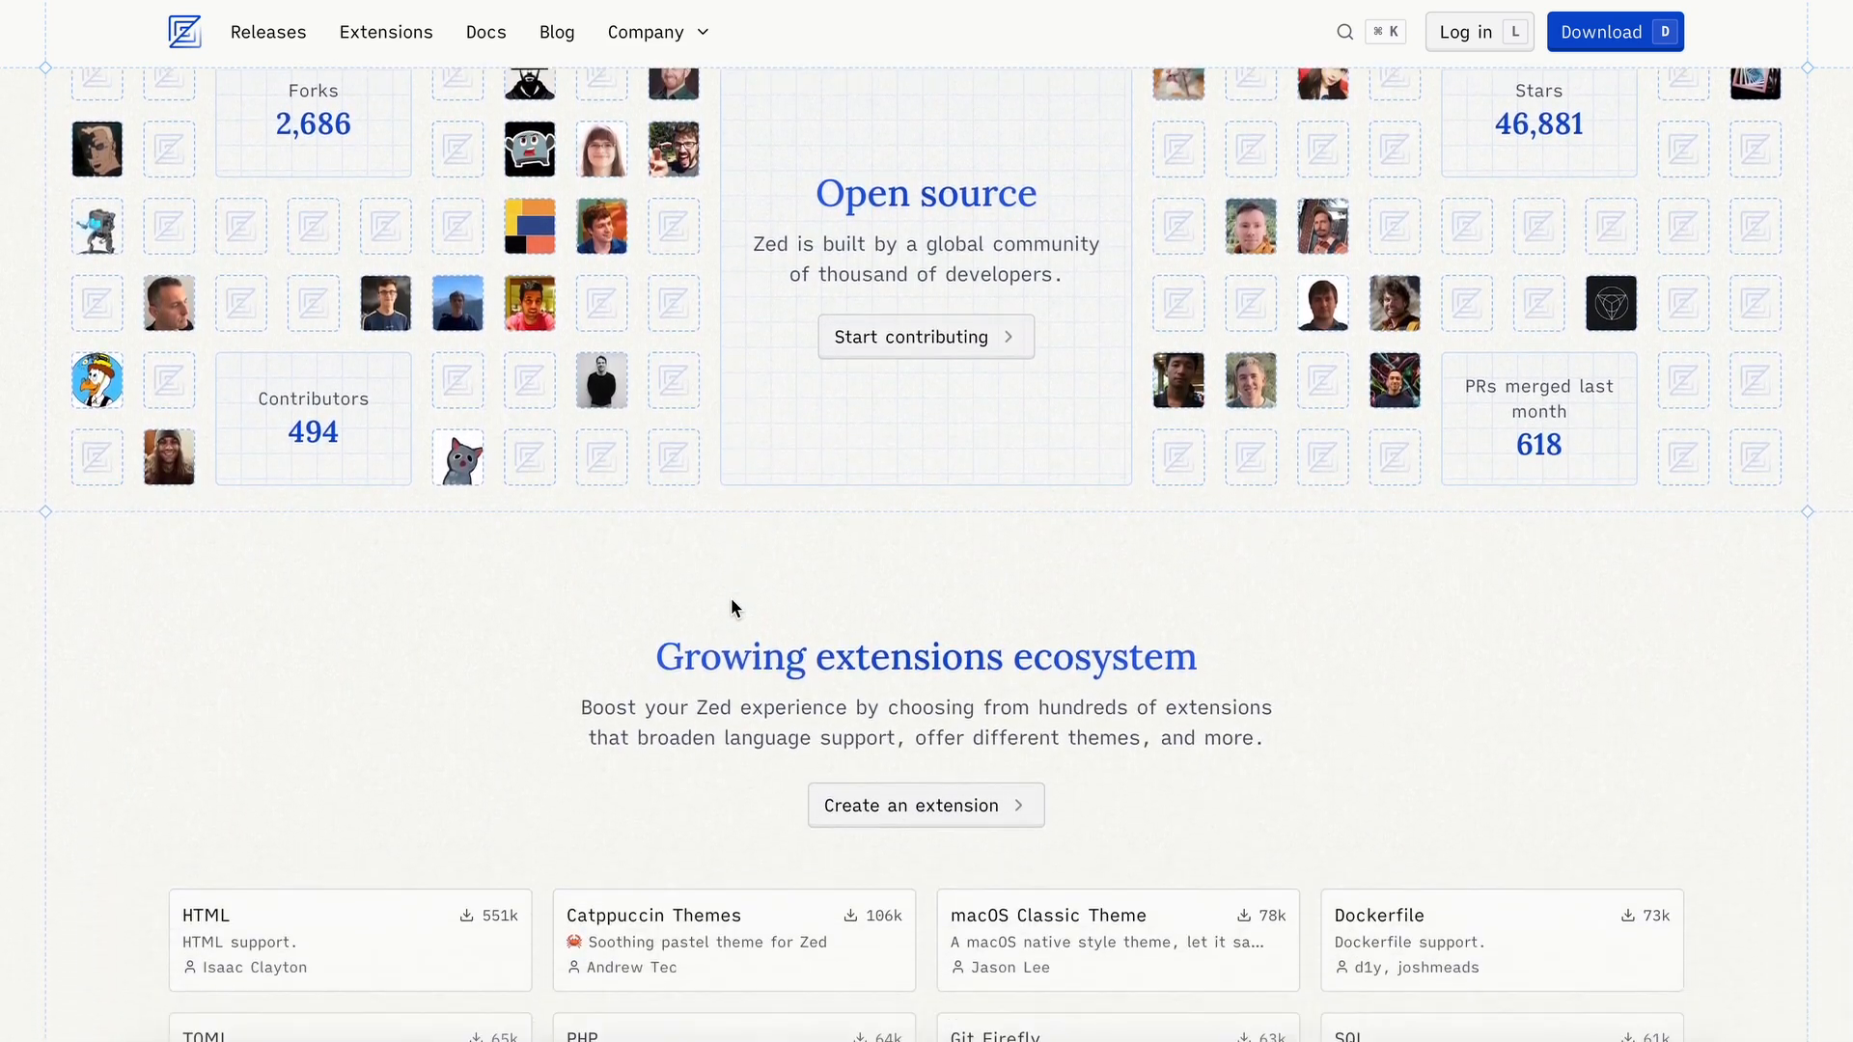
{"action": "scroll", "scroll_direction": "down", "scroll_amount": 3}
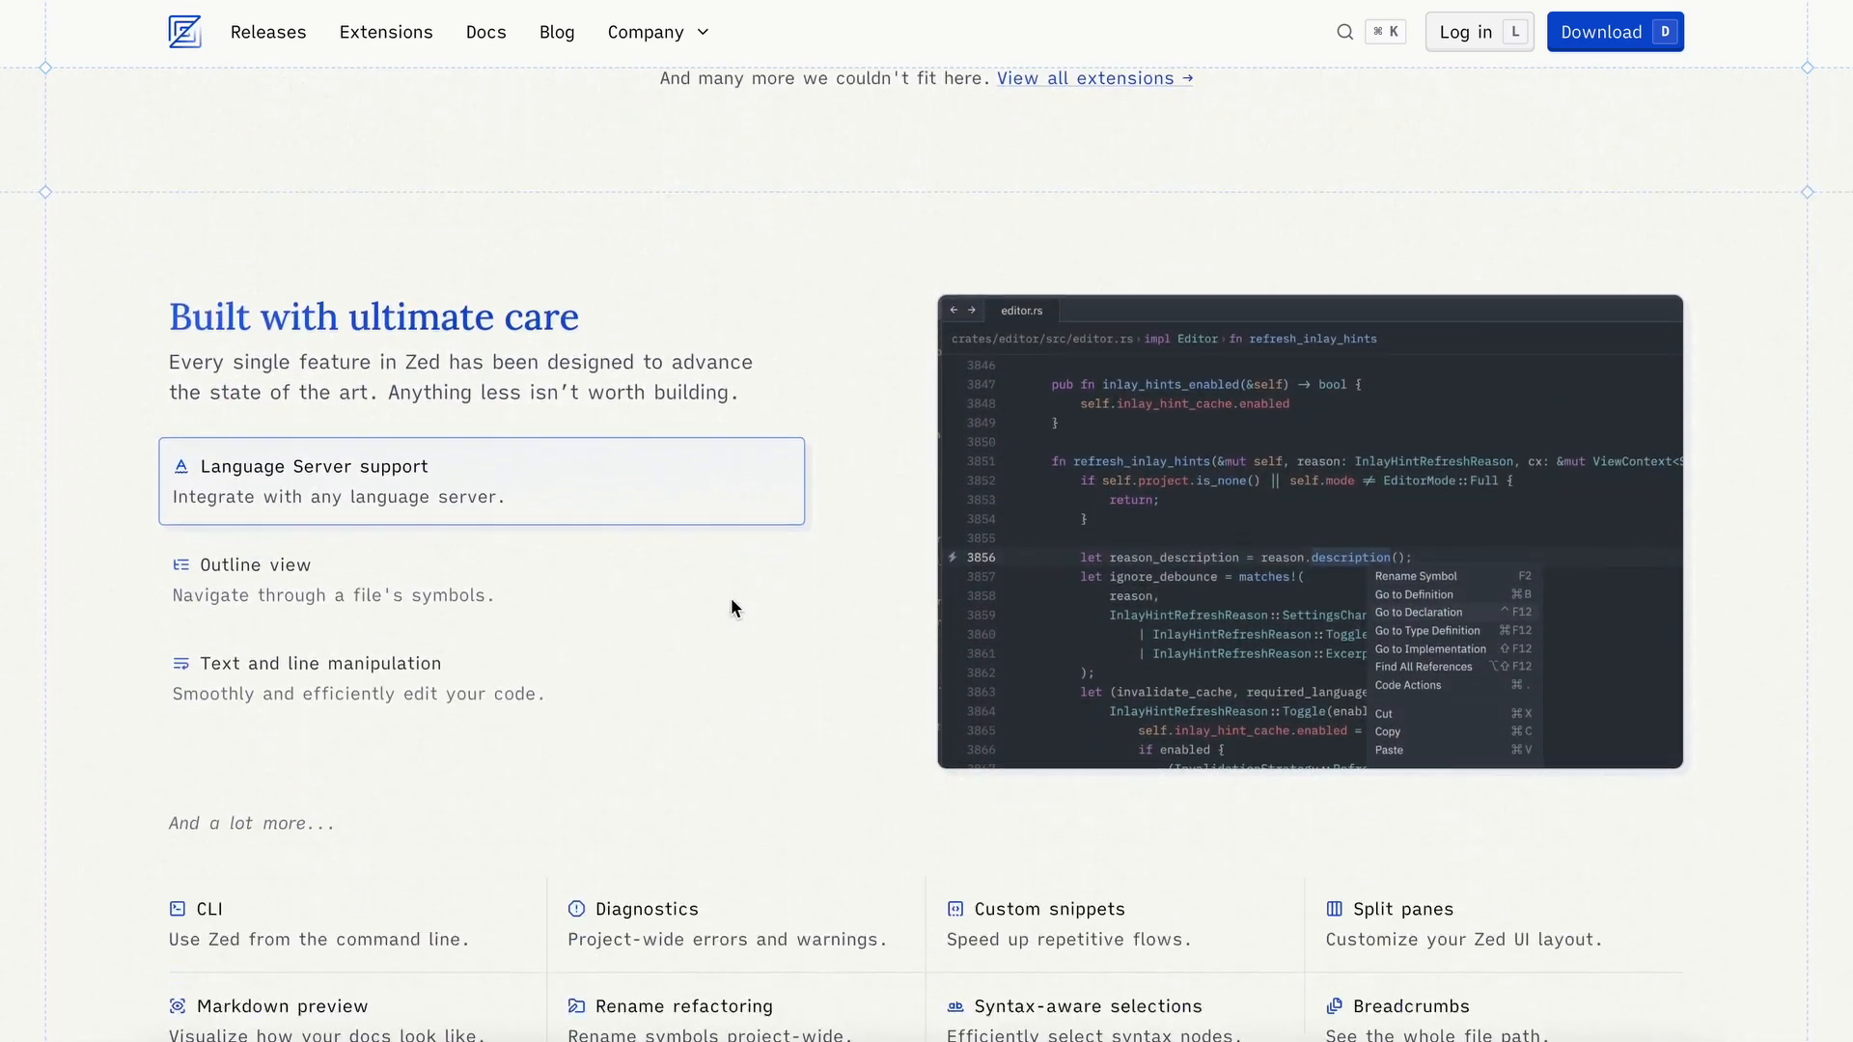
{"action": "scroll", "scroll_direction": "down", "scroll_amount": 3}
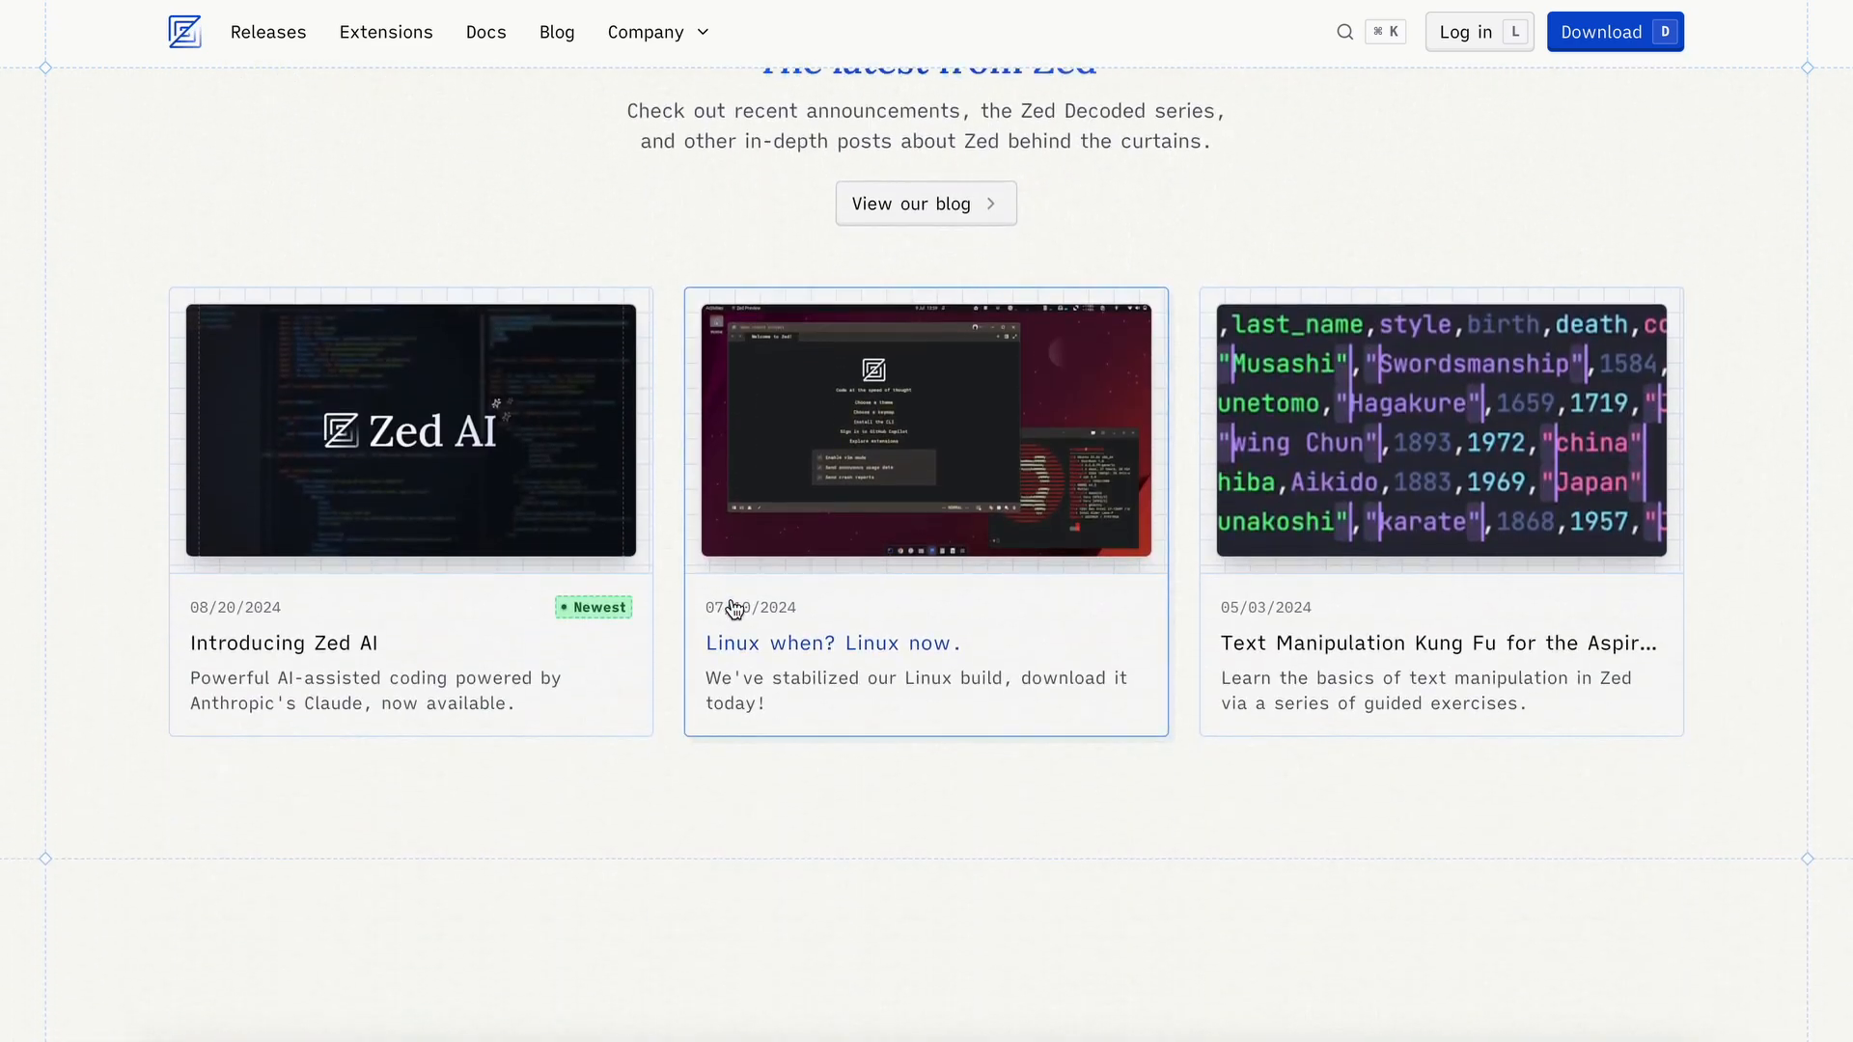
{"action": "left_click", "coordinate": [411, 432]}
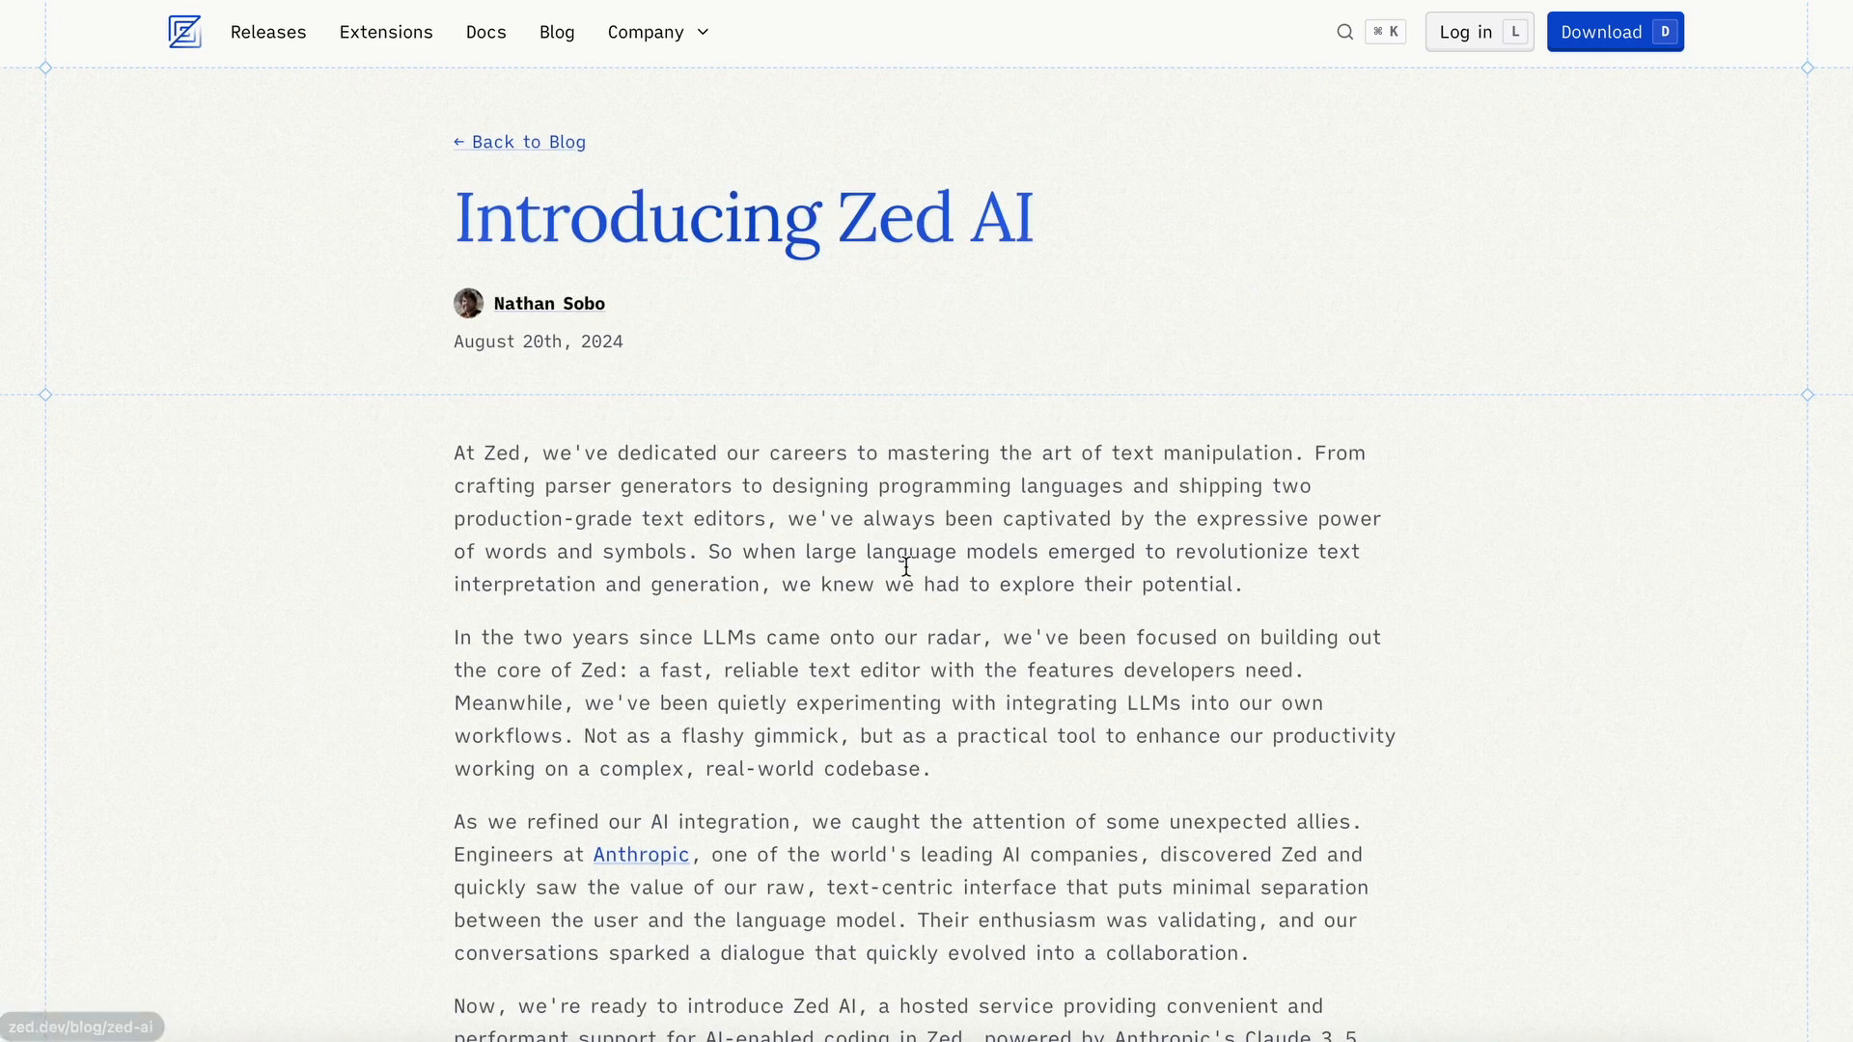
- Read the article down to 'Workflows for Complex Transformations'
{"action": "scroll", "scroll_direction": "down", "scroll_amount": 3}
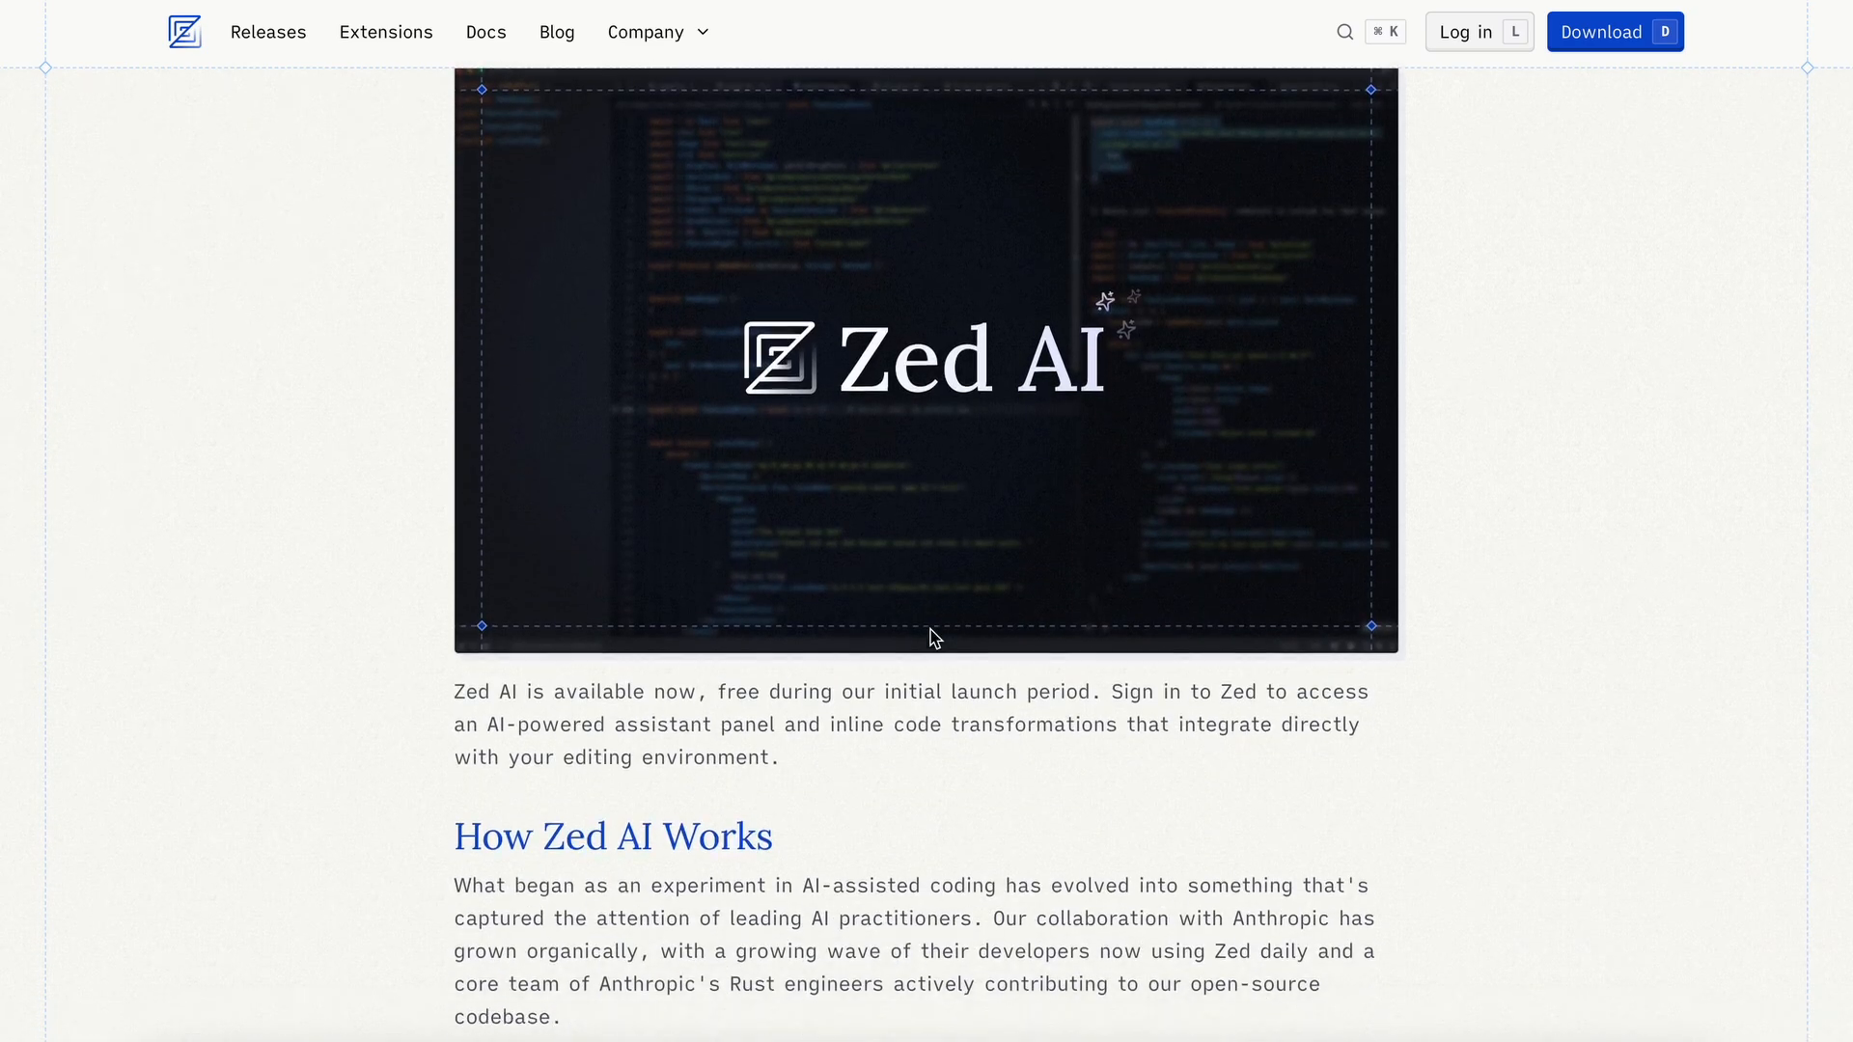
{"action": "scroll", "scroll_direction": "down", "scroll_amount": 3}
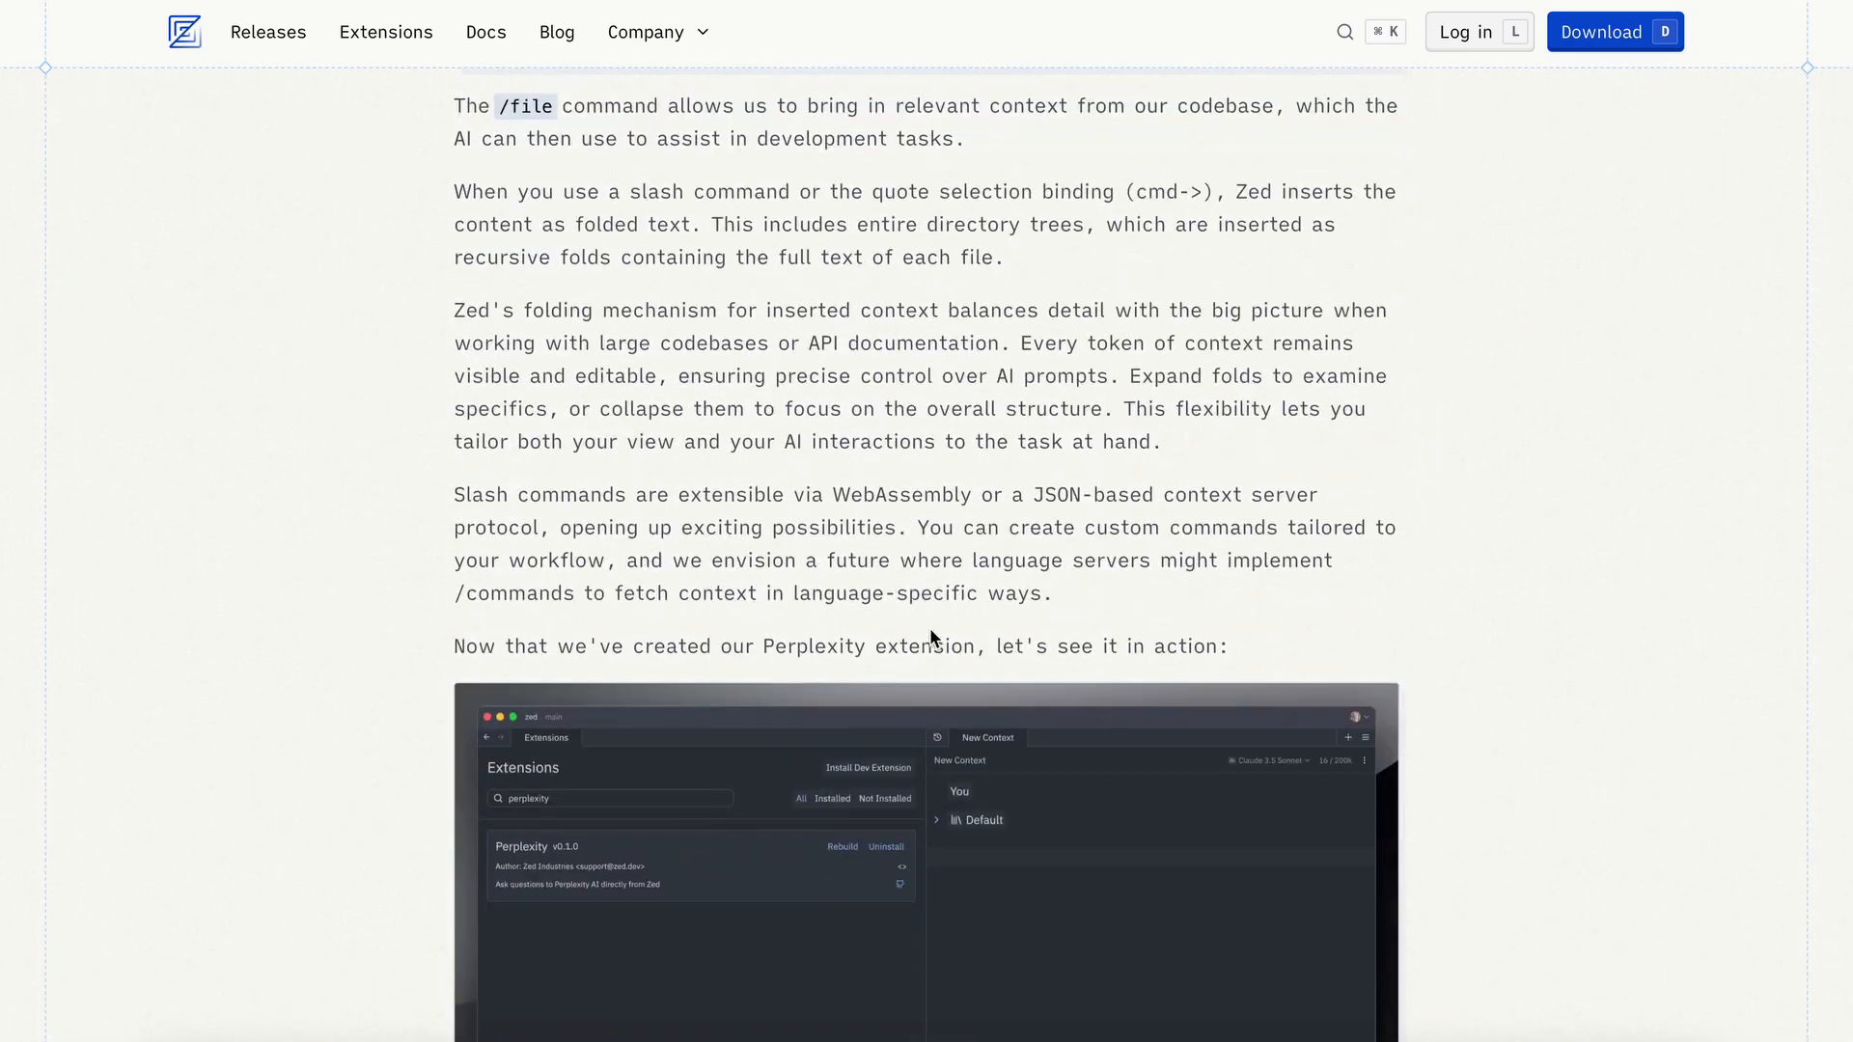
{"action": "scroll", "scroll_direction": "down", "scroll_amount": 3}
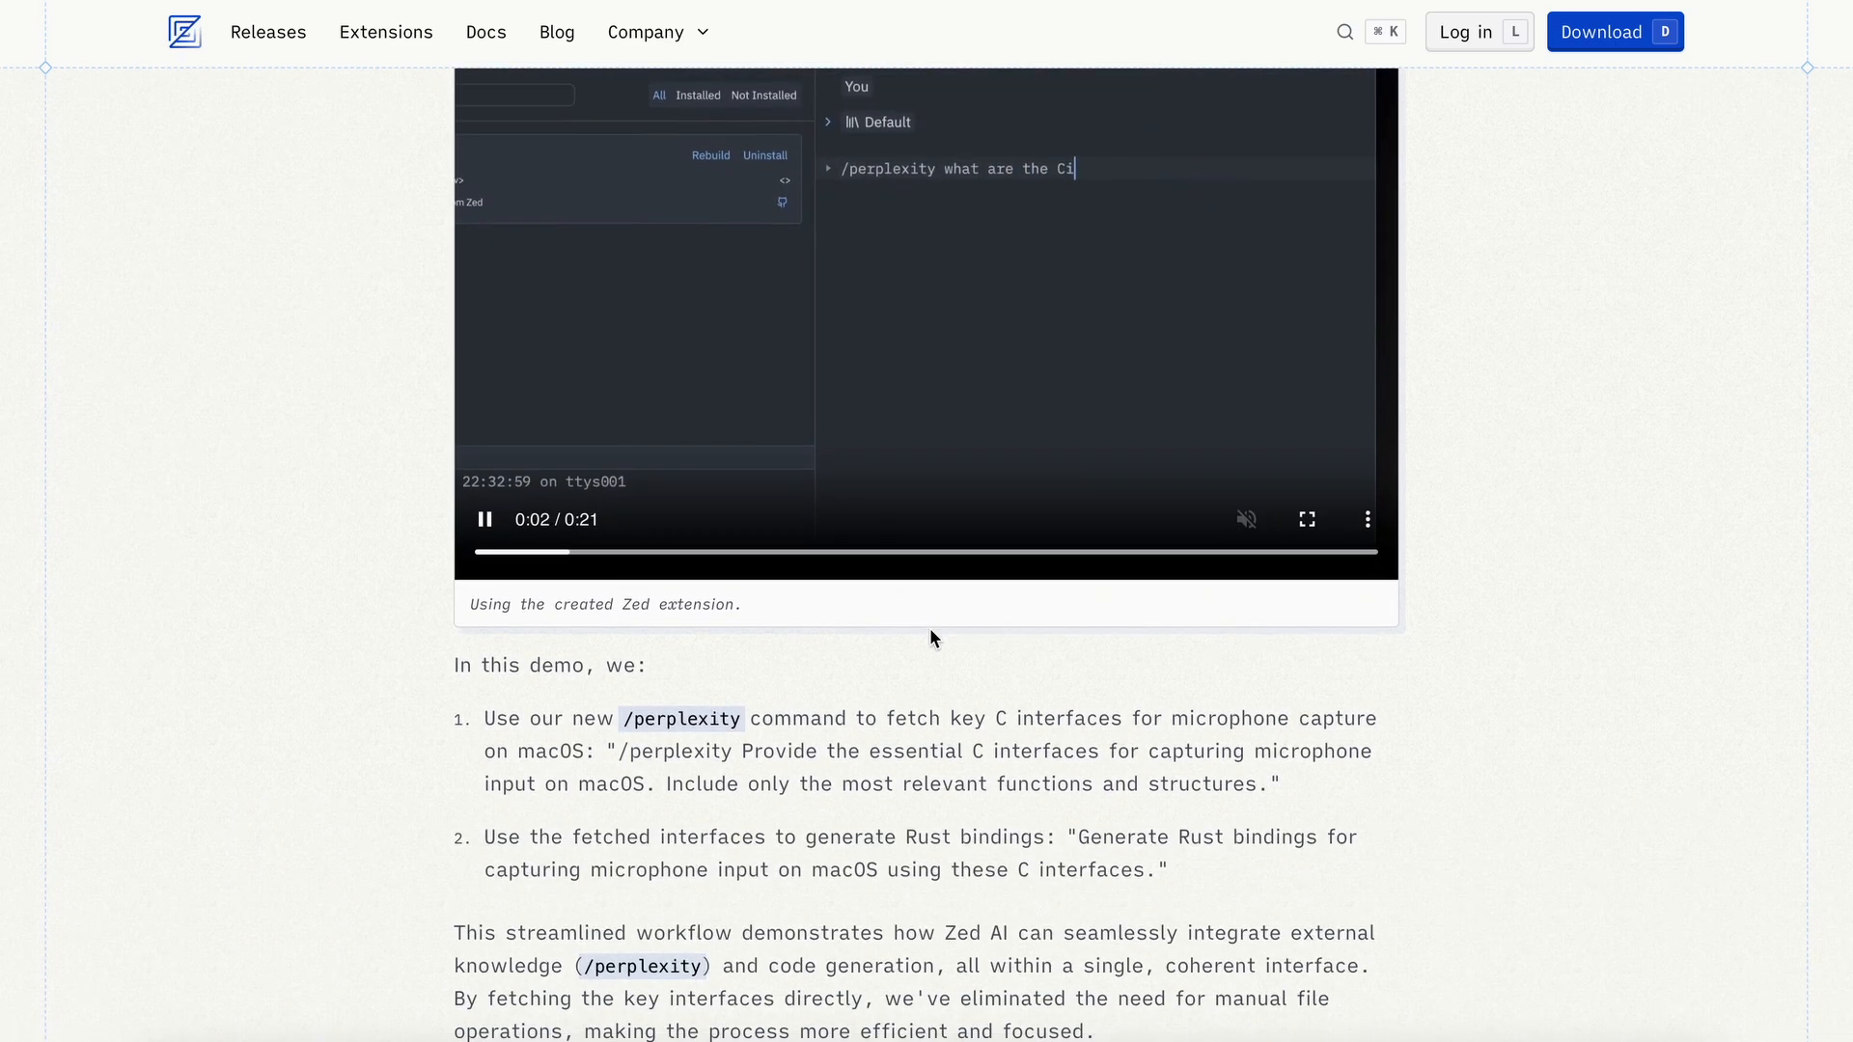
{"action": "scroll", "scroll_direction": "down", "scroll_amount": 3}
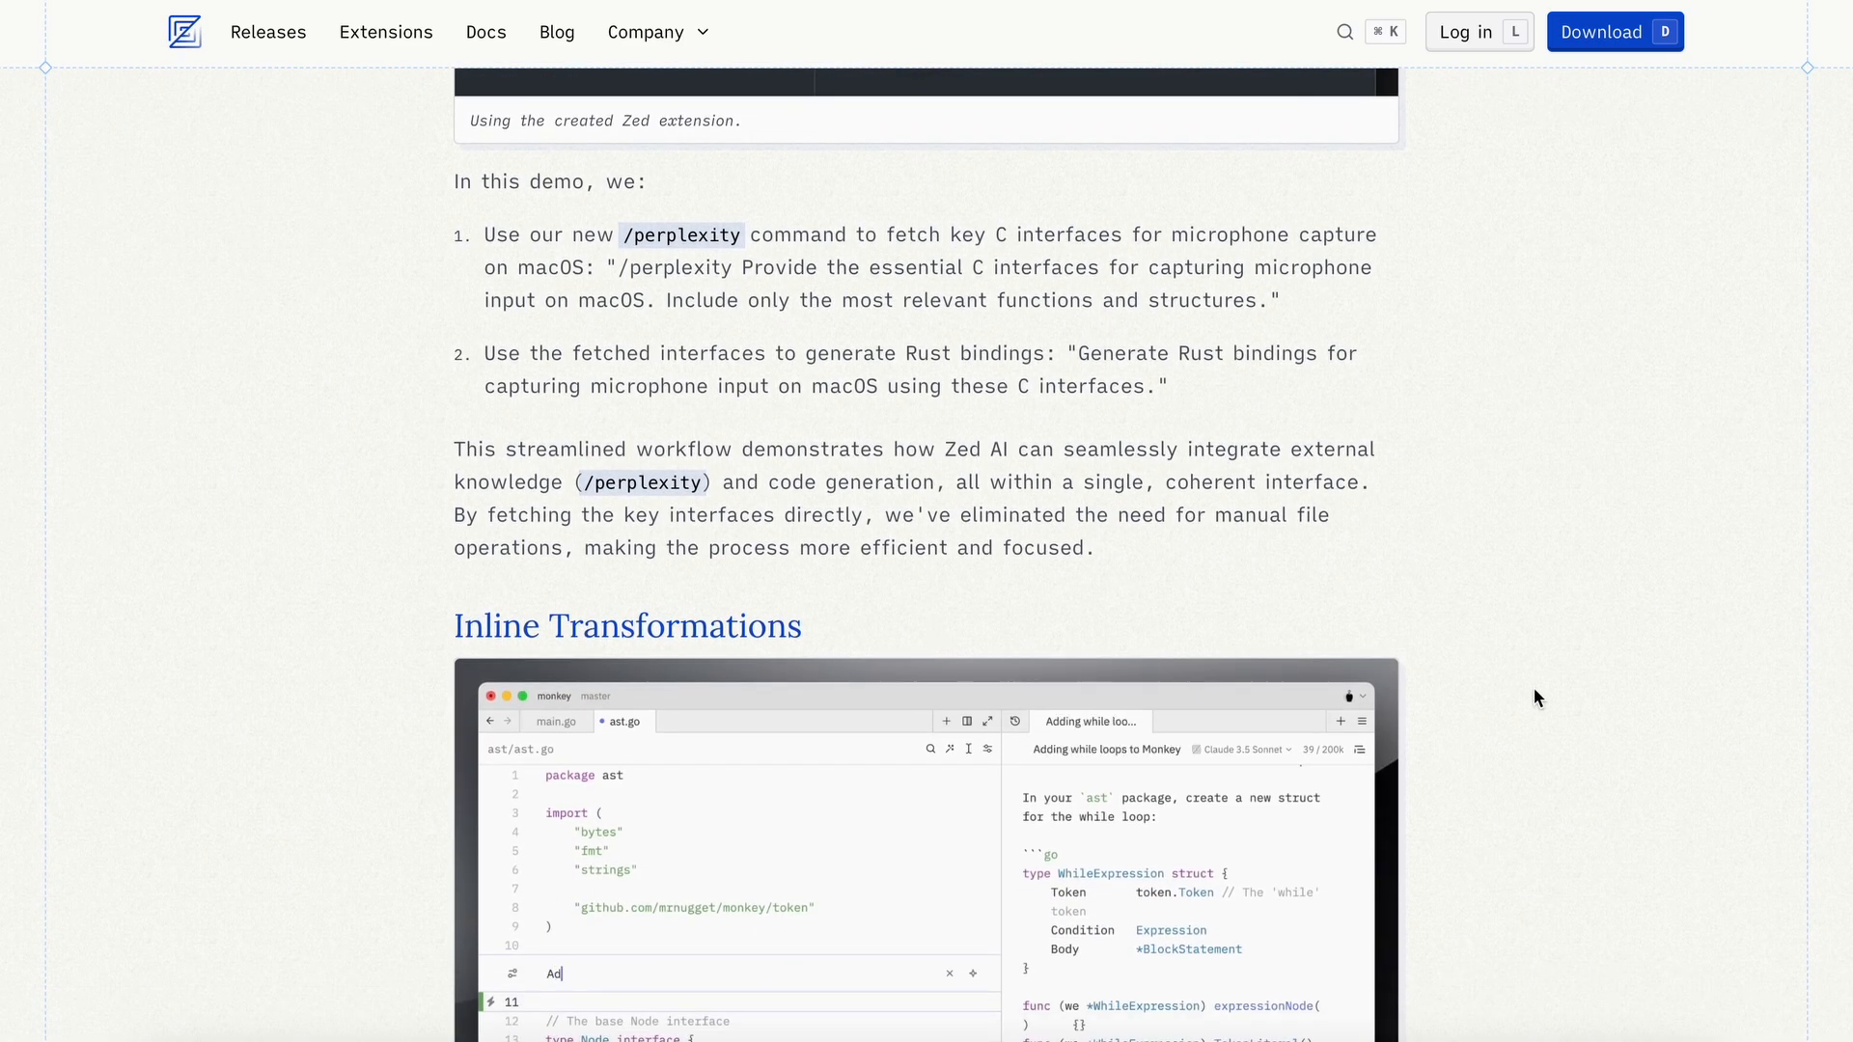
{"action": "scroll", "scroll_direction": "down", "scroll_amount": 3}
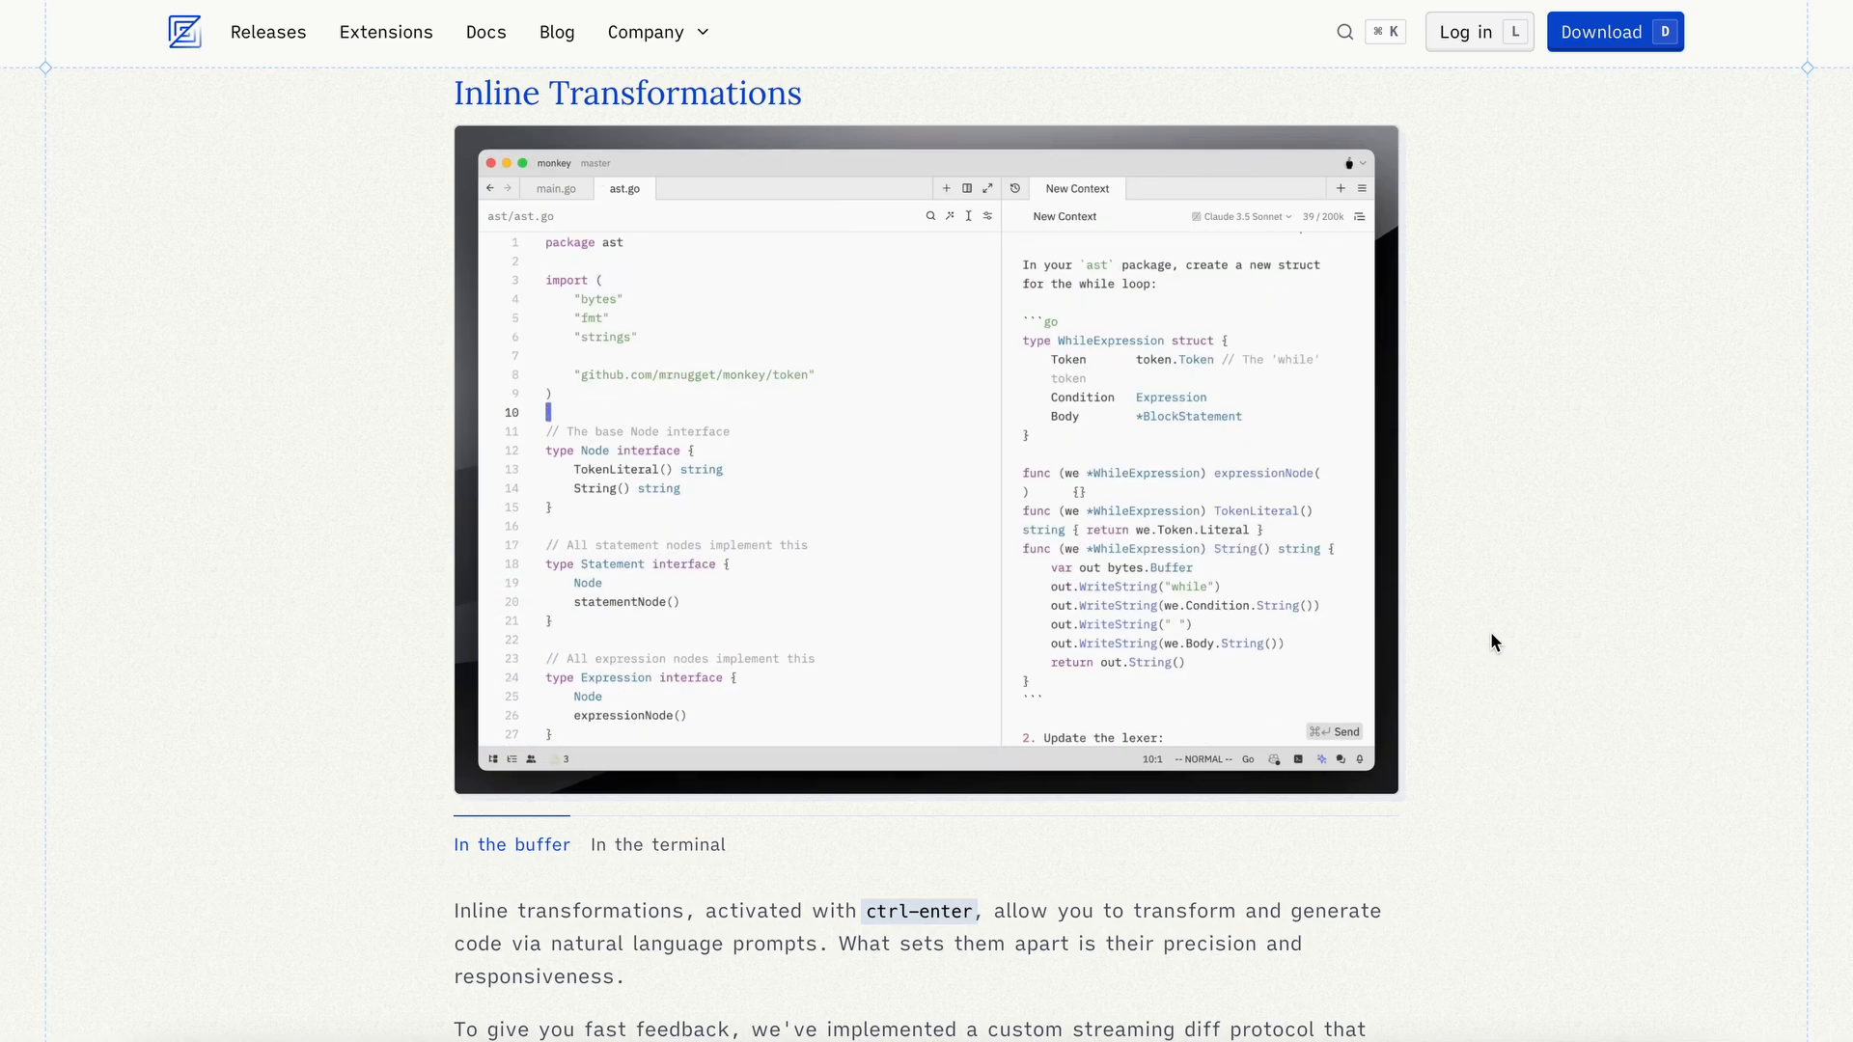
{"action": "scroll", "scroll_direction": "down", "scroll_amount": 3}
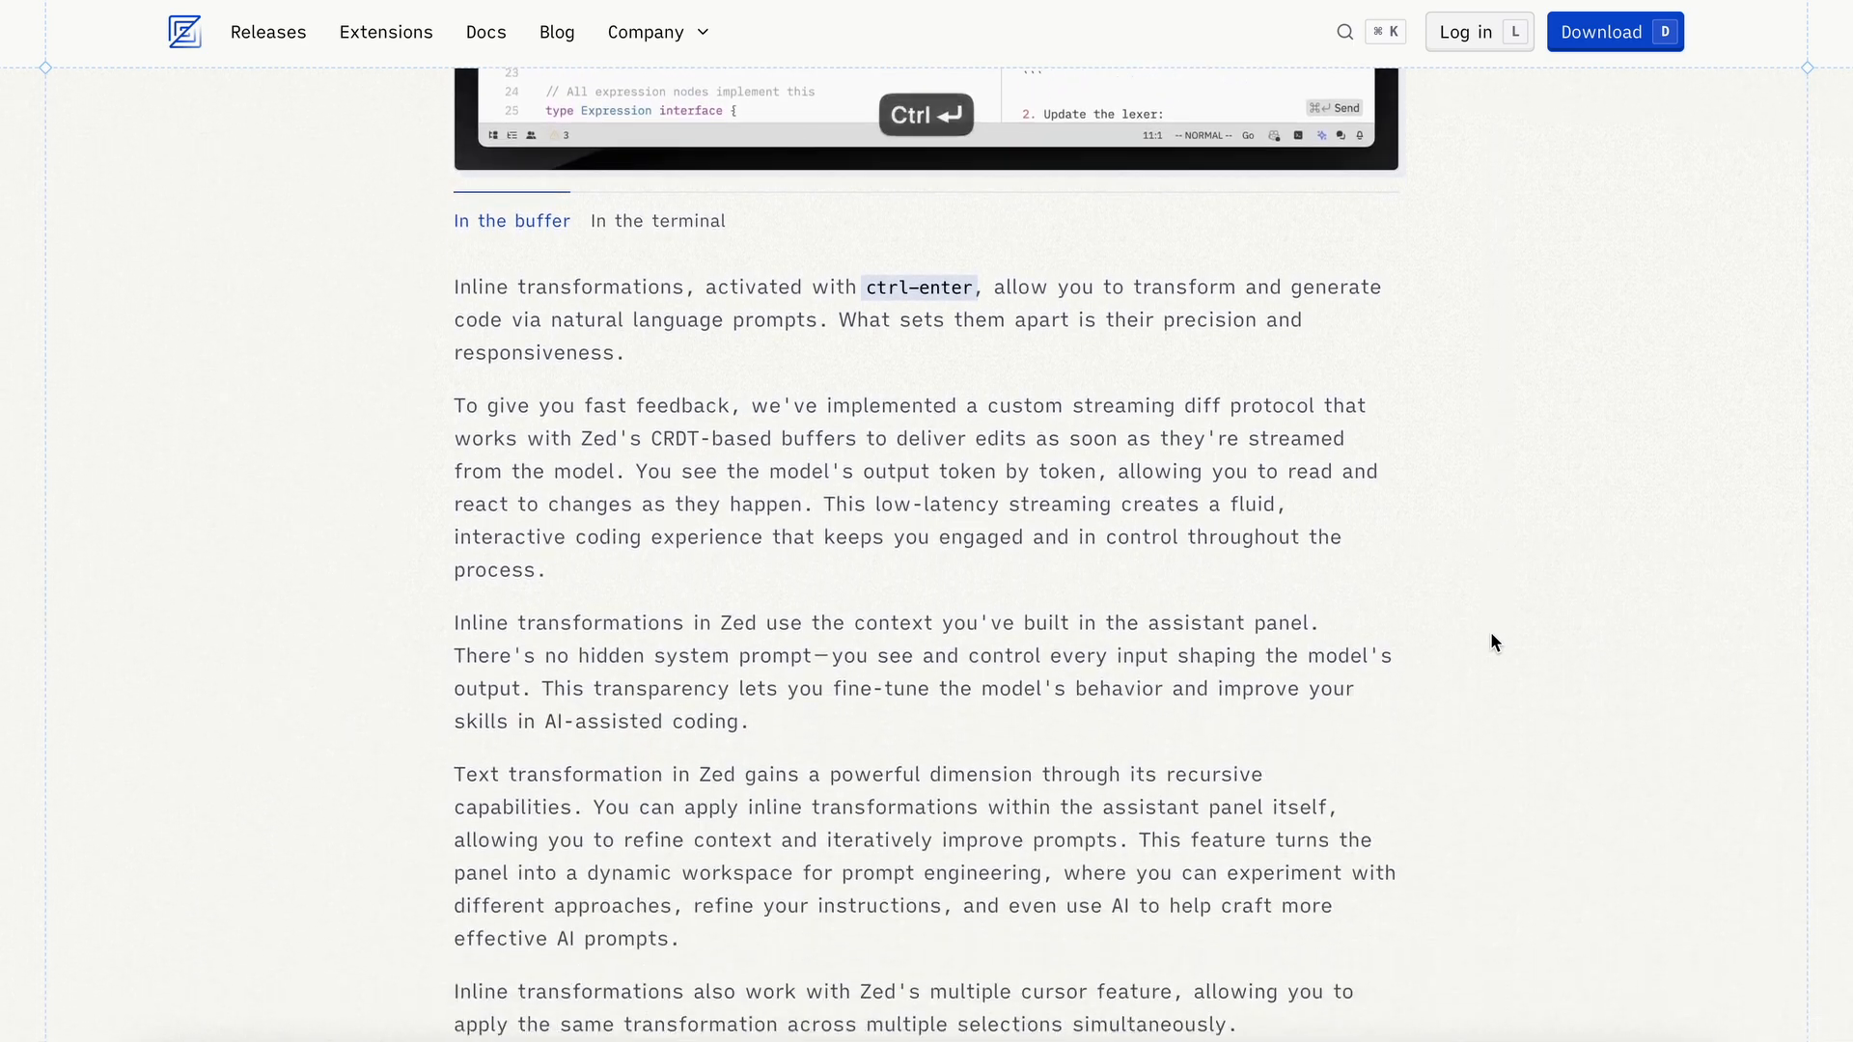
{"action": "scroll", "scroll_direction": "down", "scroll_amount": 3}
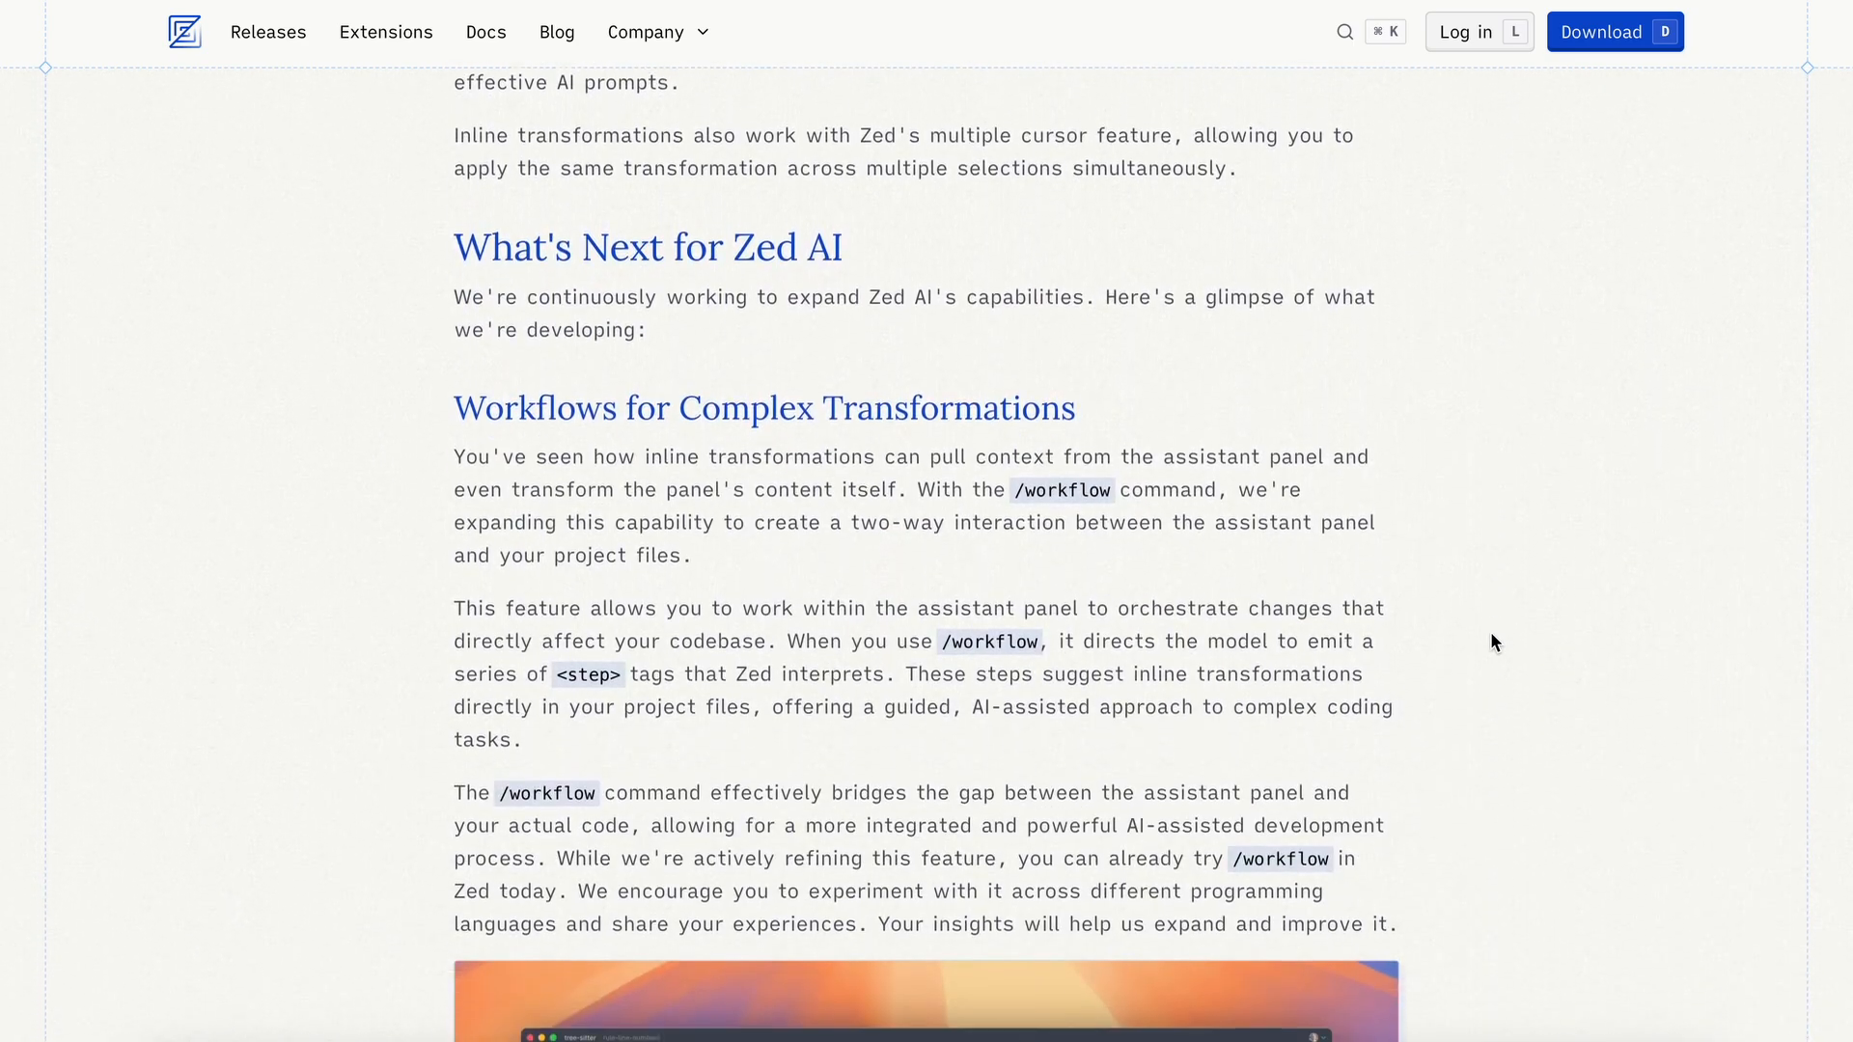
{"action": "scroll", "scroll_direction": "down", "scroll_amount": 3}
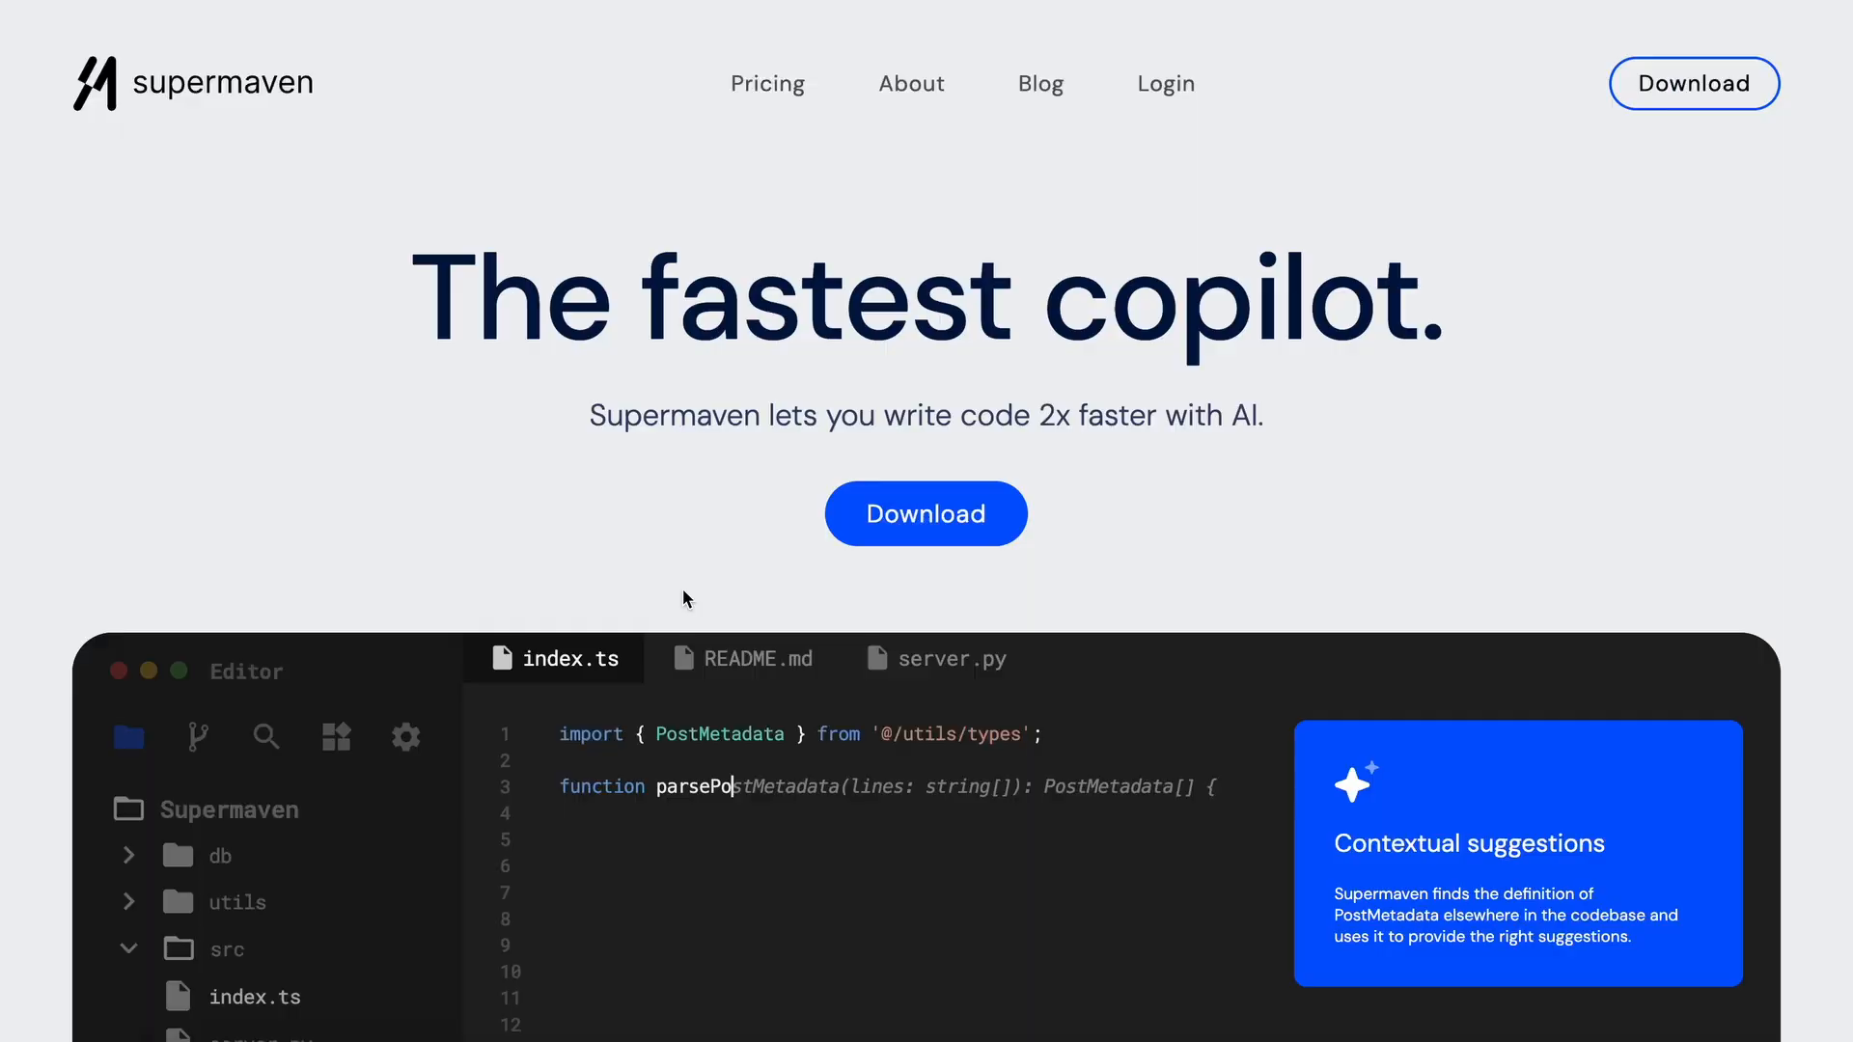
- Scroll the Supermaven homepage down to its codebase-scanning editor demo
{"action": "scroll", "scroll_direction": "down", "scroll_amount": 3}
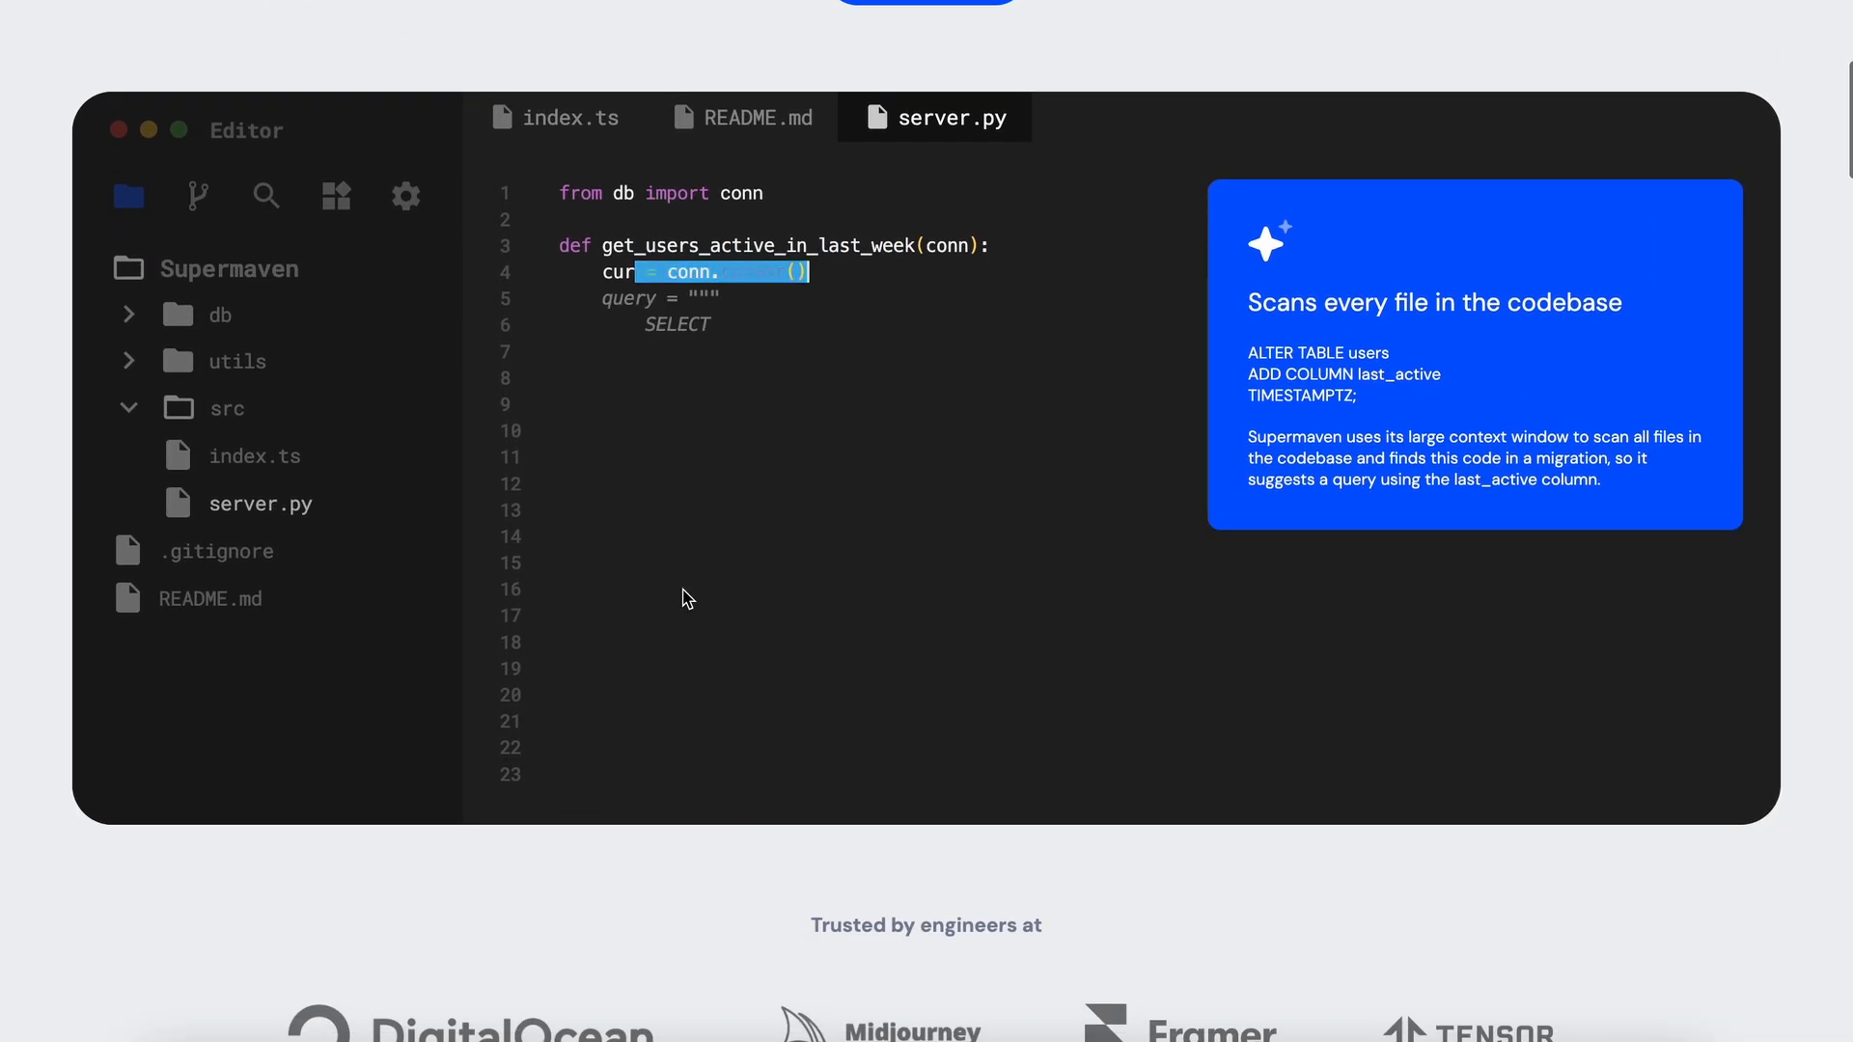
{"action": "scroll", "scroll_direction": "down", "scroll_amount": 3}
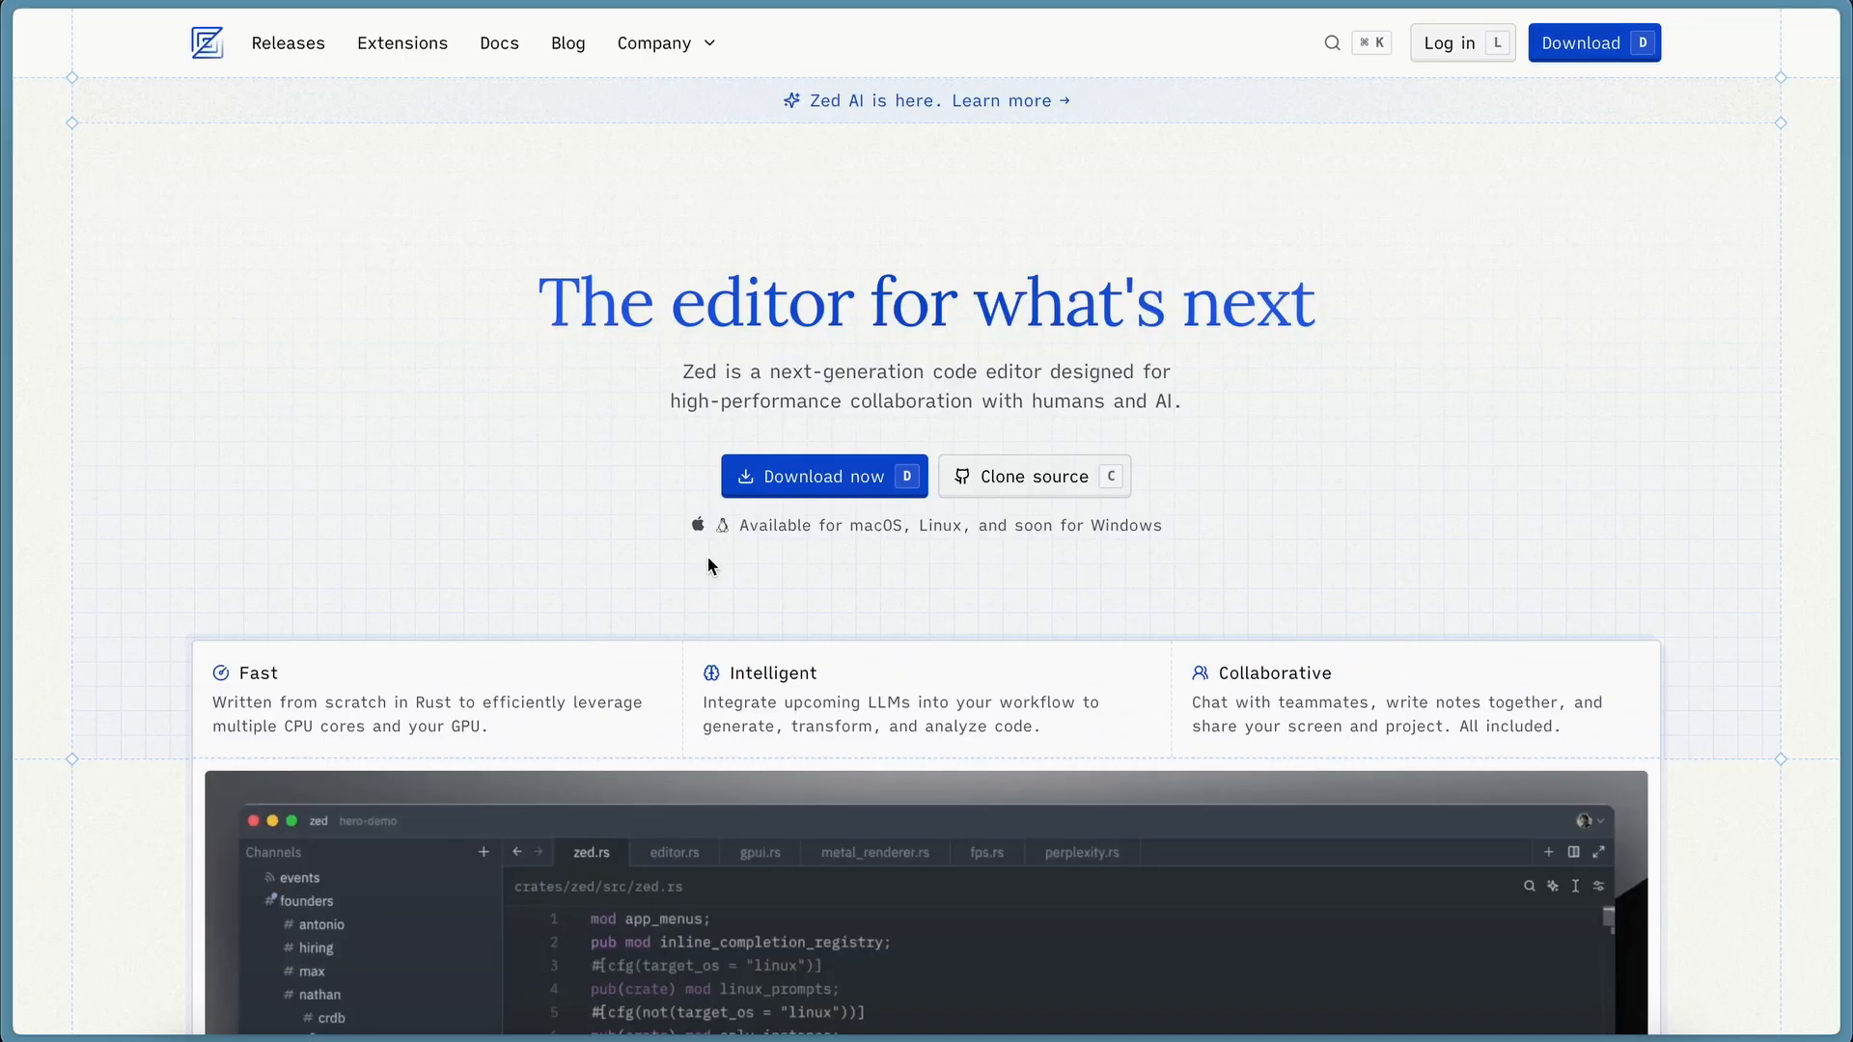
{"action": "mouse_move", "coordinate": [790, 494]}
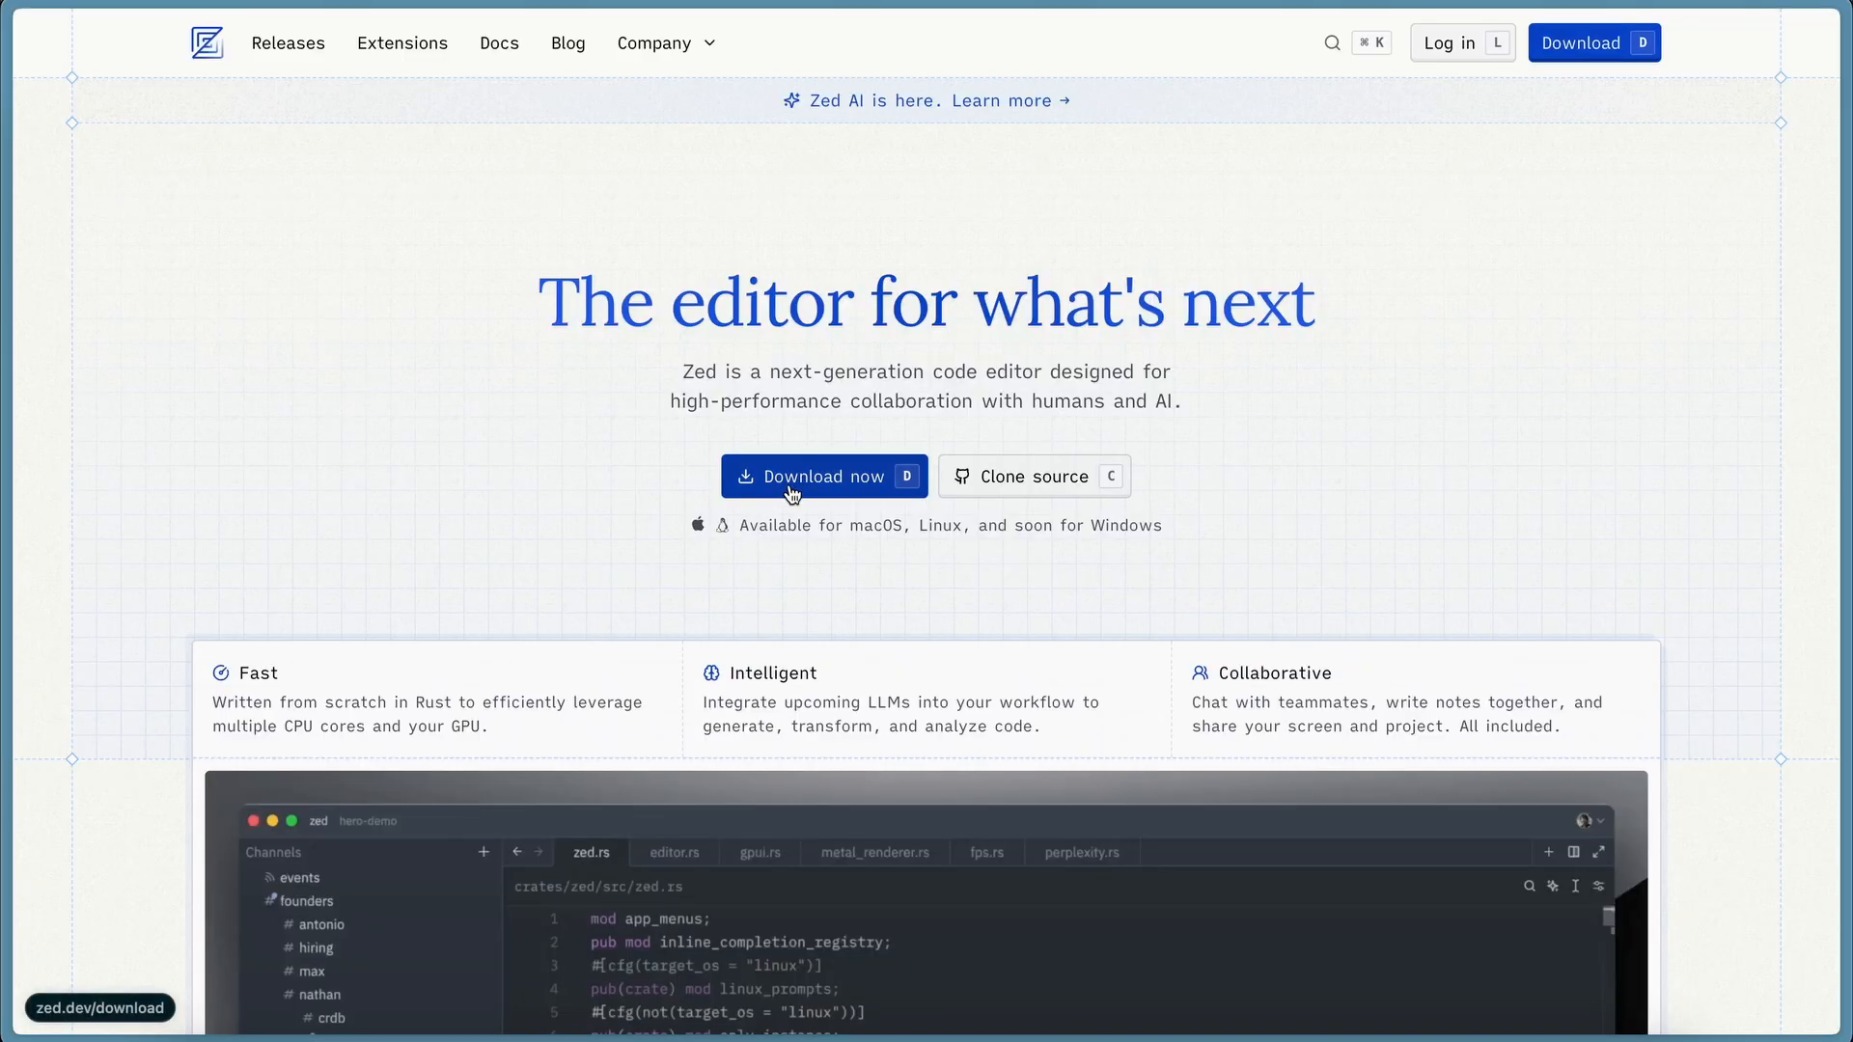
{"action": "mouse_move", "coordinate": [1432, 832]}
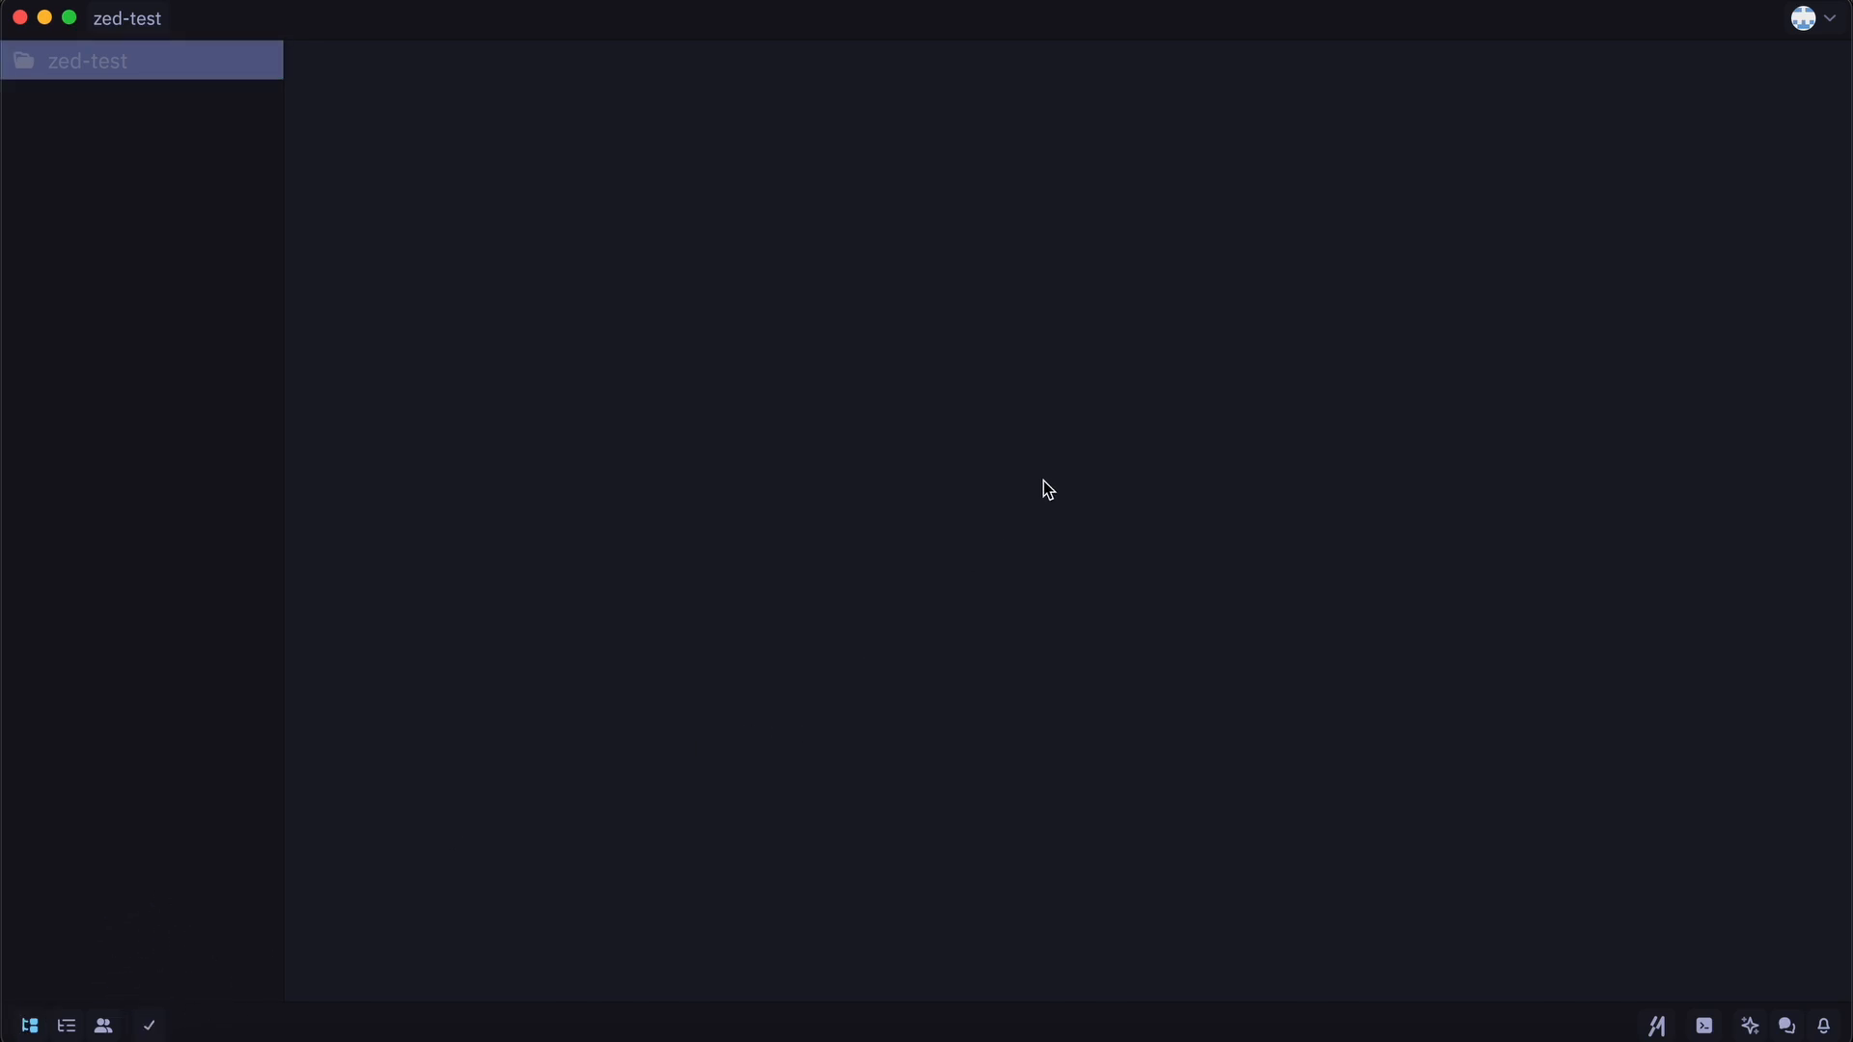
{"action": "mouse_move", "coordinate": [1328, 588]}
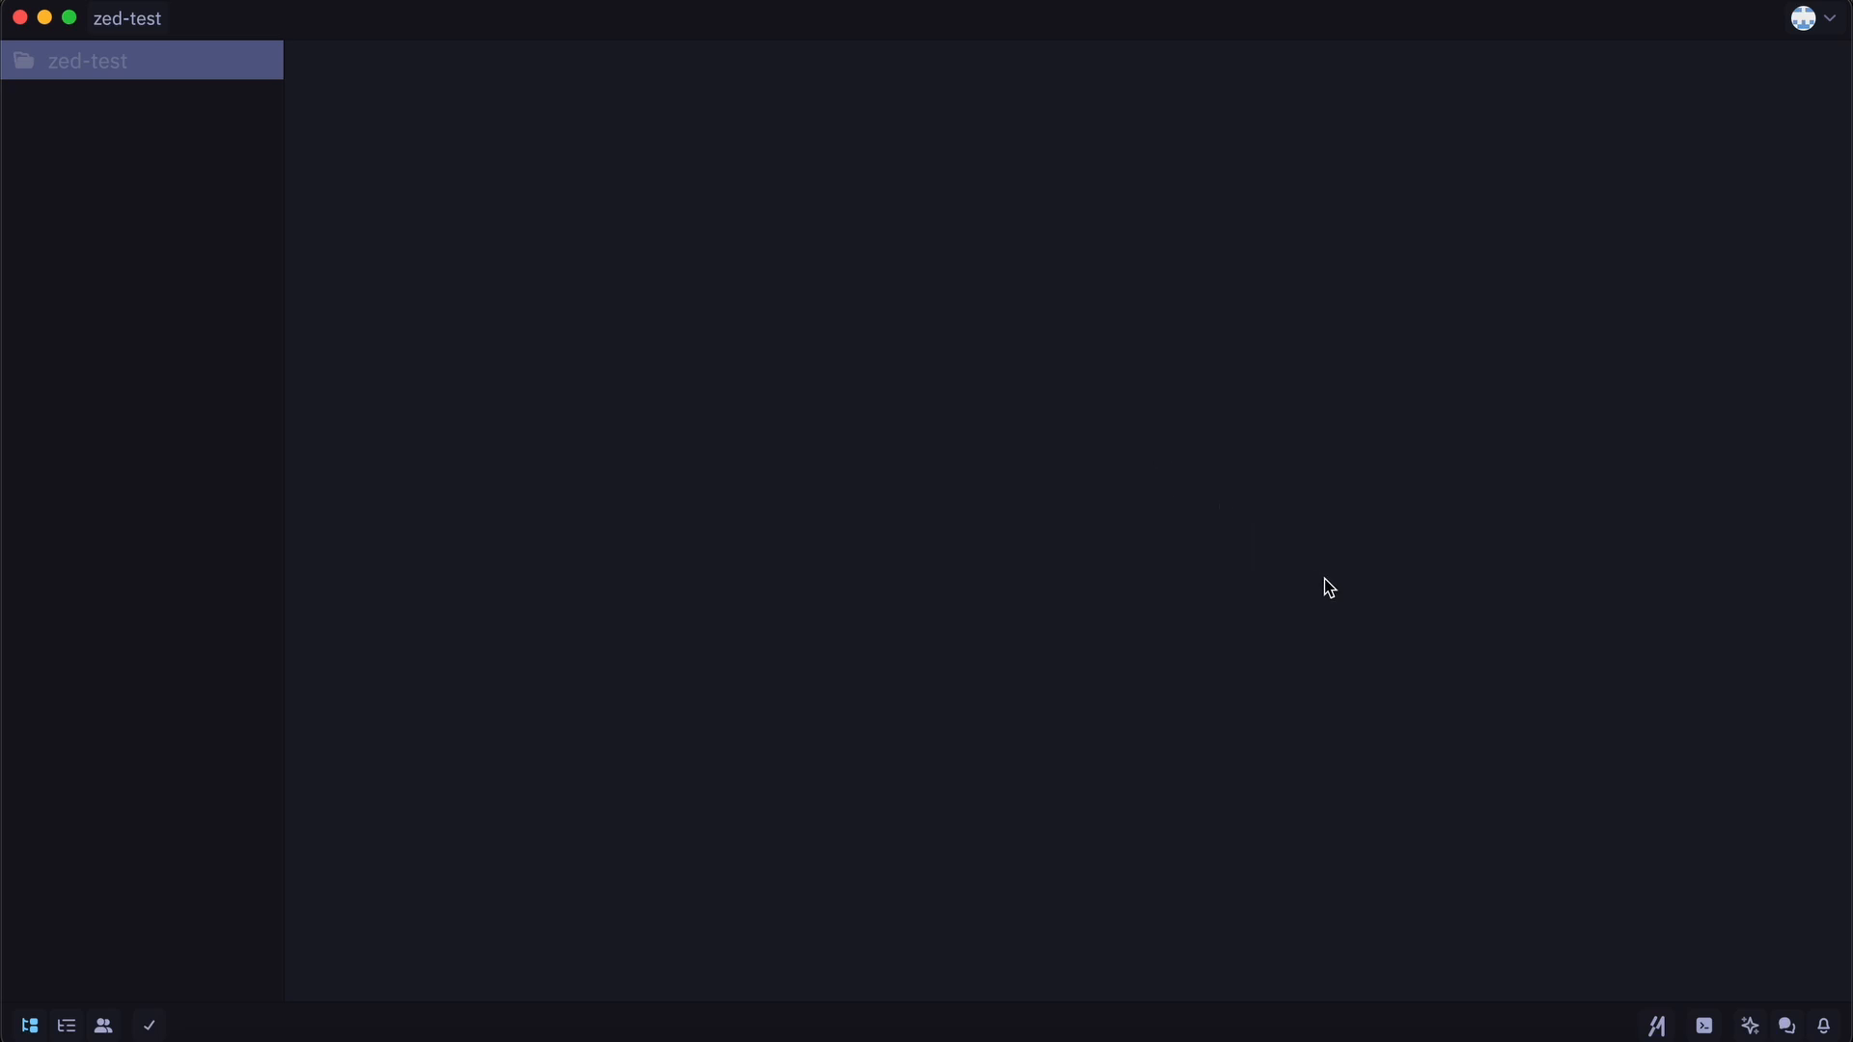
- Open the avatar dropdown listing Settings, Key Bindings, Themes and Extensions
{"action": "left_click", "coordinate": [1817, 17]}
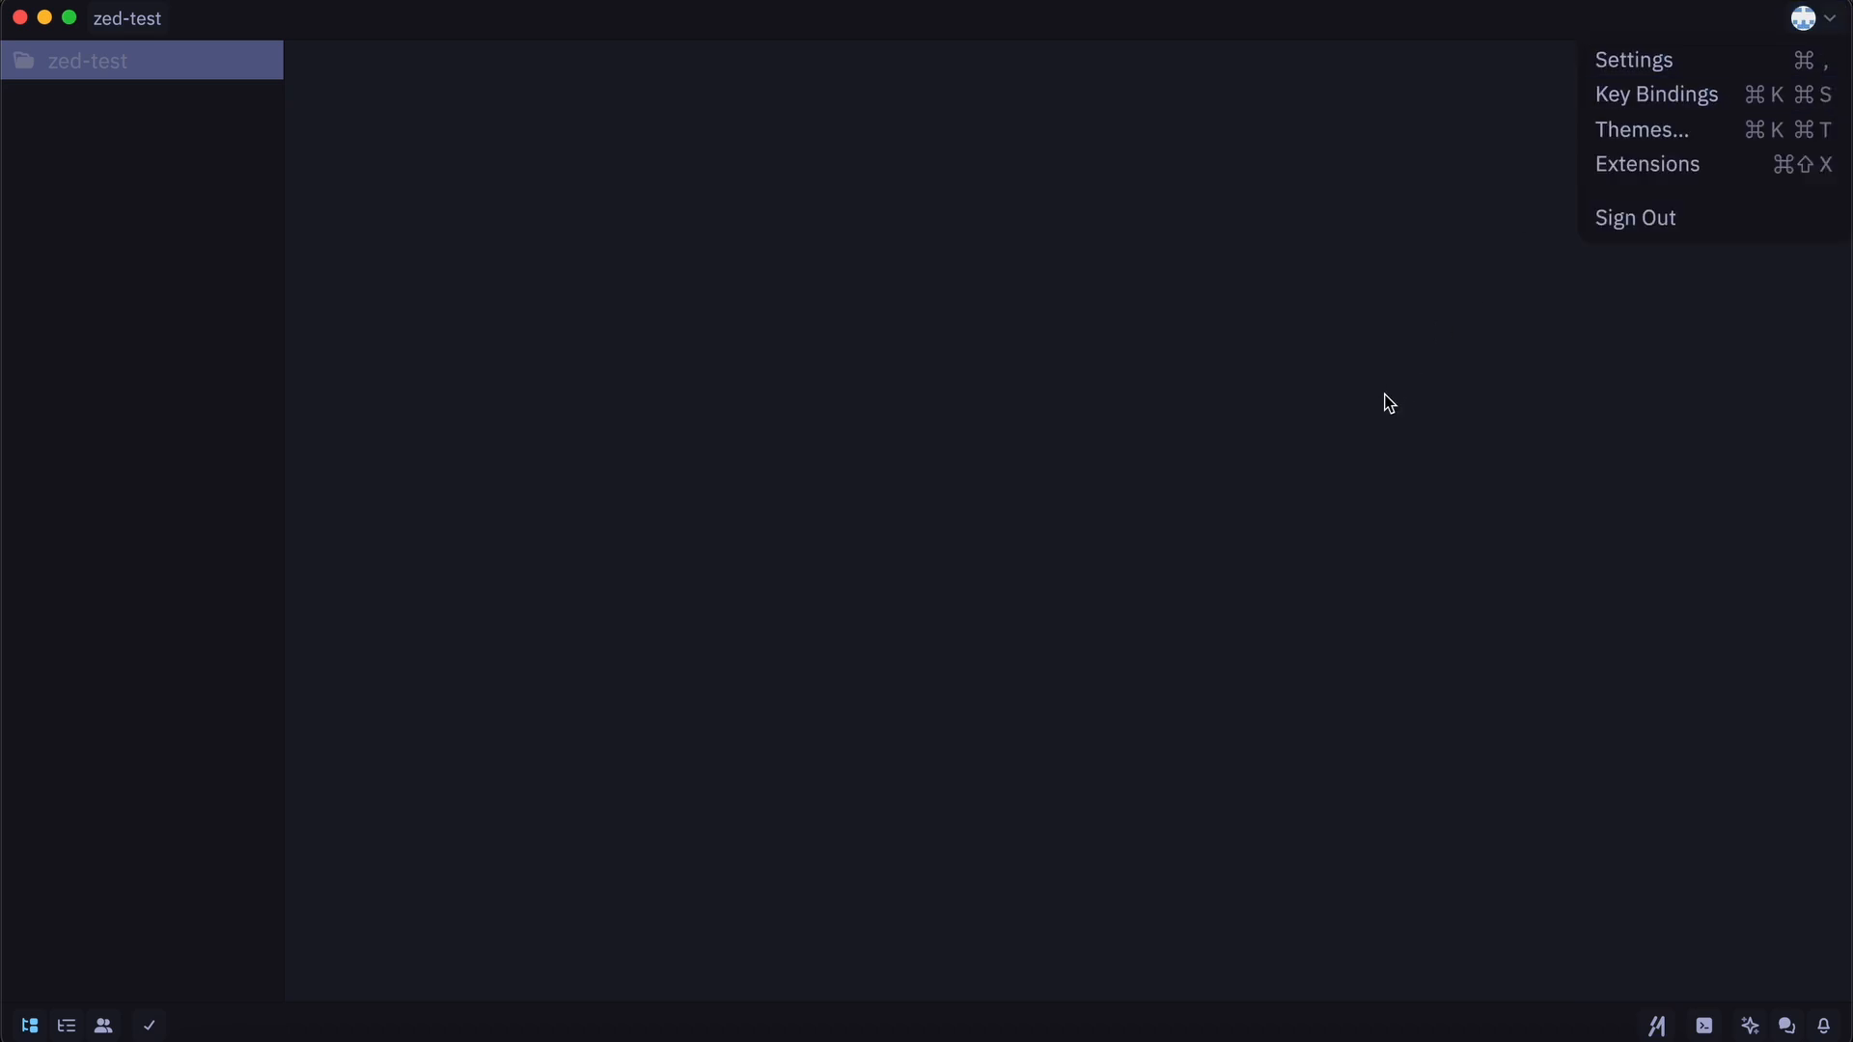
- Open the assistant panel and show the Claude, GPT and Gemini model list
{"action": "left_click", "coordinate": [1750, 1025]}
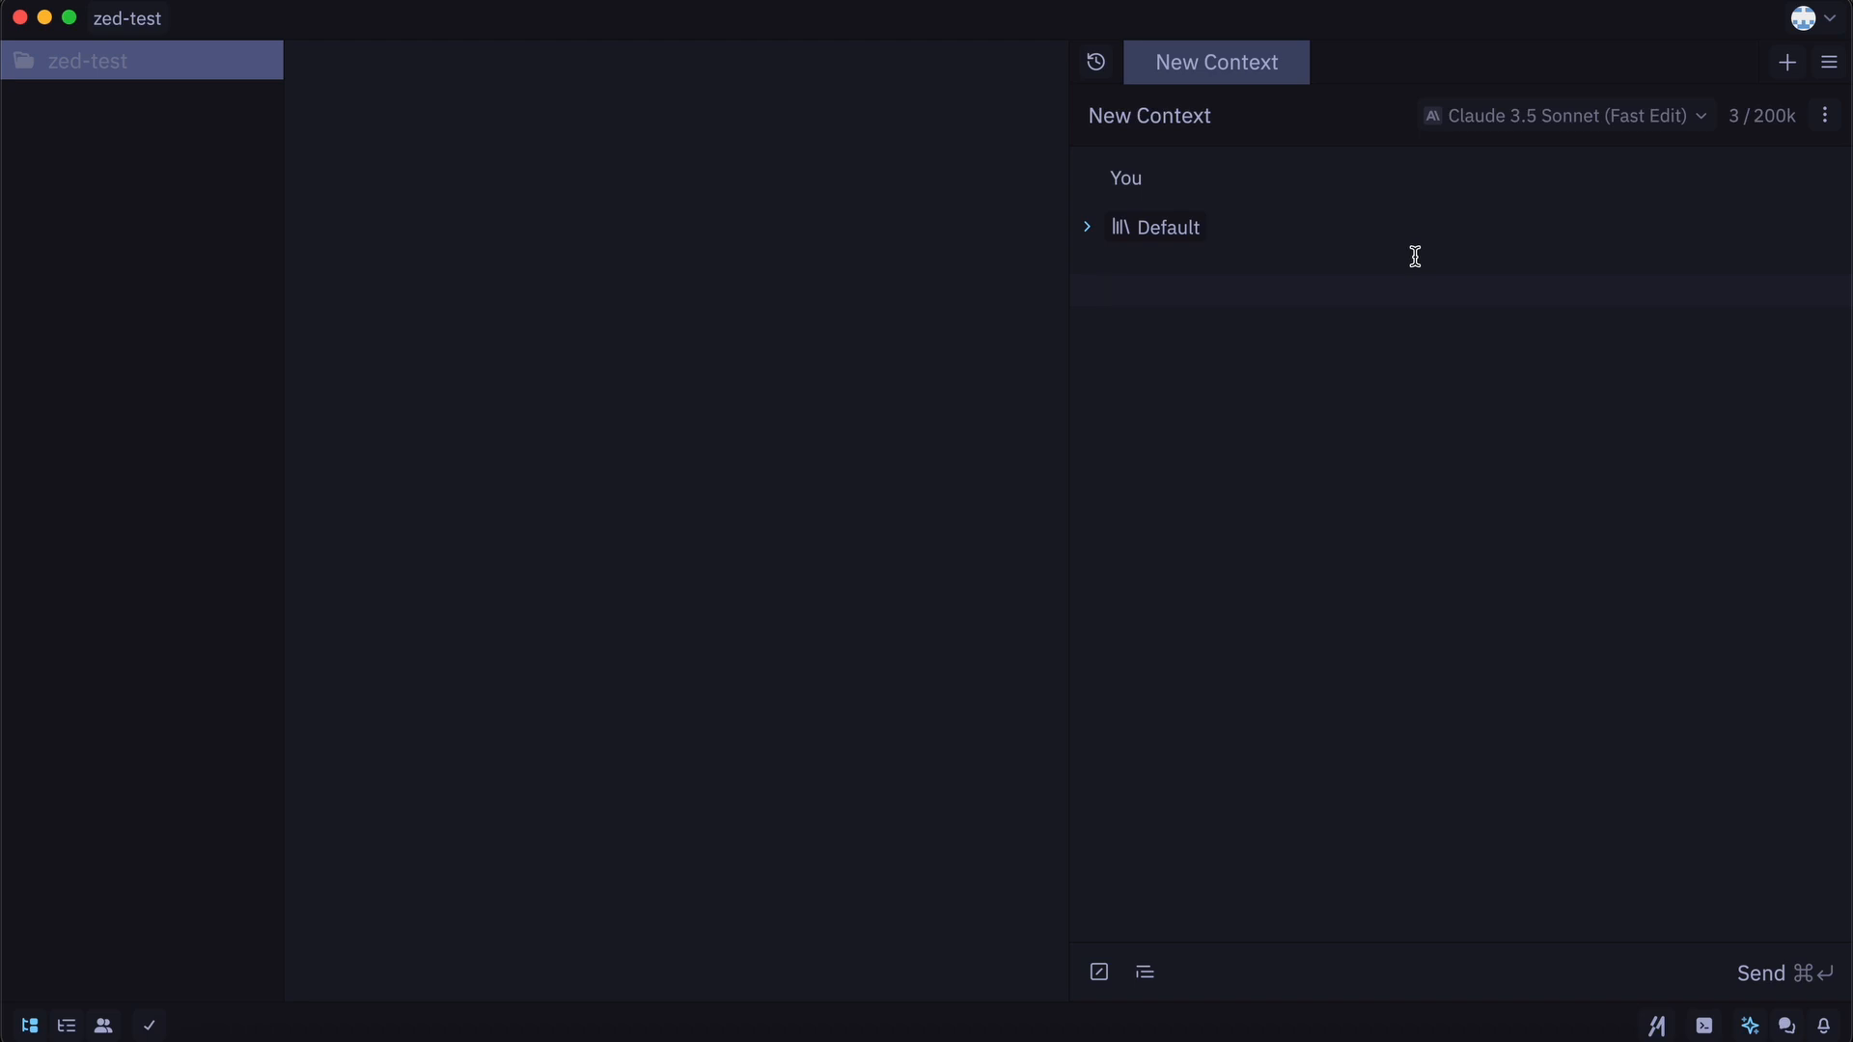
{"action": "mouse_move", "coordinate": [1484, 183]}
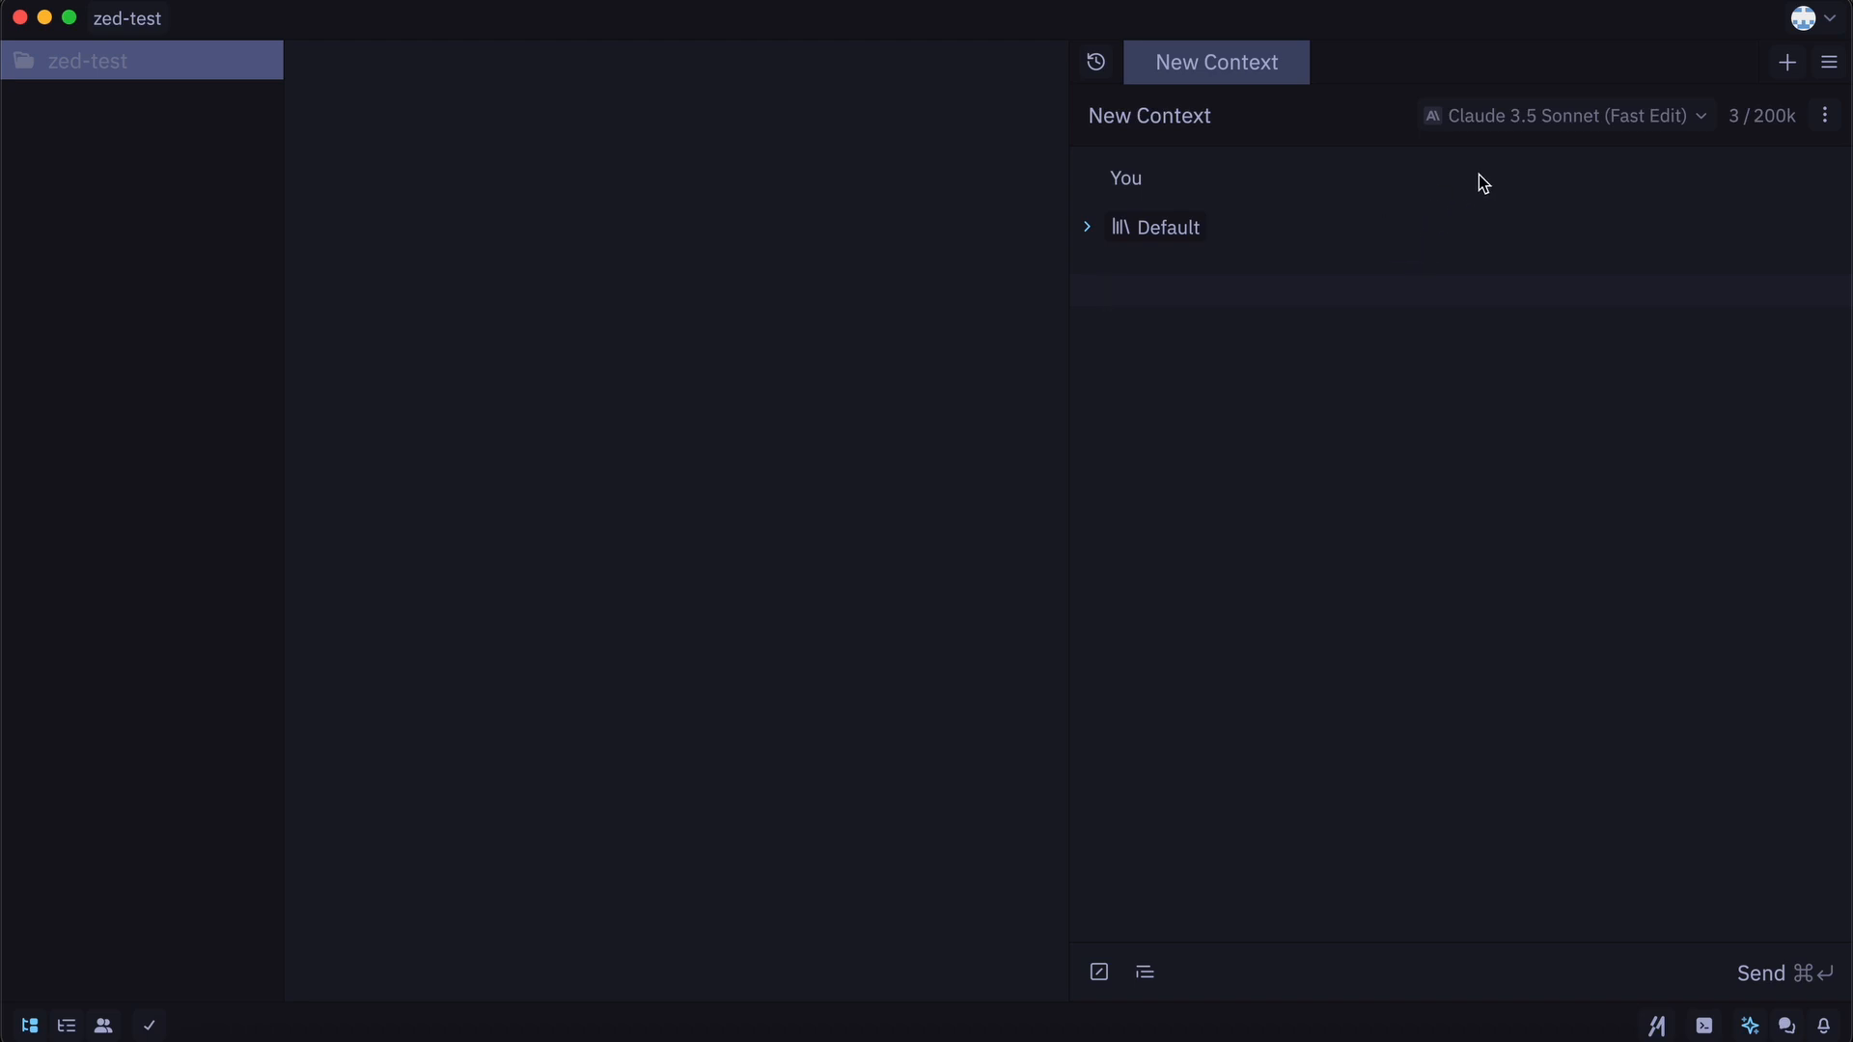
{"action": "left_click", "coordinate": [1560, 115]}
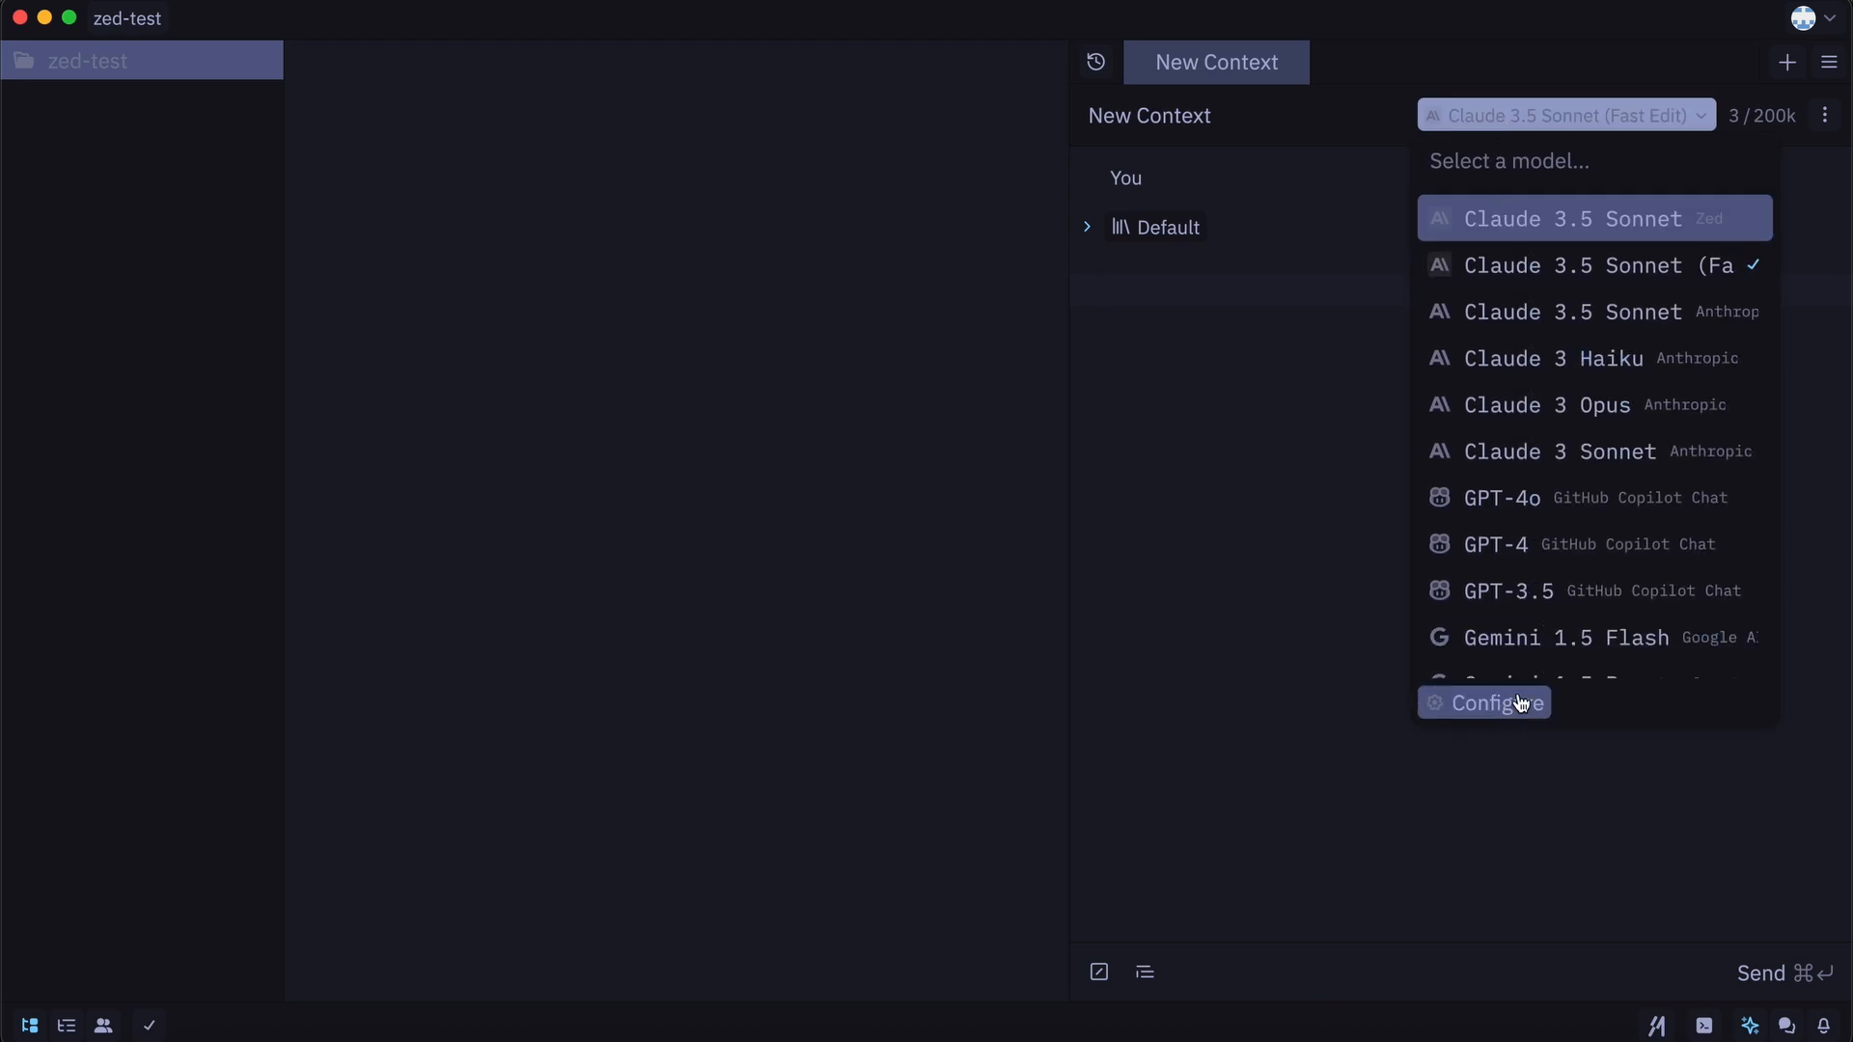
- Review the assistant's provider configuration page, then close its Configuration tab
{"action": "left_click", "coordinate": [1493, 703]}
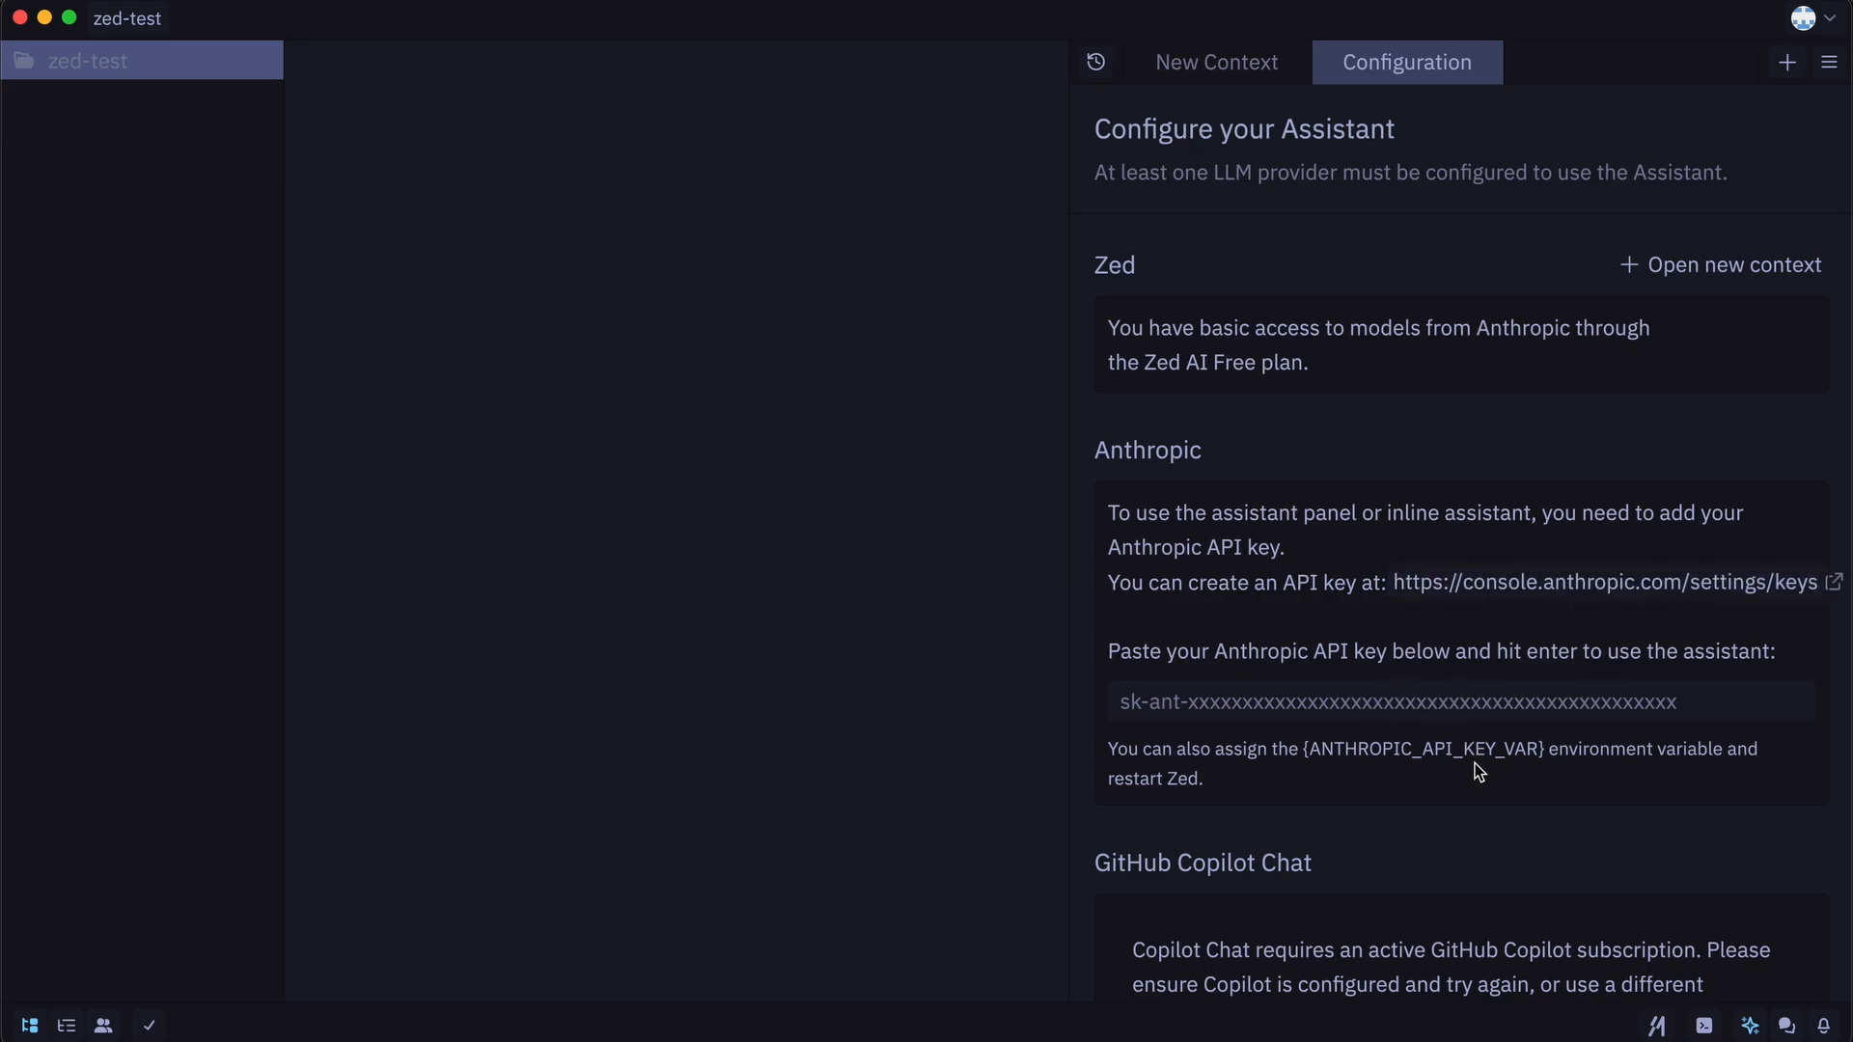
{"action": "scroll", "scroll_direction": "down", "scroll_amount": 3}
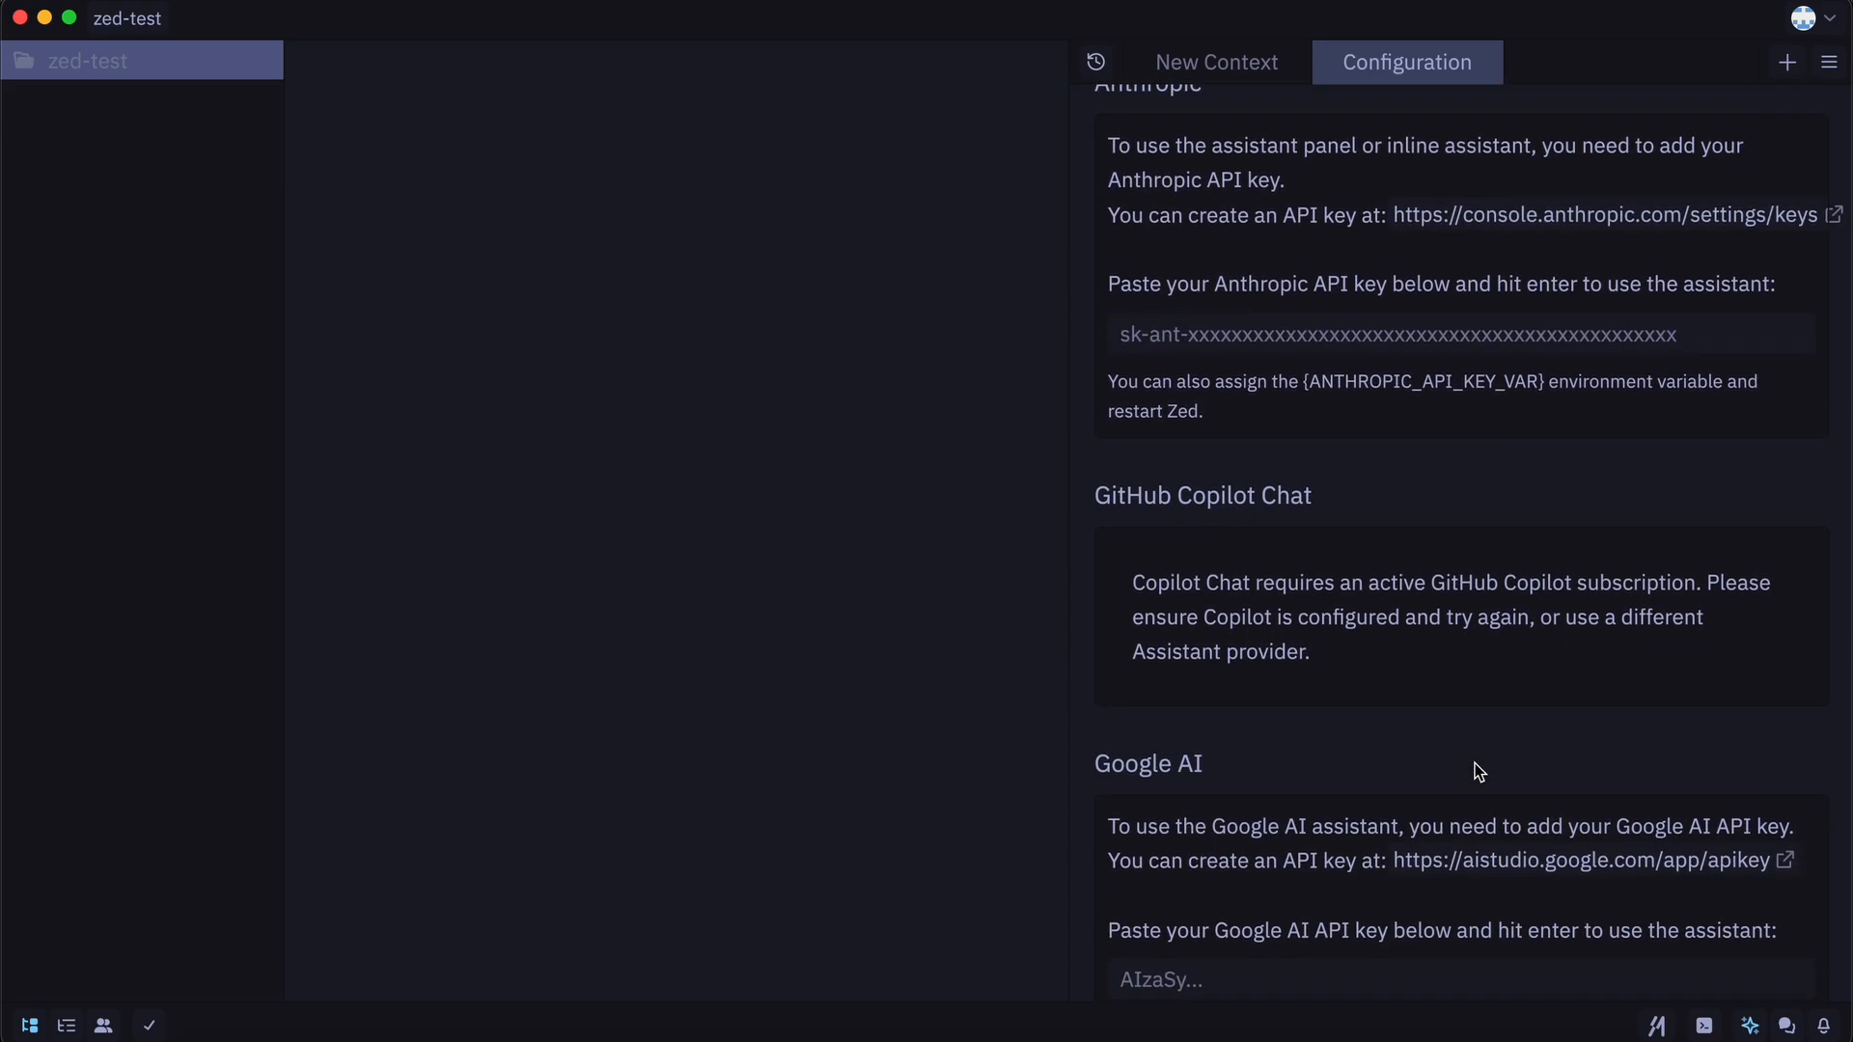
{"action": "scroll", "scroll_direction": "down", "scroll_amount": 3}
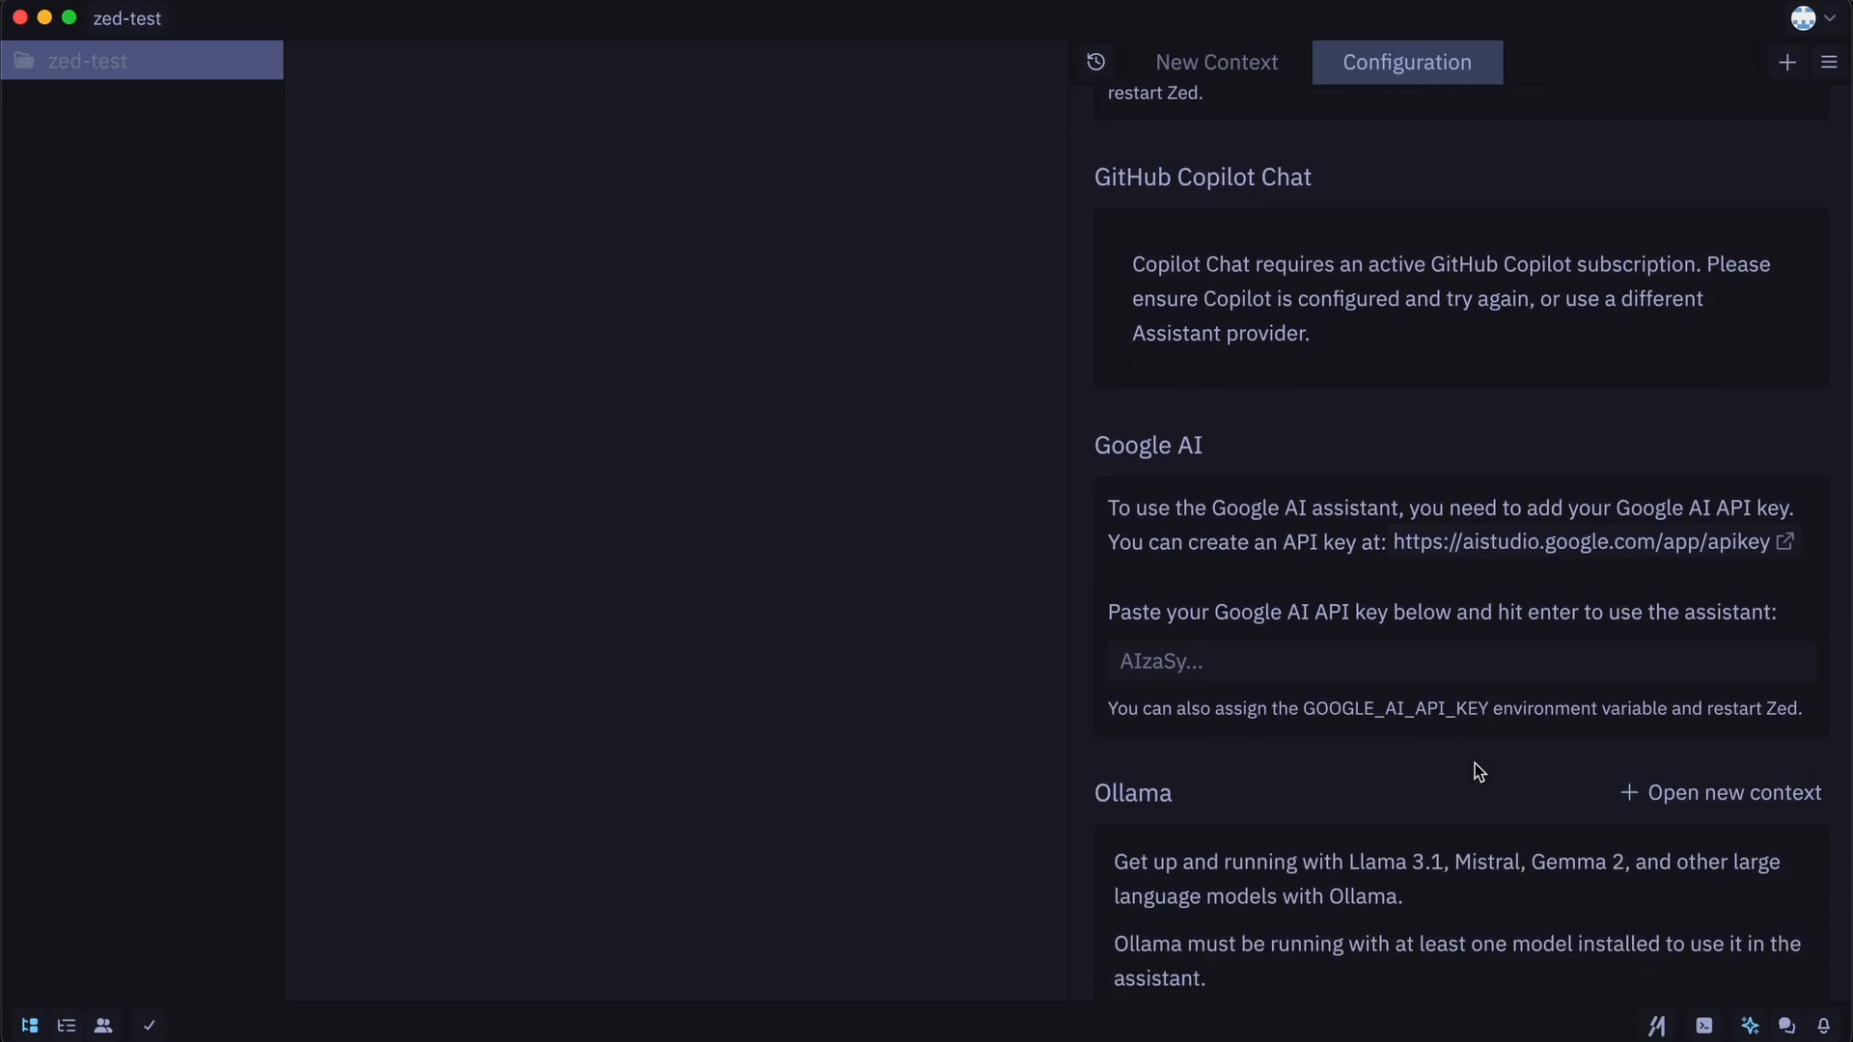
{"action": "scroll", "scroll_direction": "down", "scroll_amount": 3}
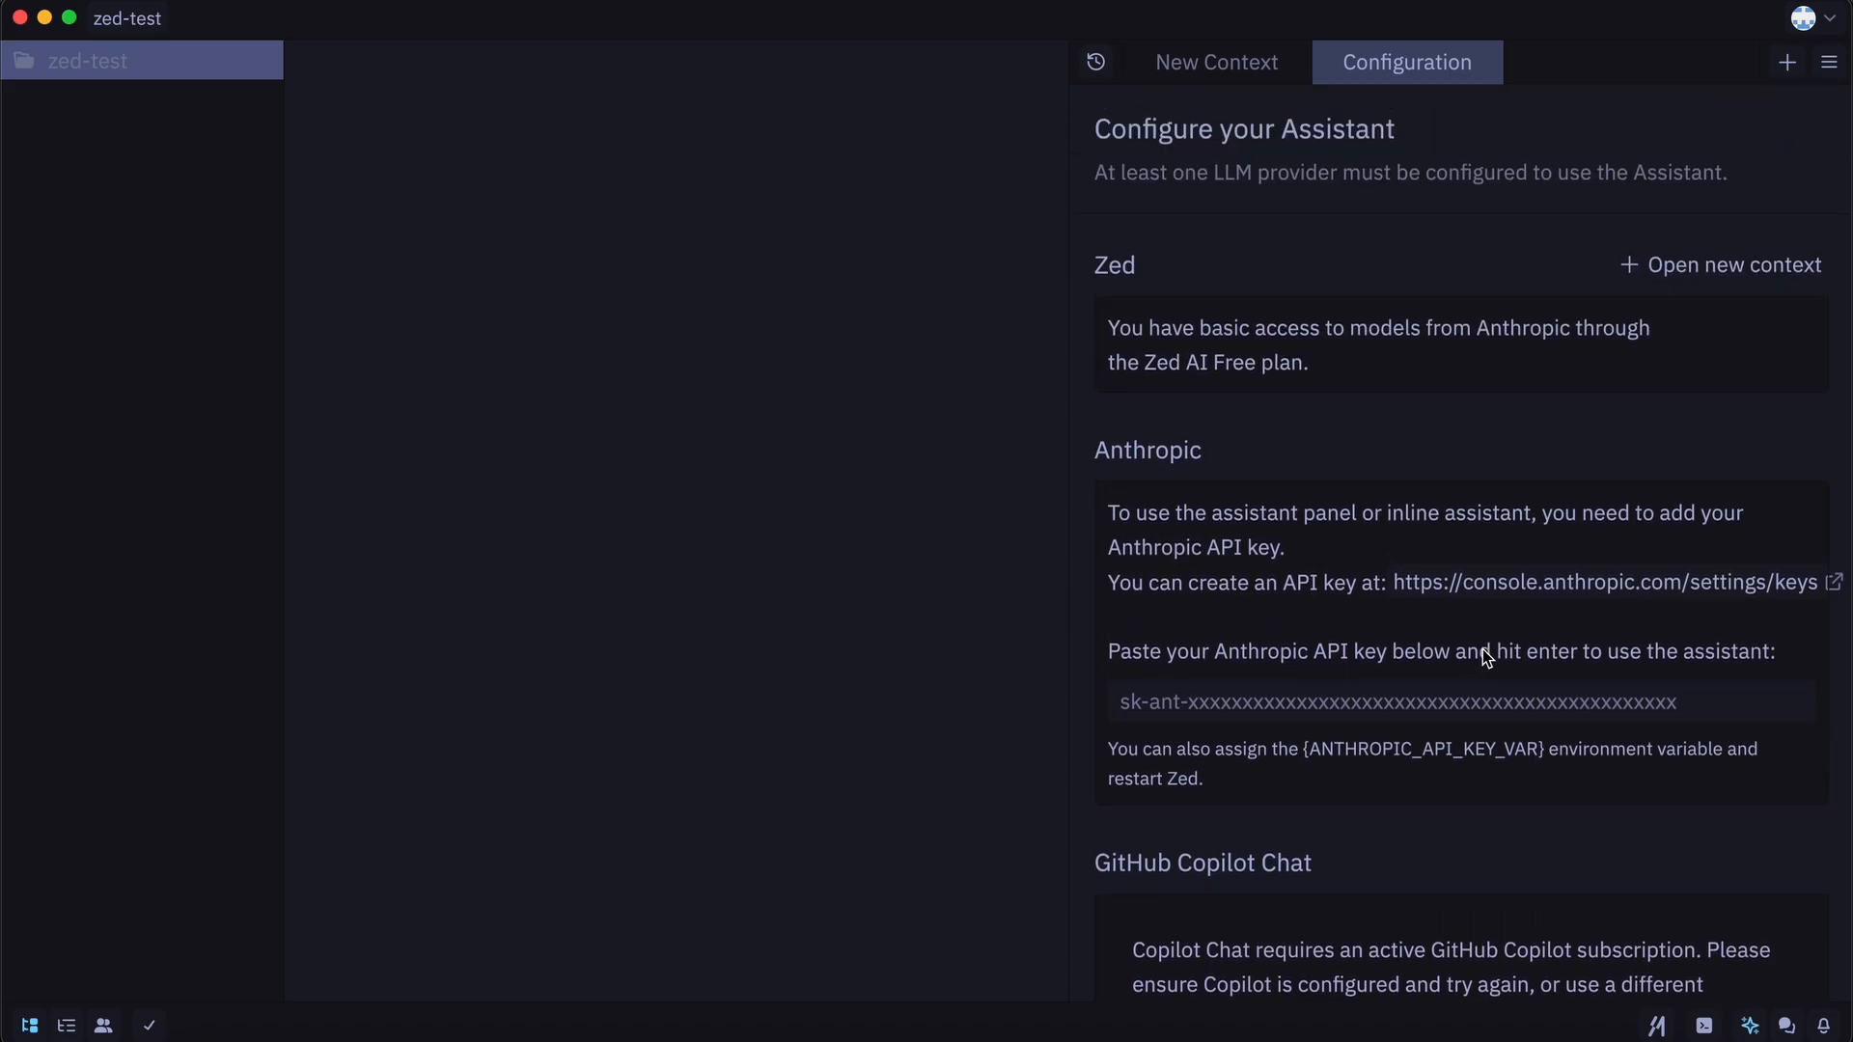
{"action": "mouse_move", "coordinate": [1474, 342]}
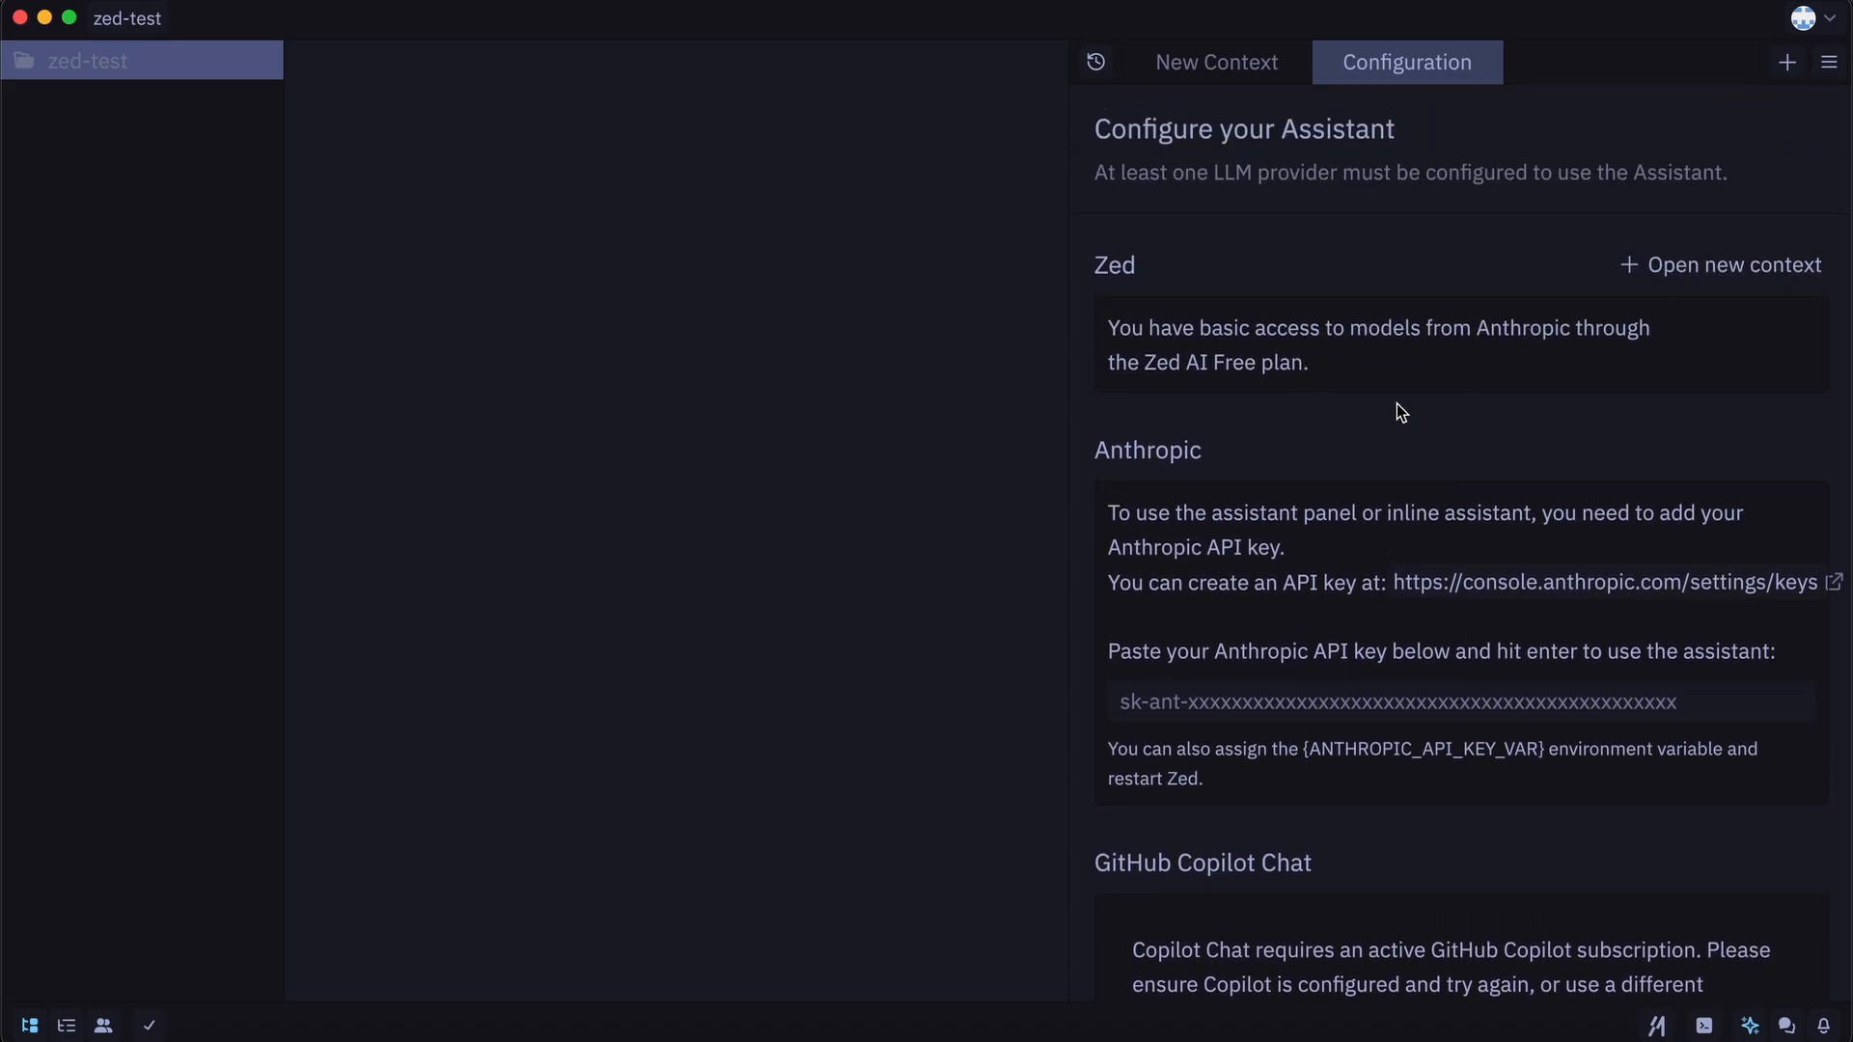
{"action": "mouse_move", "coordinate": [1359, 375]}
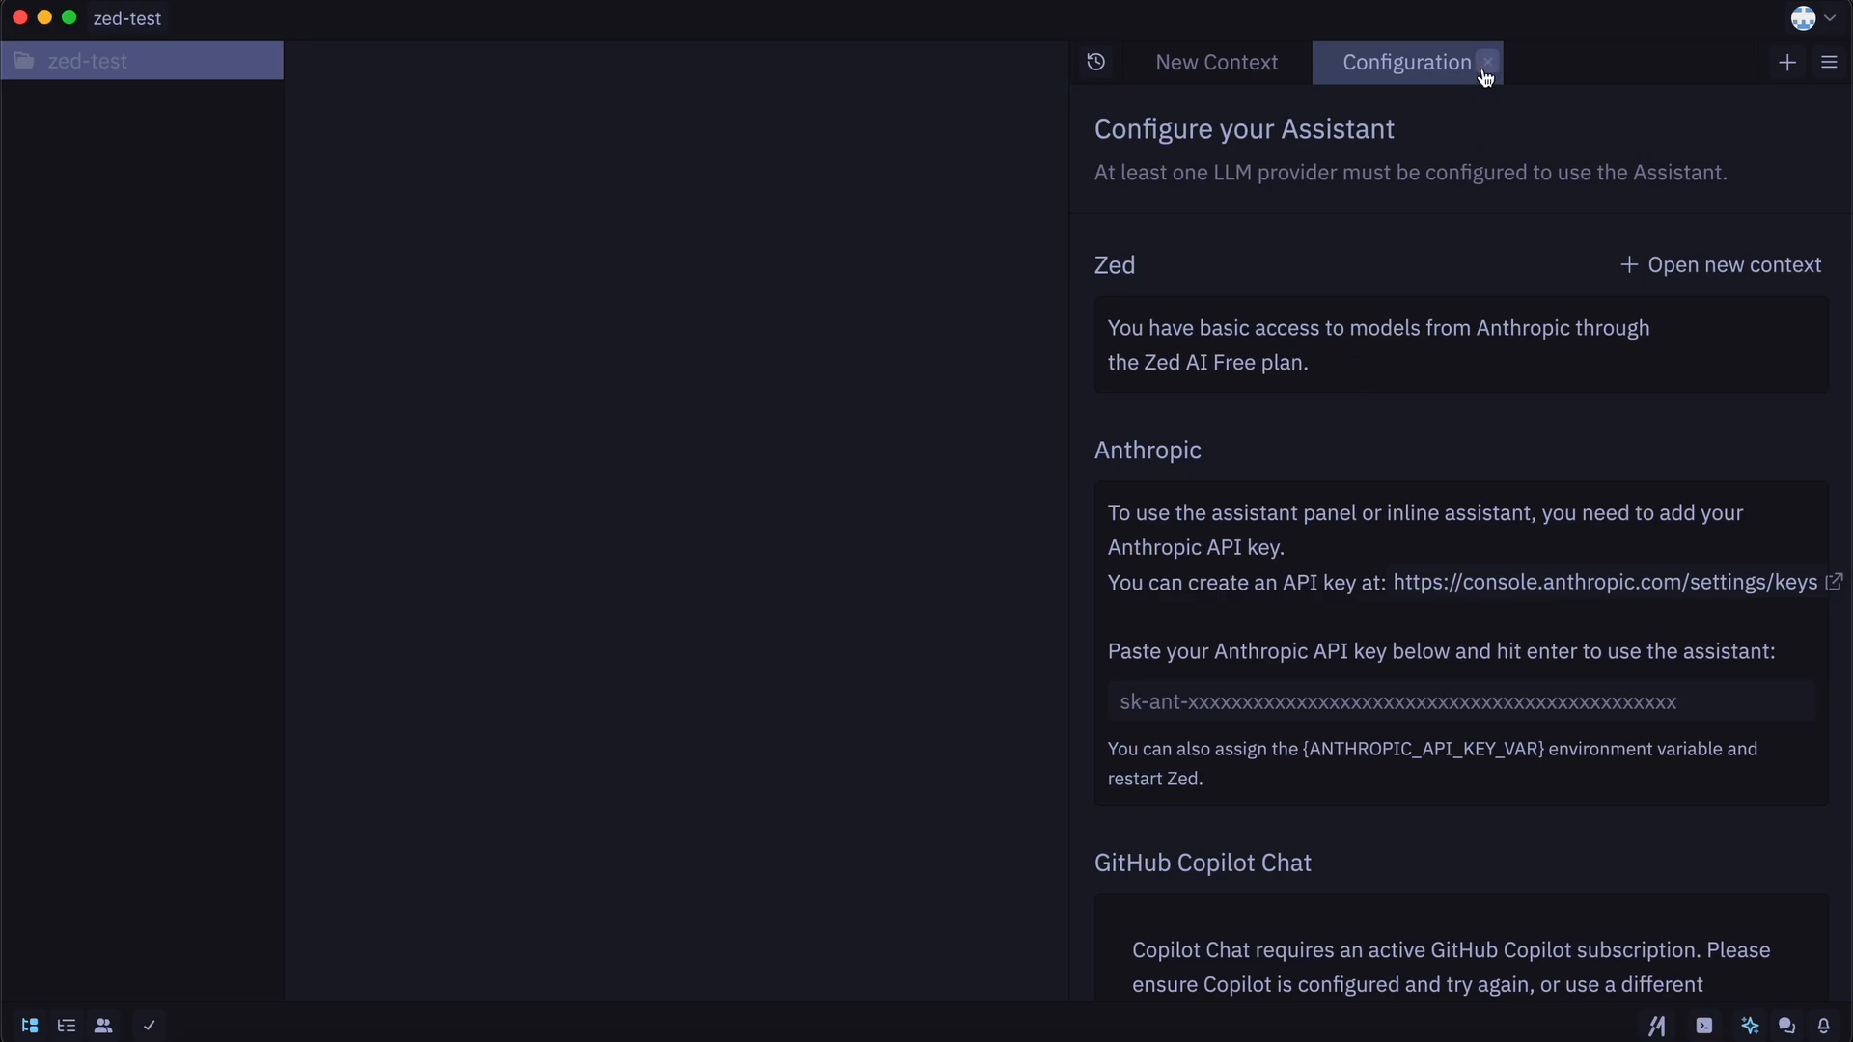
{"action": "left_click", "coordinate": [1486, 62]}
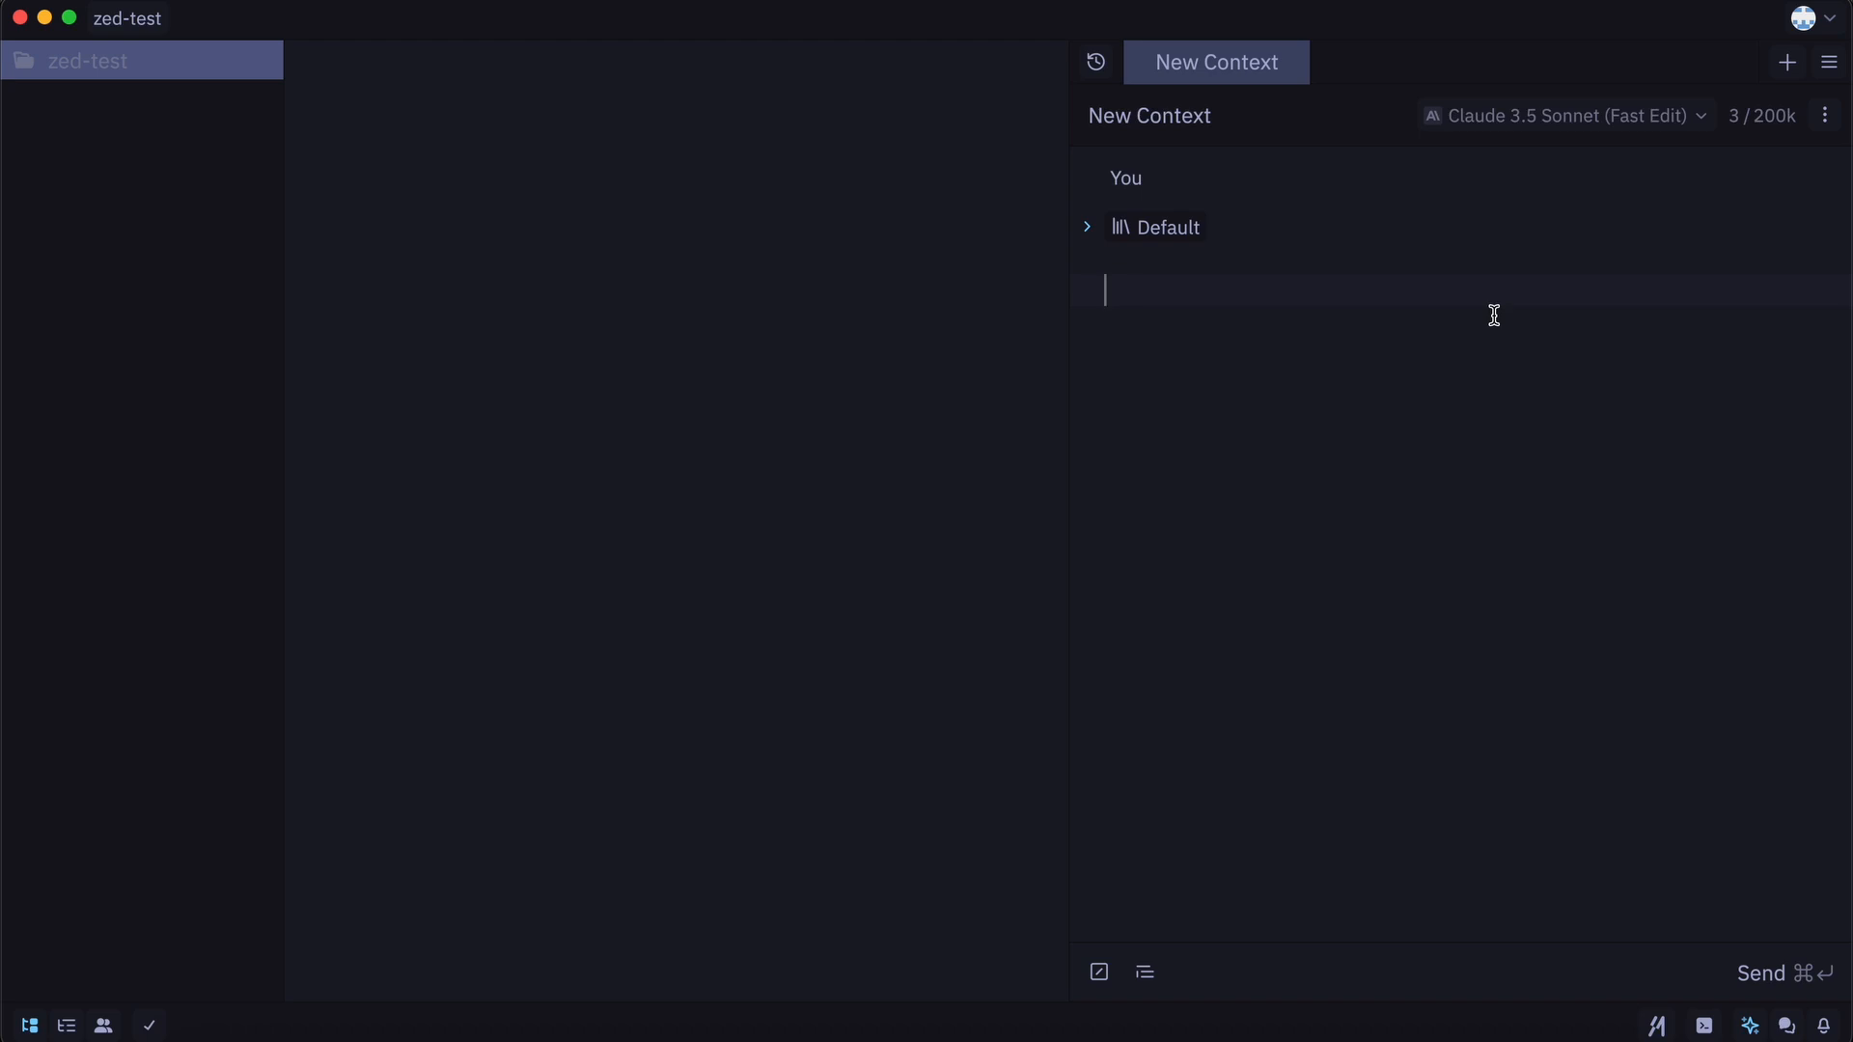
{"action": "mouse_move", "coordinate": [1254, 237]}
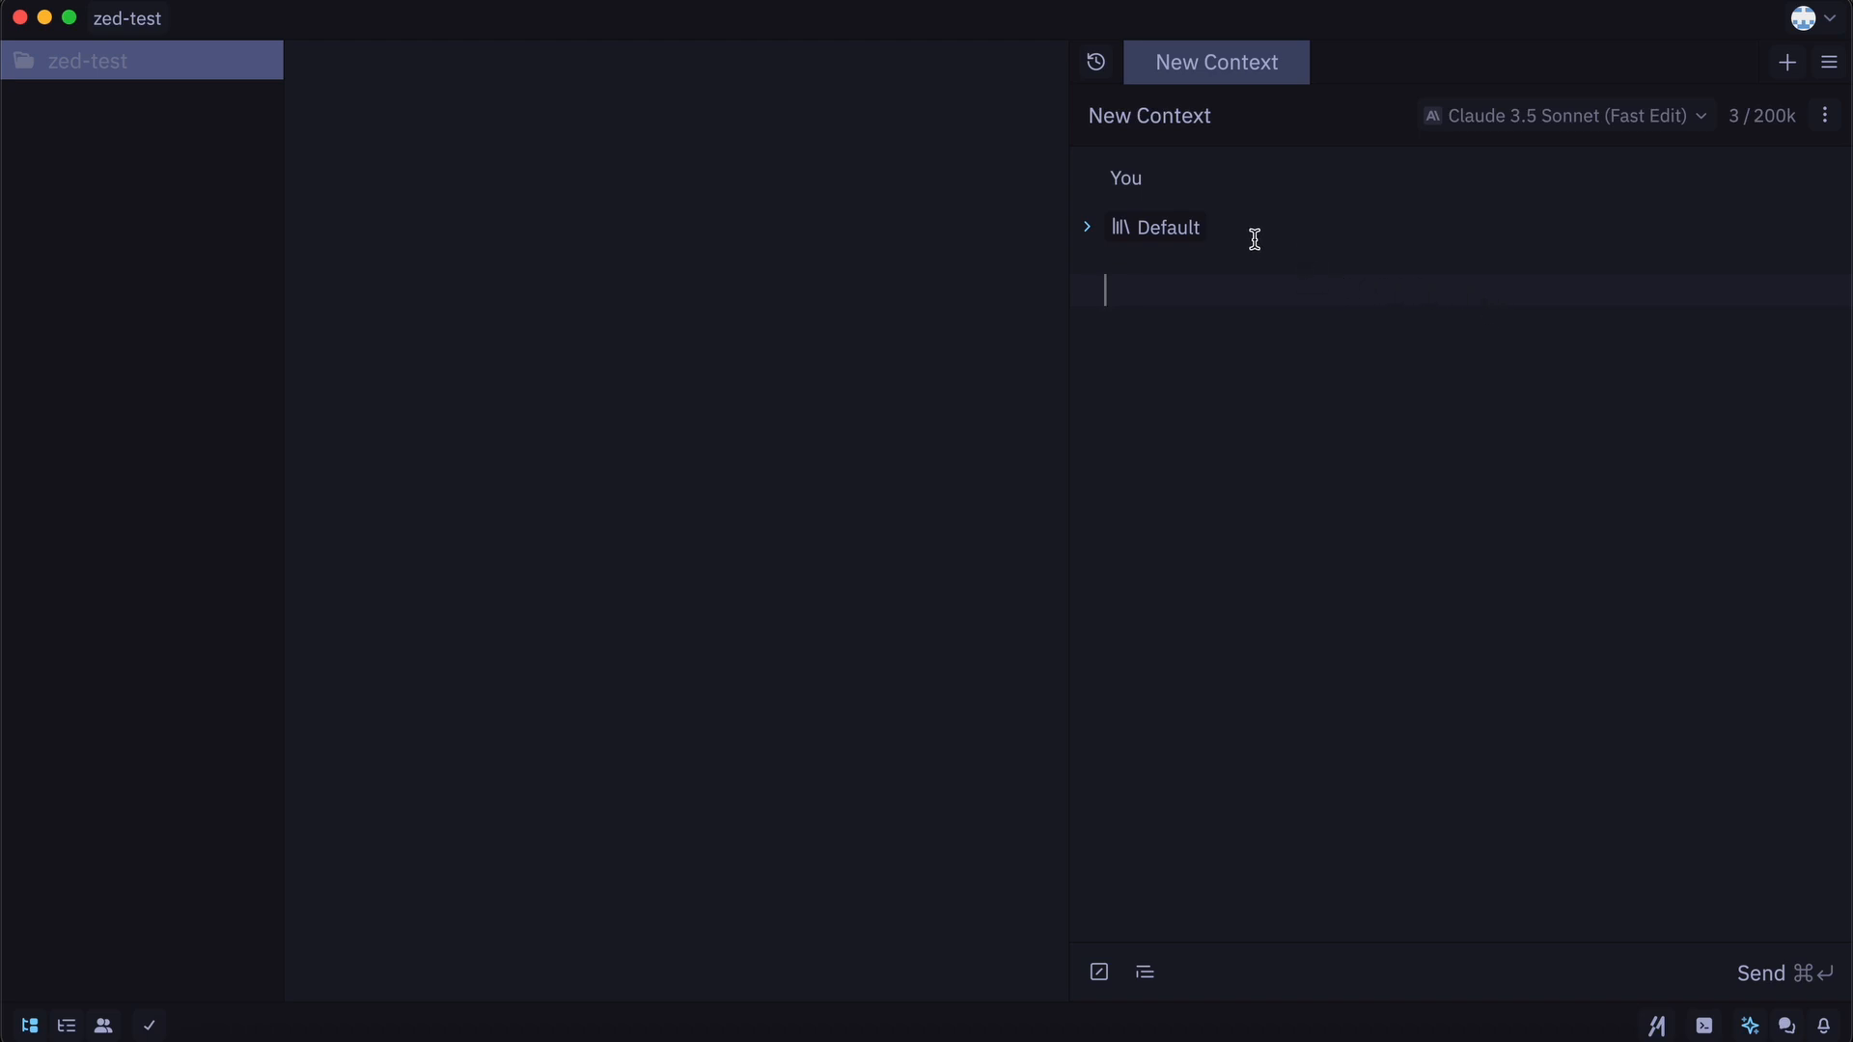
- Choose Claude 3.5 Sonnet (Fast Edit), send 'hi', and change the next message's author
{"action": "left_click", "coordinate": [1560, 115]}
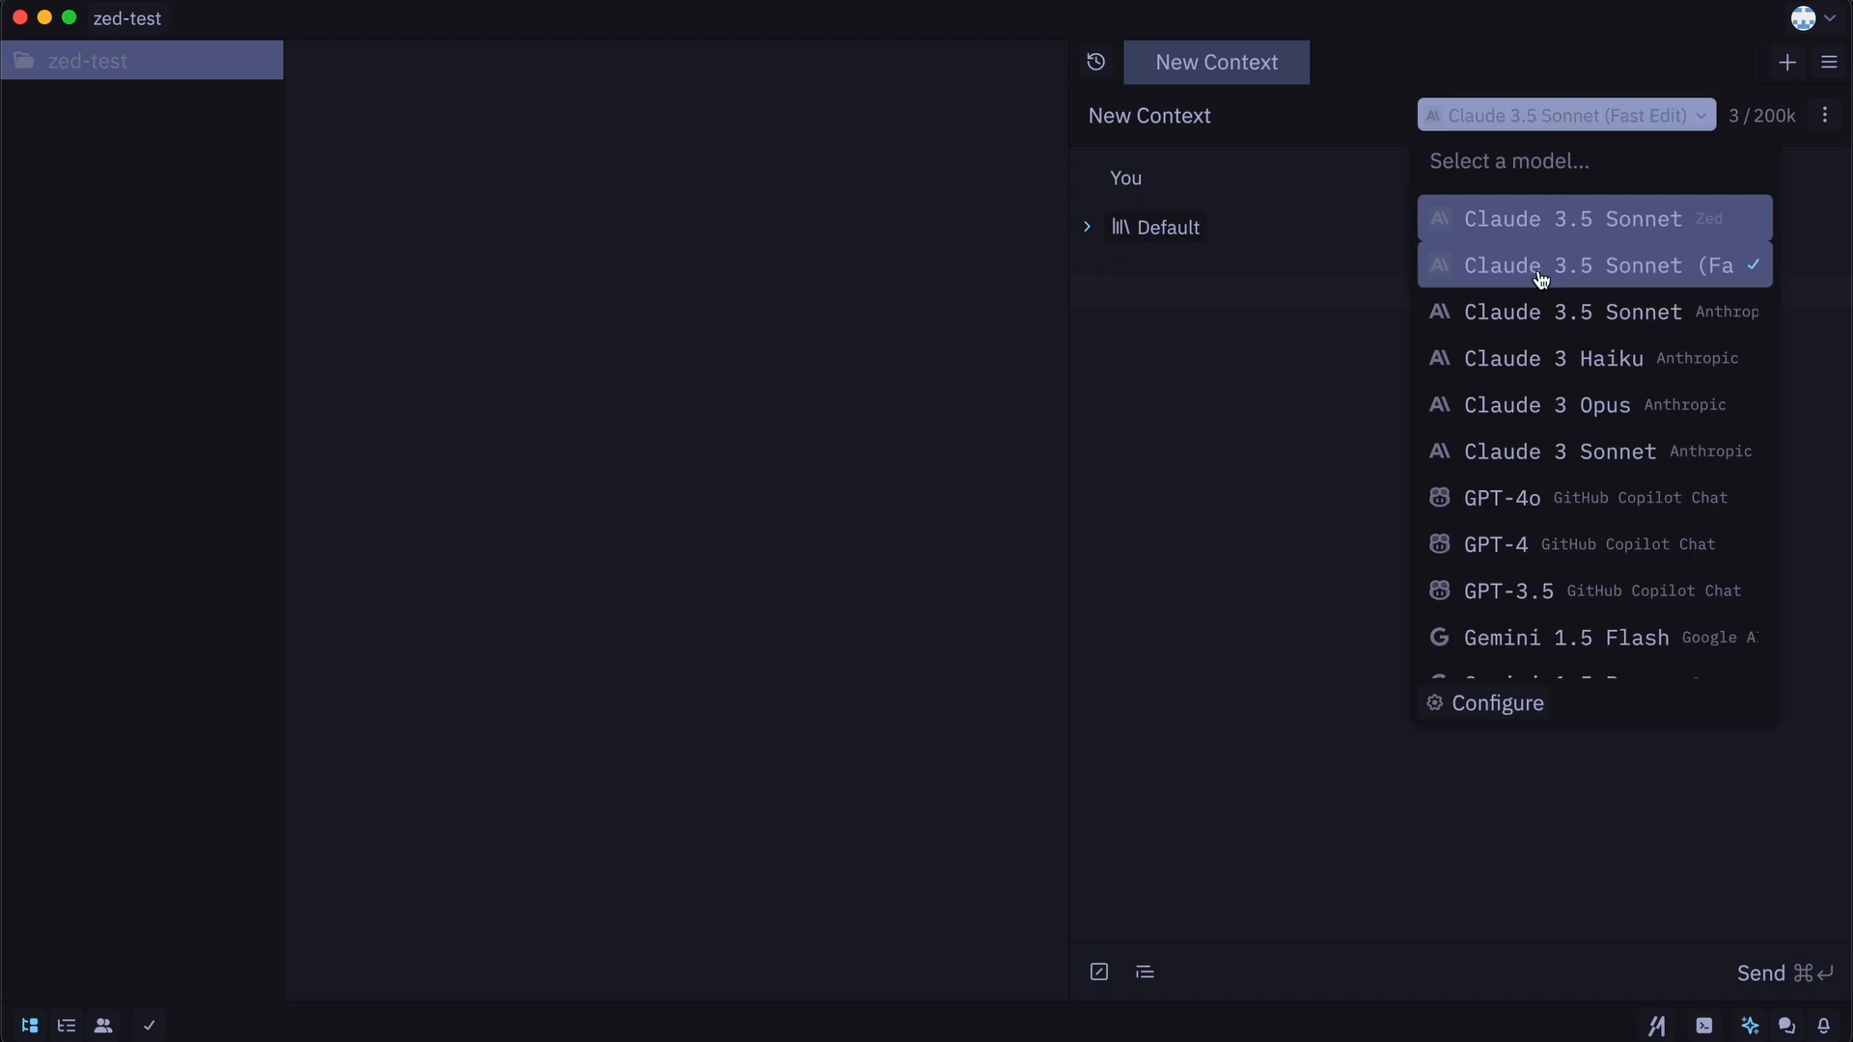
{"action": "left_click", "coordinate": [1604, 264]}
{"action": "type", "text": "hi"}
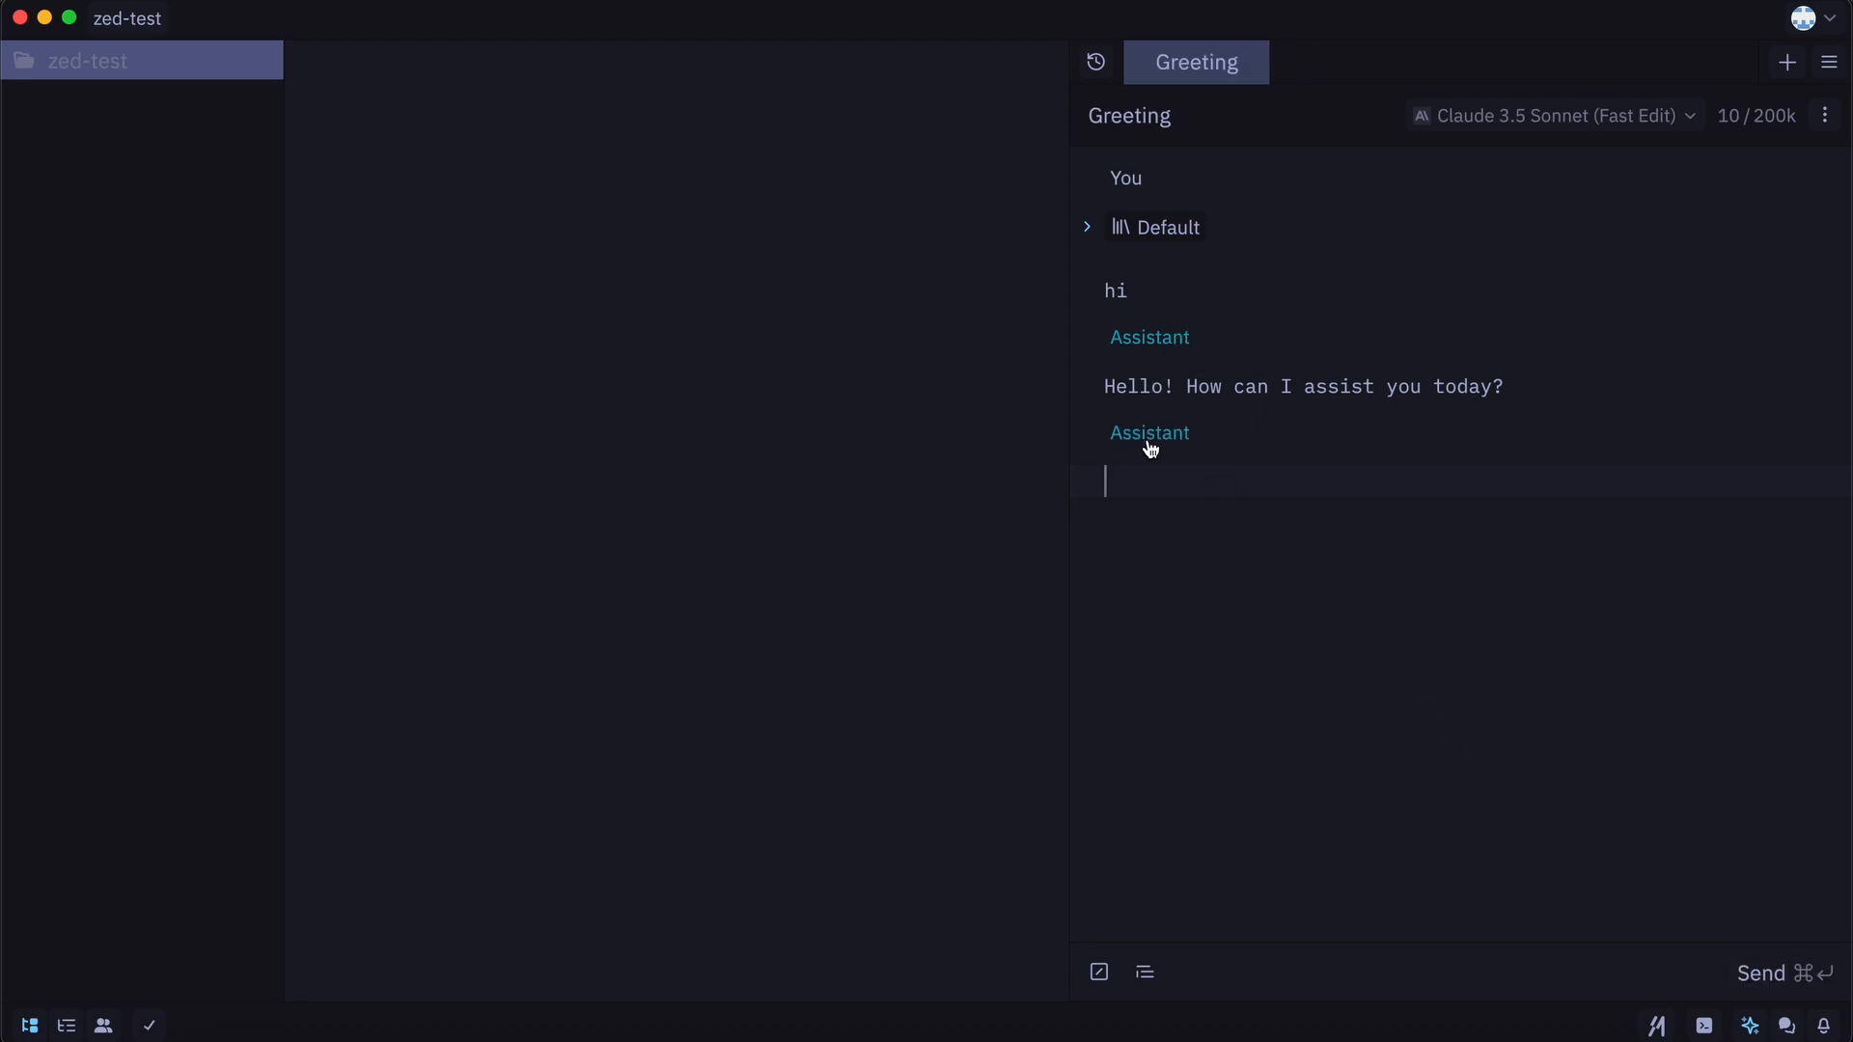
{"action": "left_click", "coordinate": [1148, 433]}
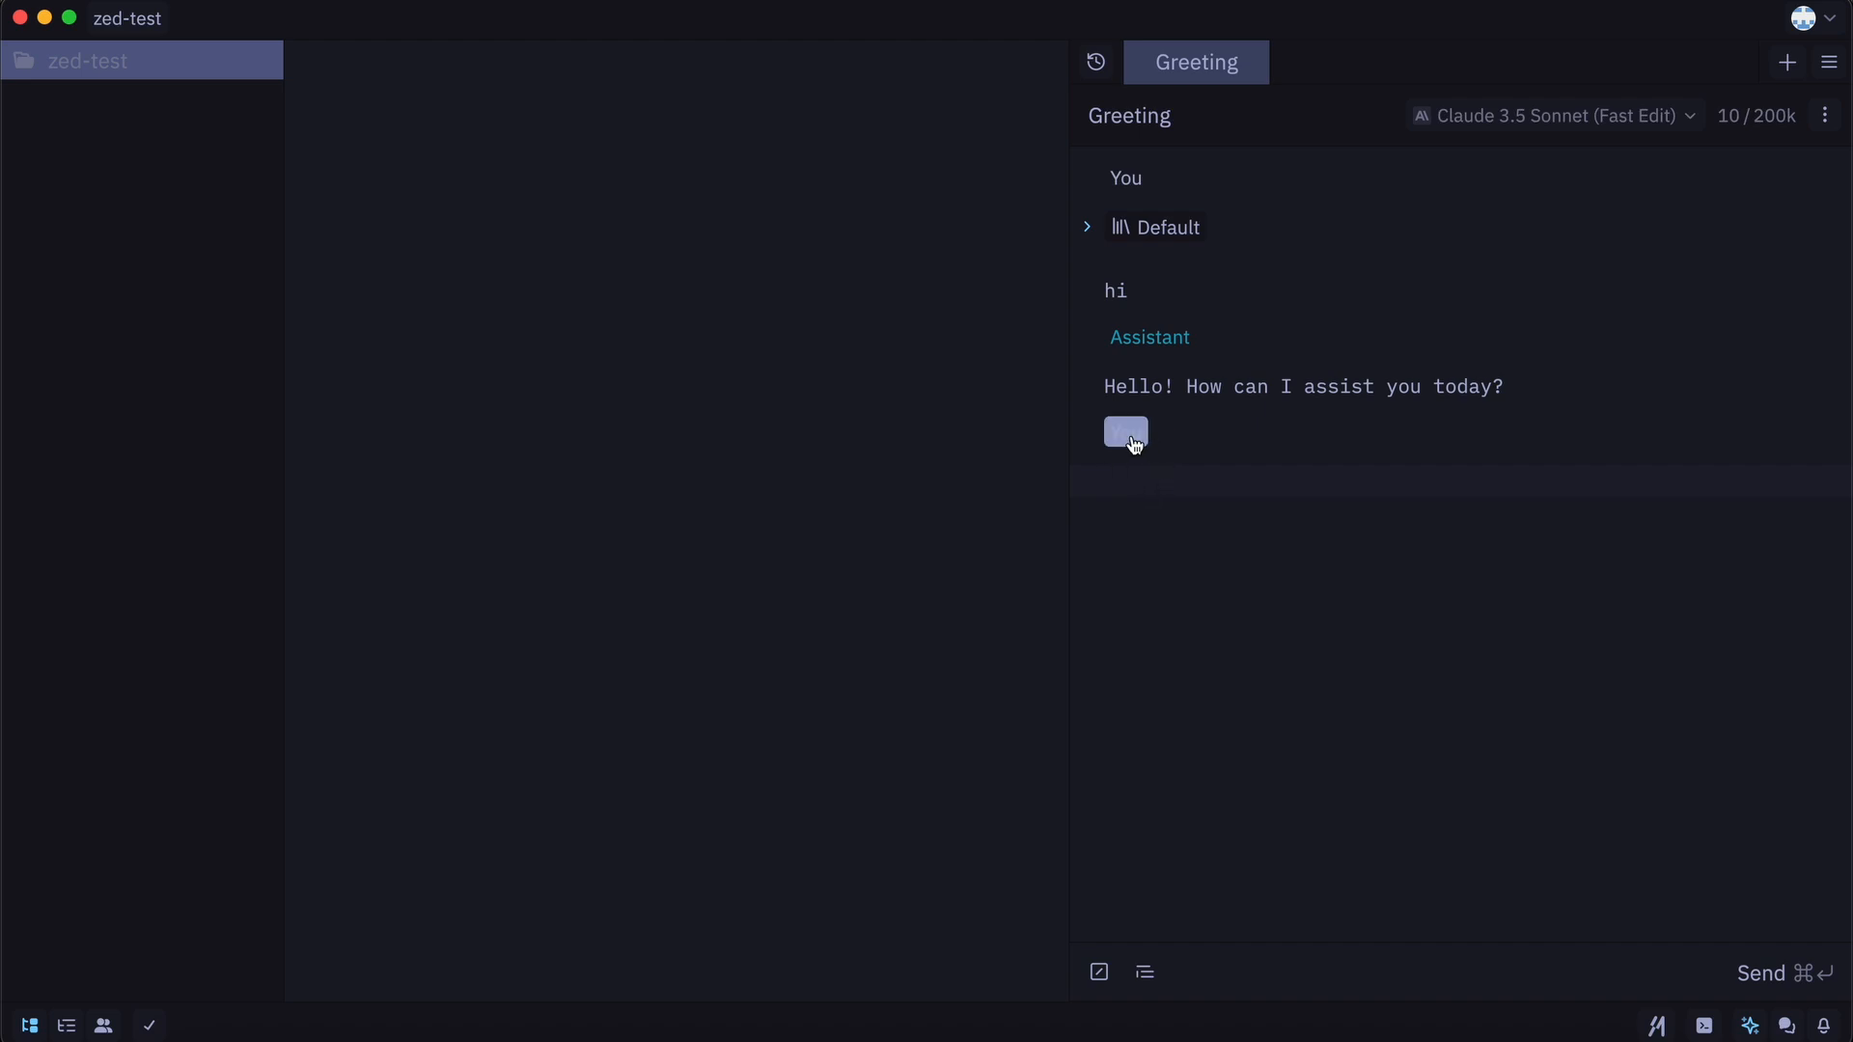
- Set the new message author to You and type '/' to list slash commands
{"action": "left_click", "coordinate": [1126, 431]}
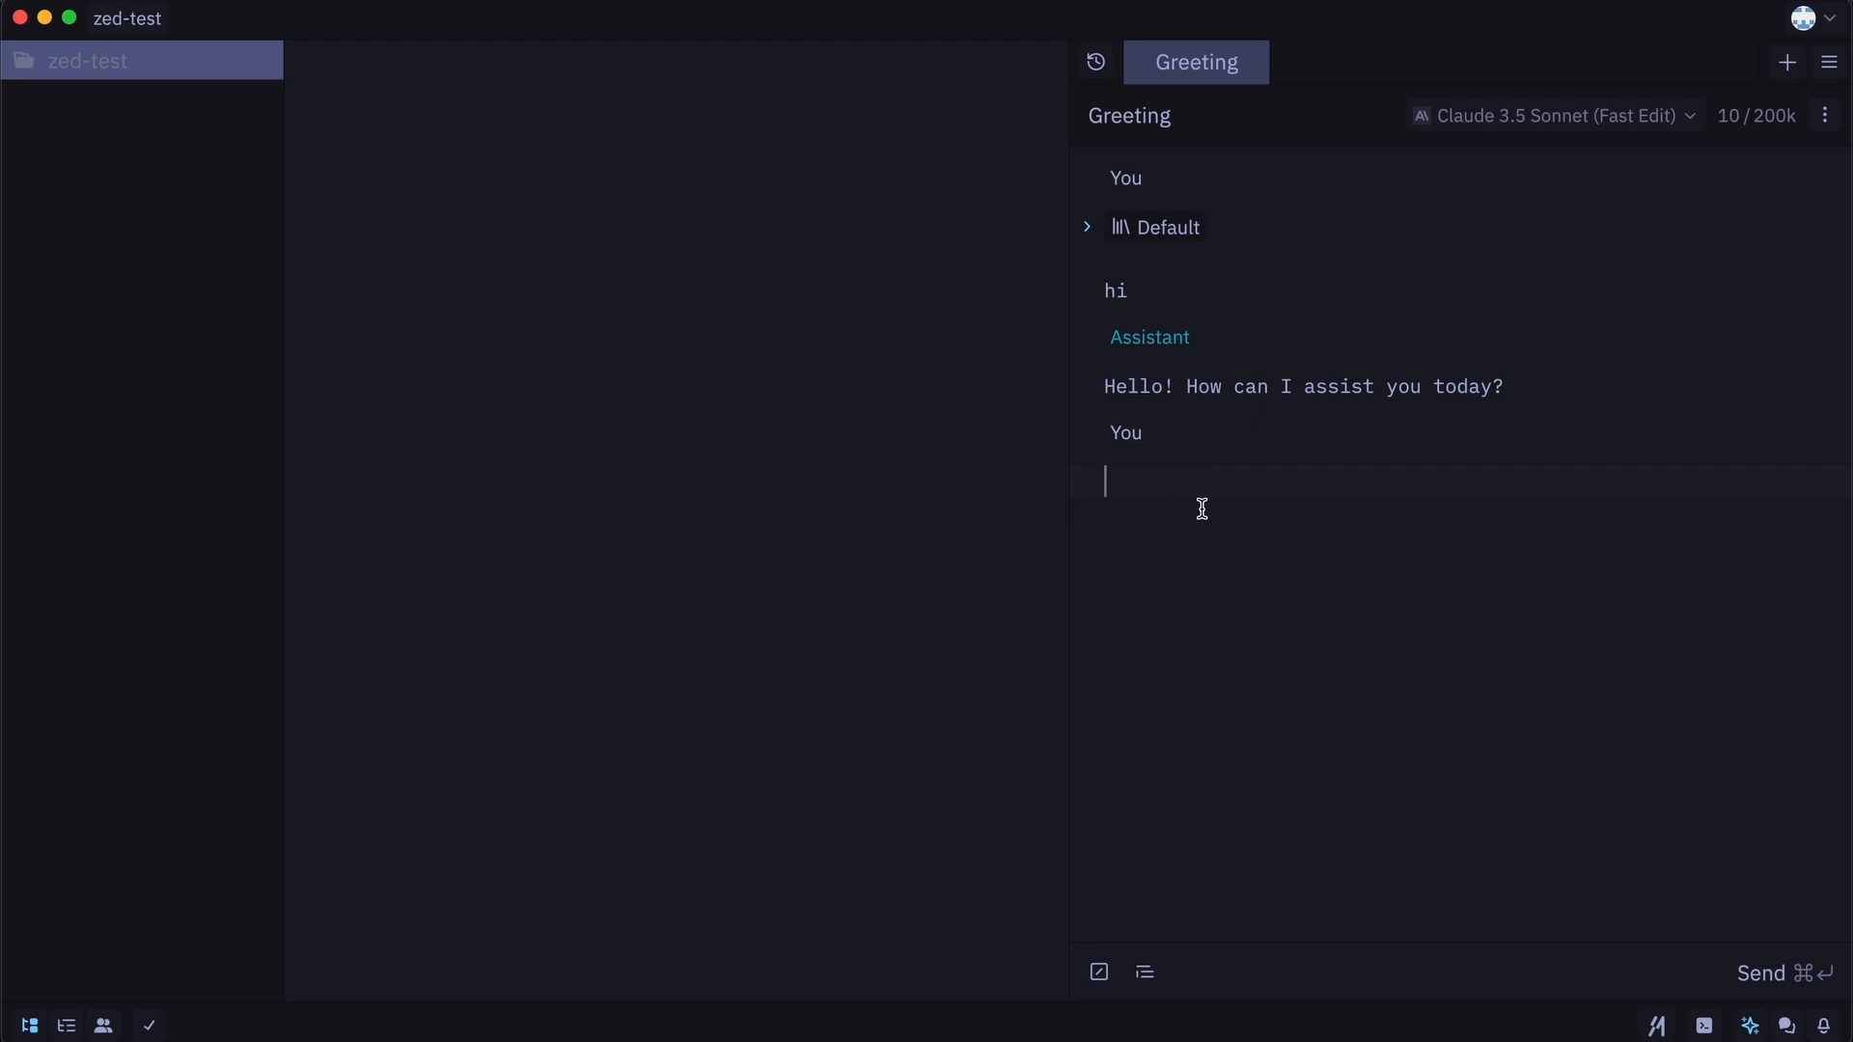
{"action": "type", "text": "/"}
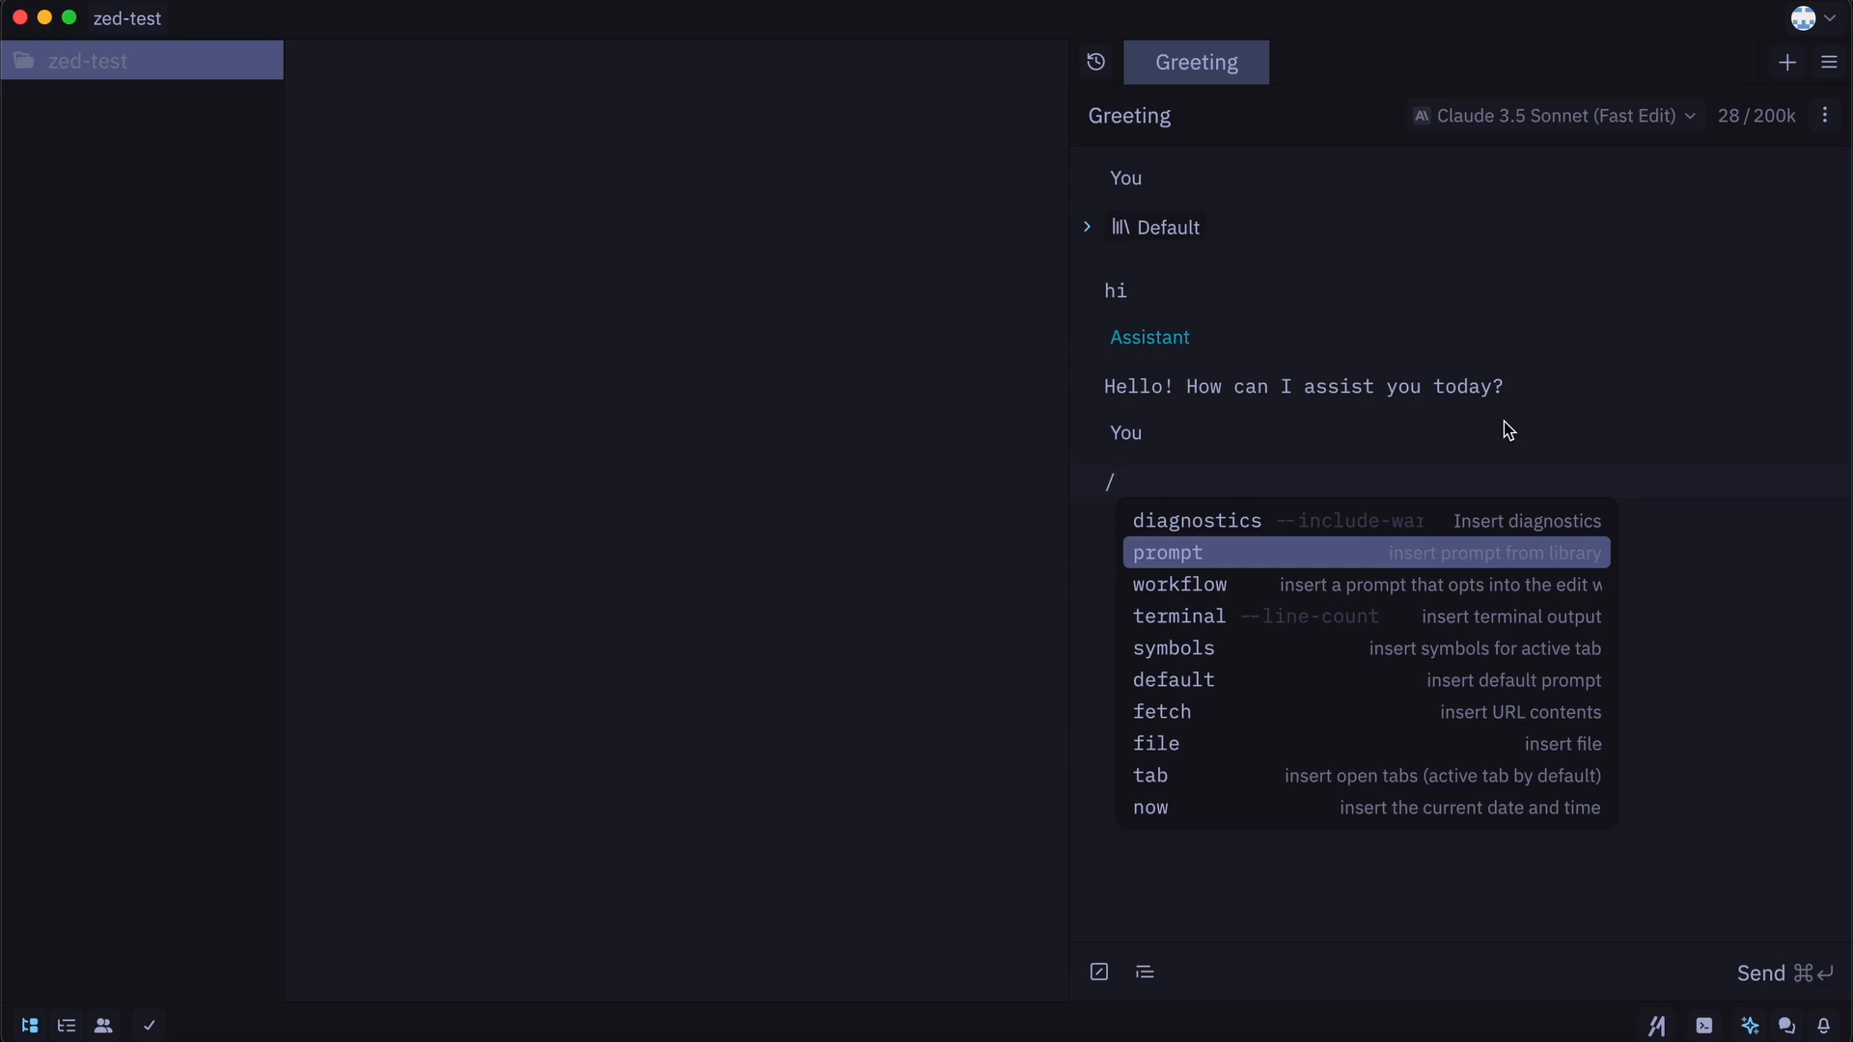
- Browse the slash commands and enter the path 'Users/king/nn/index.html'
{"action": "key", "text": "Down"}
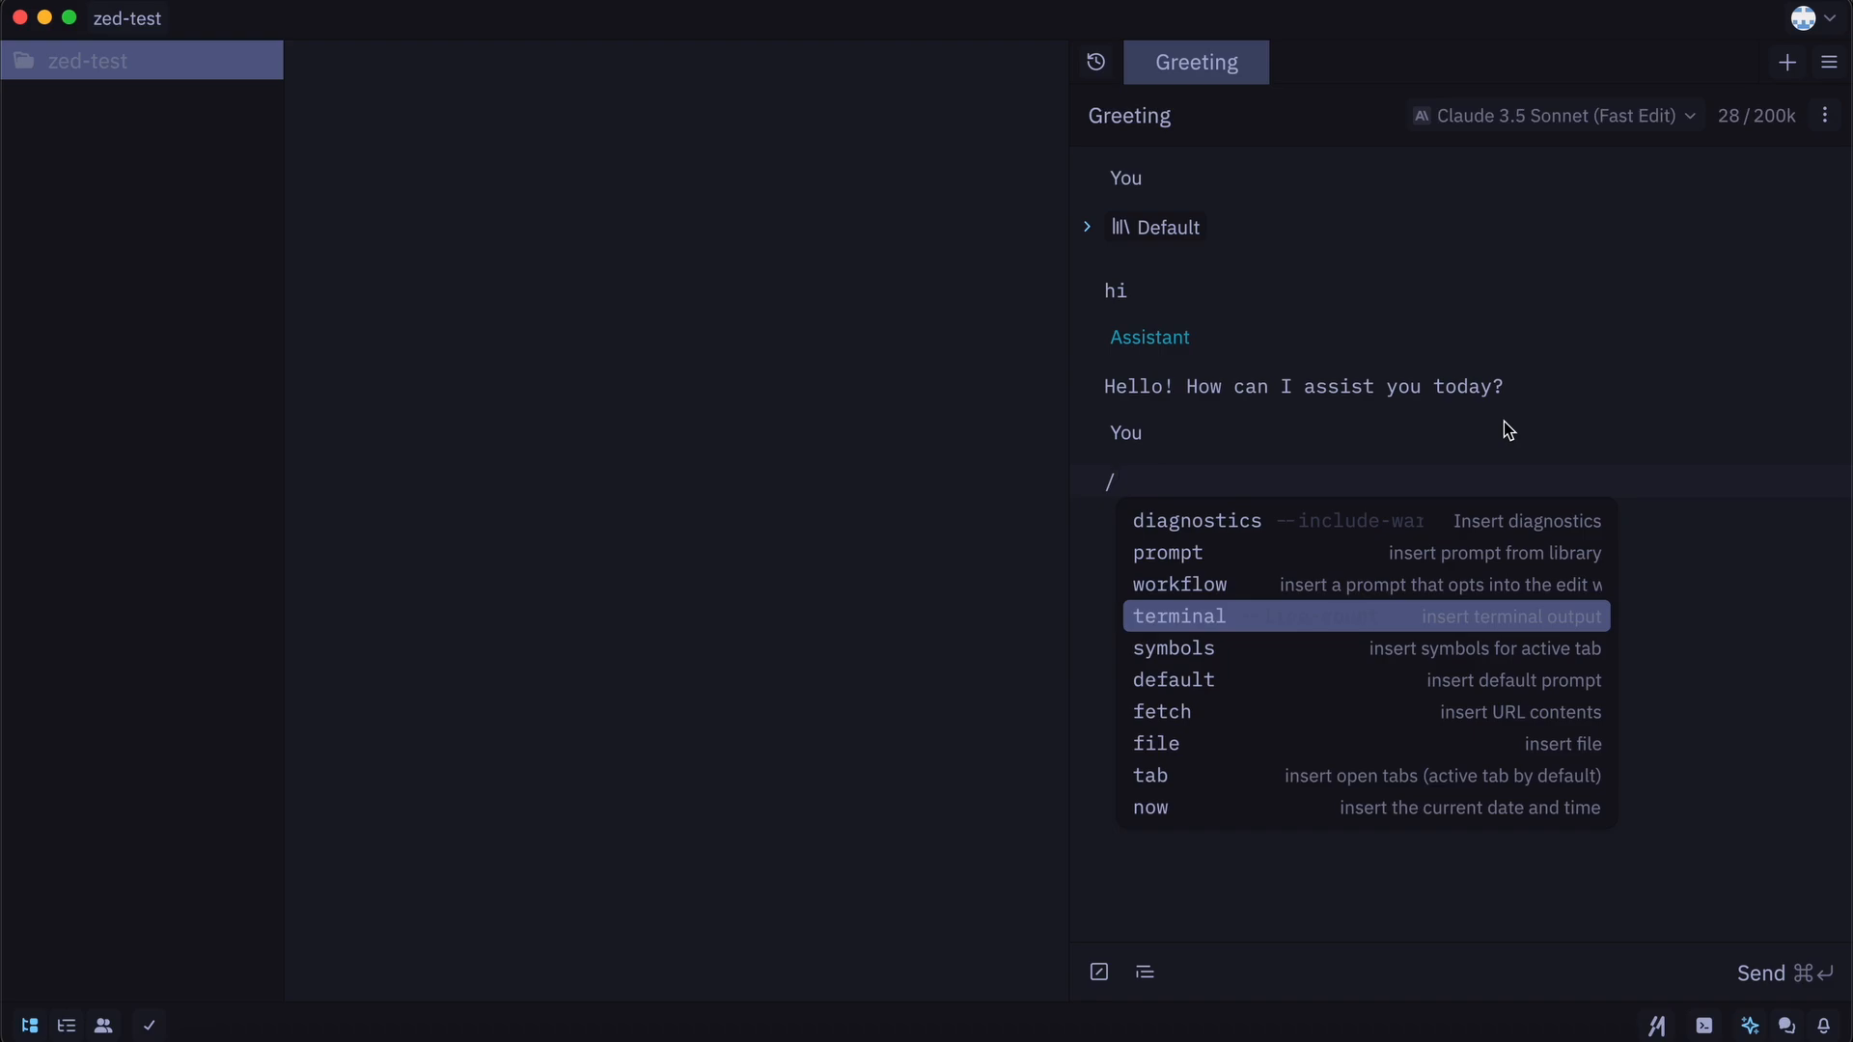
{"action": "key", "text": "Down"}
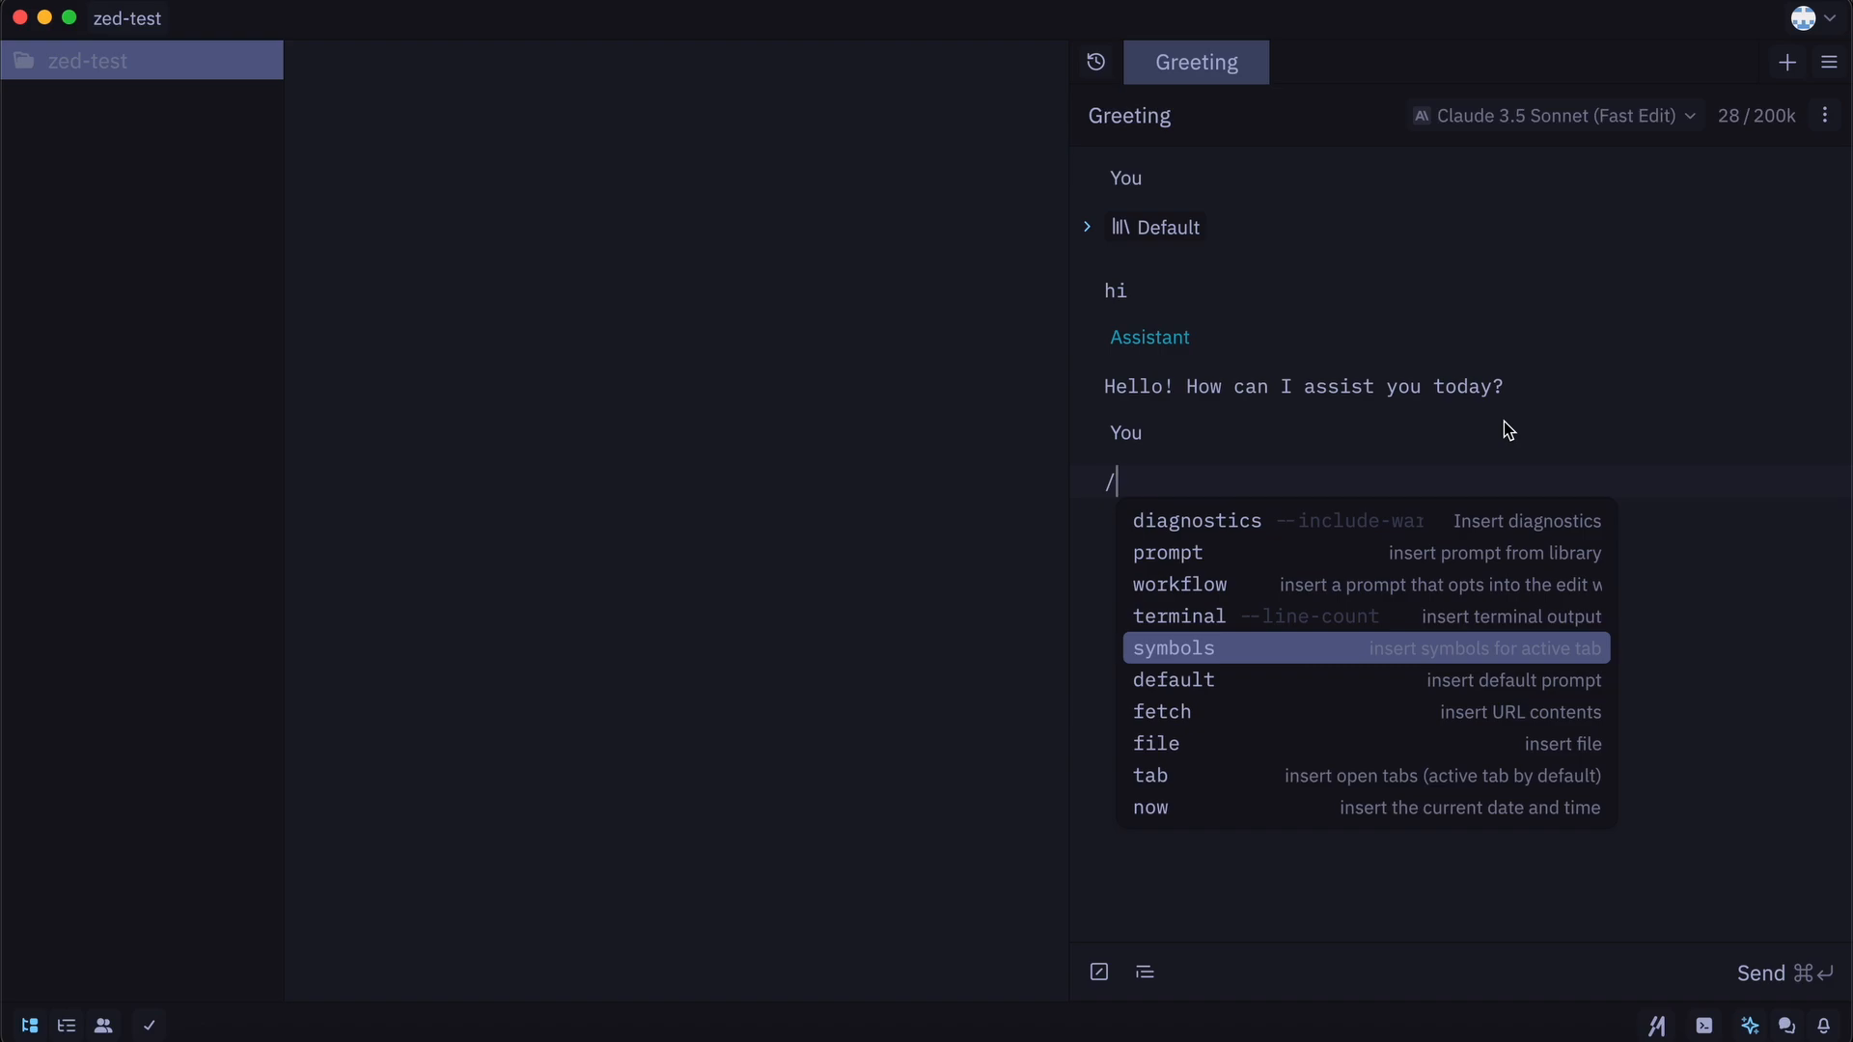
{"action": "key", "text": "Down"}
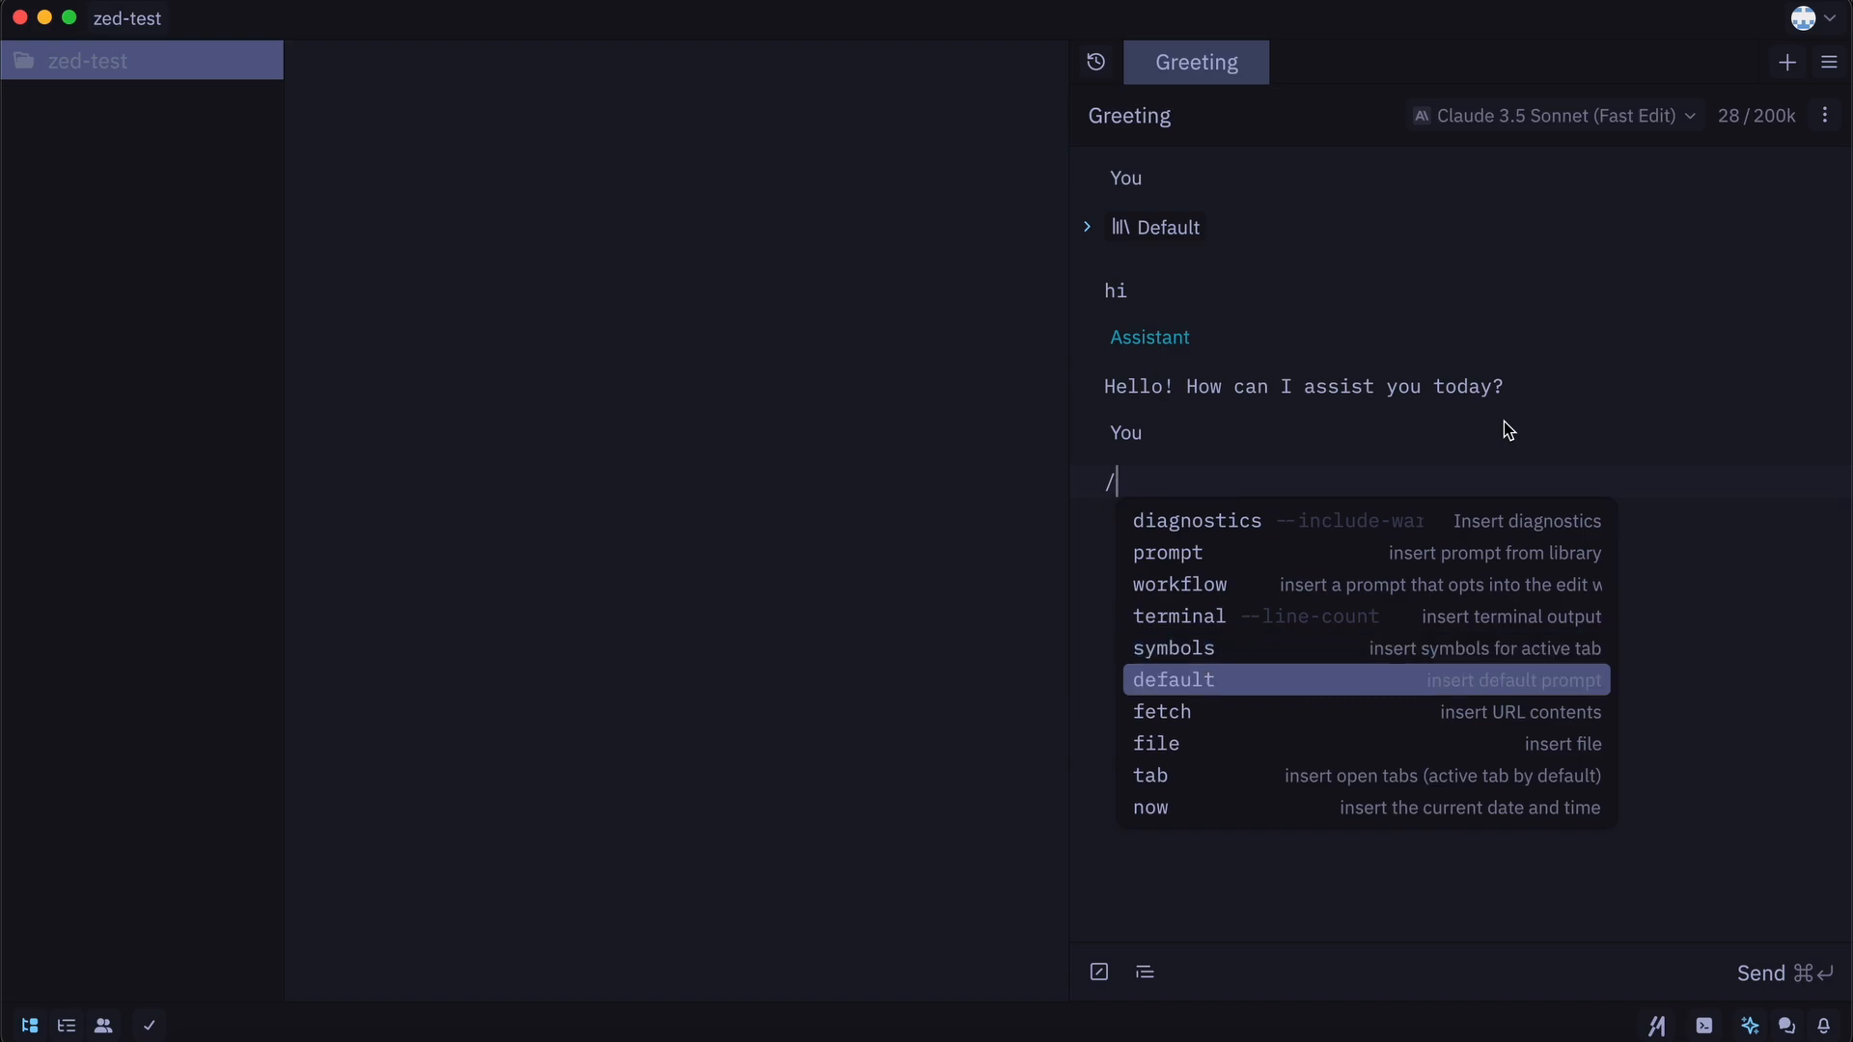
{"action": "key", "text": "Down"}
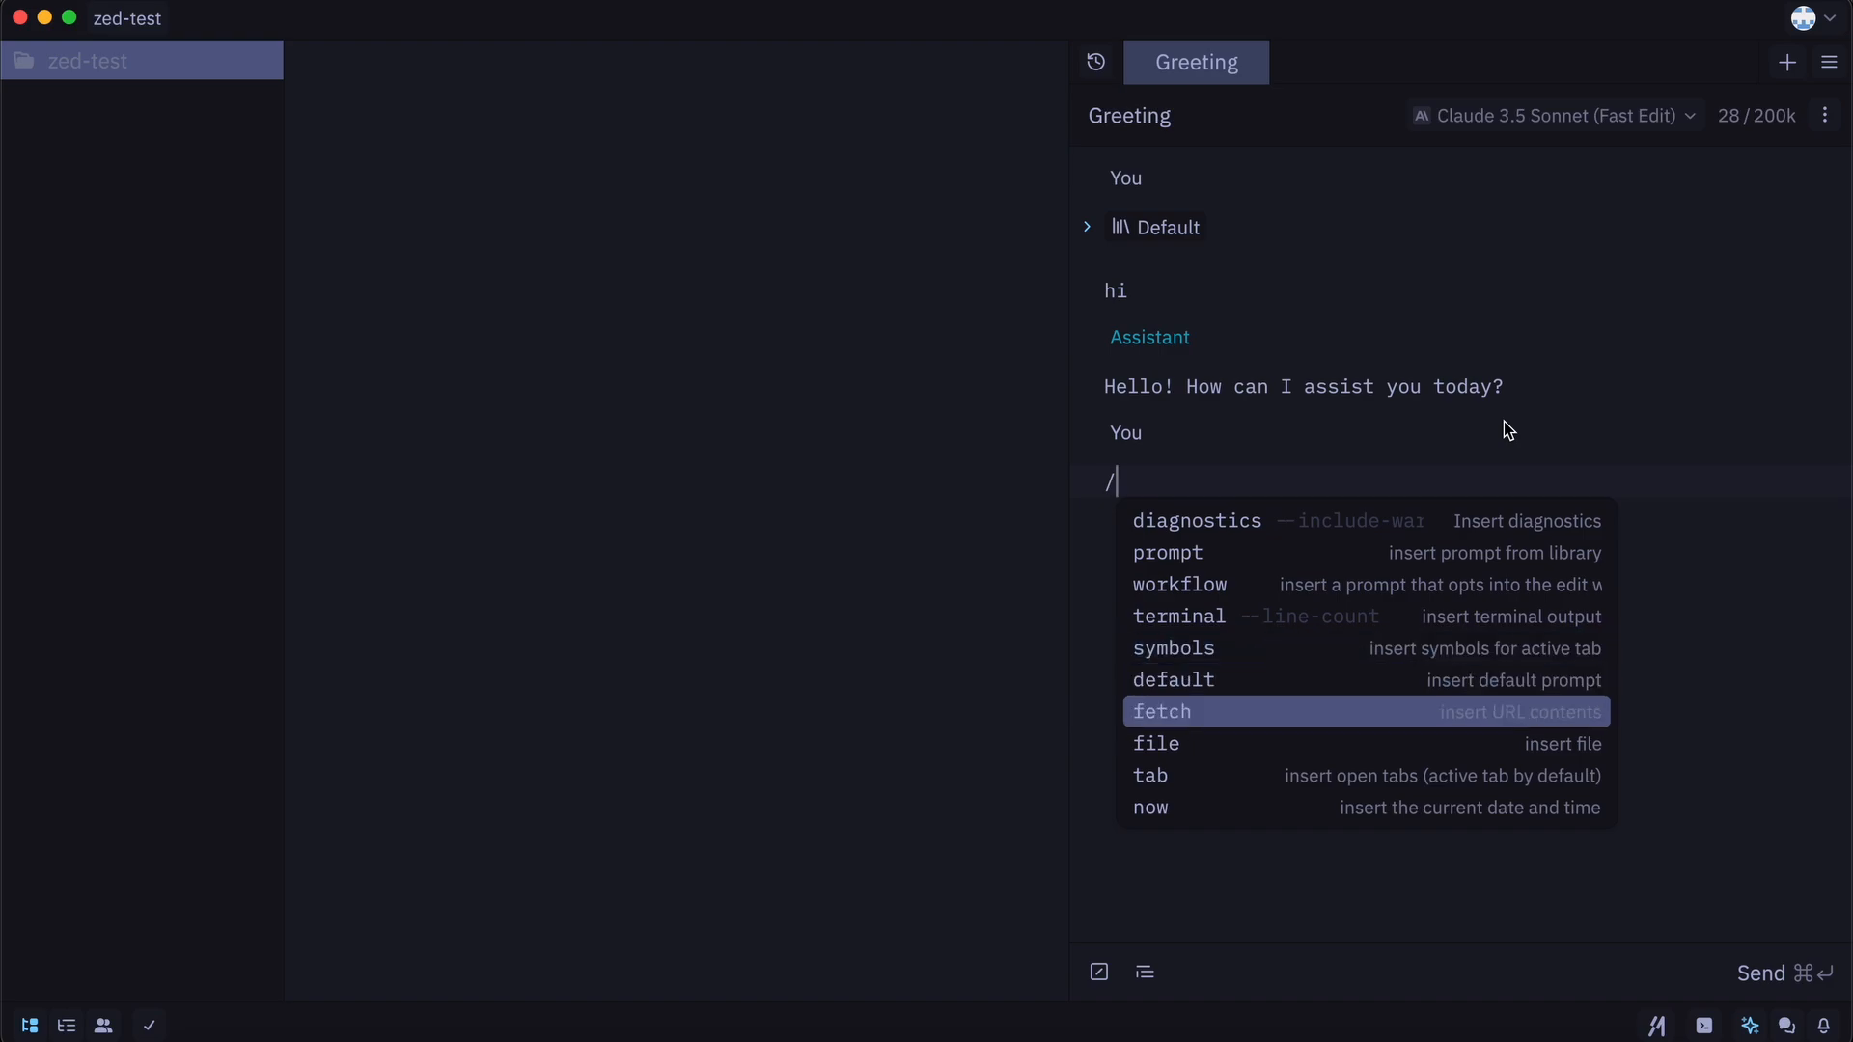
{"action": "key", "text": "Up"}
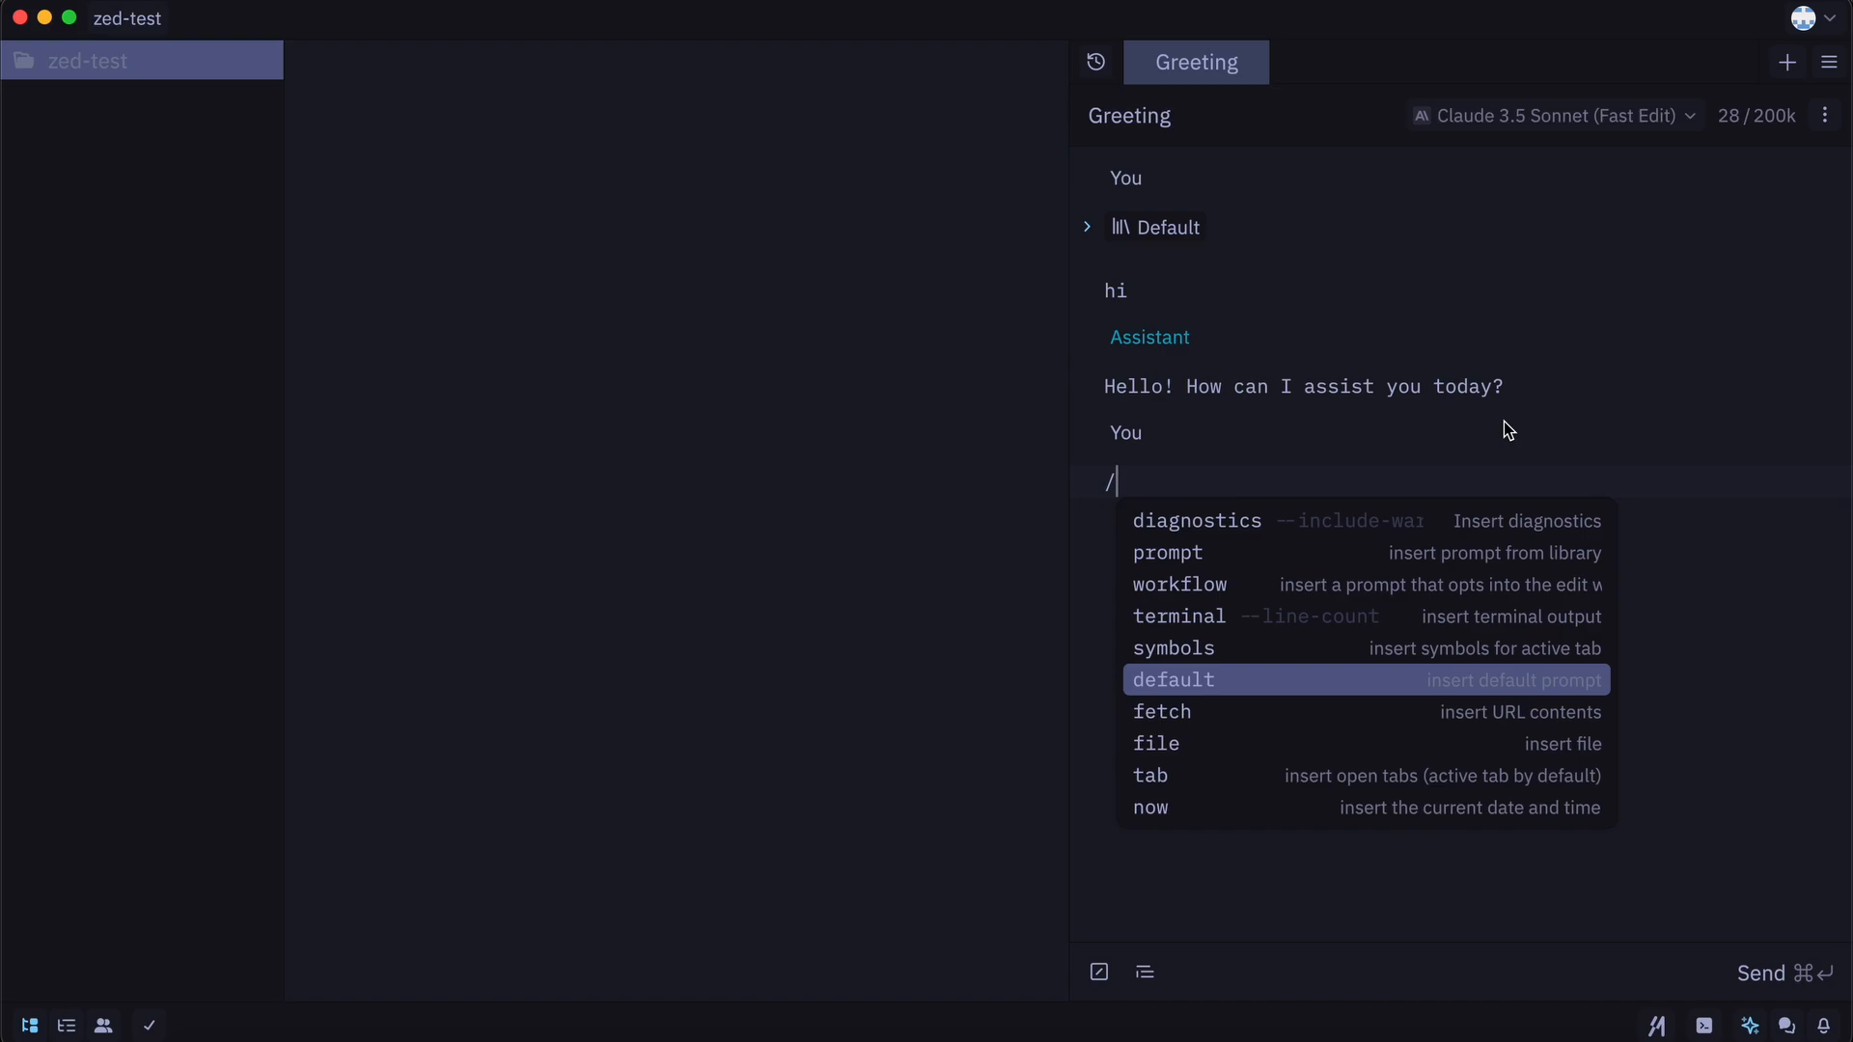
{"action": "key", "text": "Down"}
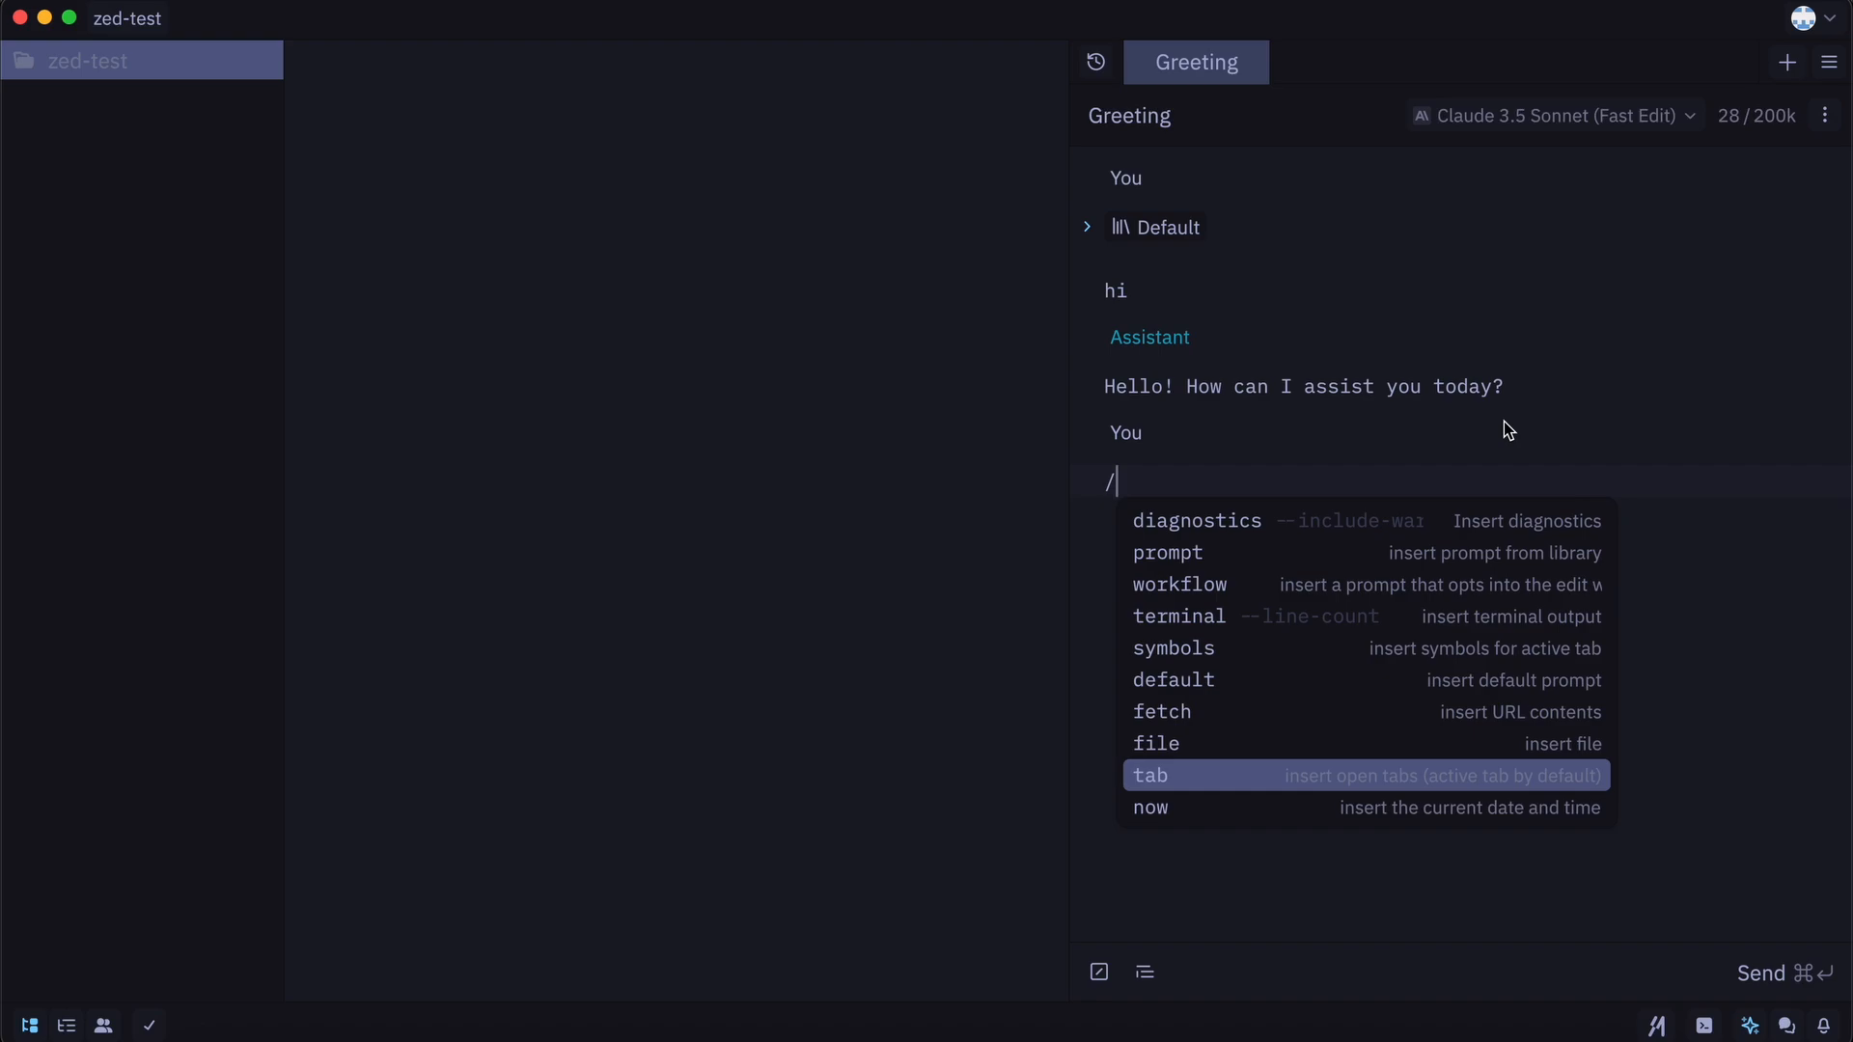
{"action": "key", "text": "Down"}
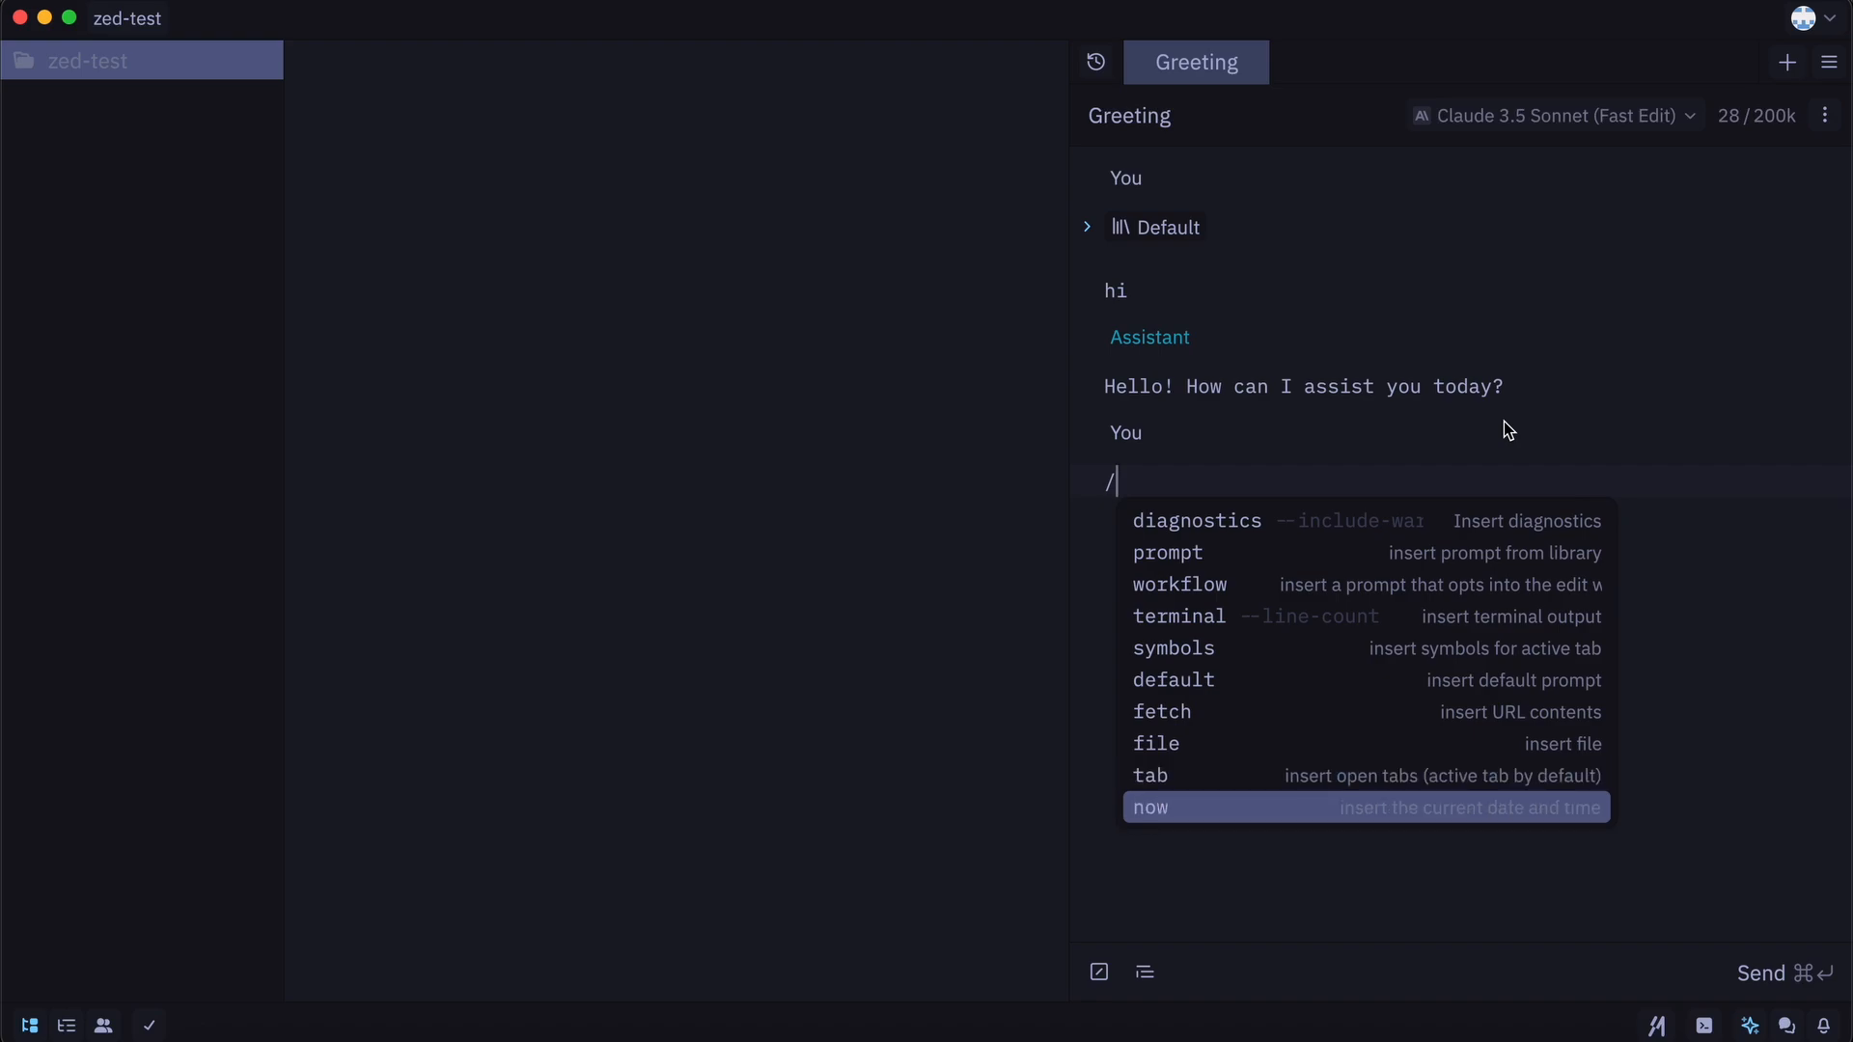
{"action": "key", "text": "Up"}
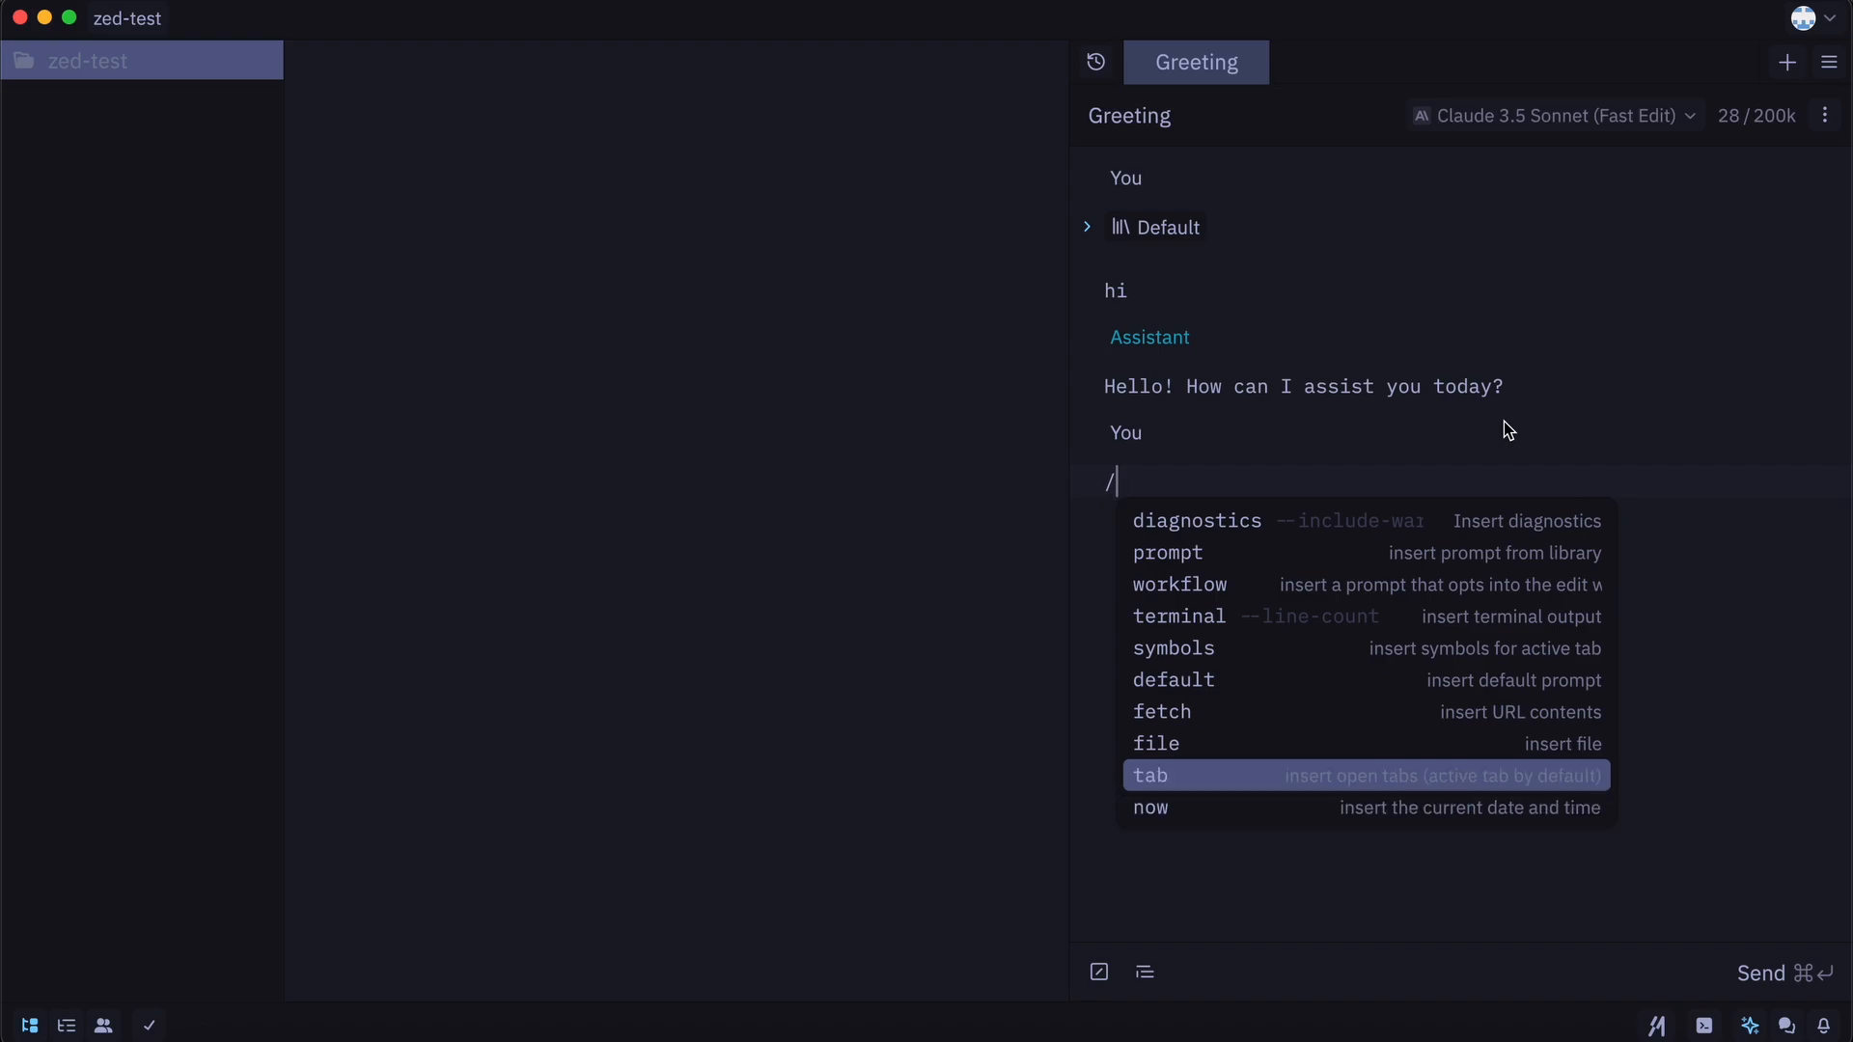
{"action": "type", "text": "Users/king/nn/index.html"}
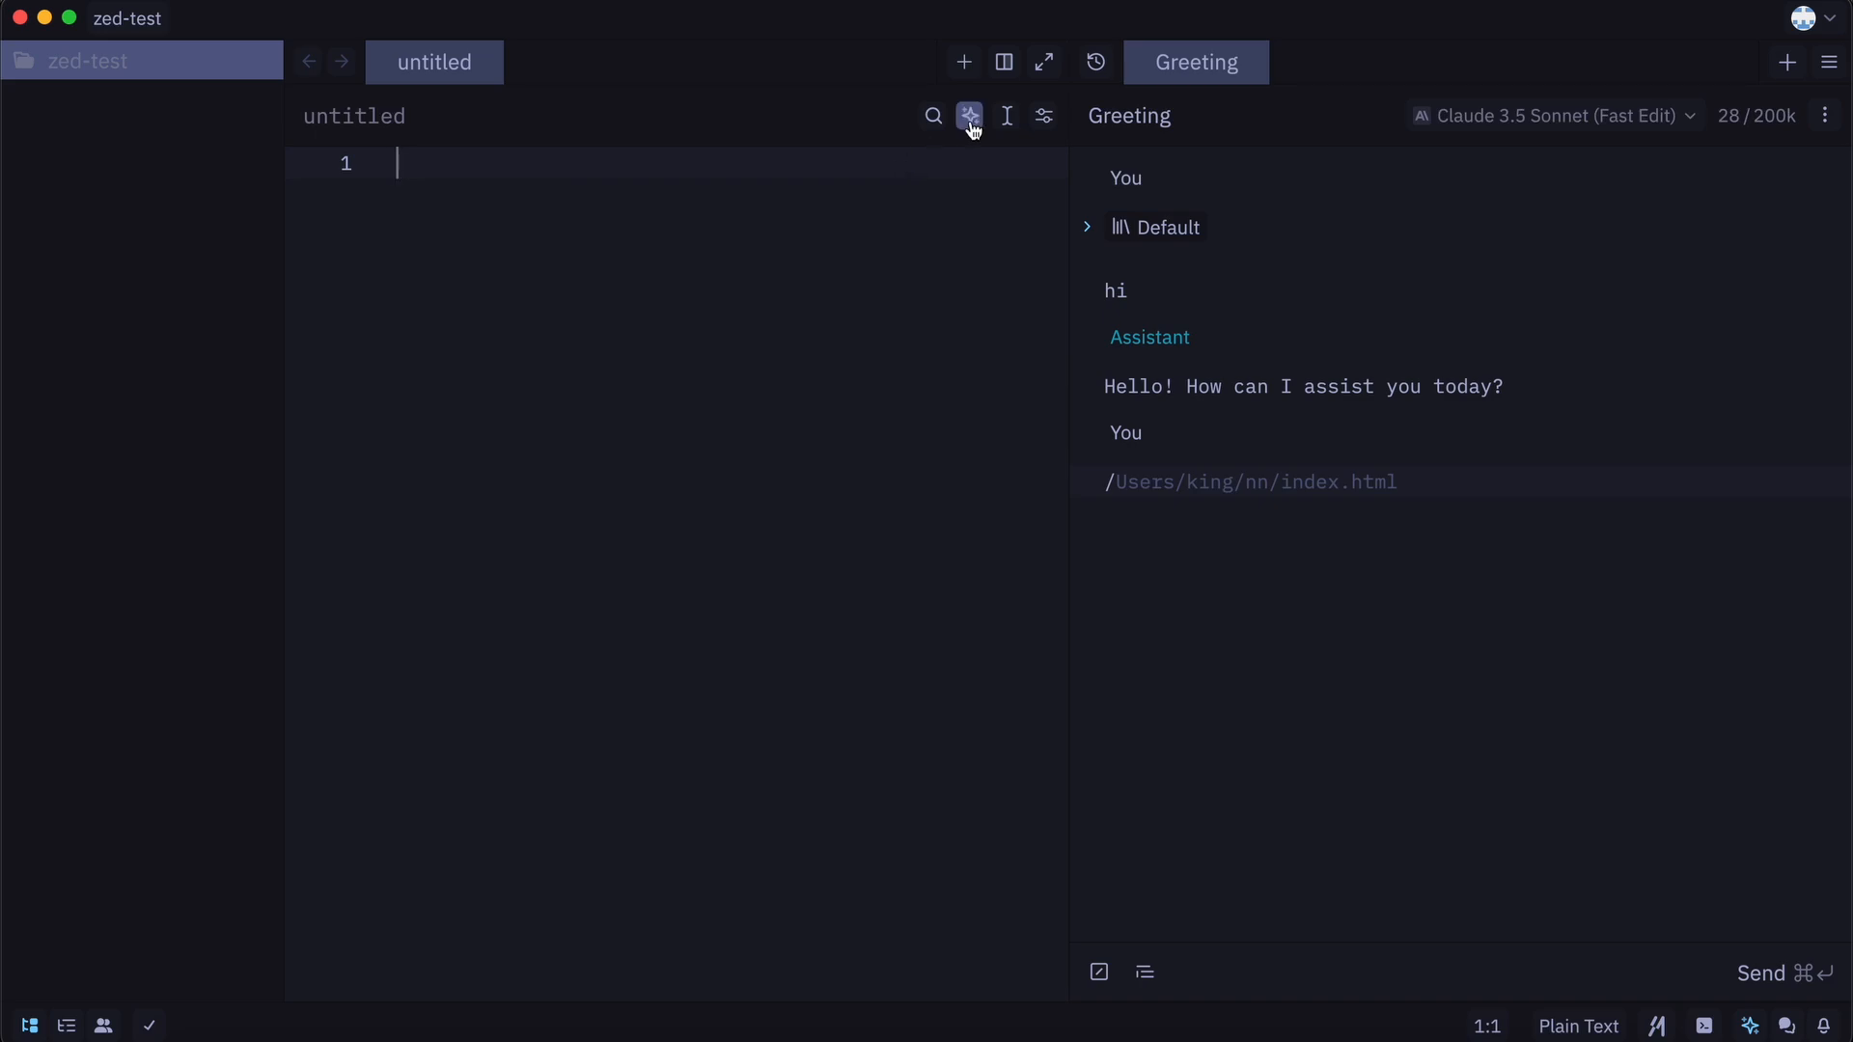
{"action": "left_click", "coordinate": [969, 116]}
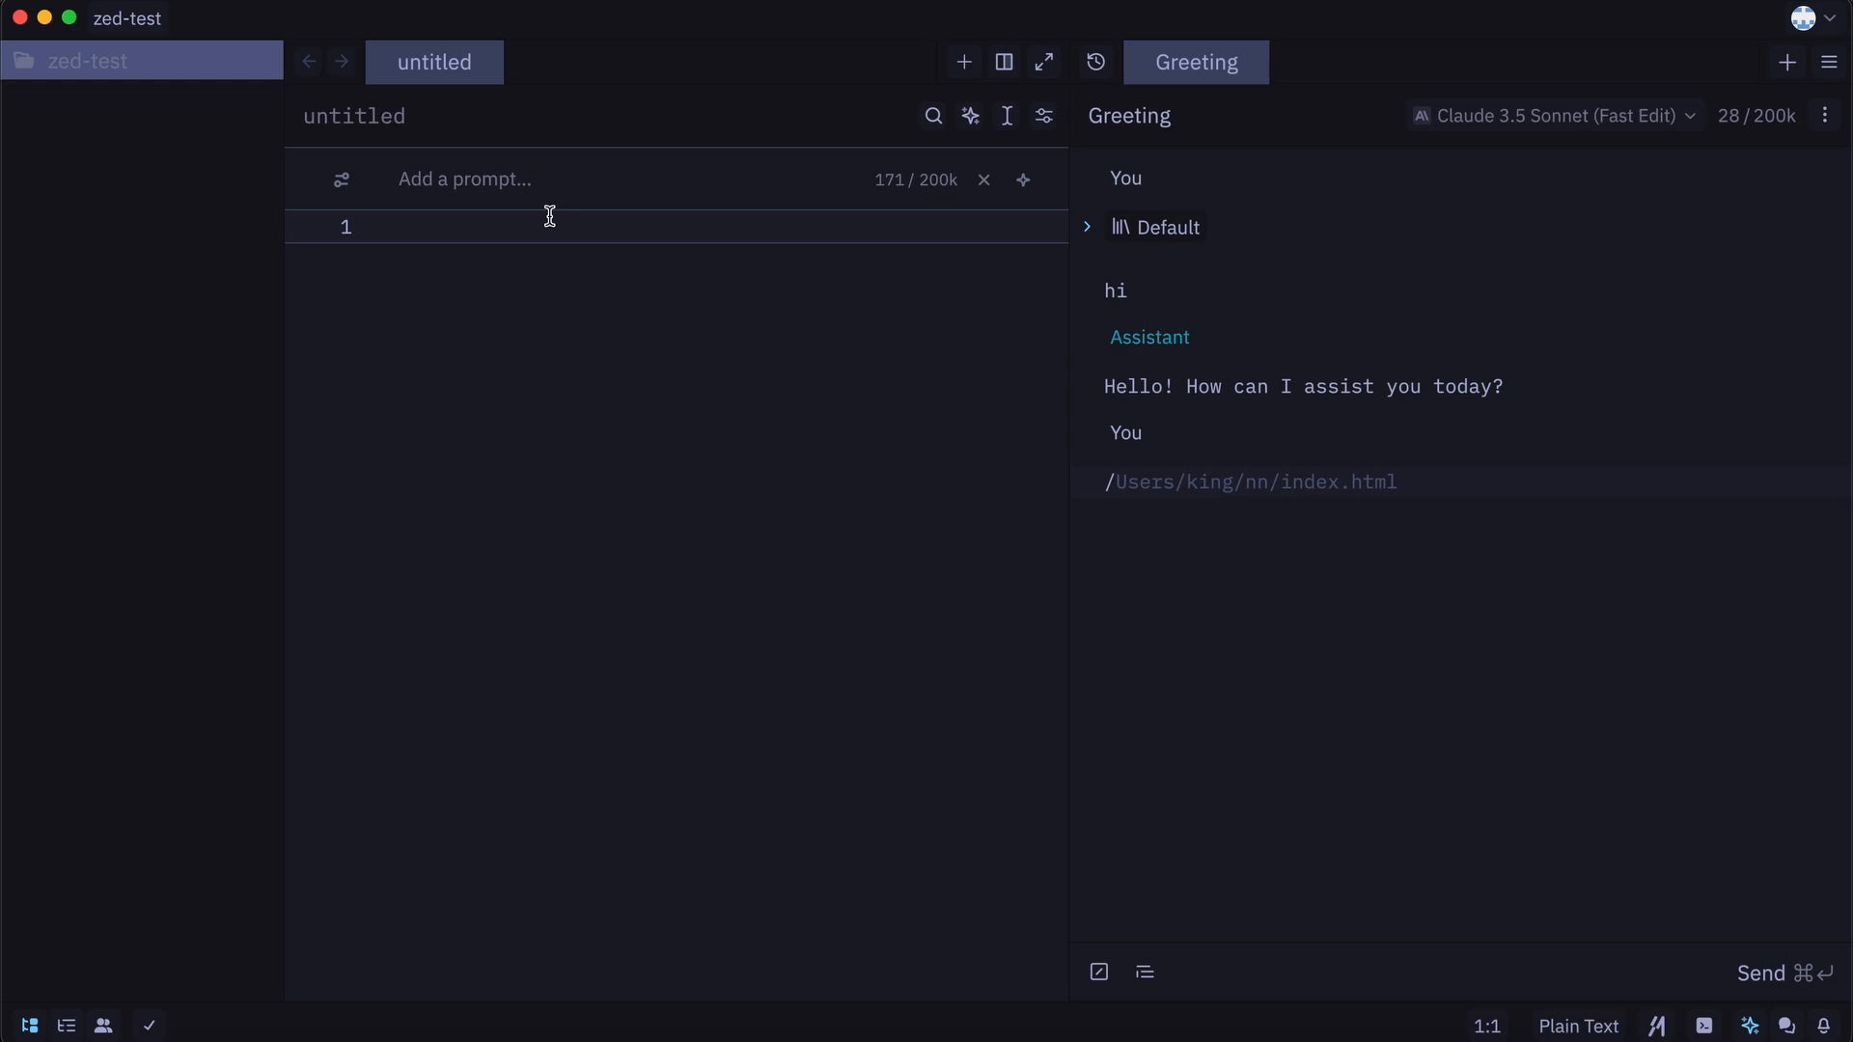
{"action": "type", "text": "Create a sim"}
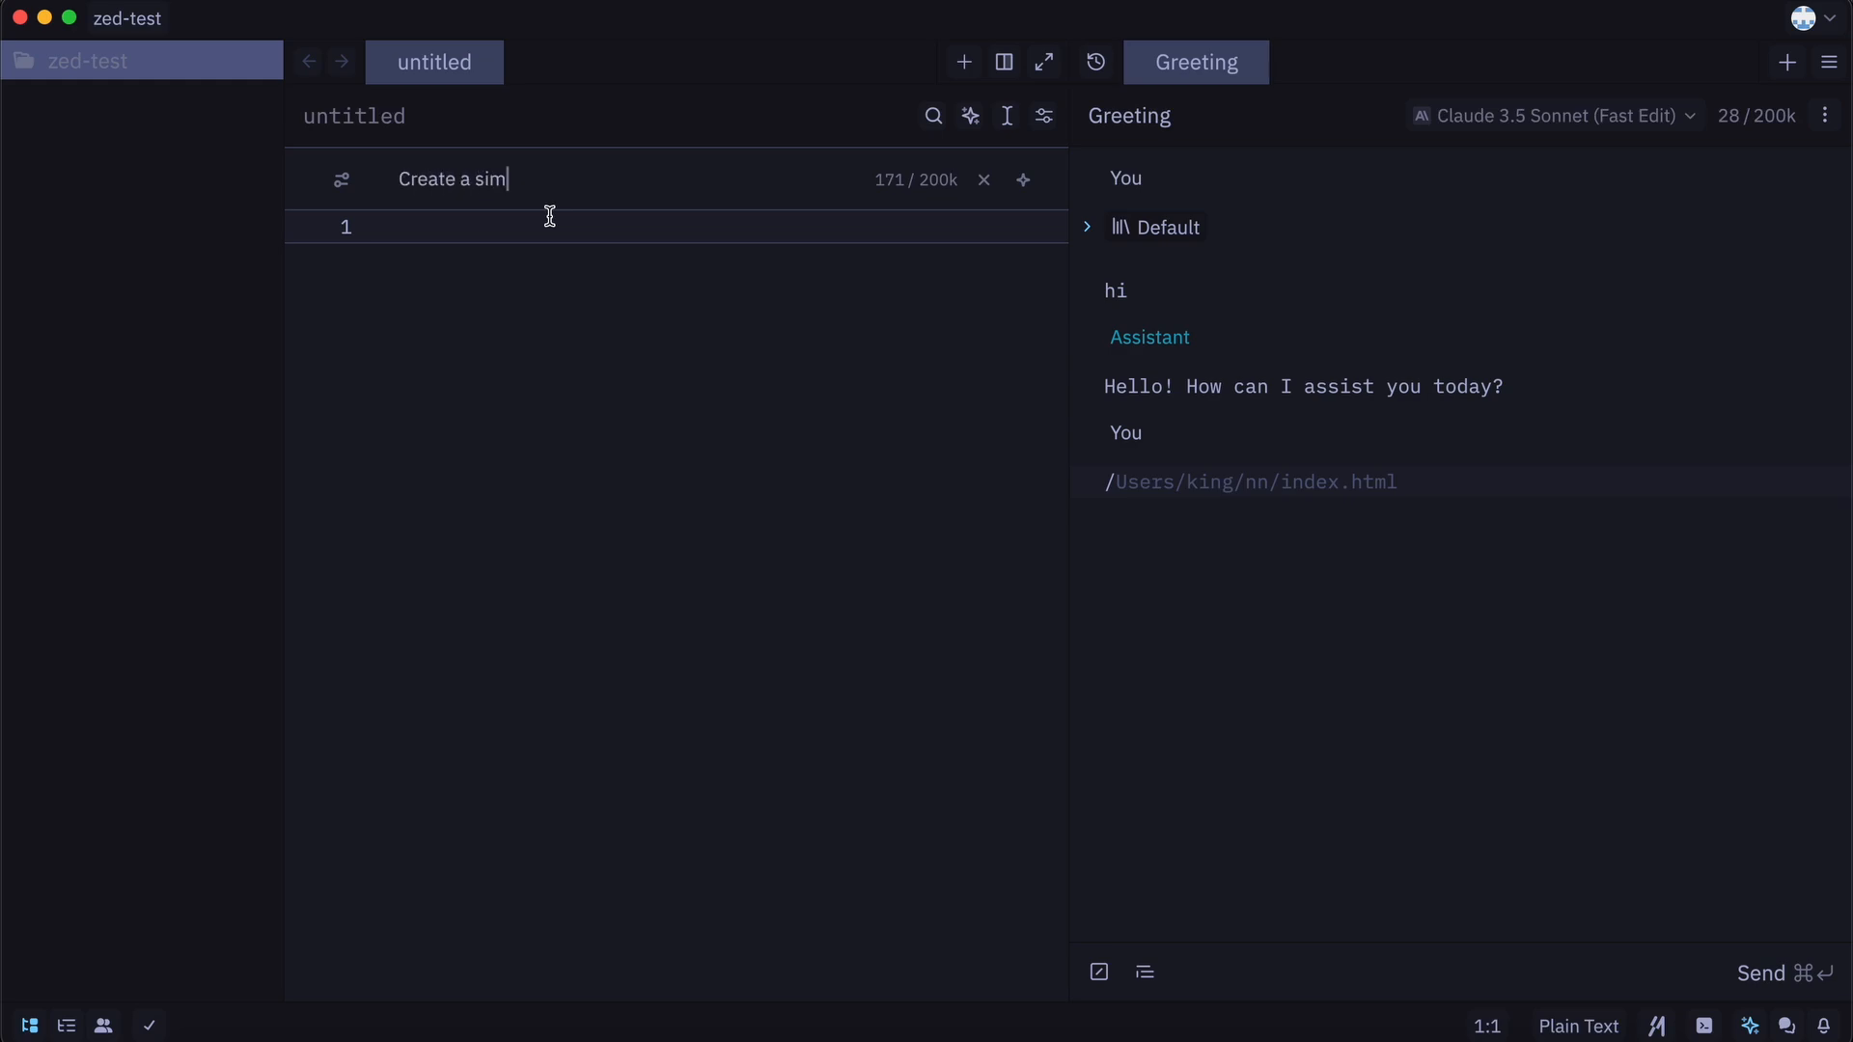
{"action": "type", "text": "ple heading with h1 tag"}
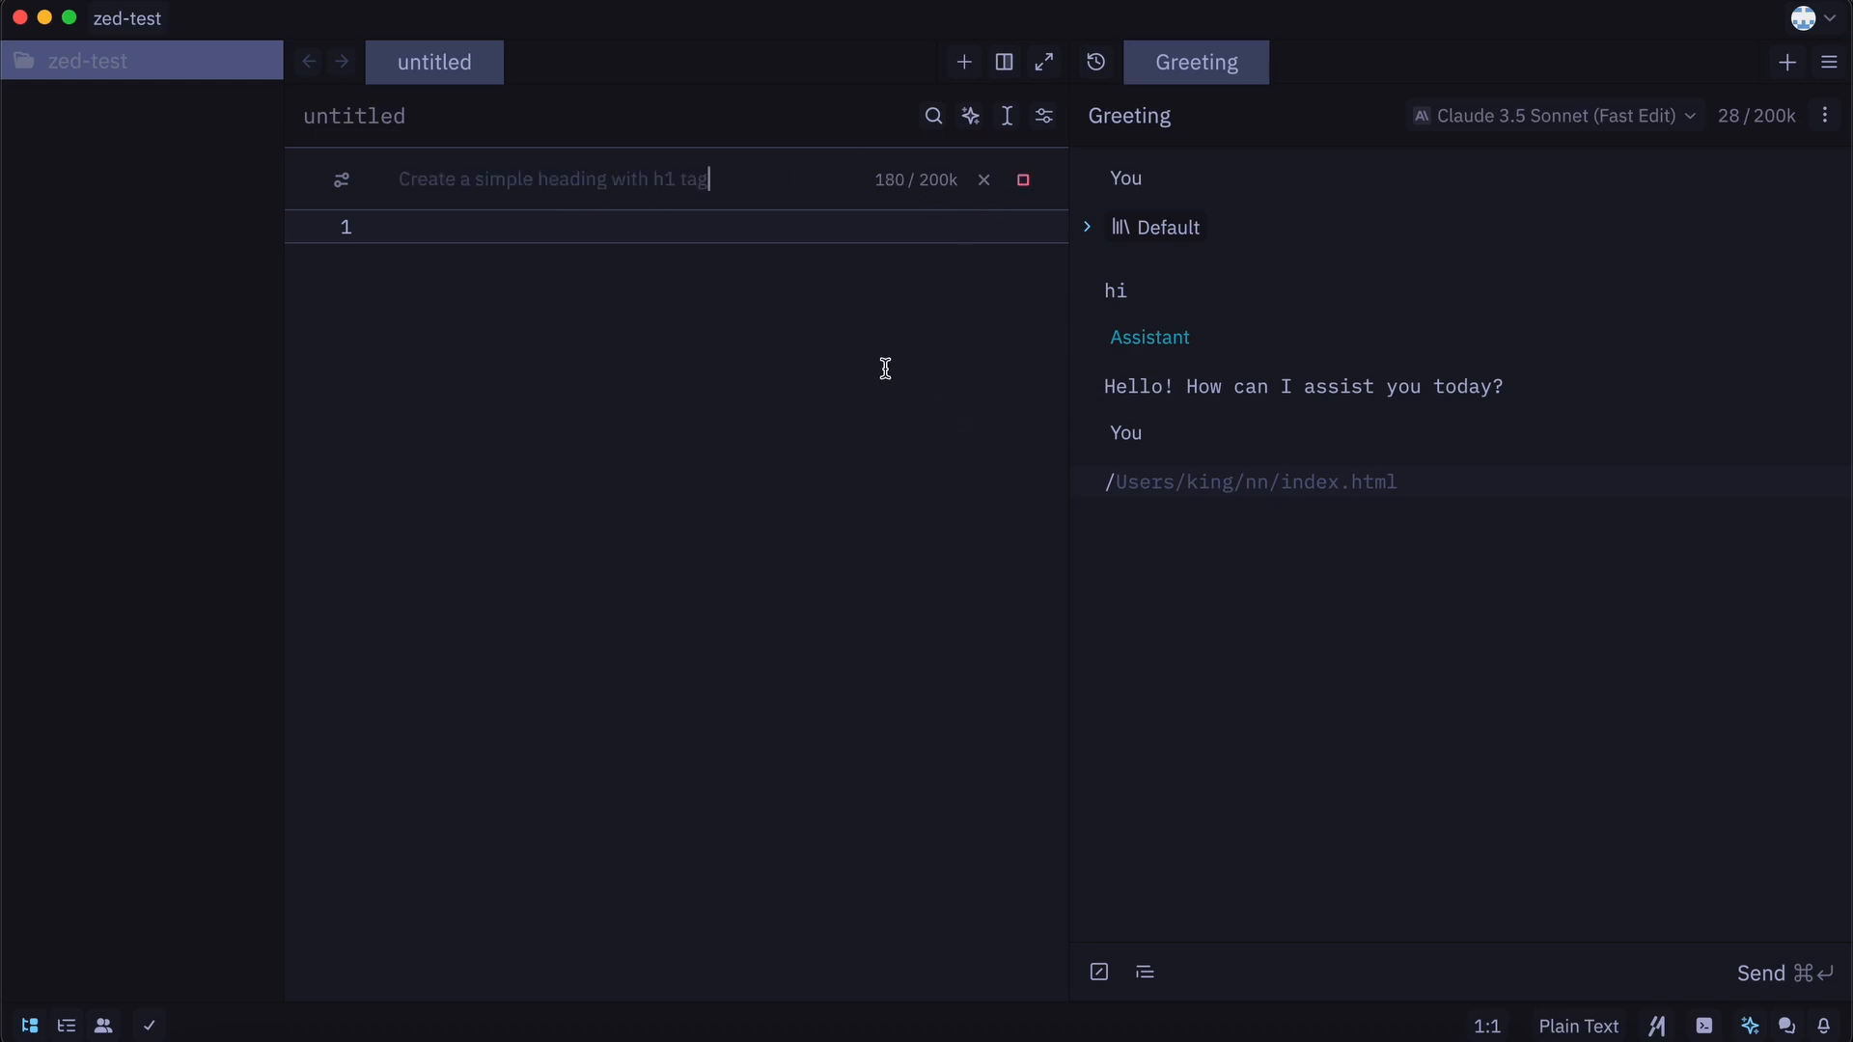
{"action": "left_click", "coordinate": [1023, 180]}
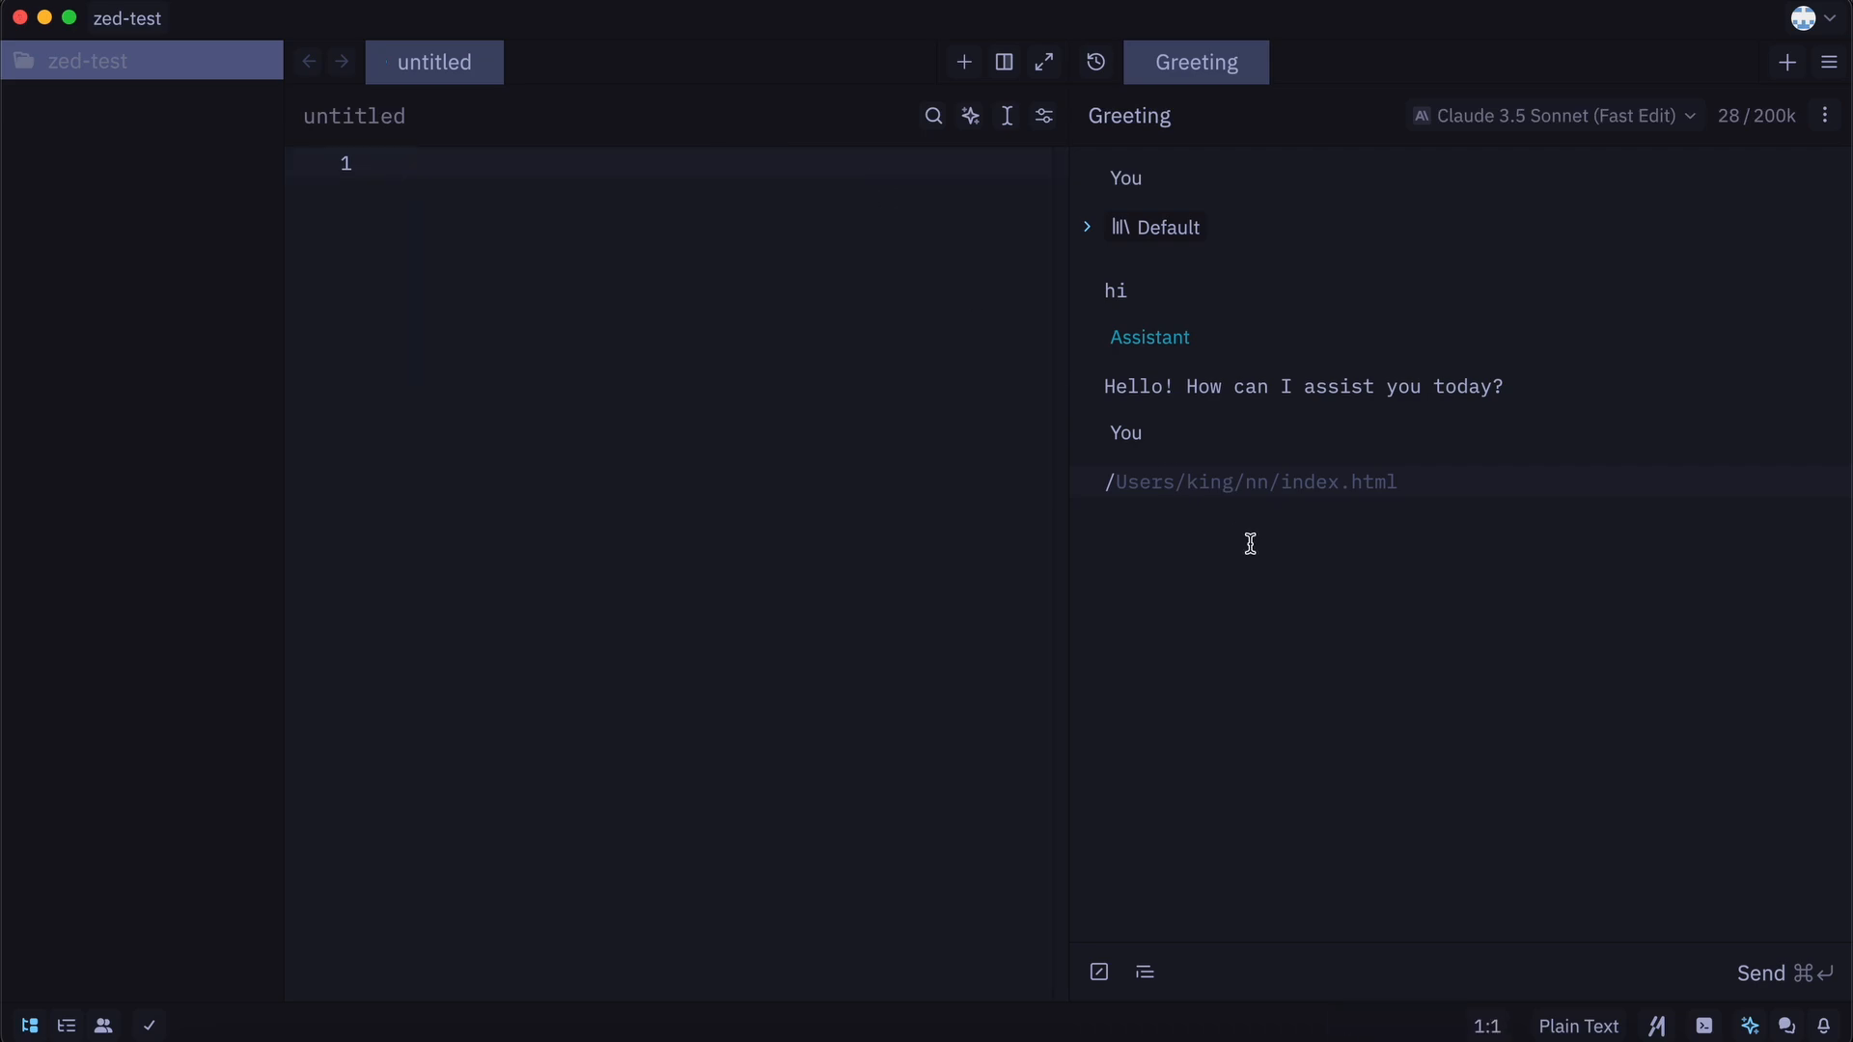
{"action": "left_click", "coordinate": [1786, 62]}
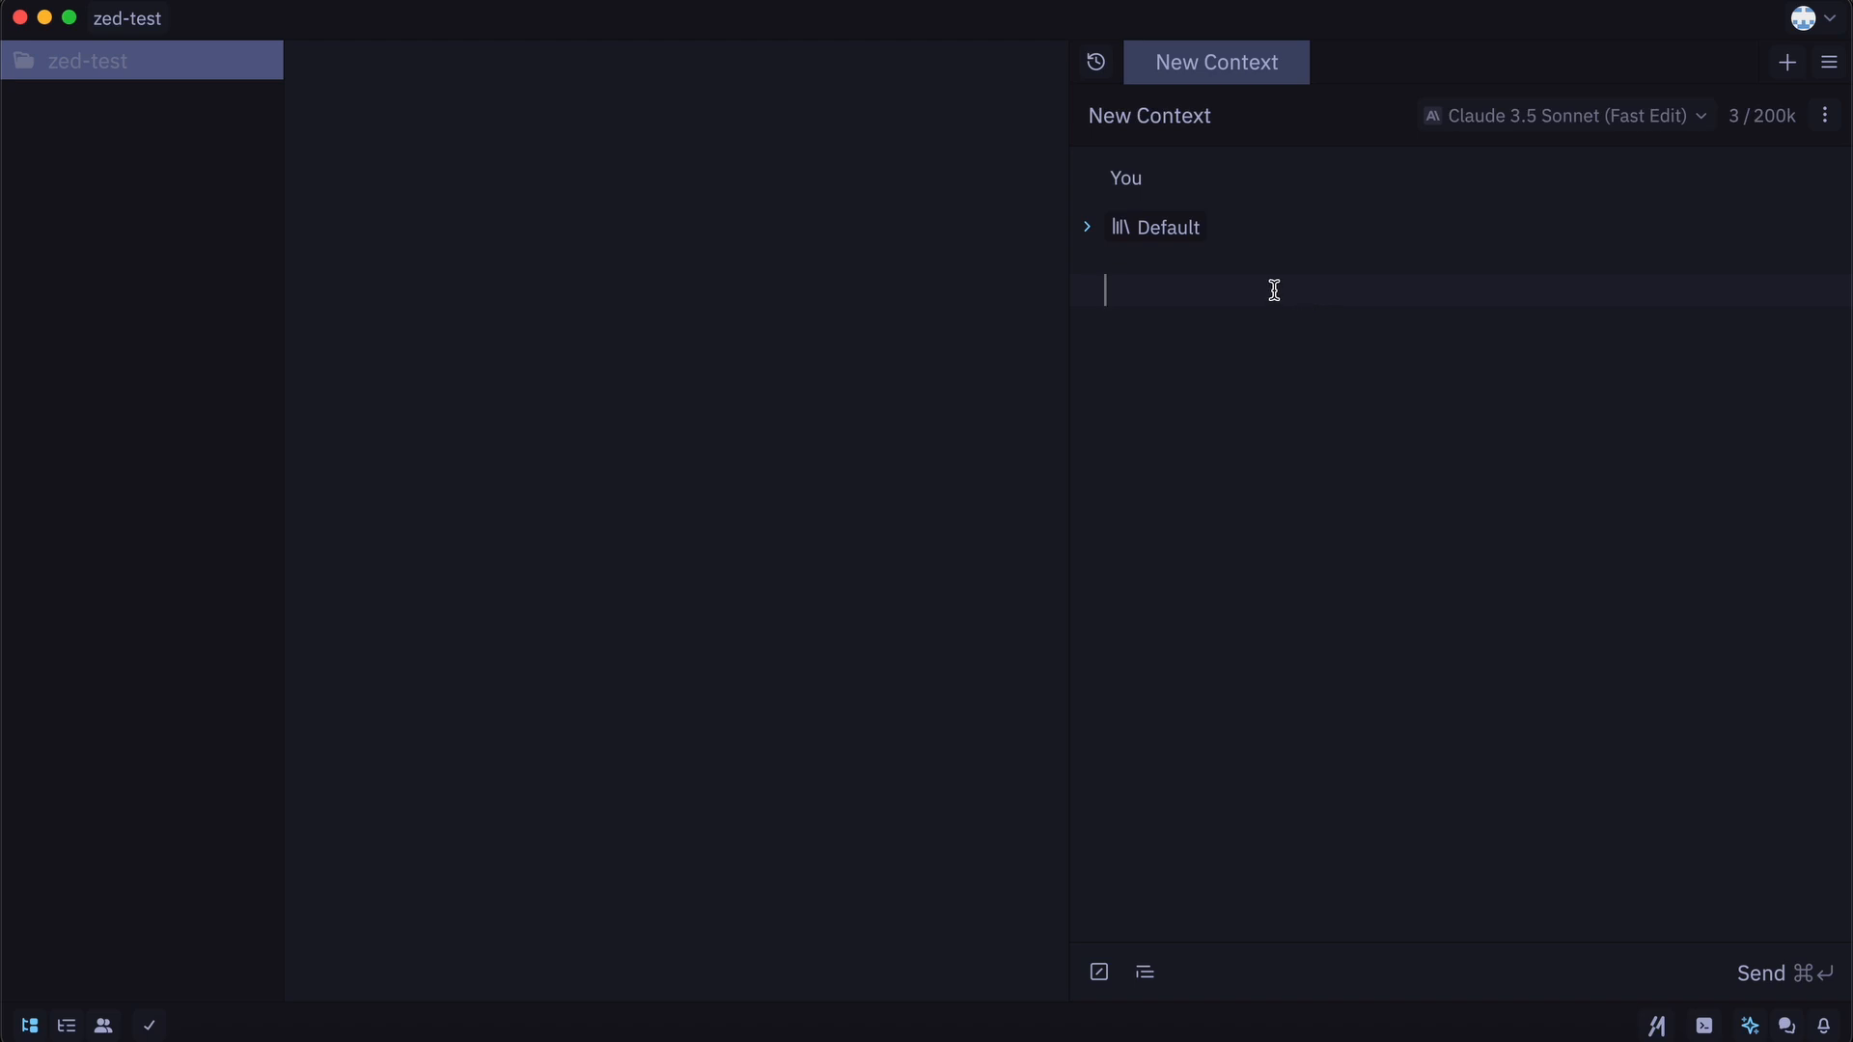
- Type a prompt requesting an arcade space shooter game in html, css and javascript
{"action": "type", "text": "var player = document.getElementById(\"player\");"}
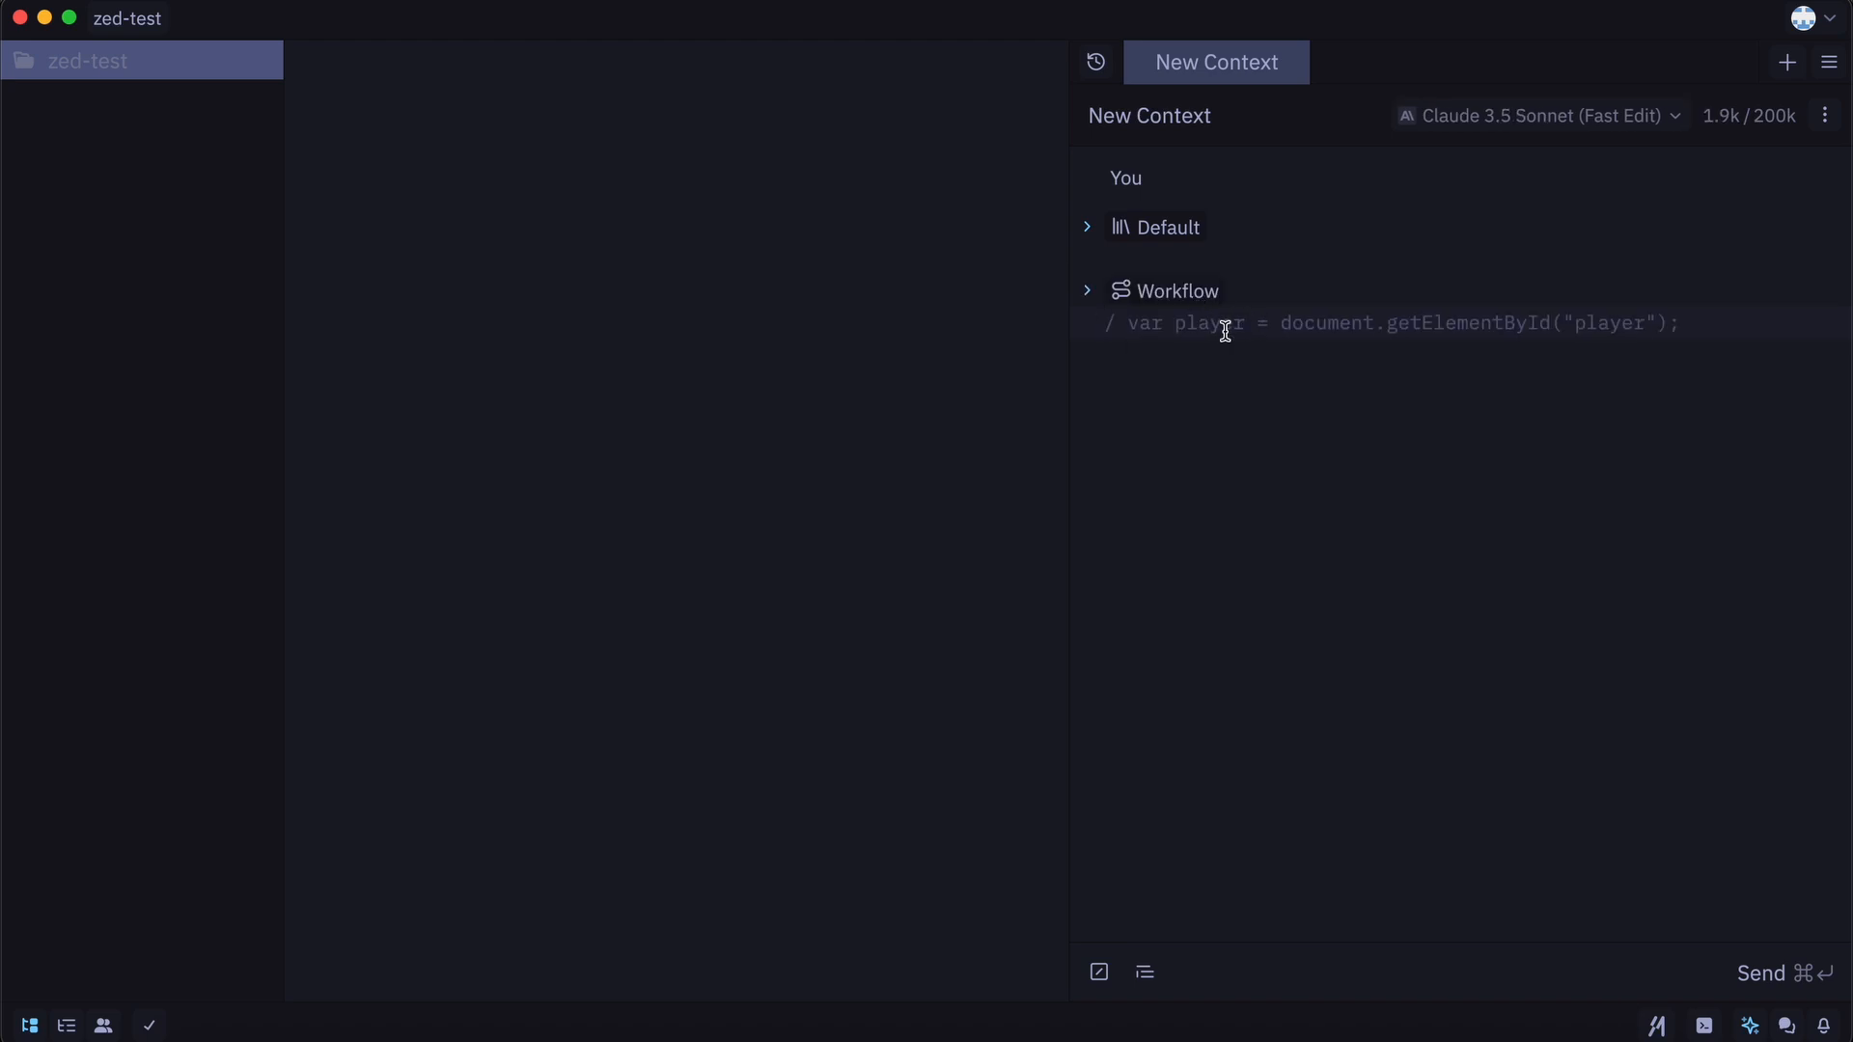
{"action": "mouse_move", "coordinate": [1301, 447]}
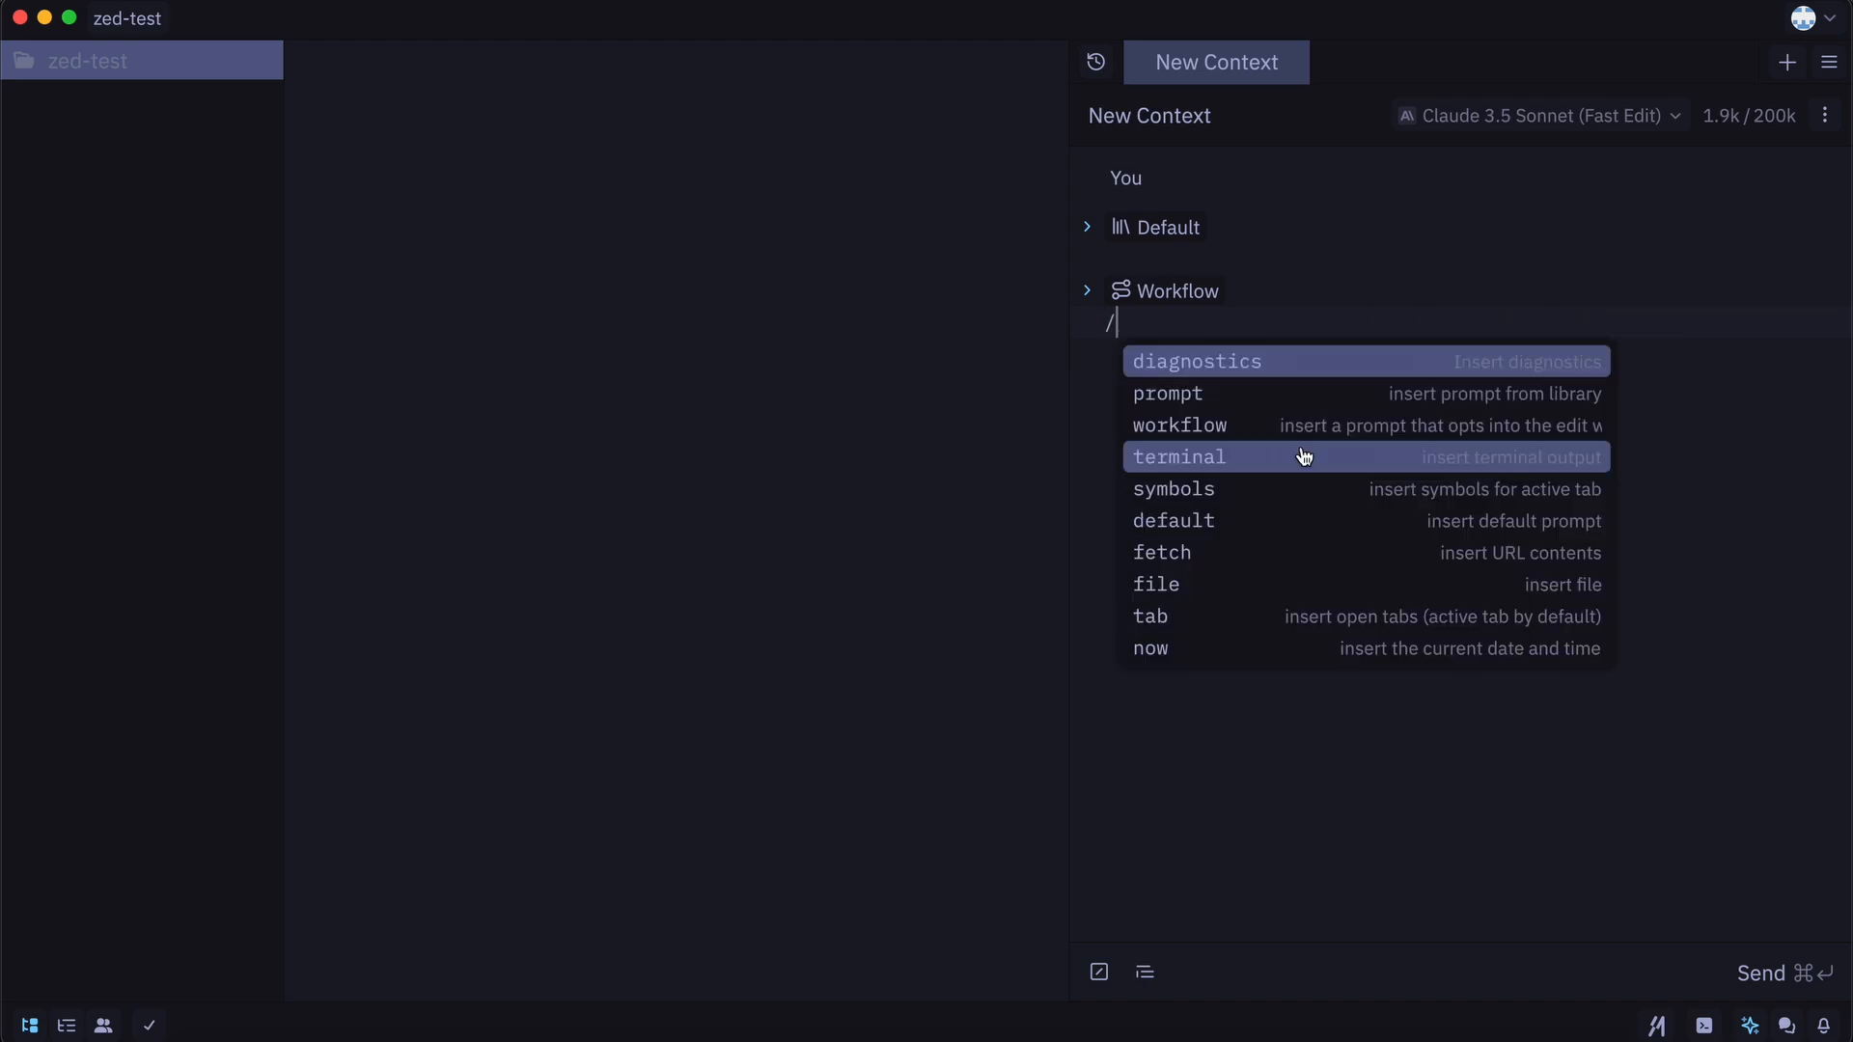
{"action": "type", "text": "file"}
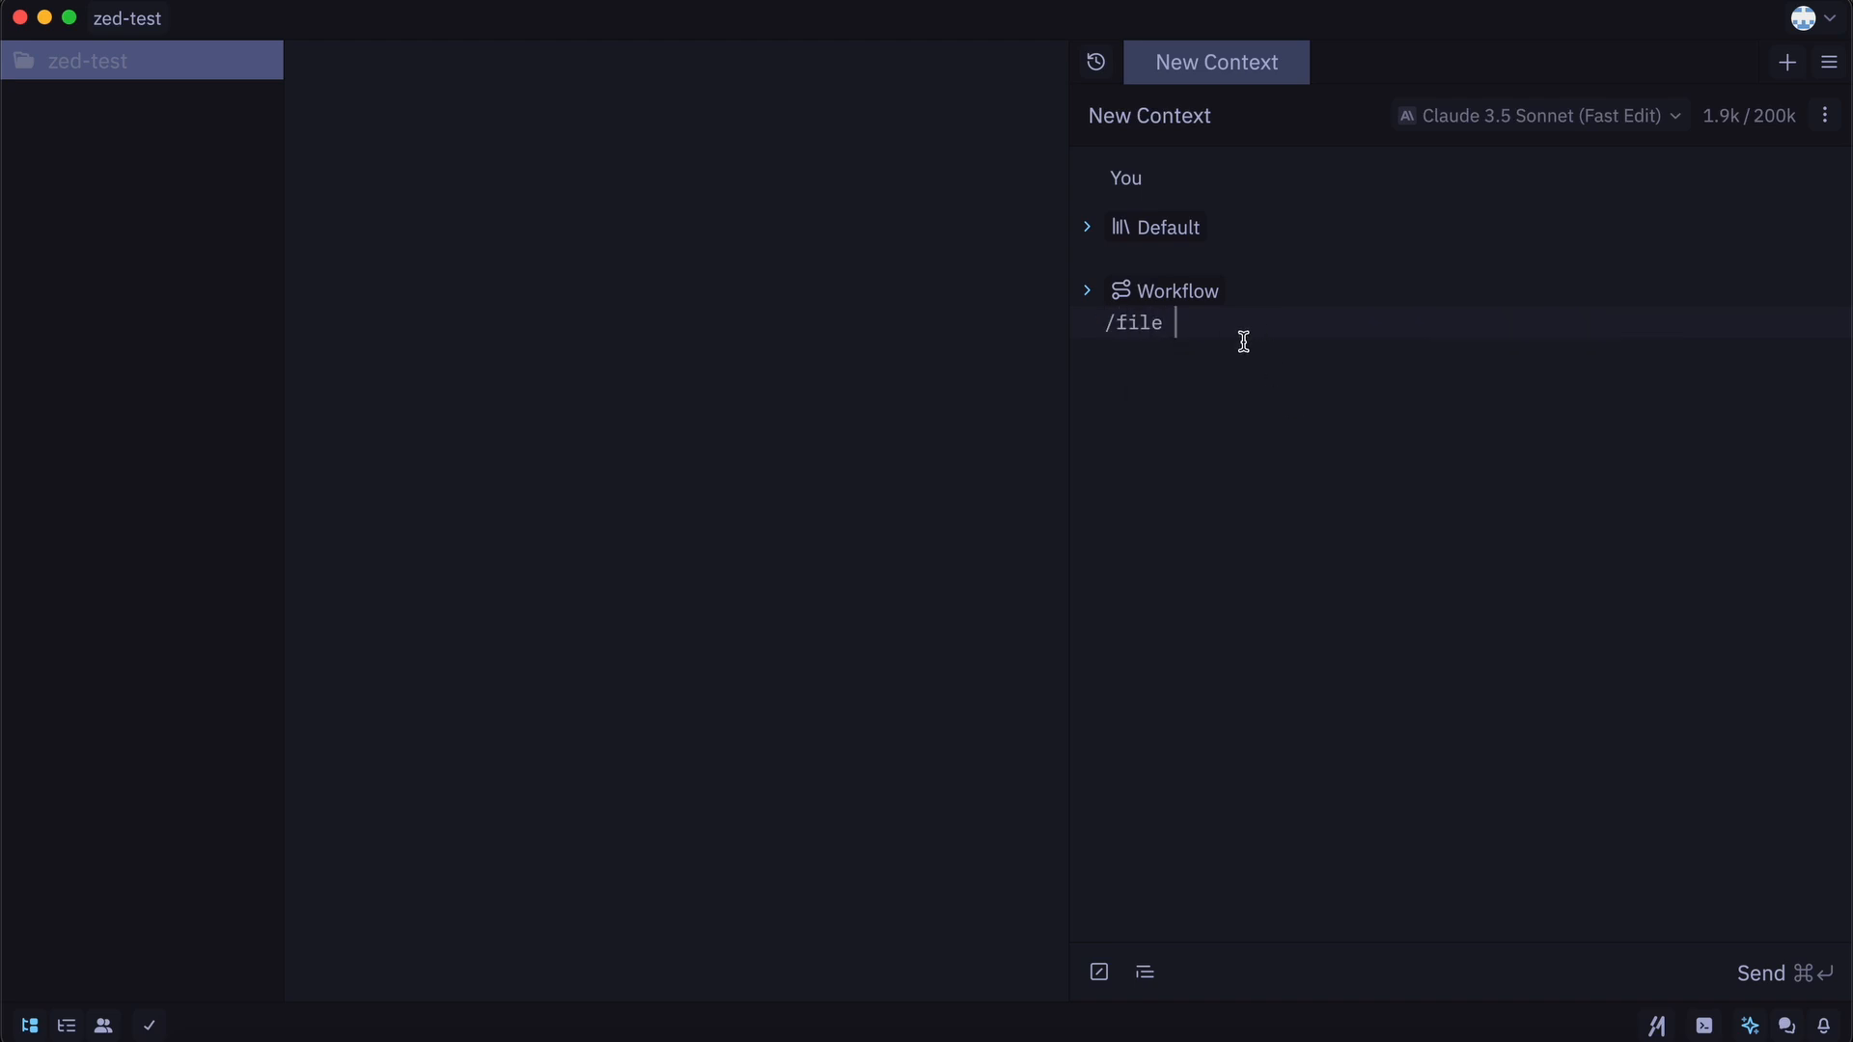
{"action": "type", "text": "new"}
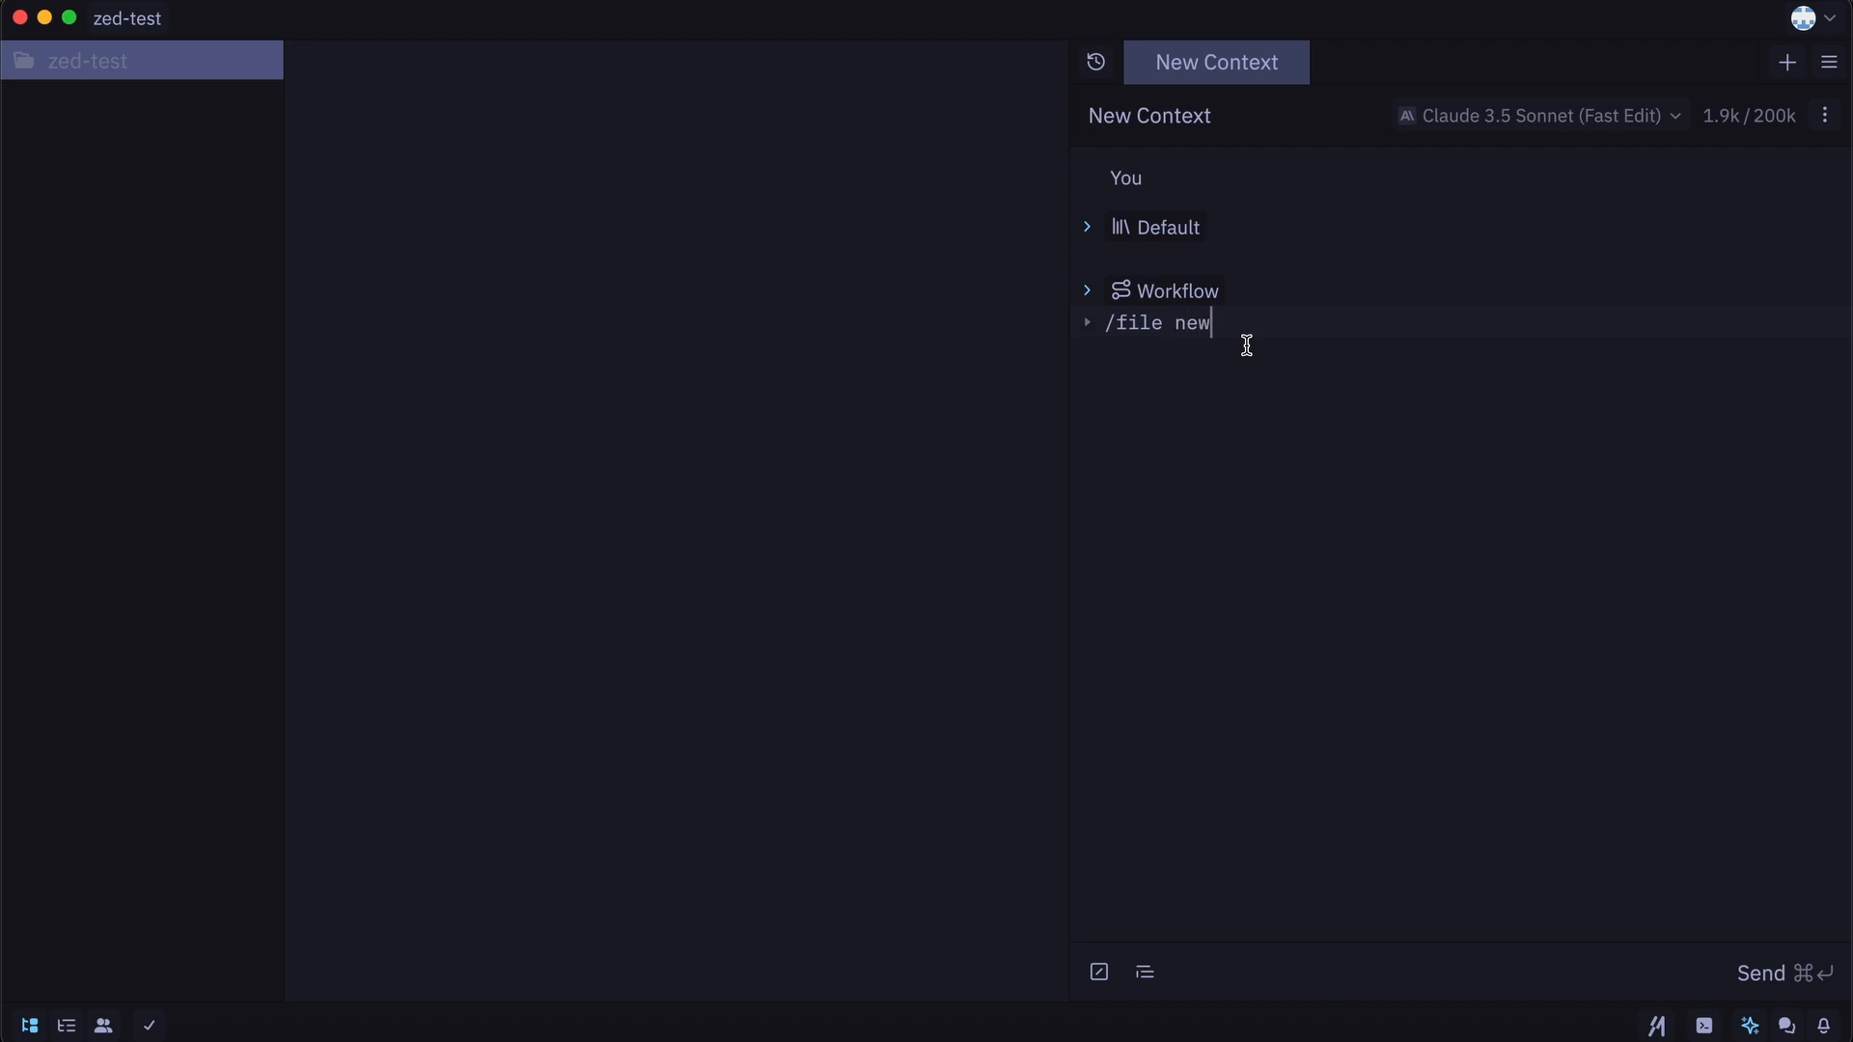
{"action": "type", "text": ".html"}
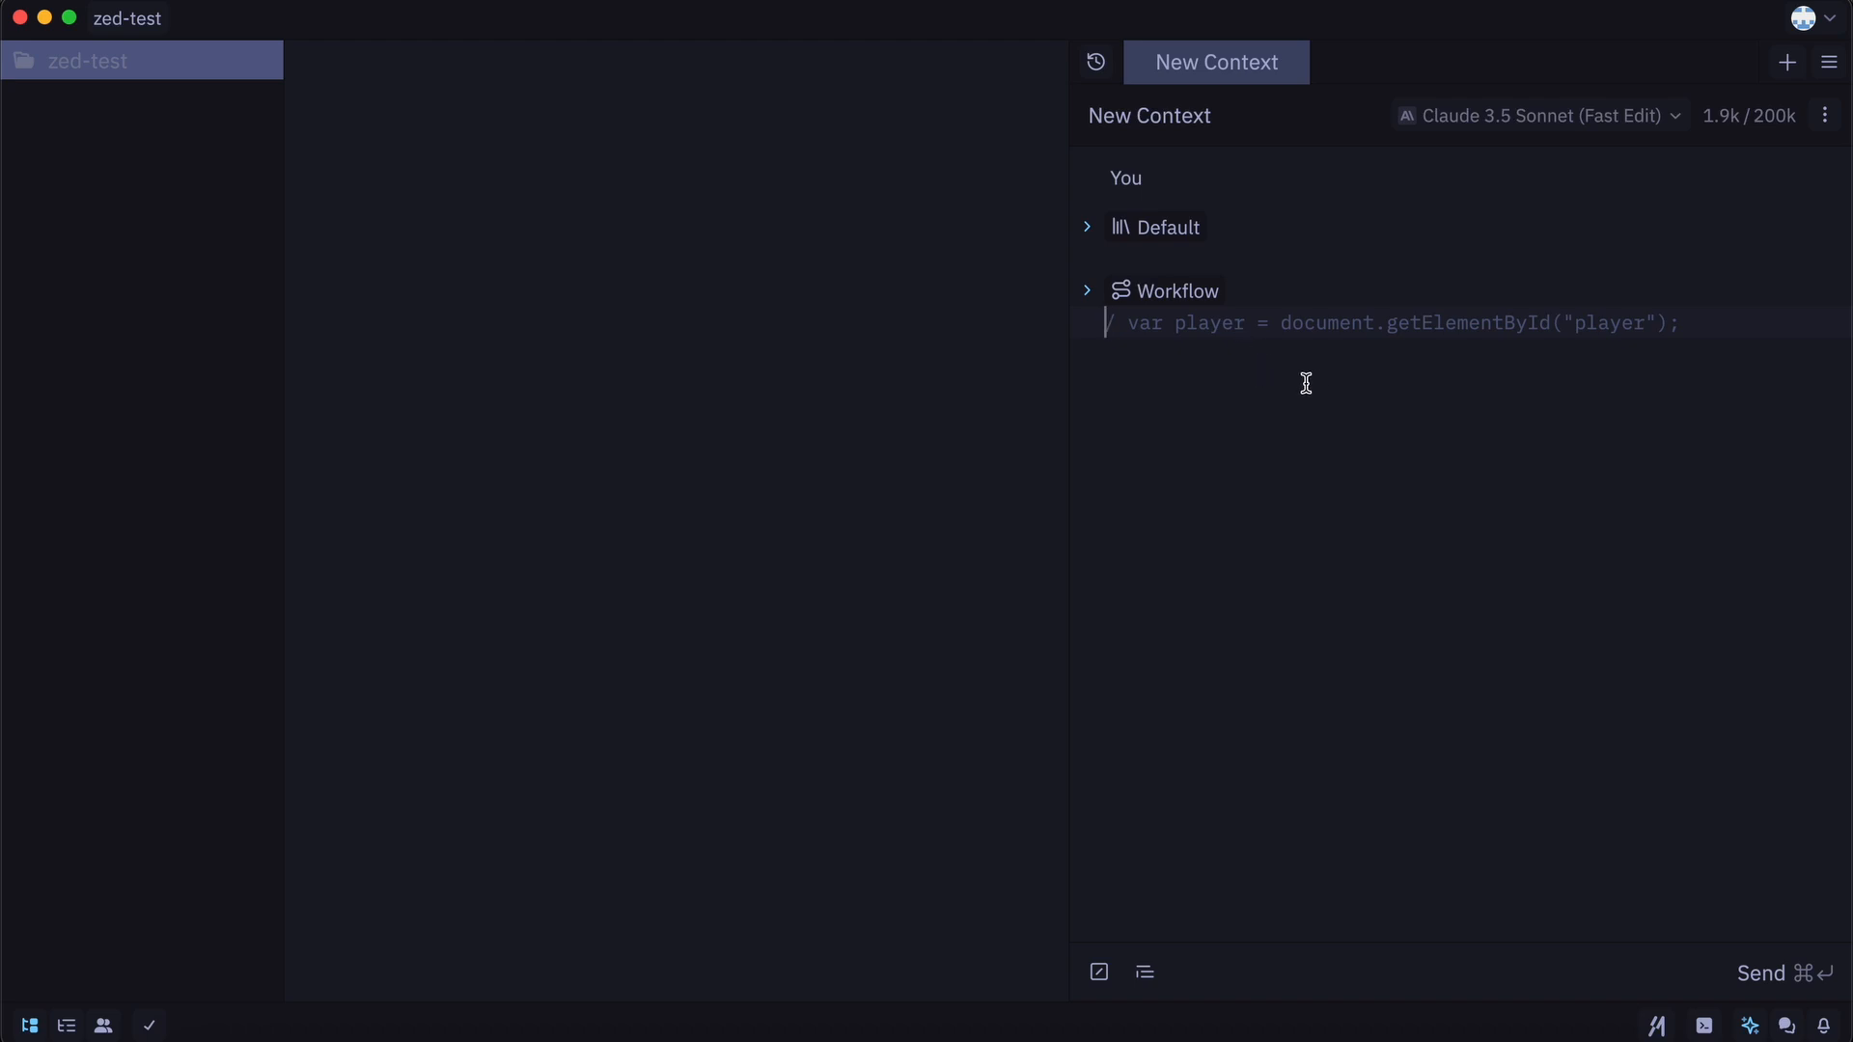
{"action": "mouse_move", "coordinate": [1253, 401]}
{"action": "type", "text": "Create an arcade"}
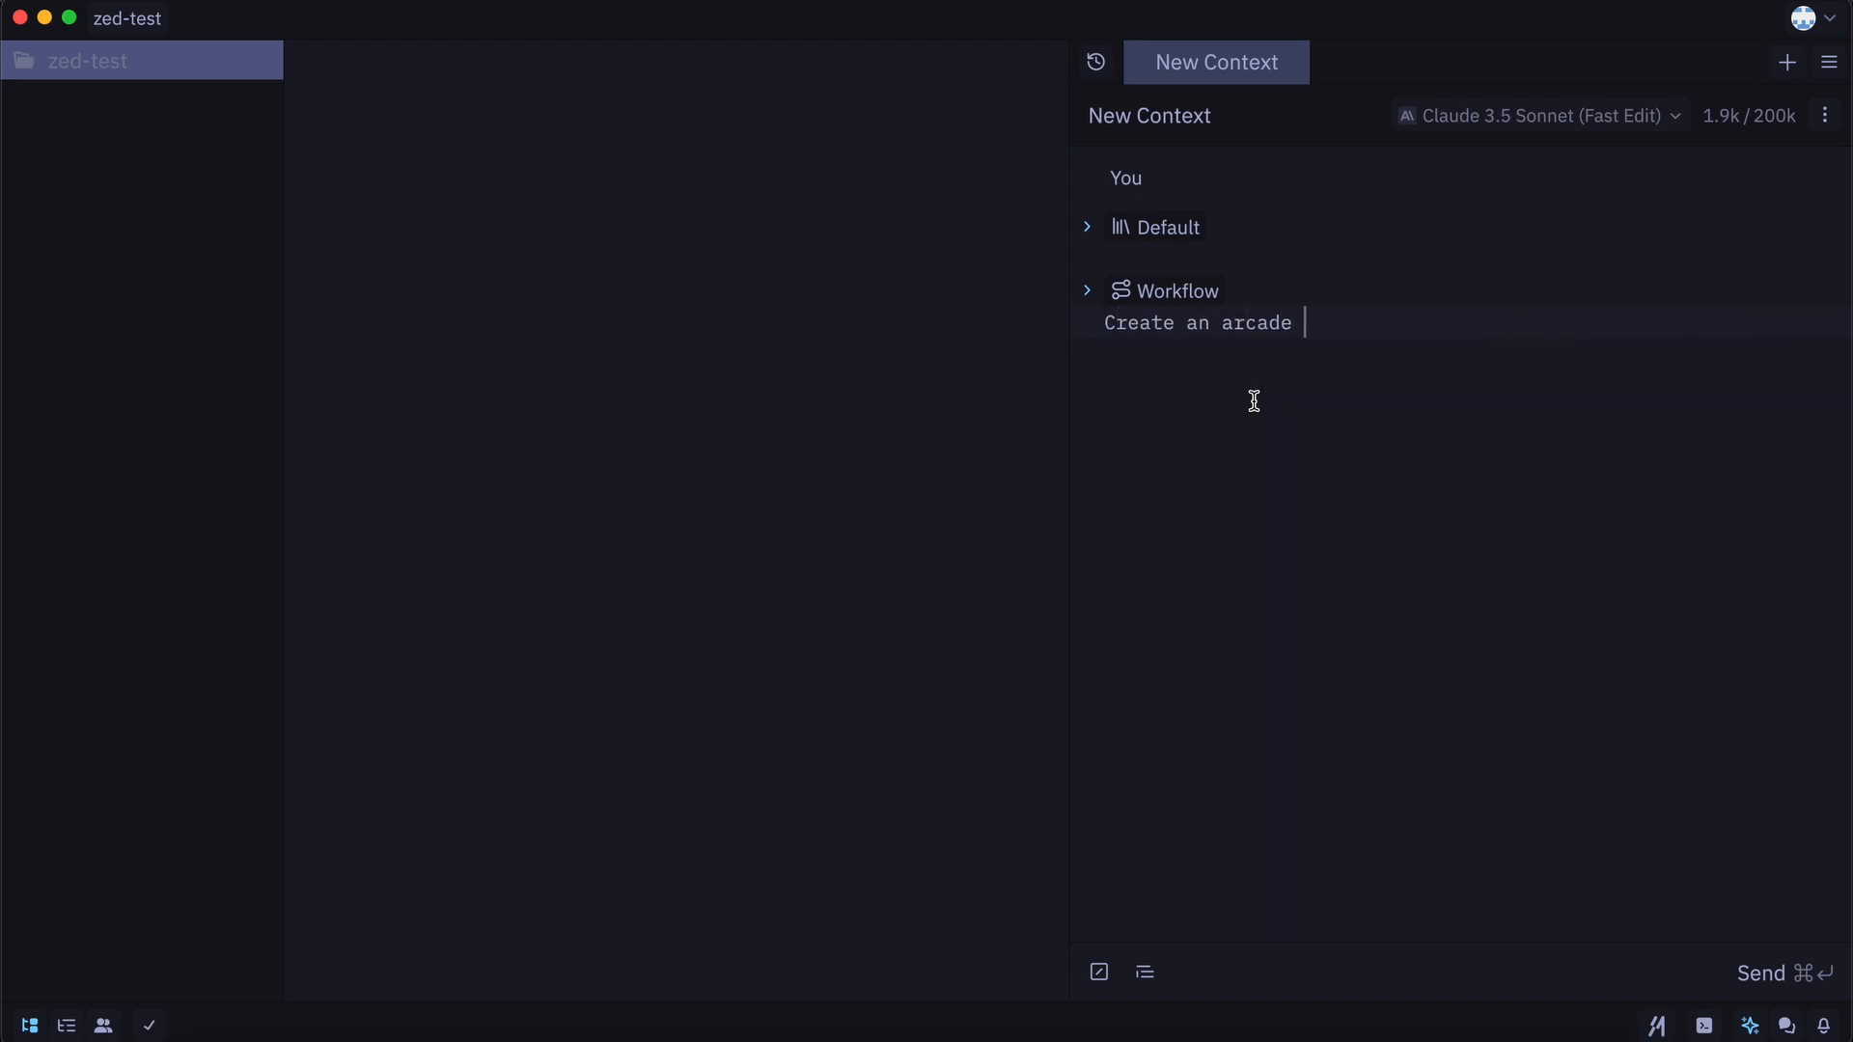
{"action": "type", "text": "space shooter game using the following specs:"}
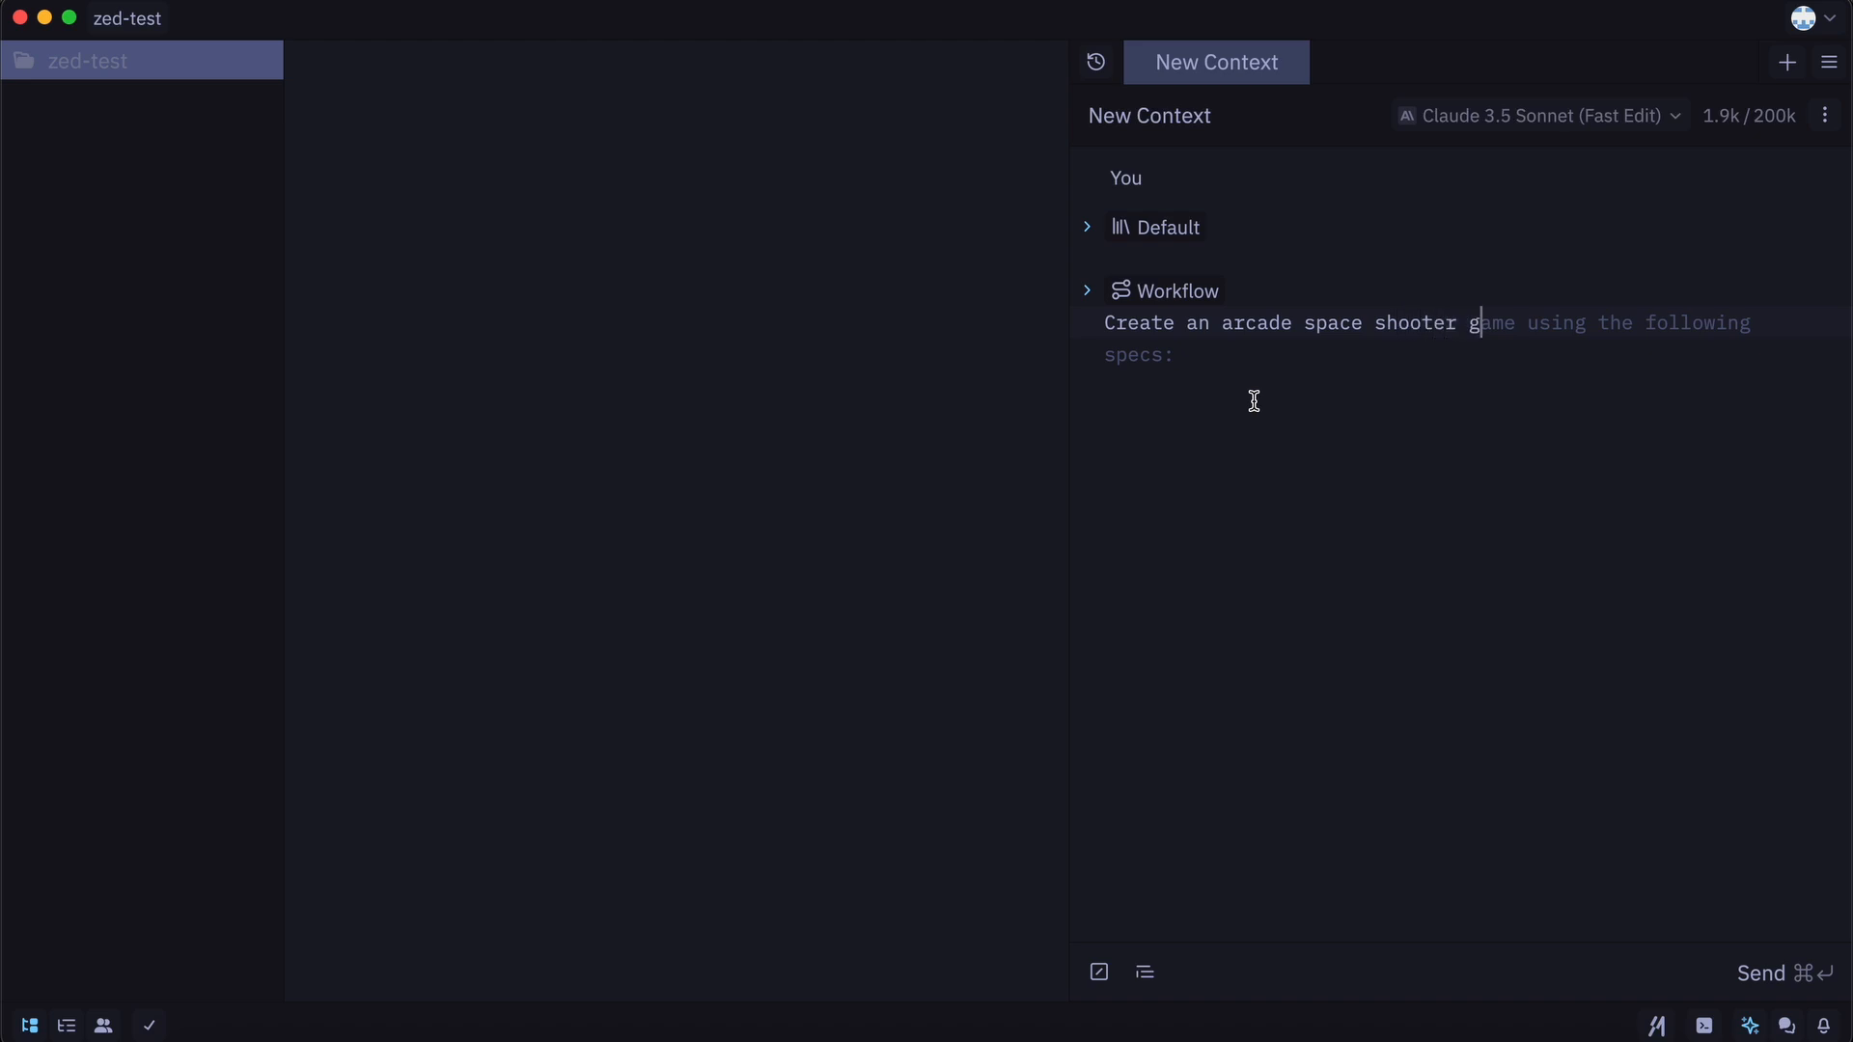
{"action": "type", "text": "html, css, and javascript. The"}
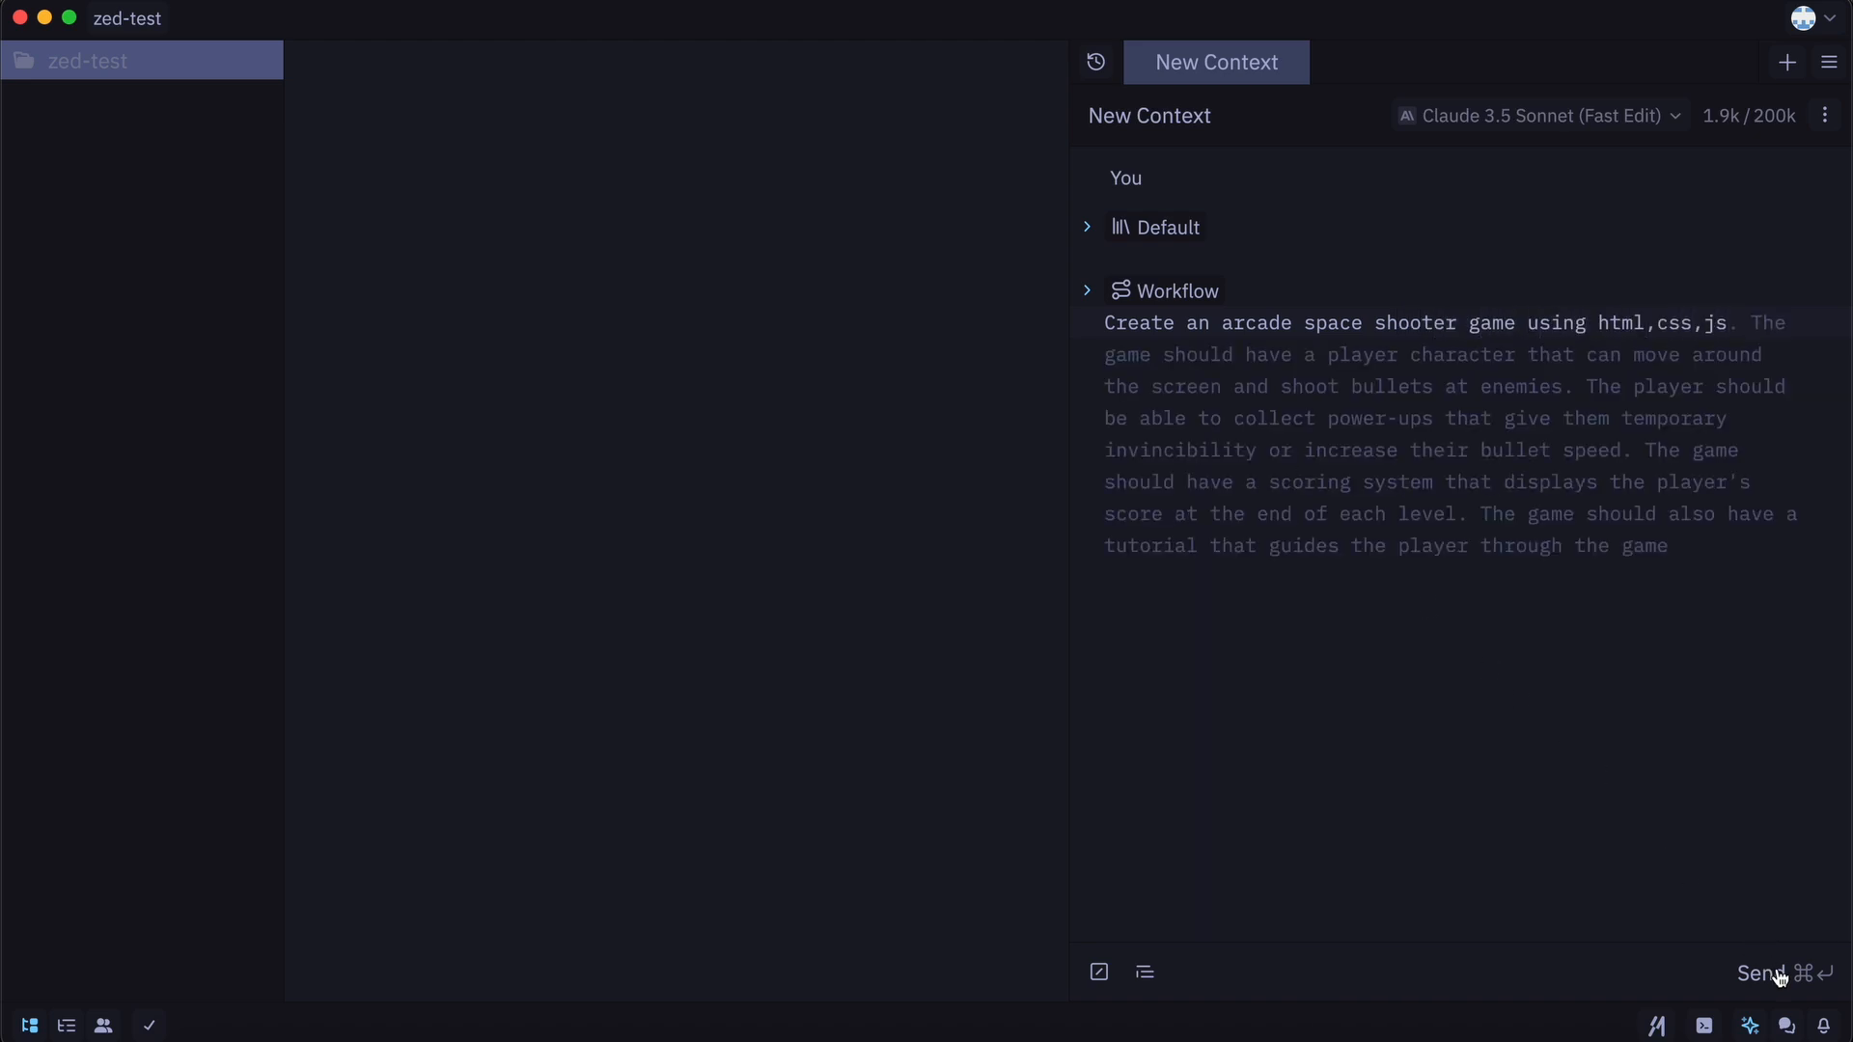
- Send the game request and scroll through the reply's Step 1 HTML code
{"action": "left_click", "coordinate": [1764, 973]}
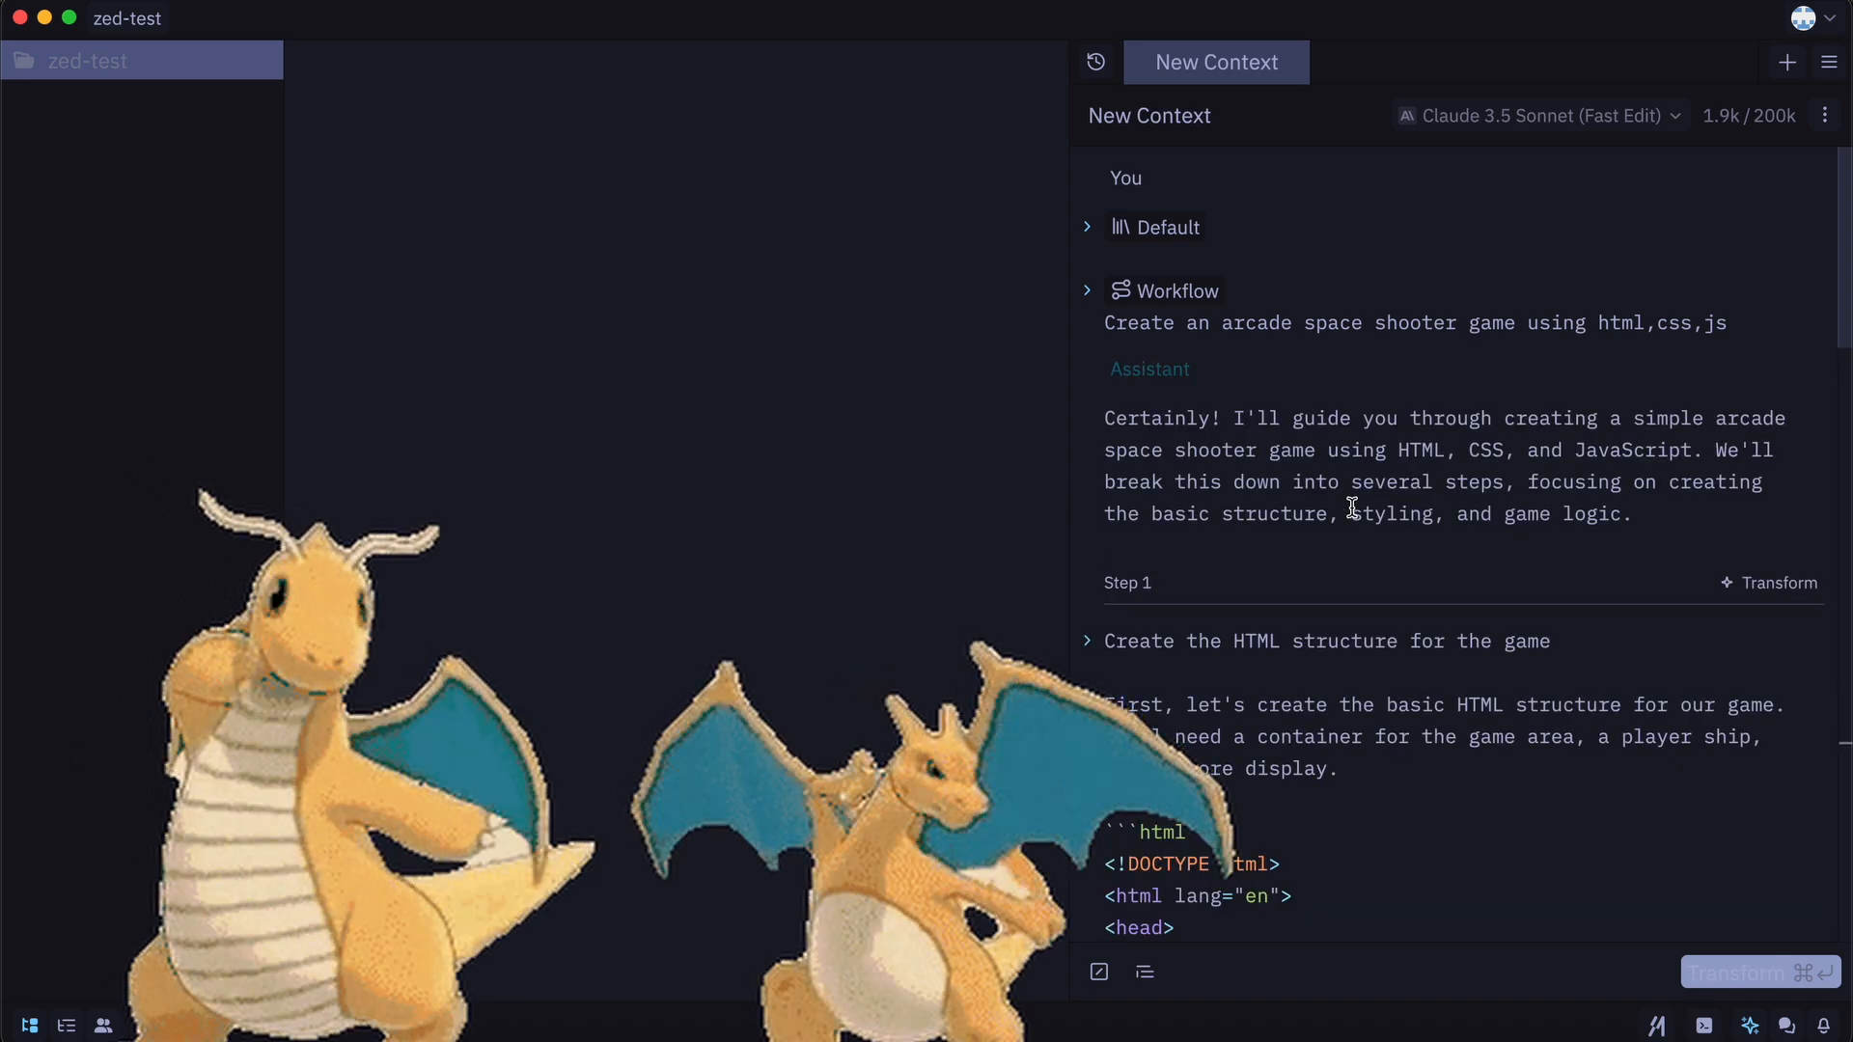
{"action": "scroll", "scroll_direction": "down", "scroll_amount": 3}
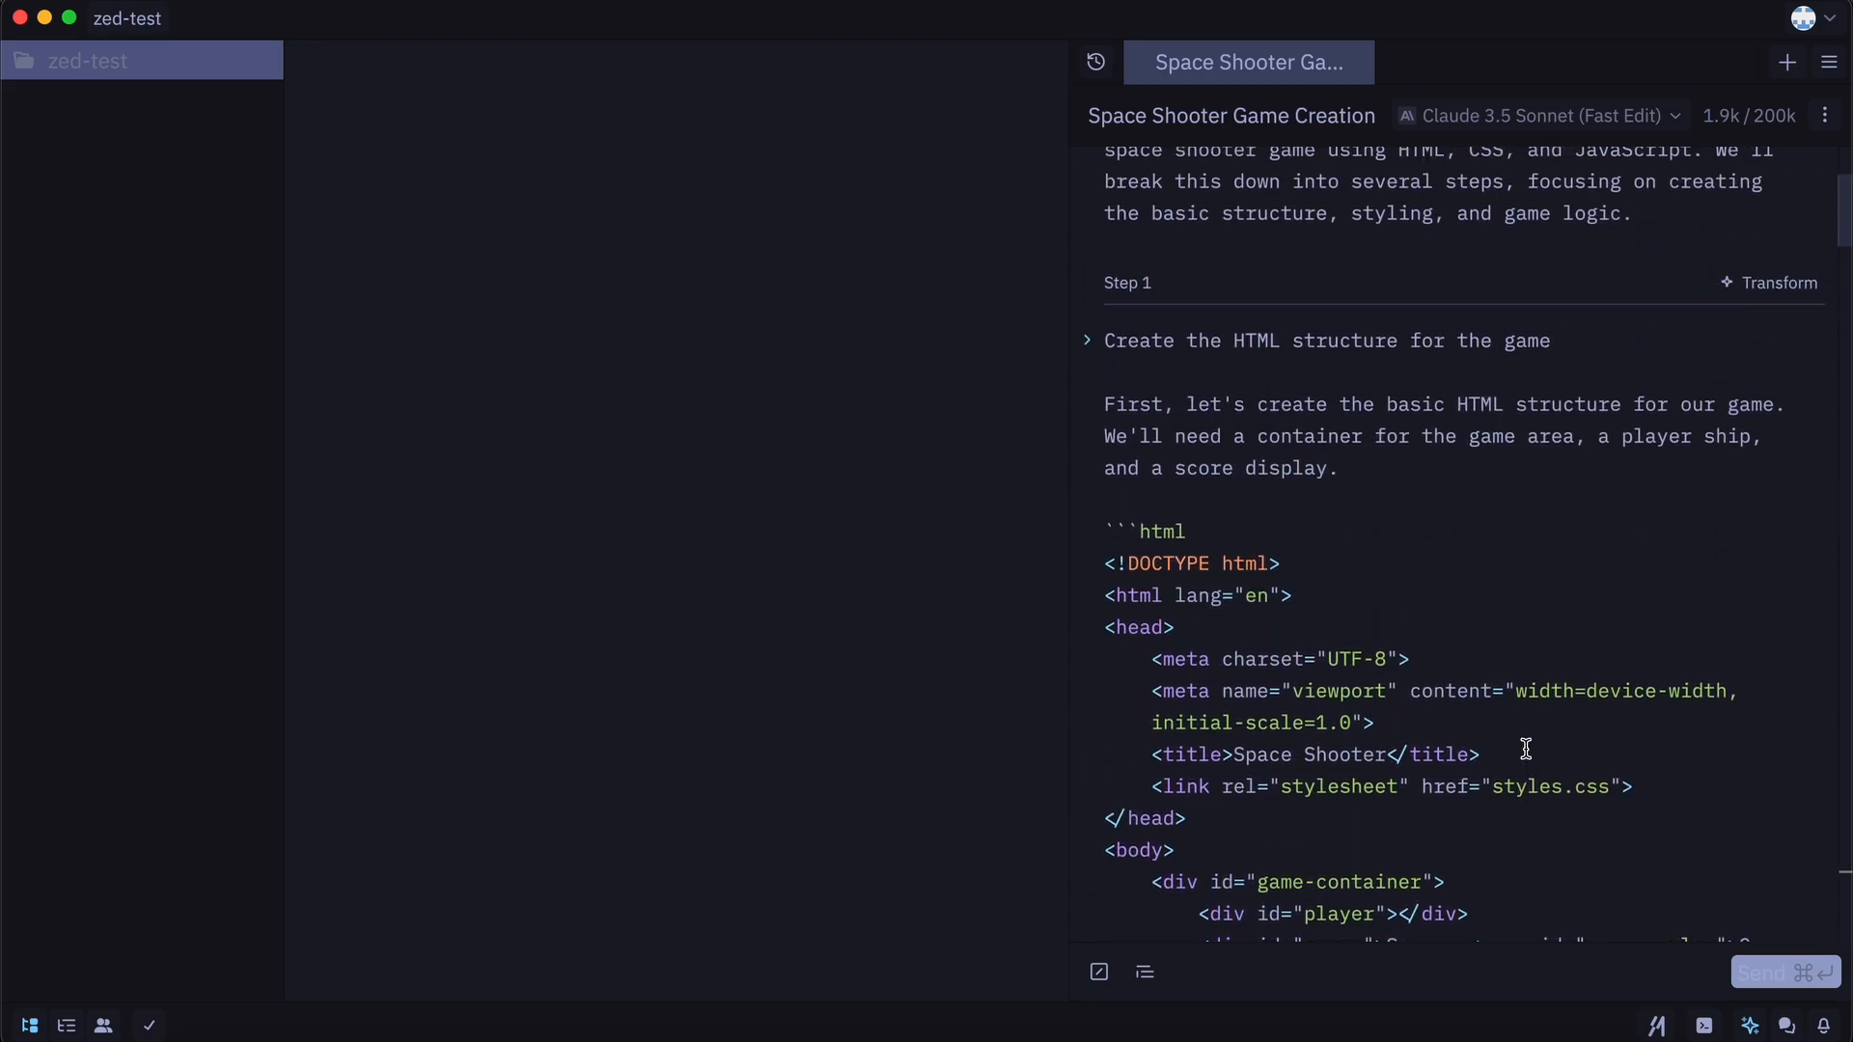
{"action": "scroll", "scroll_direction": "down", "scroll_amount": 3}
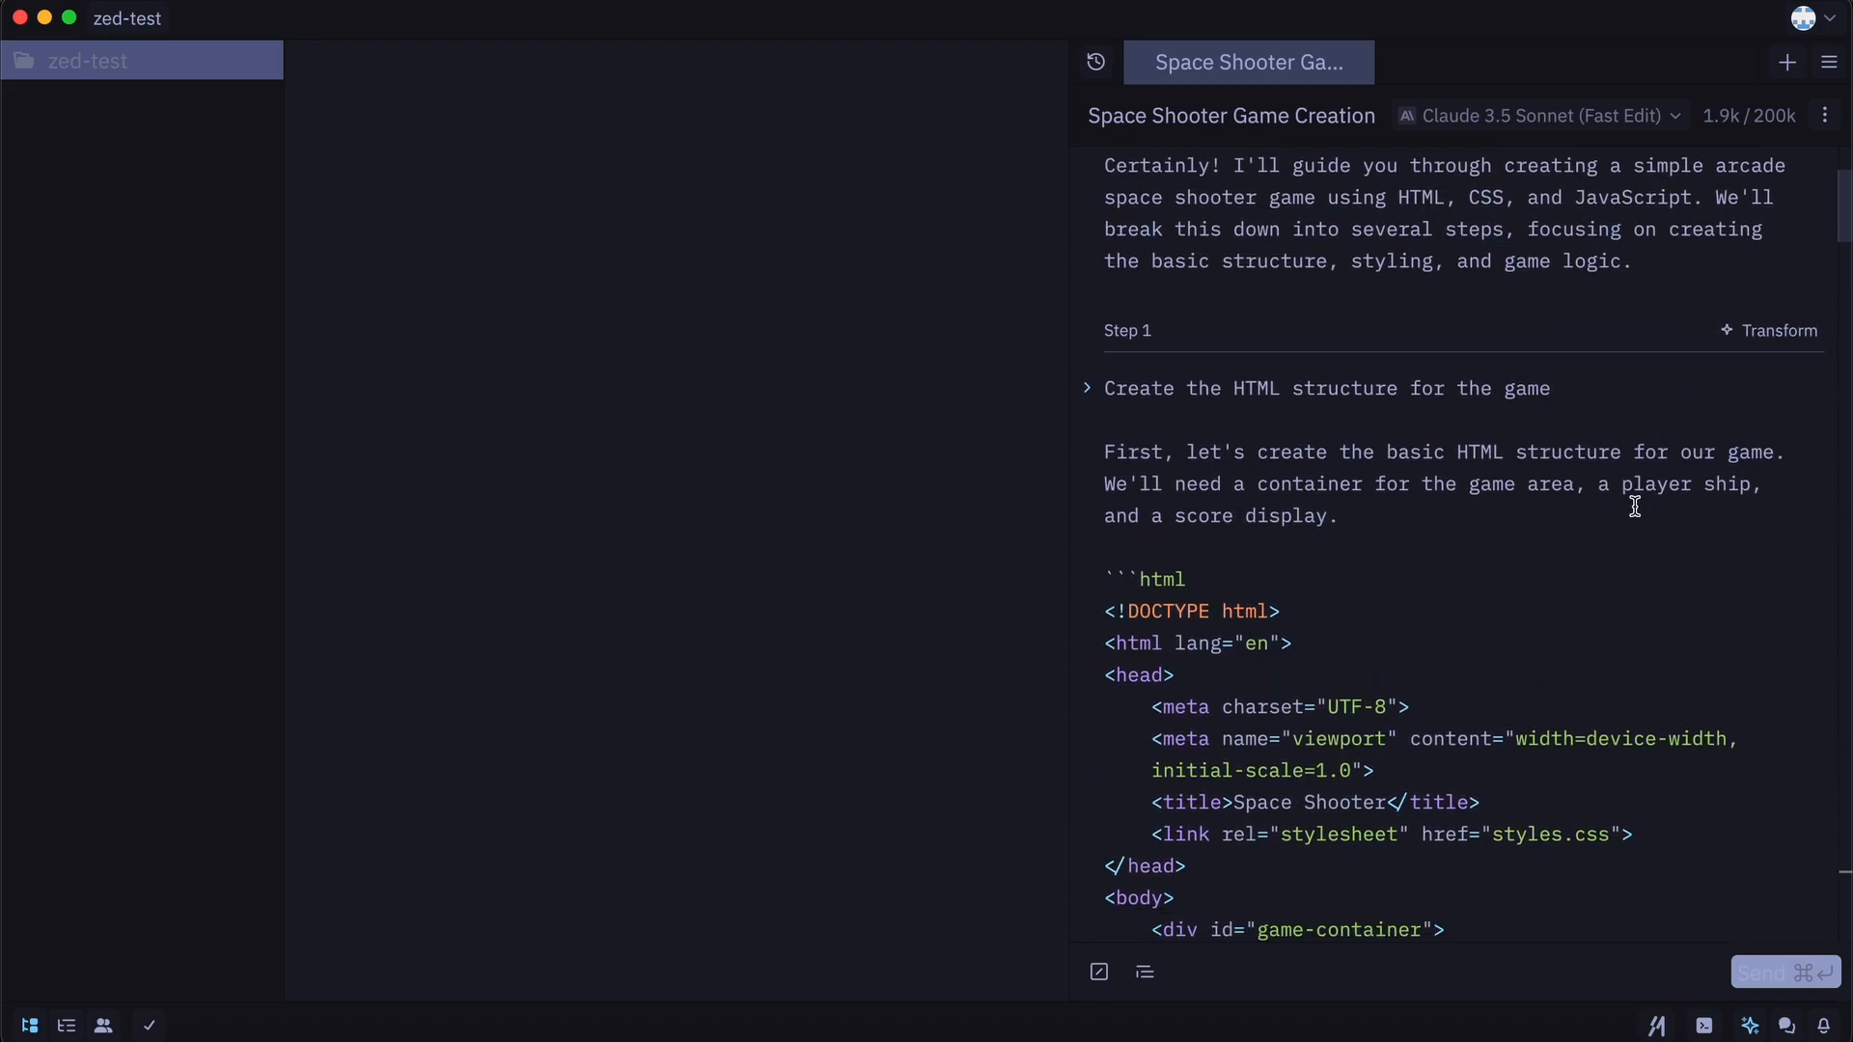
{"action": "mouse_move", "coordinate": [1778, 331]}
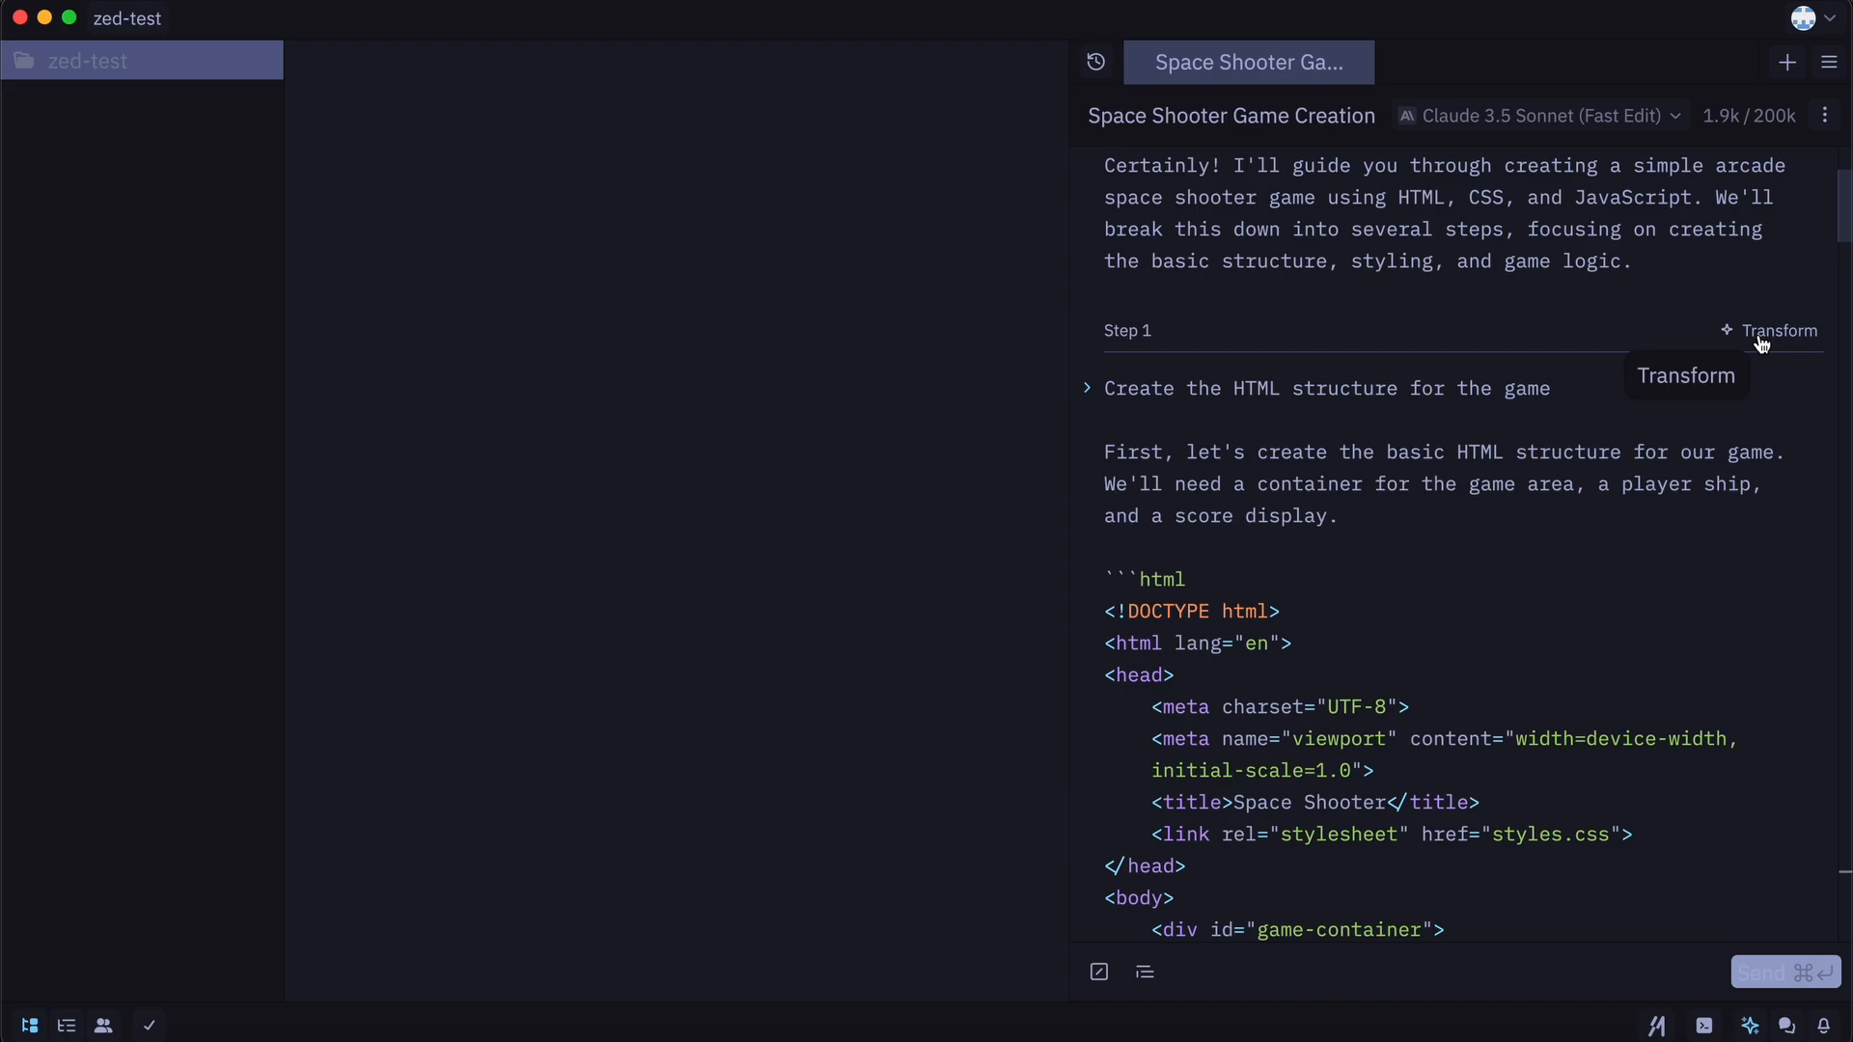
- Transform assistant step 1 into index.html, accept it, then transform step 2 into styles.css
{"action": "left_click", "coordinate": [1779, 331]}
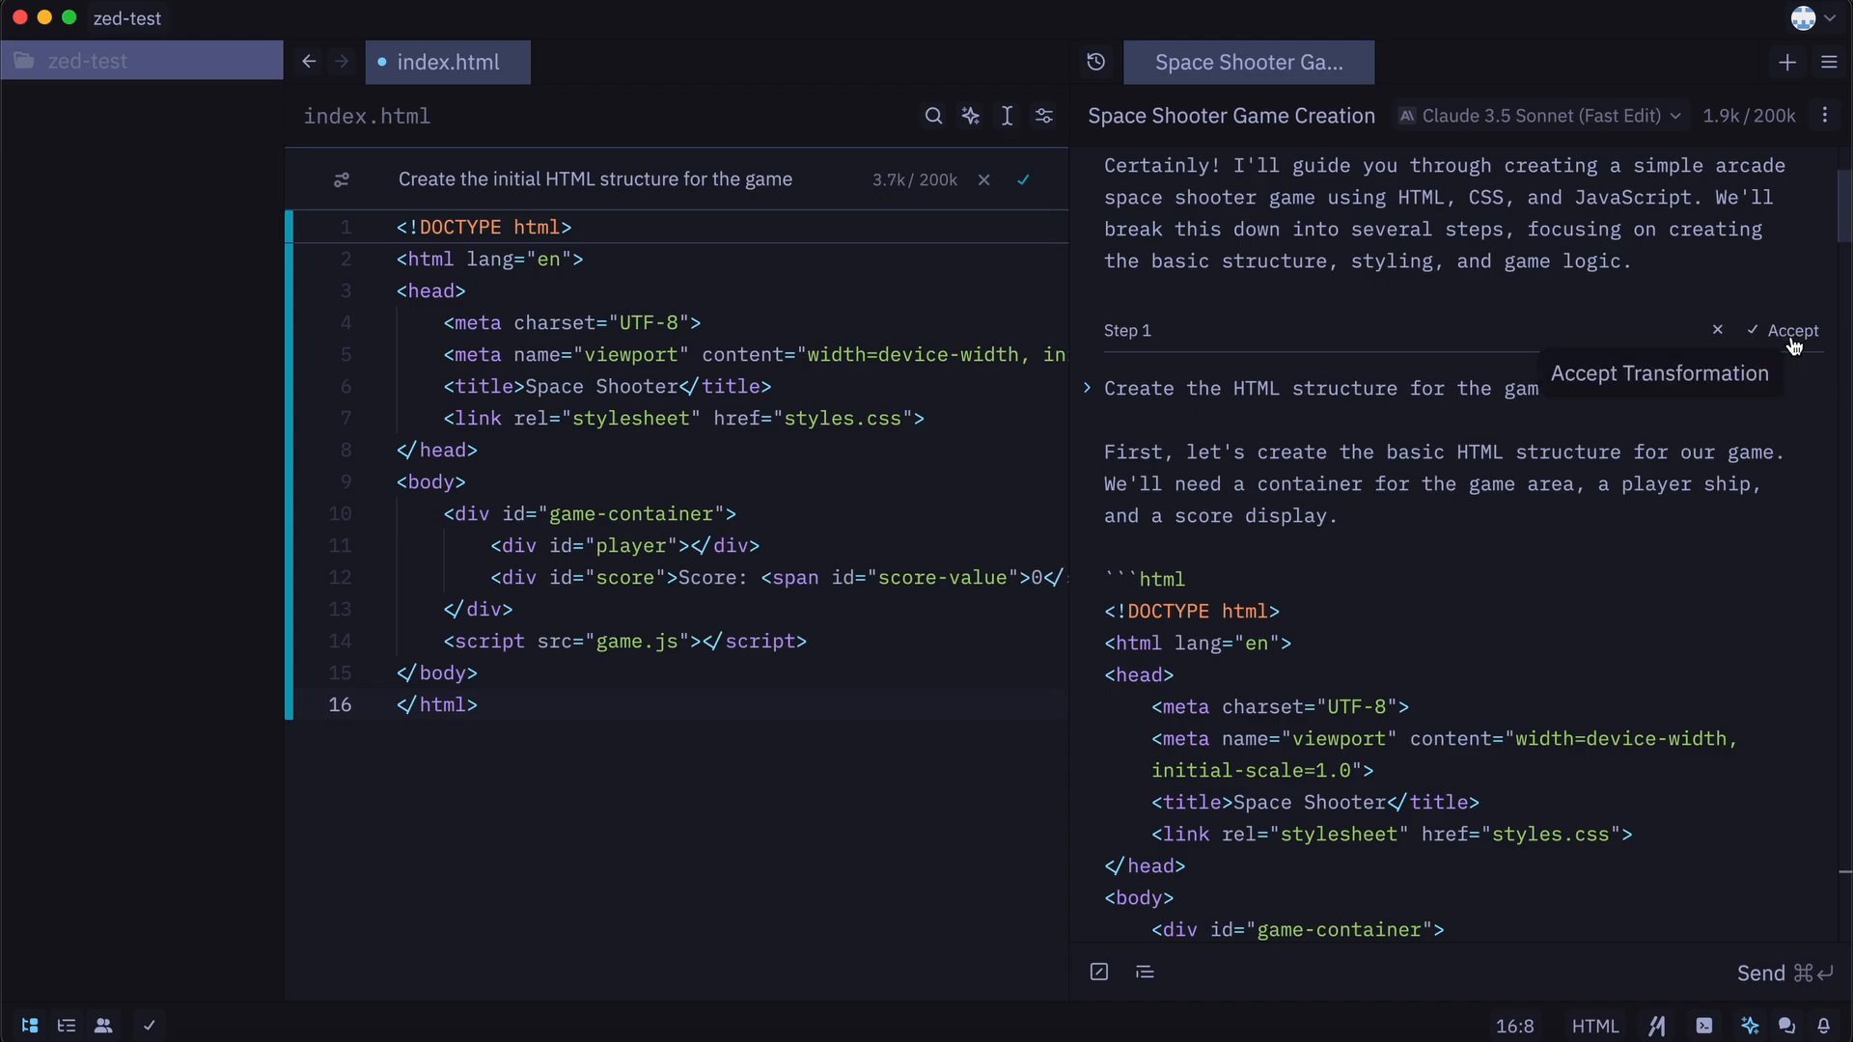
{"action": "left_click", "coordinate": [1789, 330]}
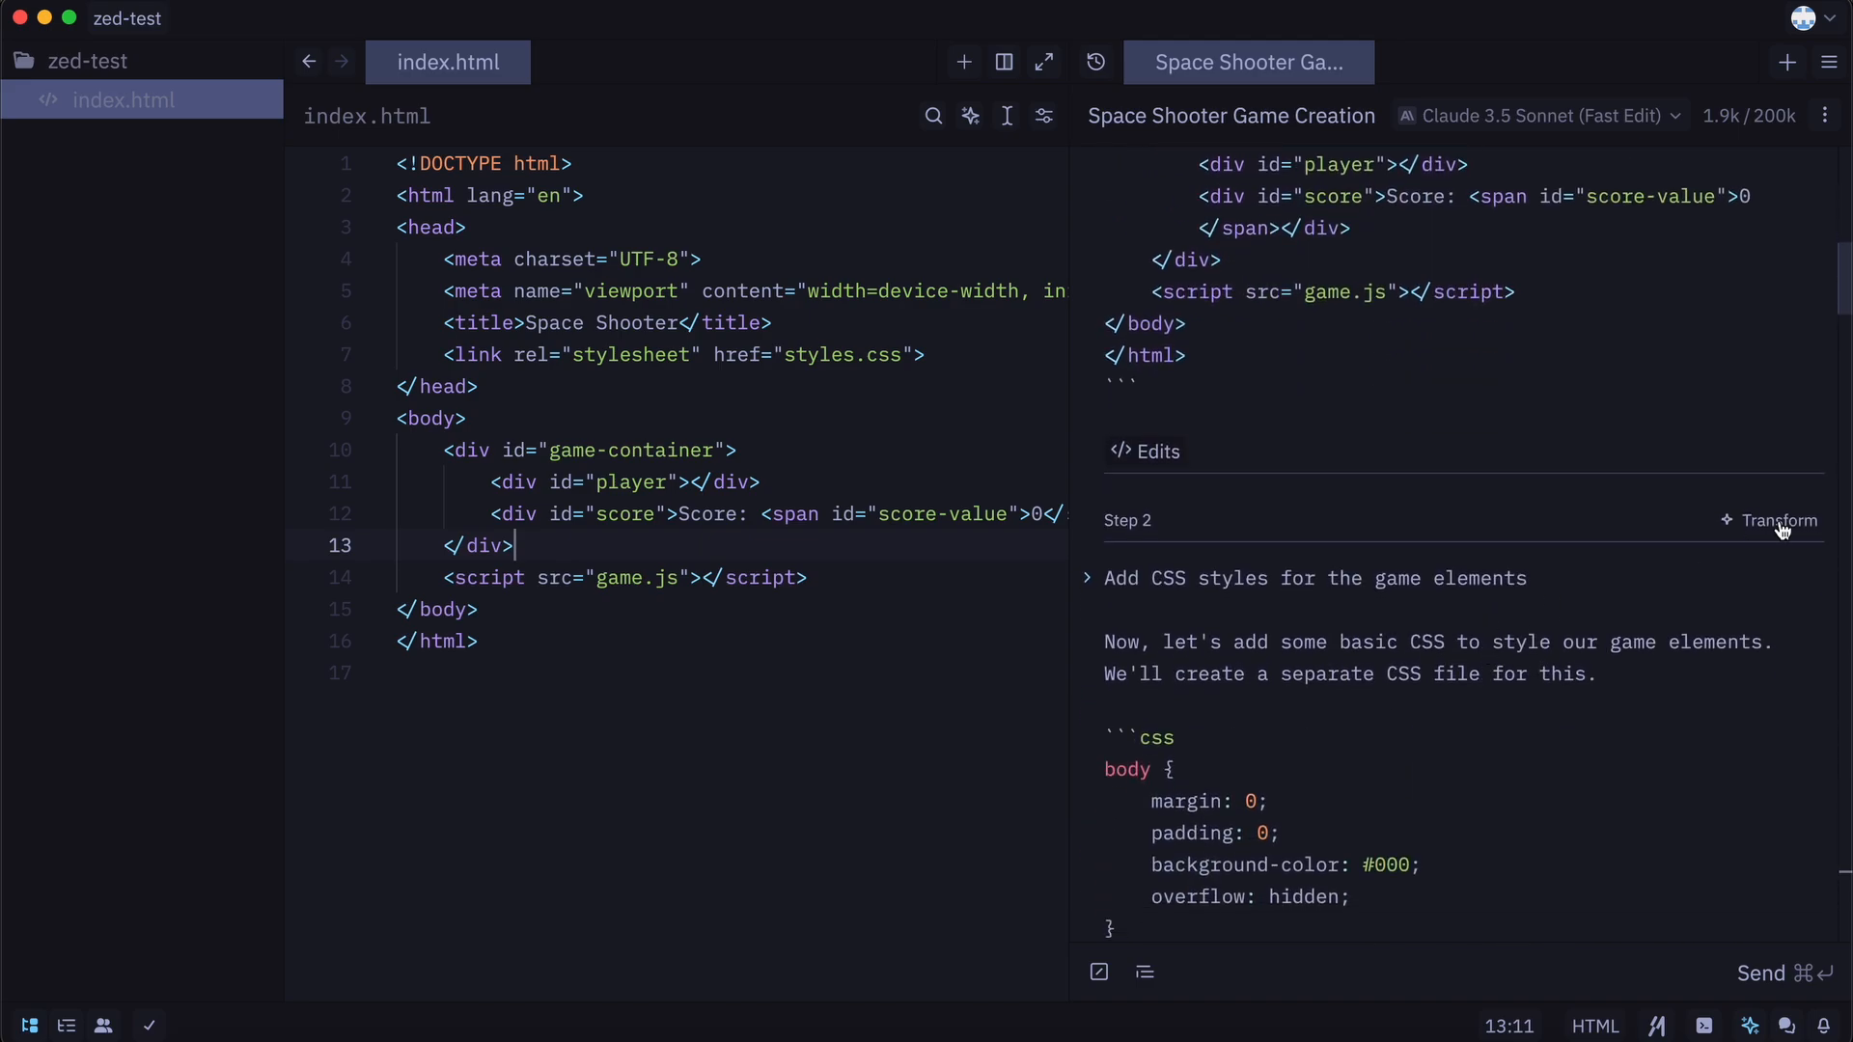
{"action": "left_click", "coordinate": [1776, 520]}
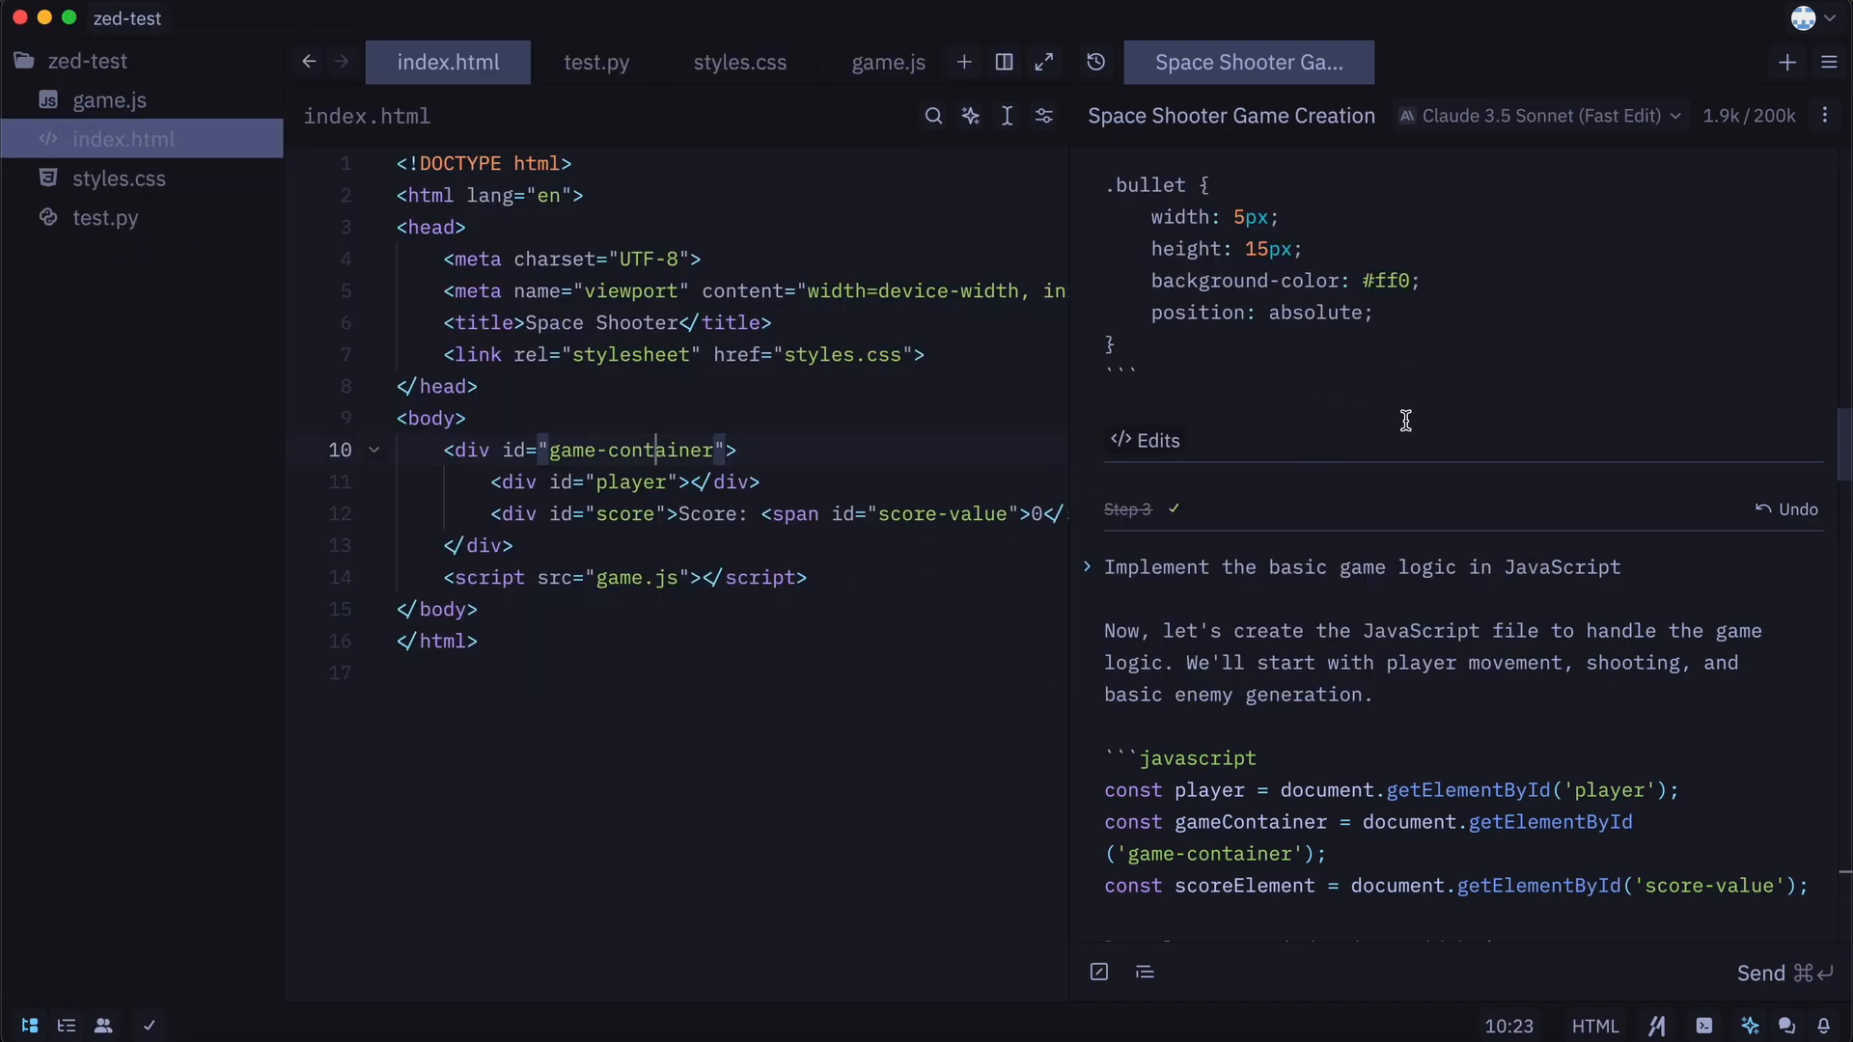
{"action": "mouse_move", "coordinate": [1400, 513]}
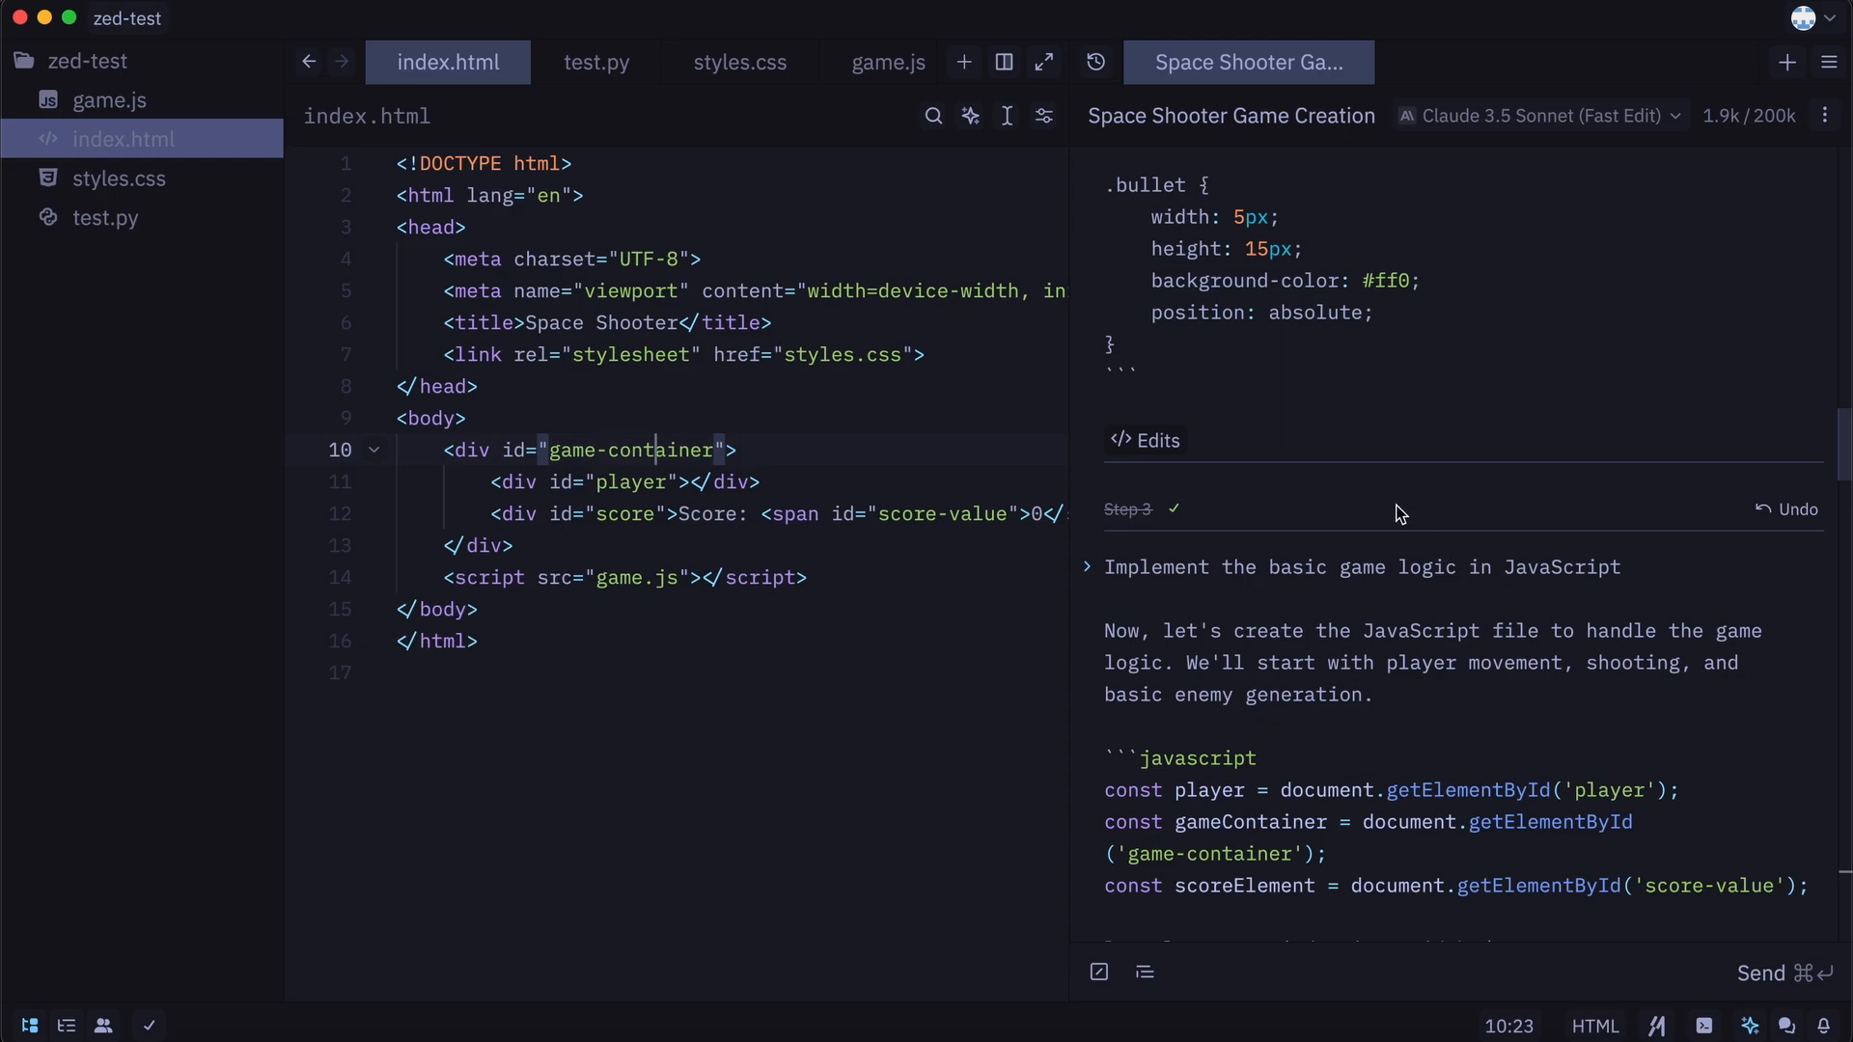
- Open settings.json from the avatar menu and select the "supermaven" inline completion provider value
{"action": "left_click", "coordinate": [1805, 18]}
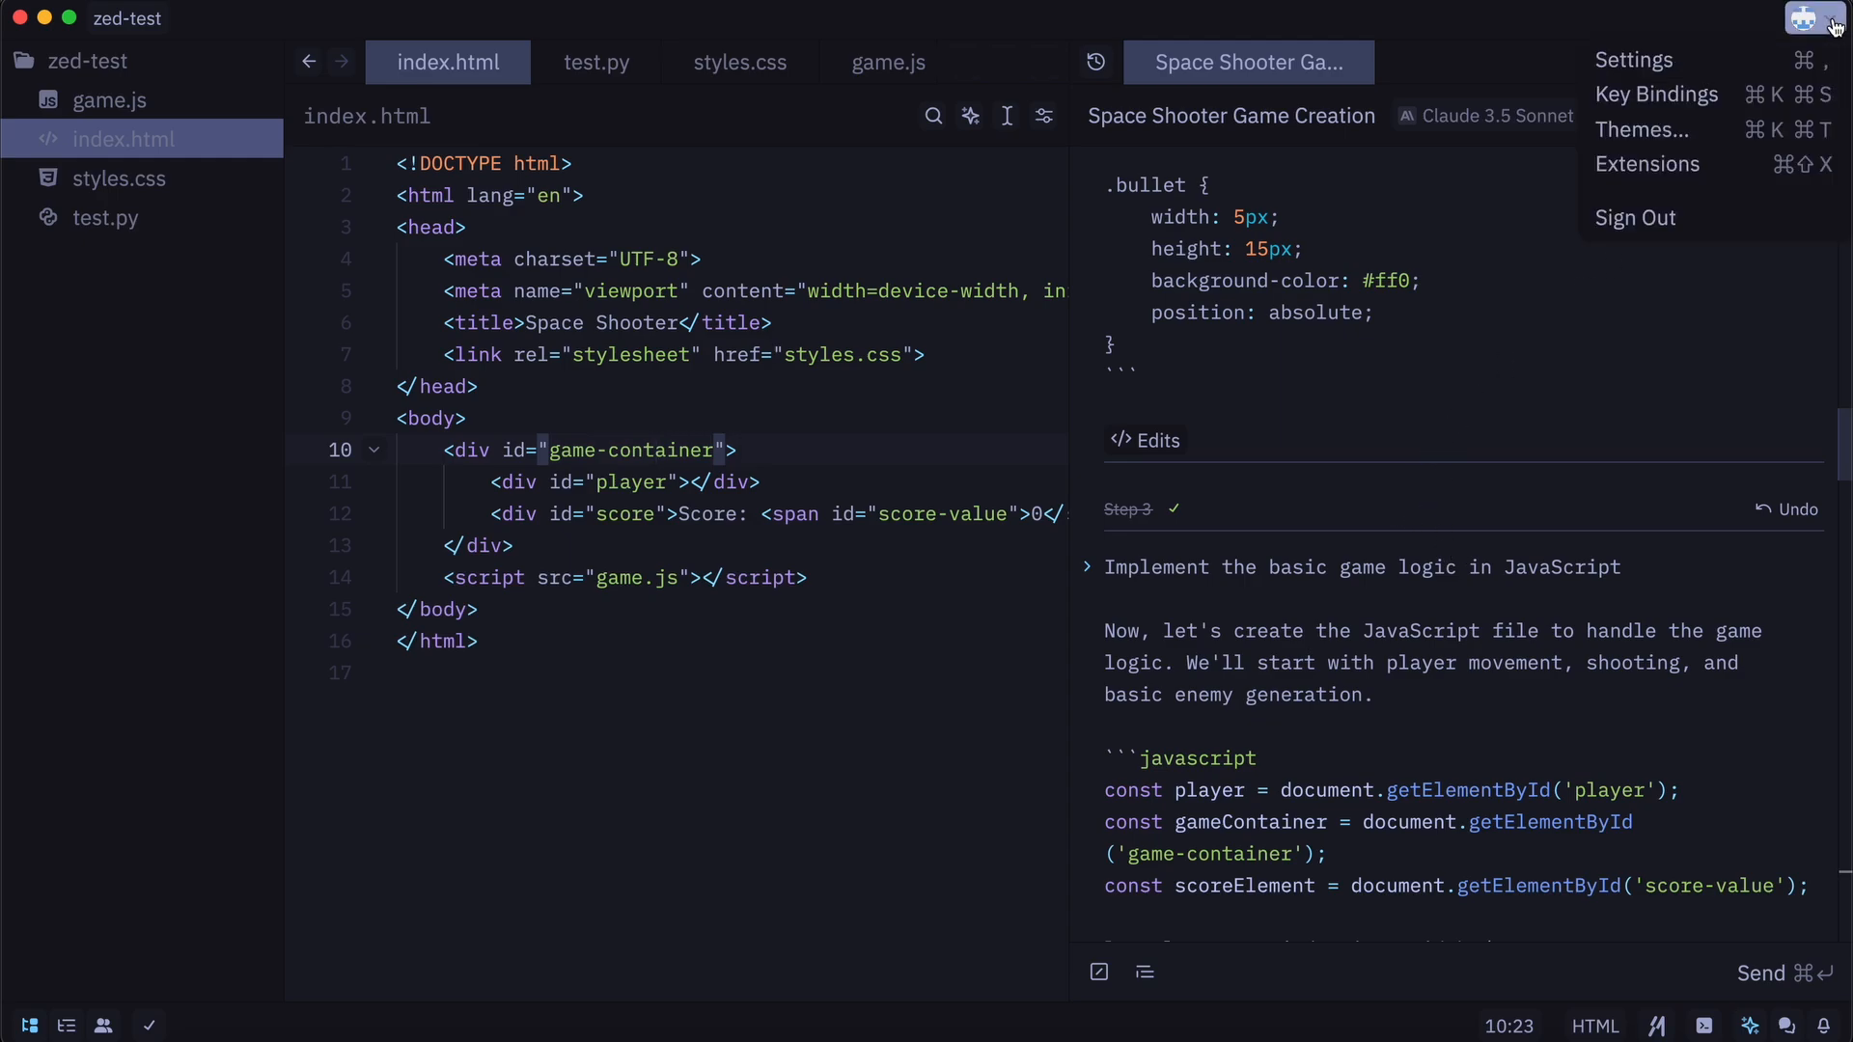
{"action": "left_click", "coordinate": [1634, 59]}
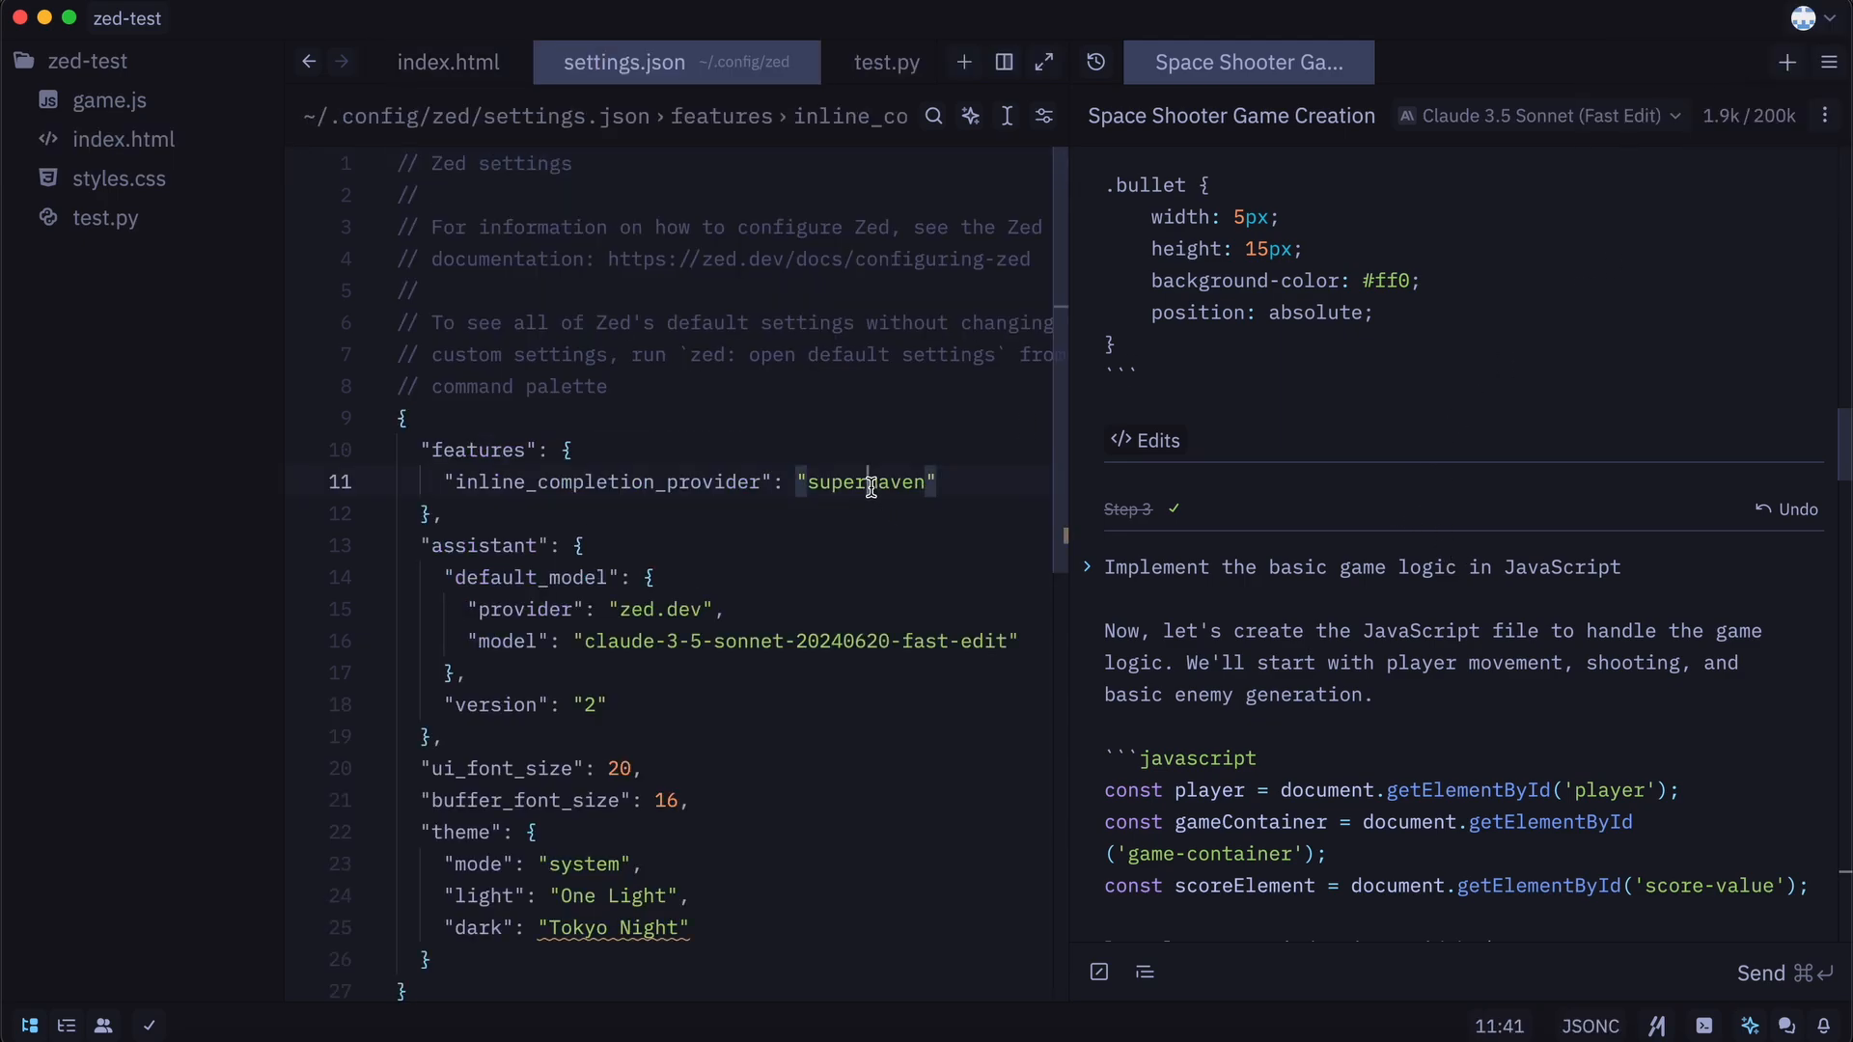
{"action": "double_click", "coordinate": [864, 482]}
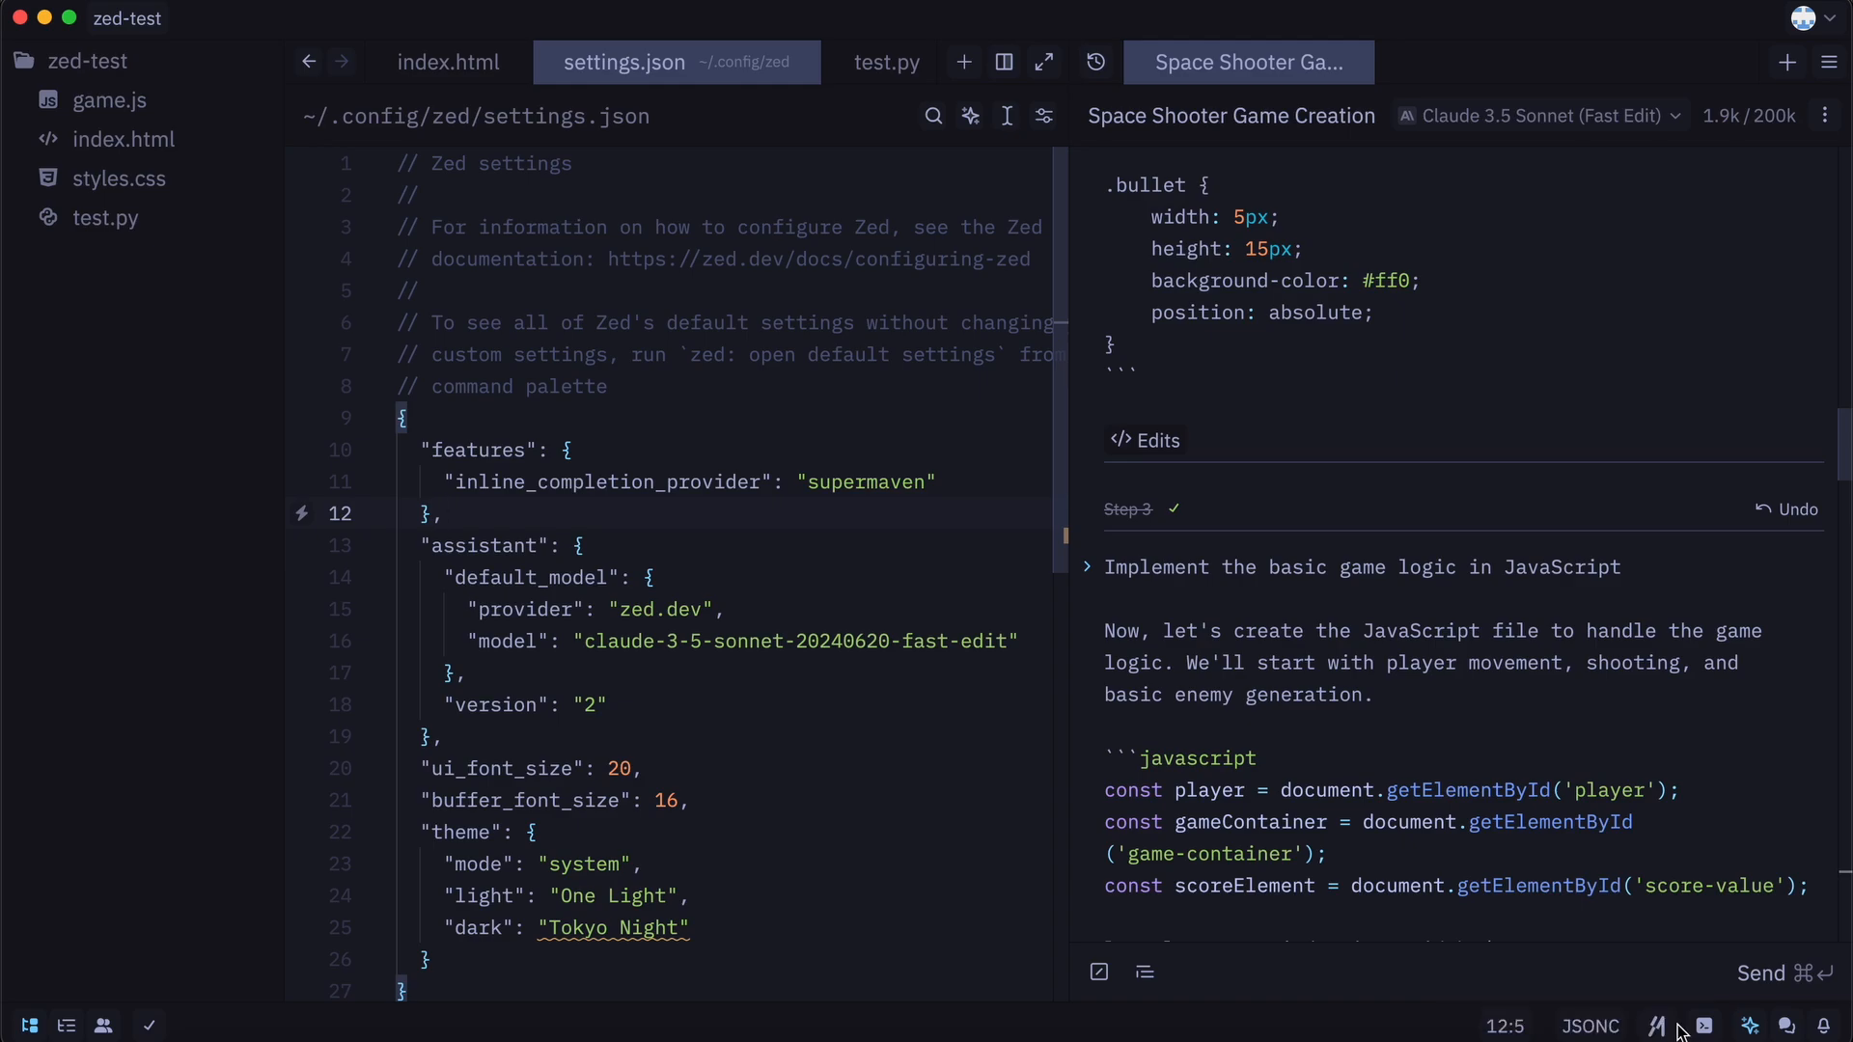
{"action": "mouse_move", "coordinate": [875, 77]}
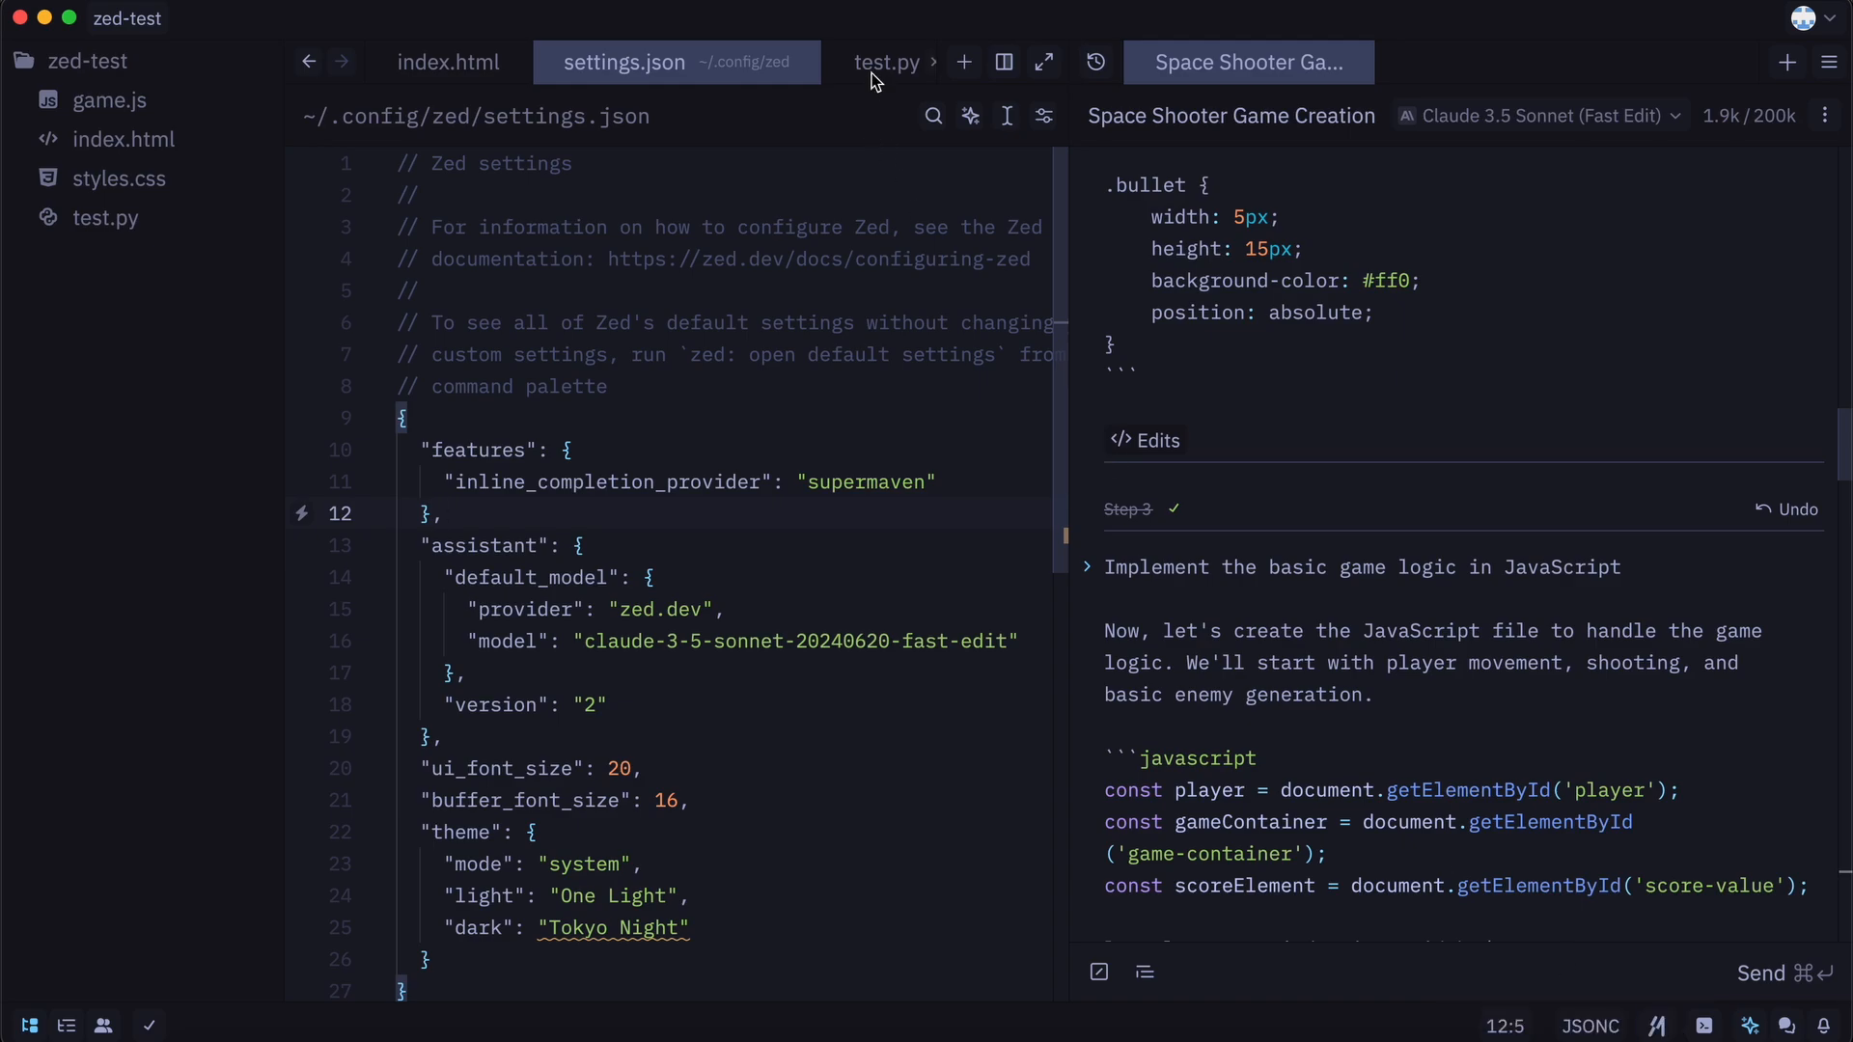
- In test.py, type 'def subtract_two_numbers(a, b):' and scroll through the completed calculator code
{"action": "left_click", "coordinate": [886, 62]}
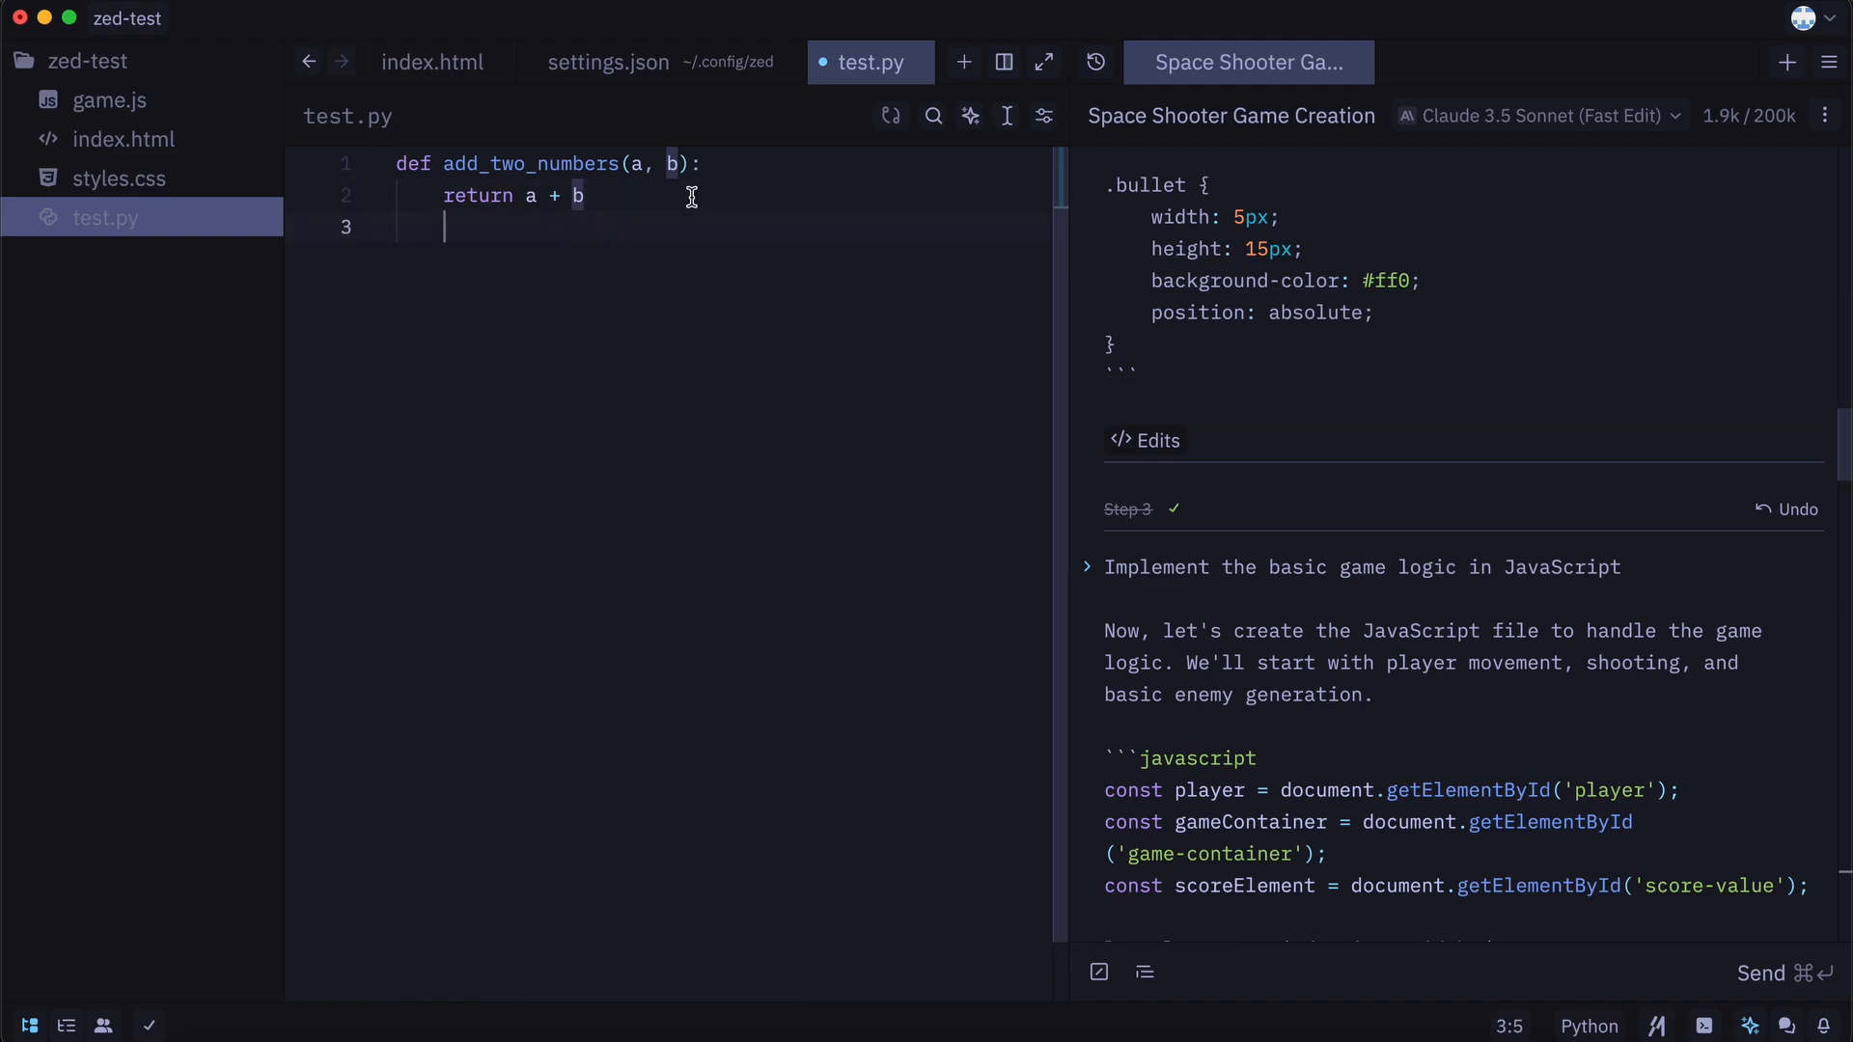
{"action": "type", "text": "def subtract_two_numbers(a, b):"}
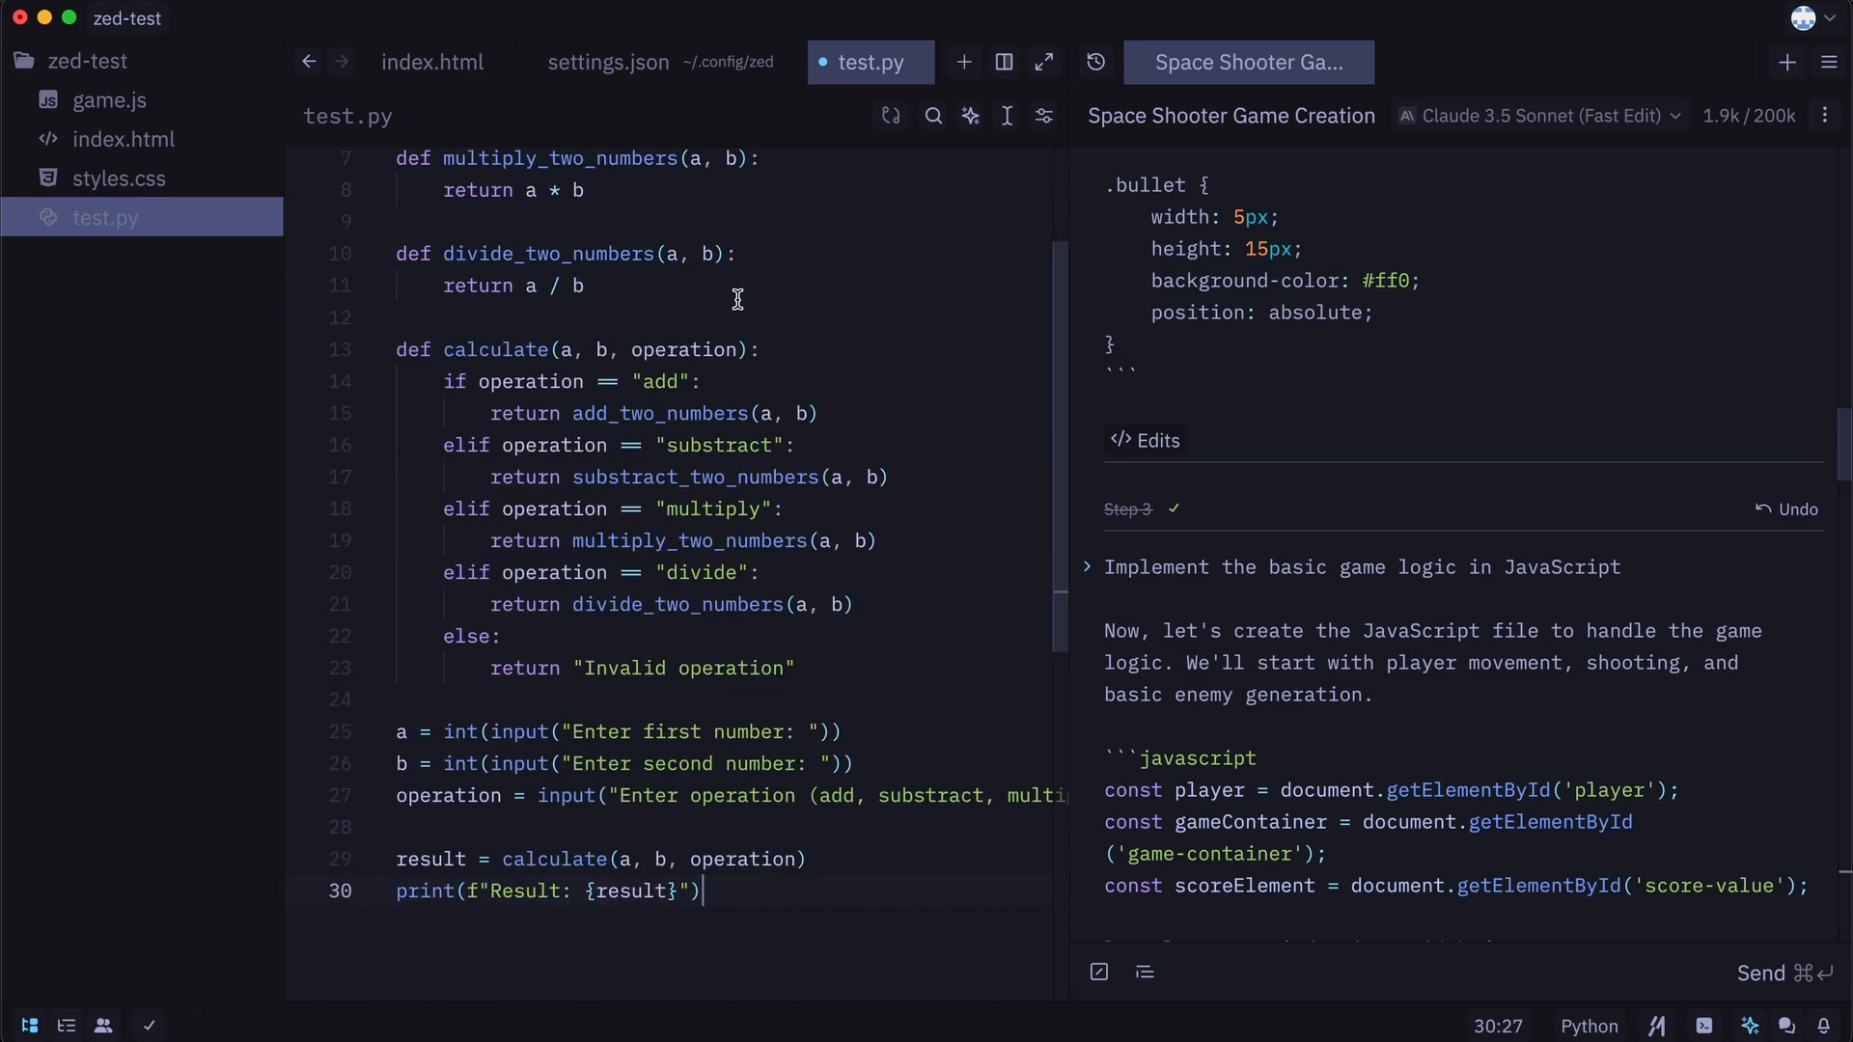
{"action": "scroll", "scroll_direction": "up", "scroll_amount": 3}
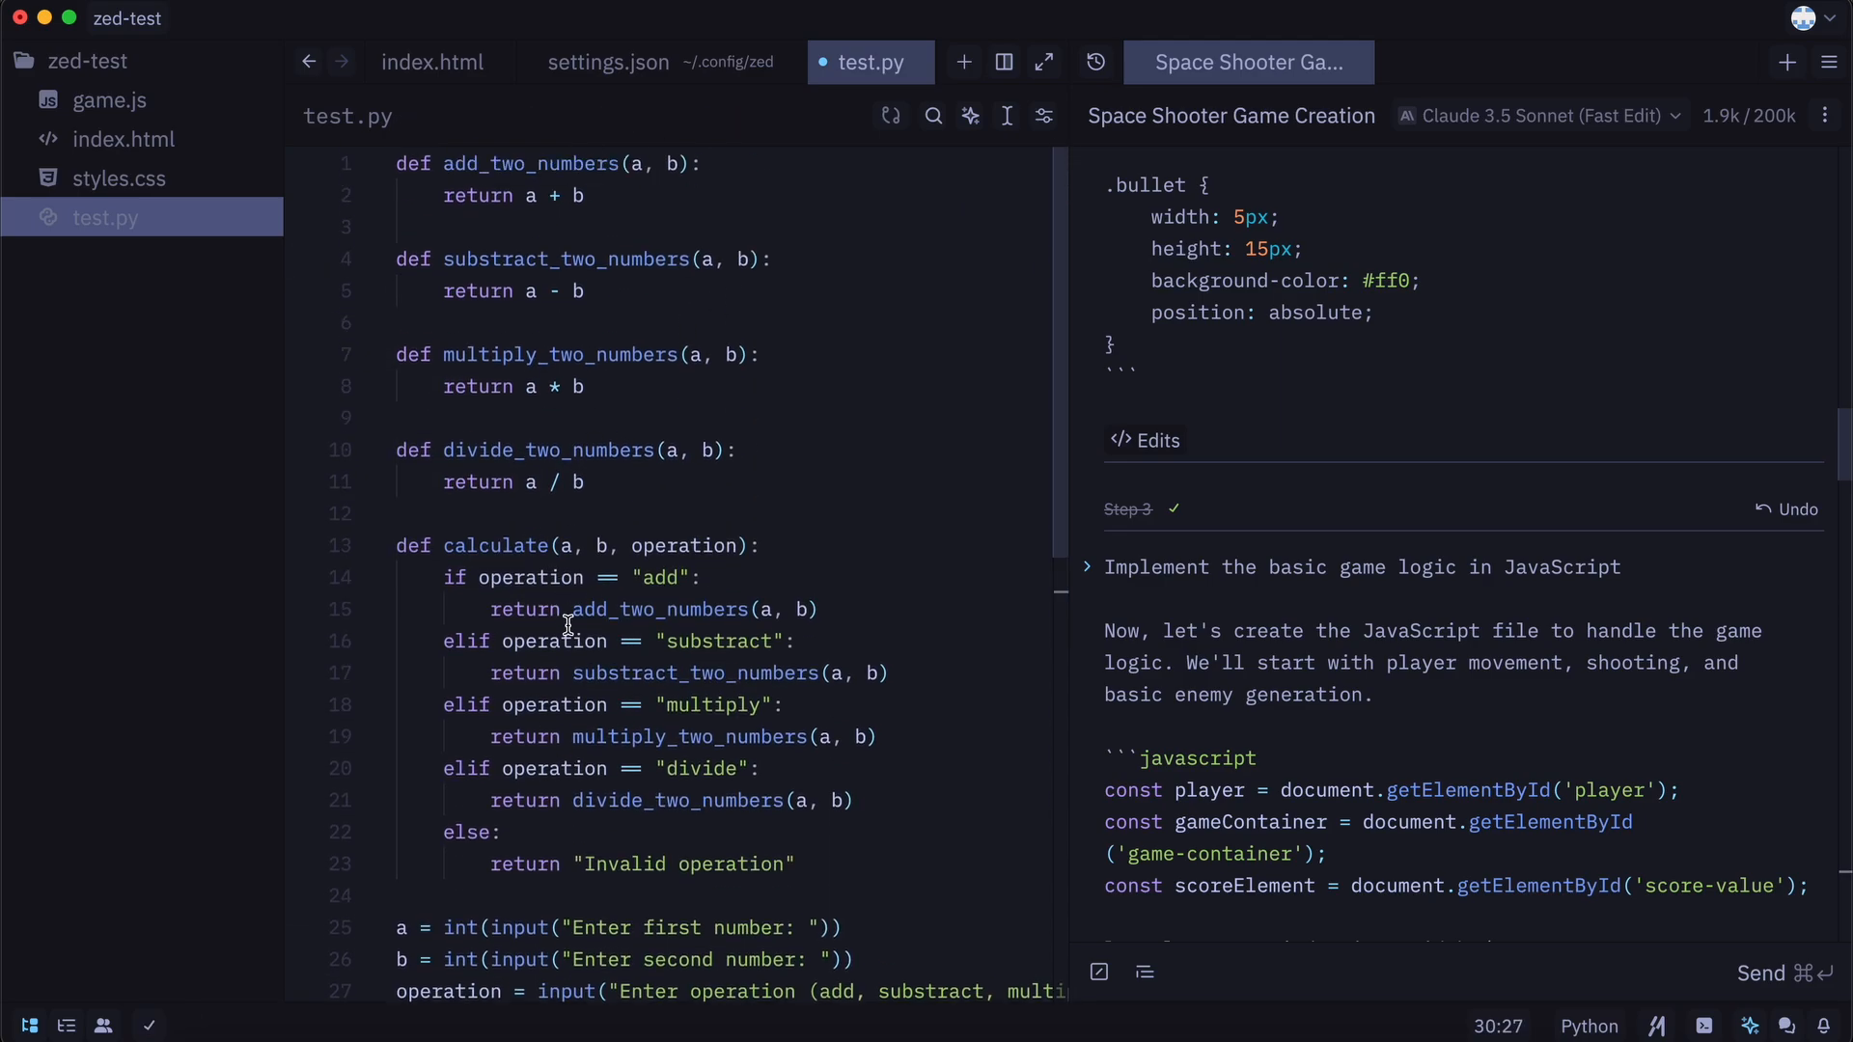
{"action": "scroll", "scroll_direction": "down", "scroll_amount": 3}
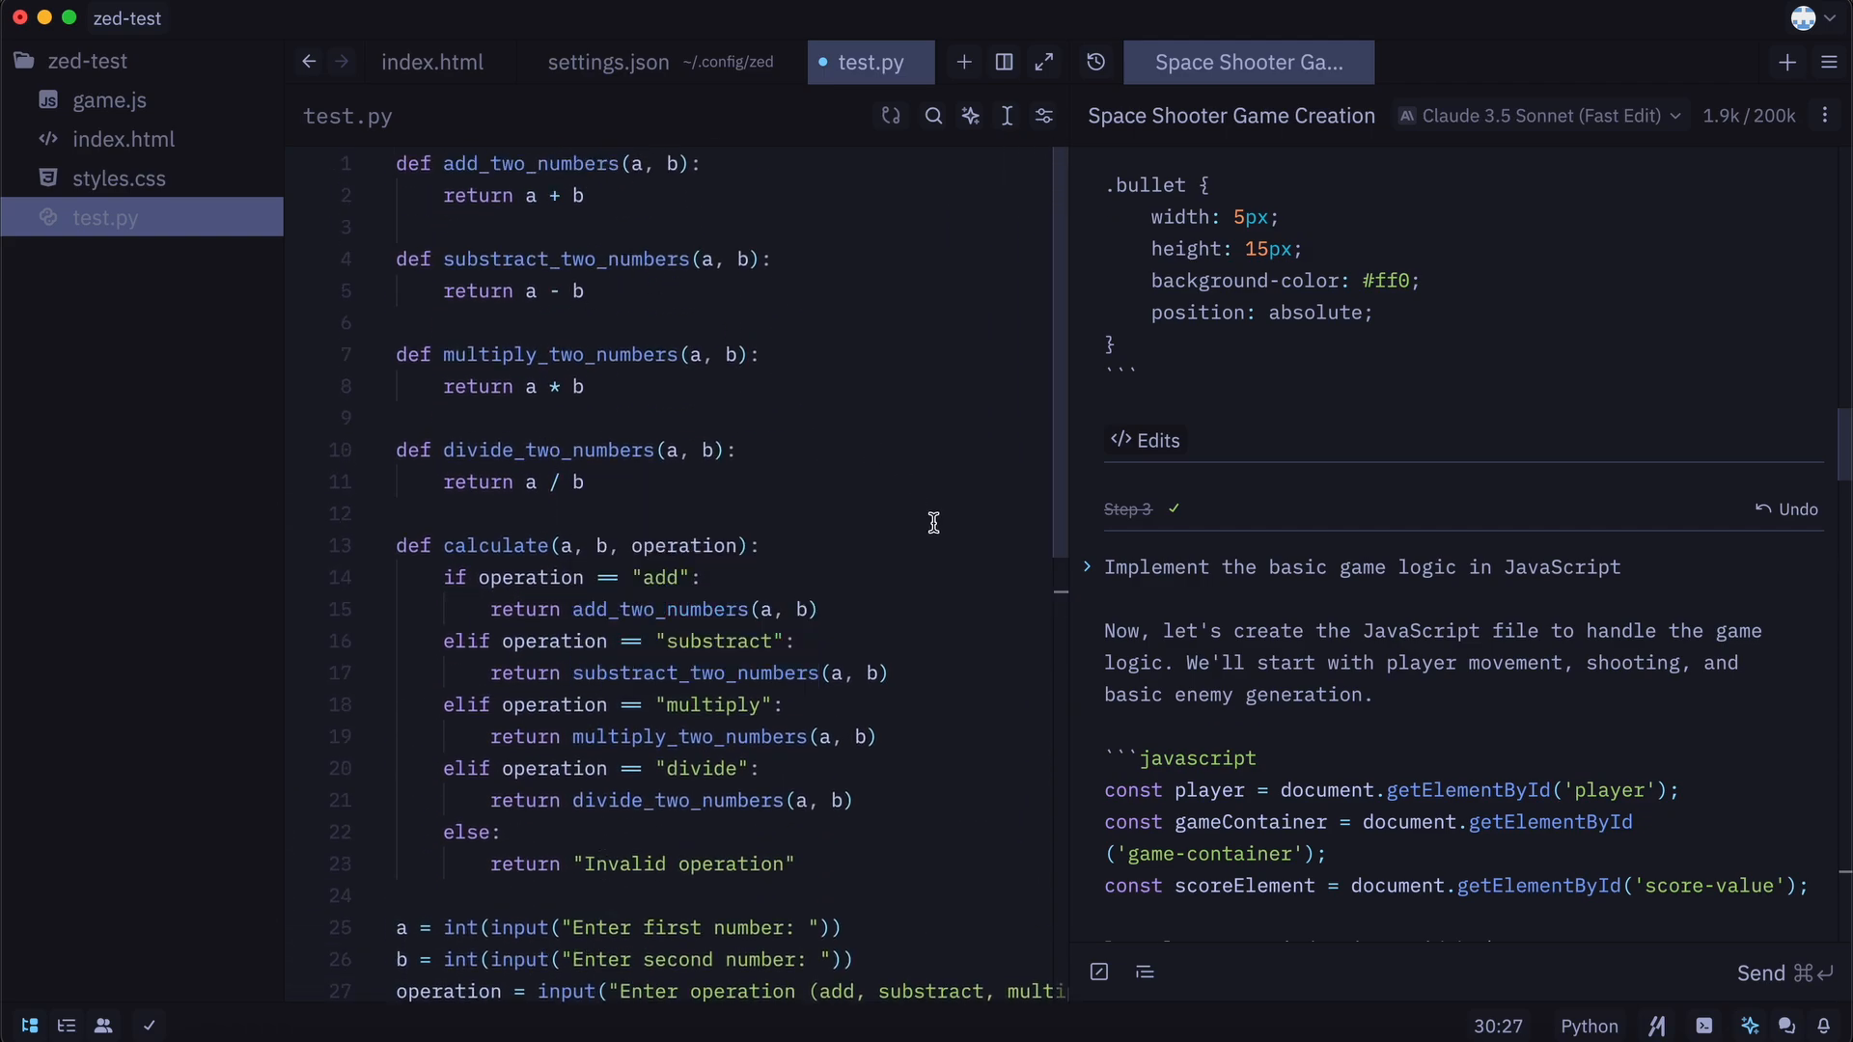
{"action": "scroll", "scroll_direction": "down", "scroll_amount": 3}
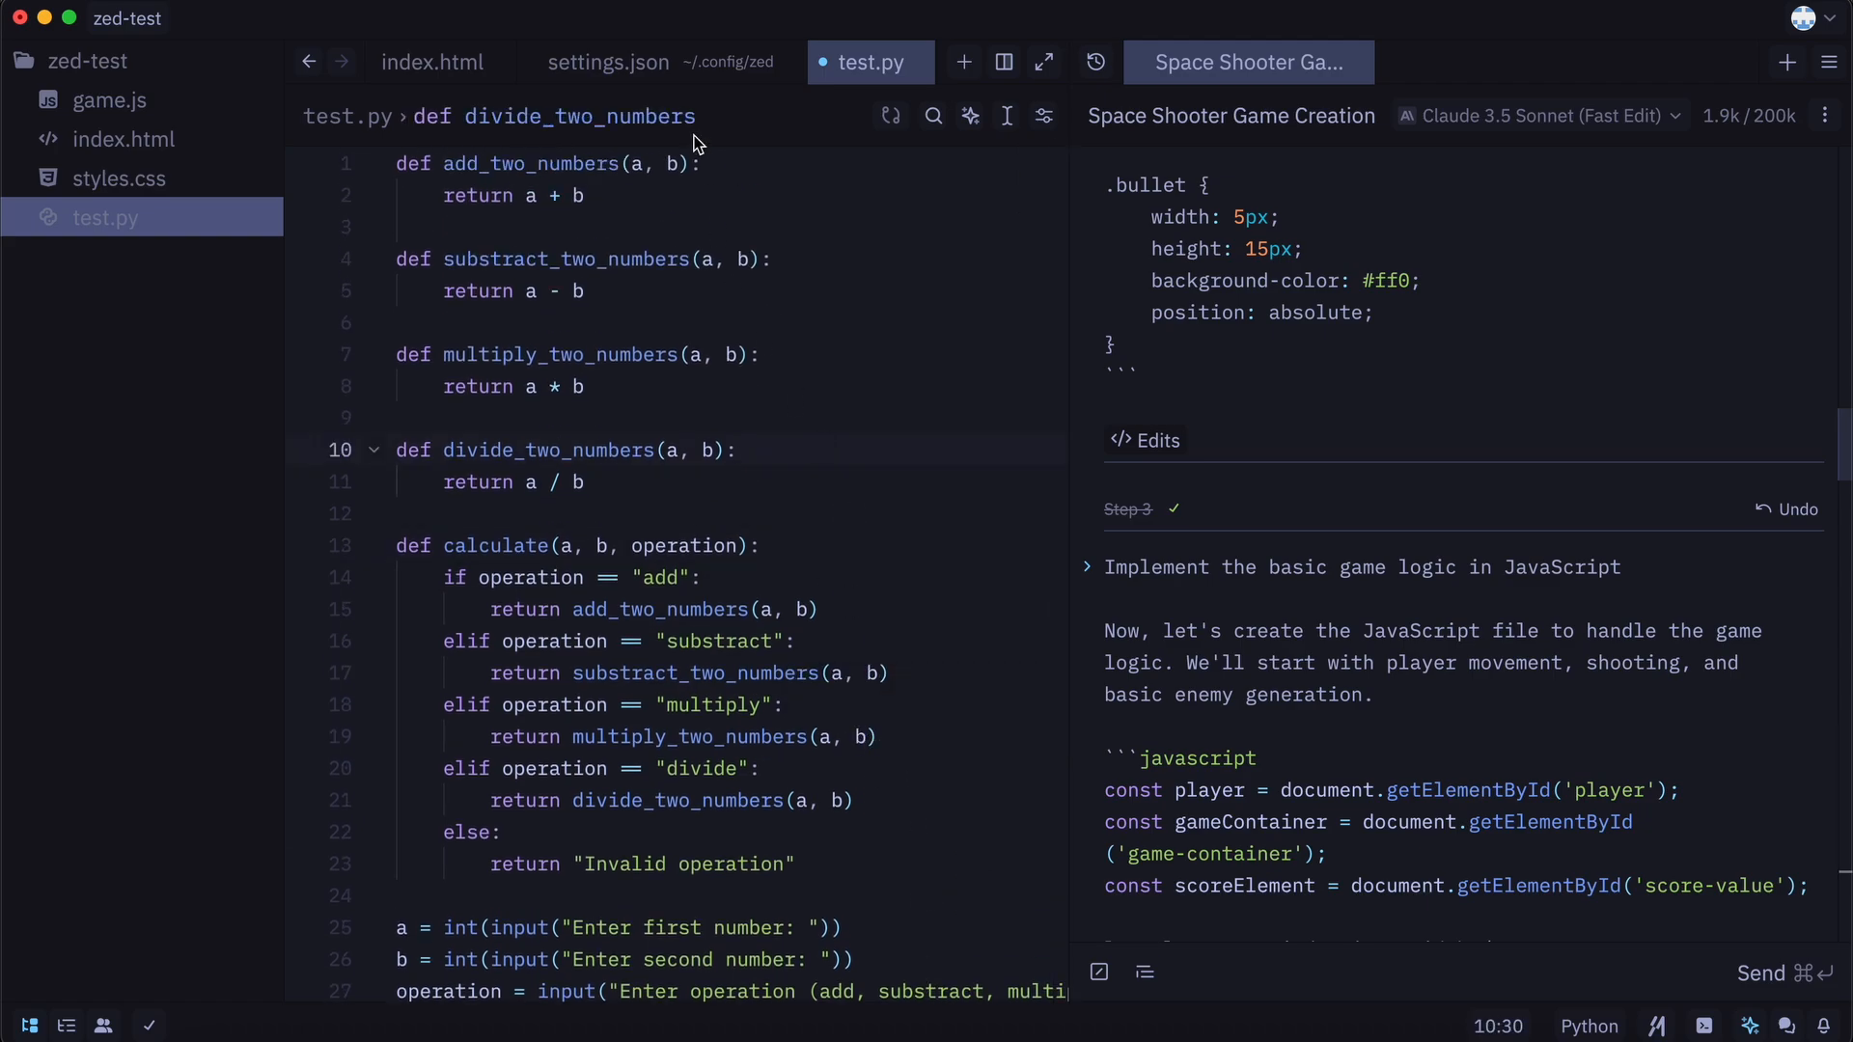
{"action": "mouse_move", "coordinate": [1304, 686]}
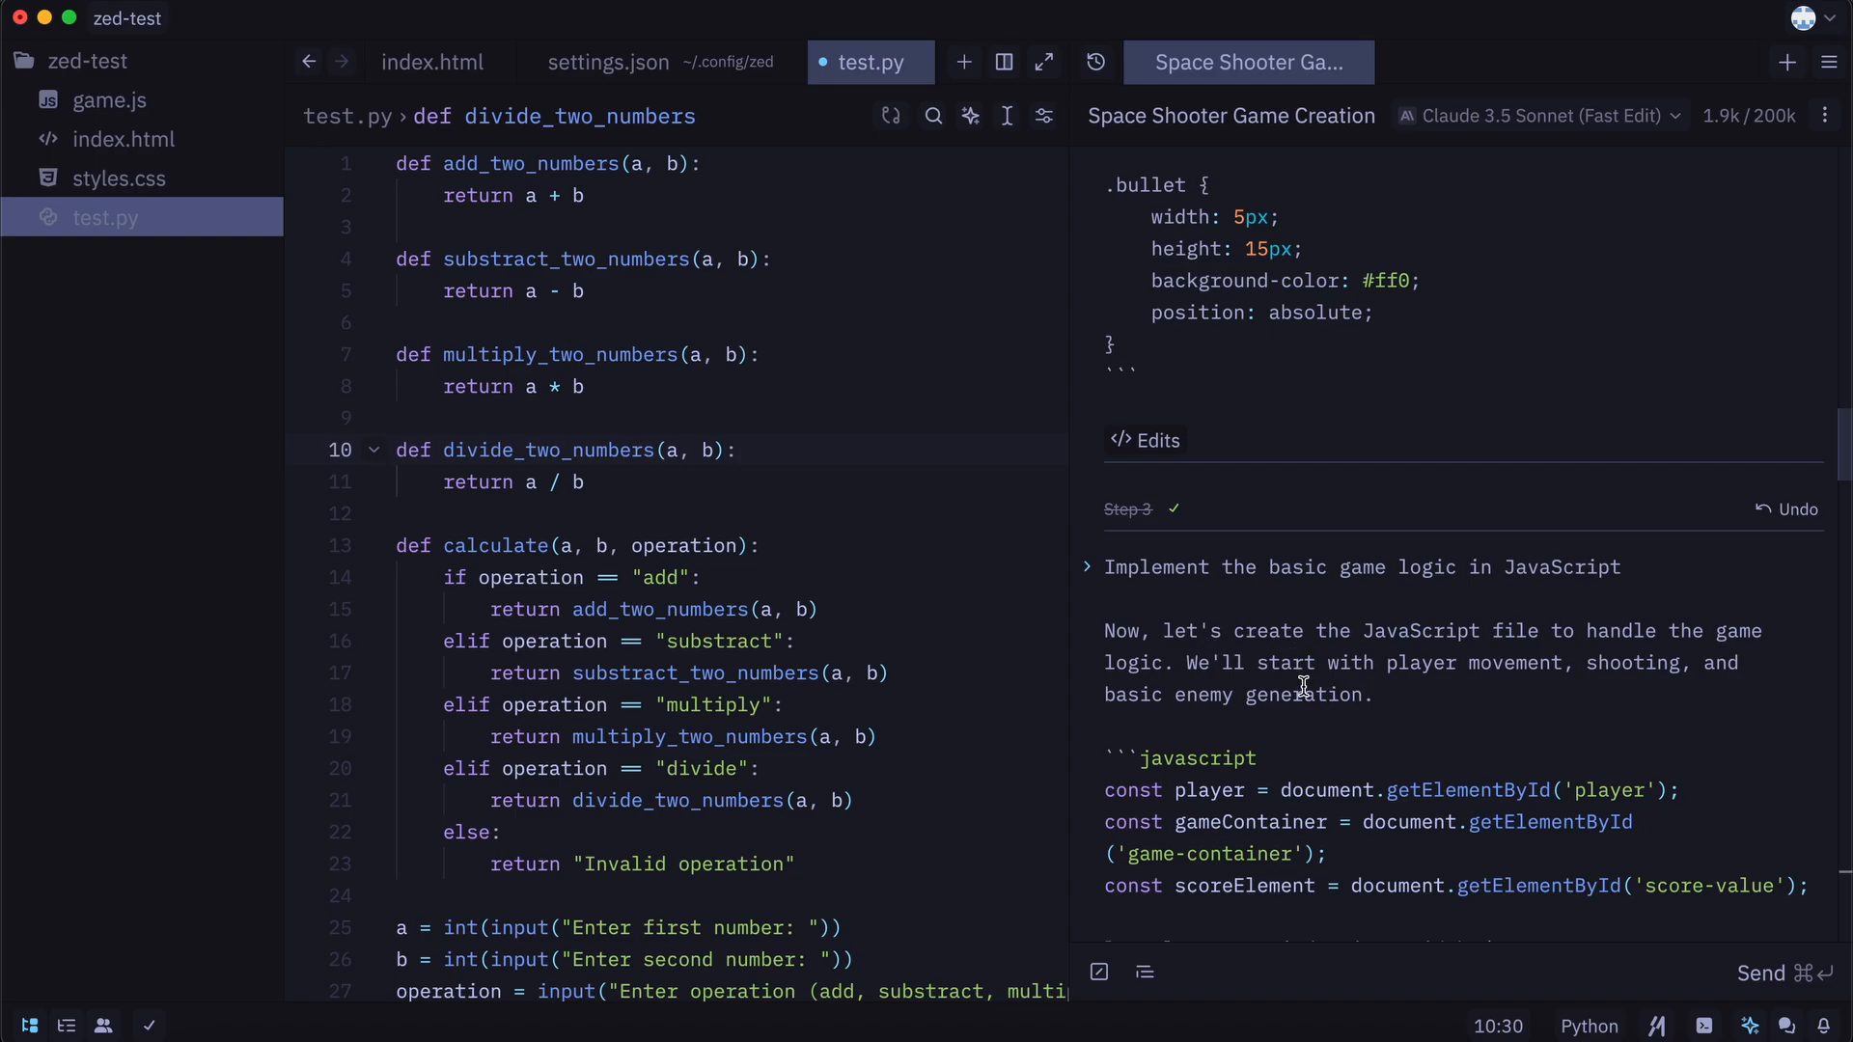
{"action": "scroll", "scroll_direction": "down", "scroll_amount": 3}
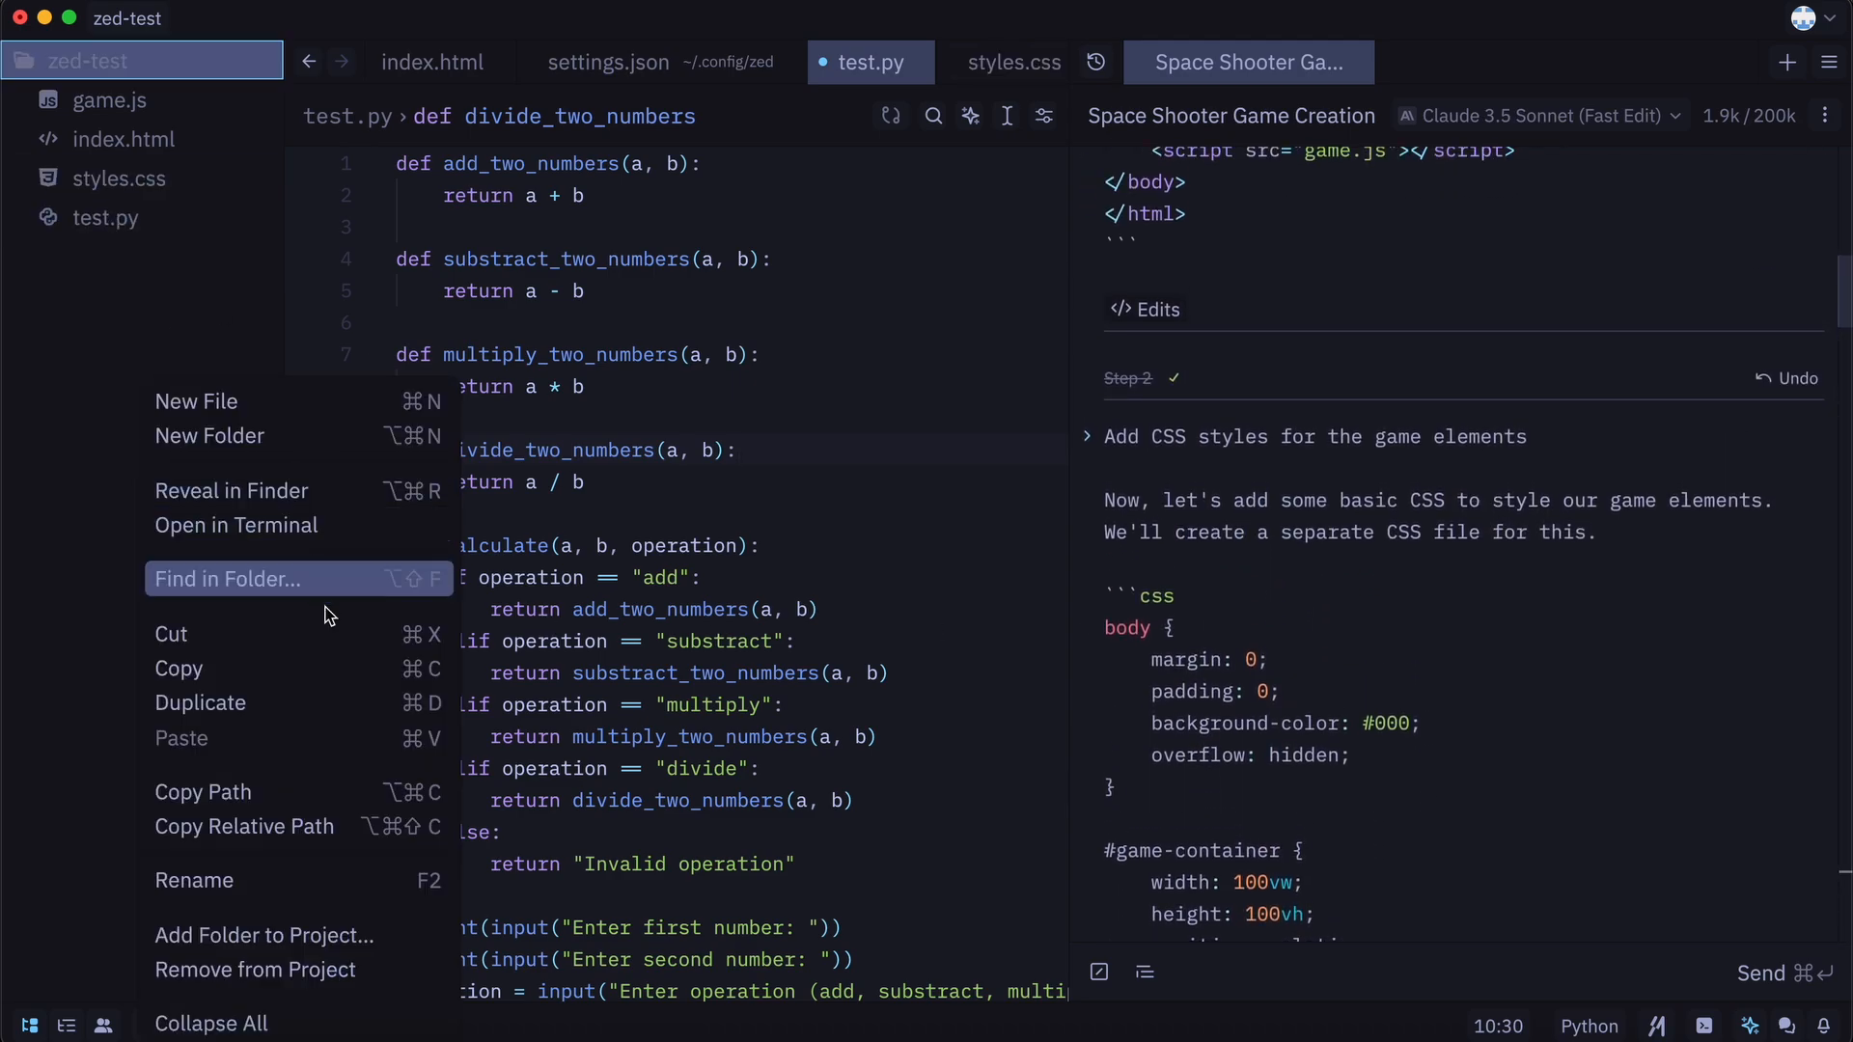
- Click away to close the project folder's right-click menu
{"action": "left_click", "coordinate": [611, 512]}
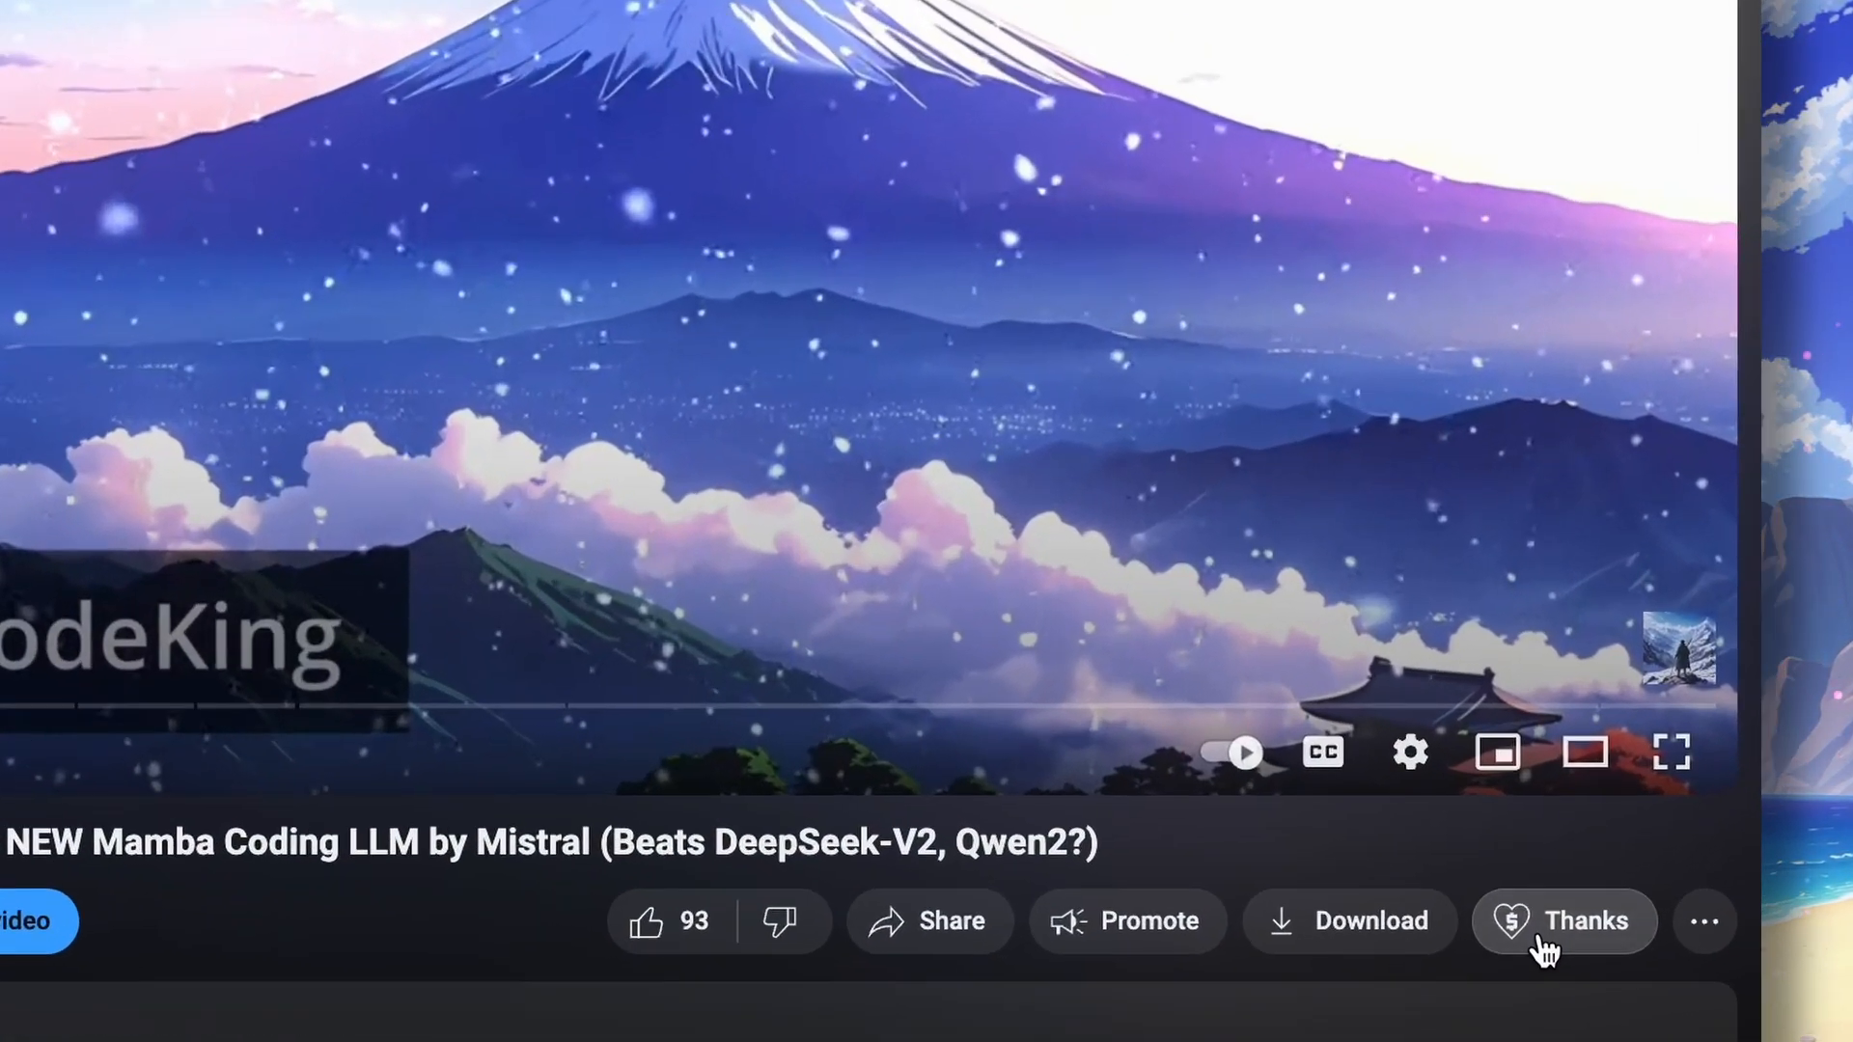
- Open Super Thanks and drag the amount slider up to $50.00
{"action": "left_click", "coordinate": [1562, 921]}
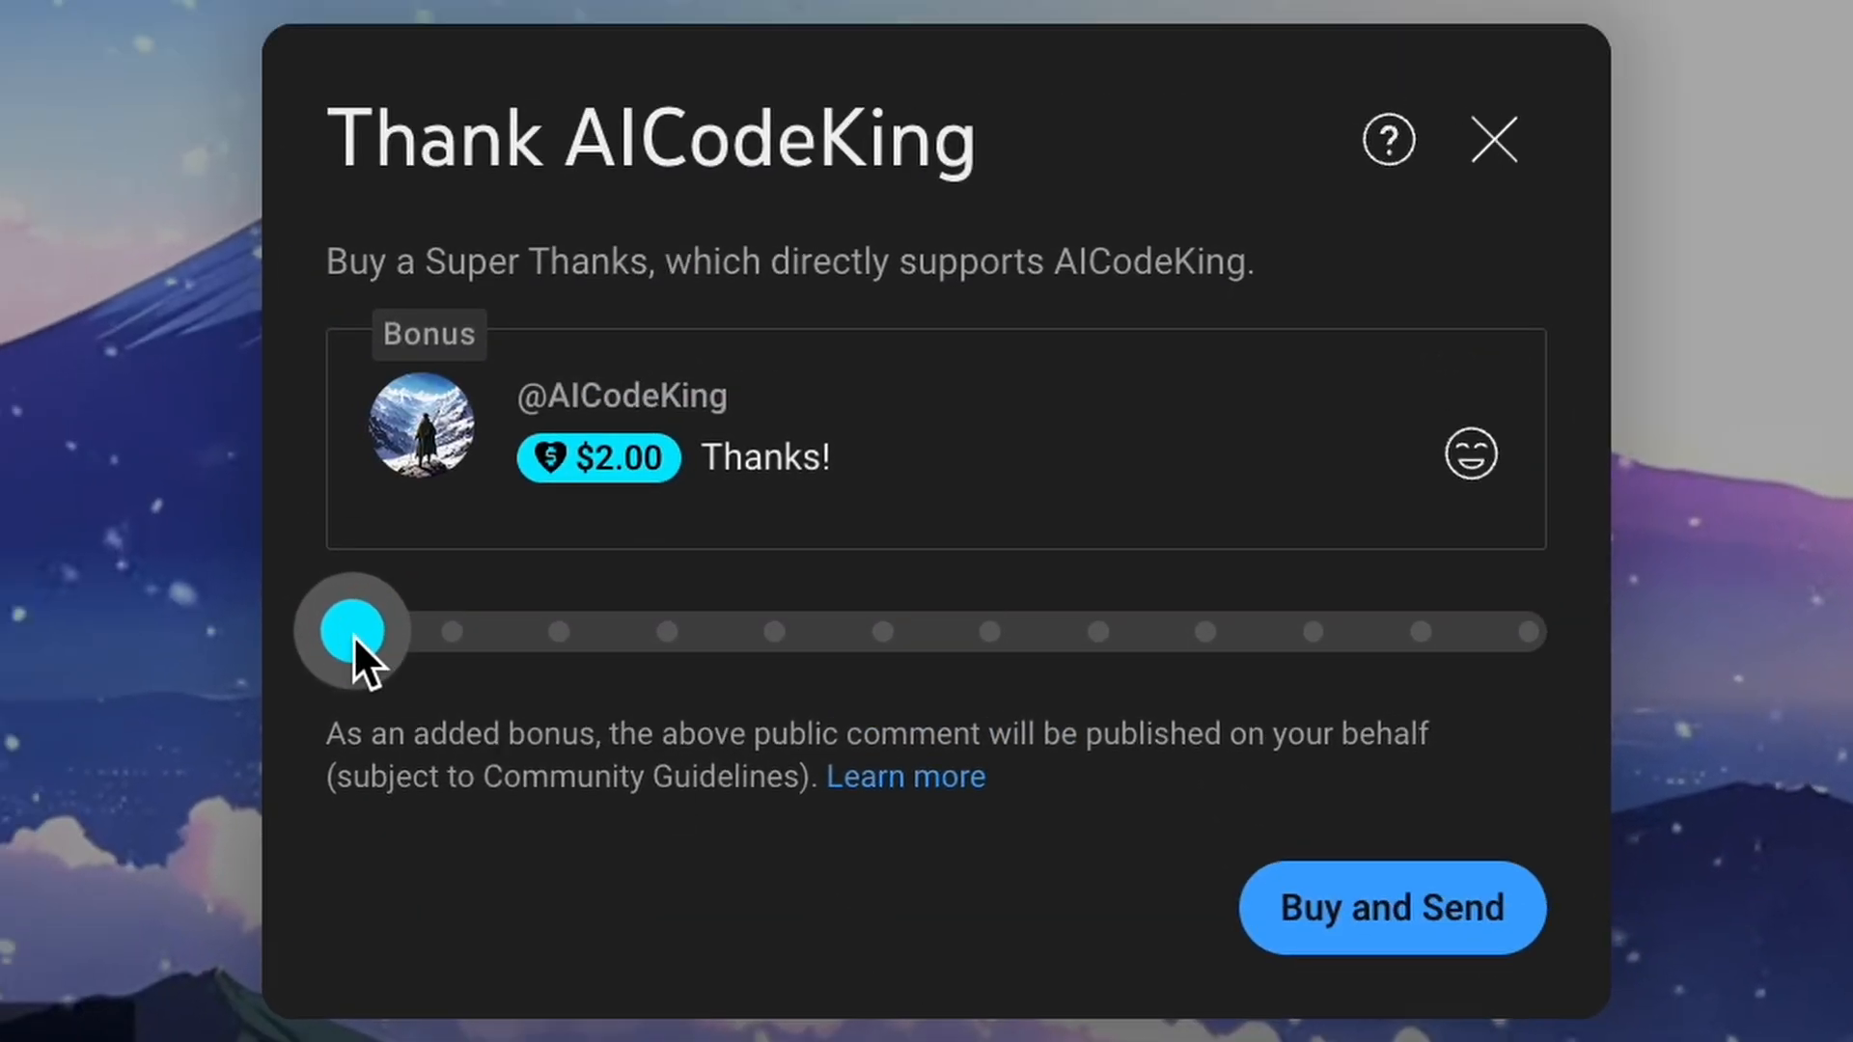
{"action": "left_click_drag", "start_coordinate": [352, 630], "coordinate": [995, 630]}
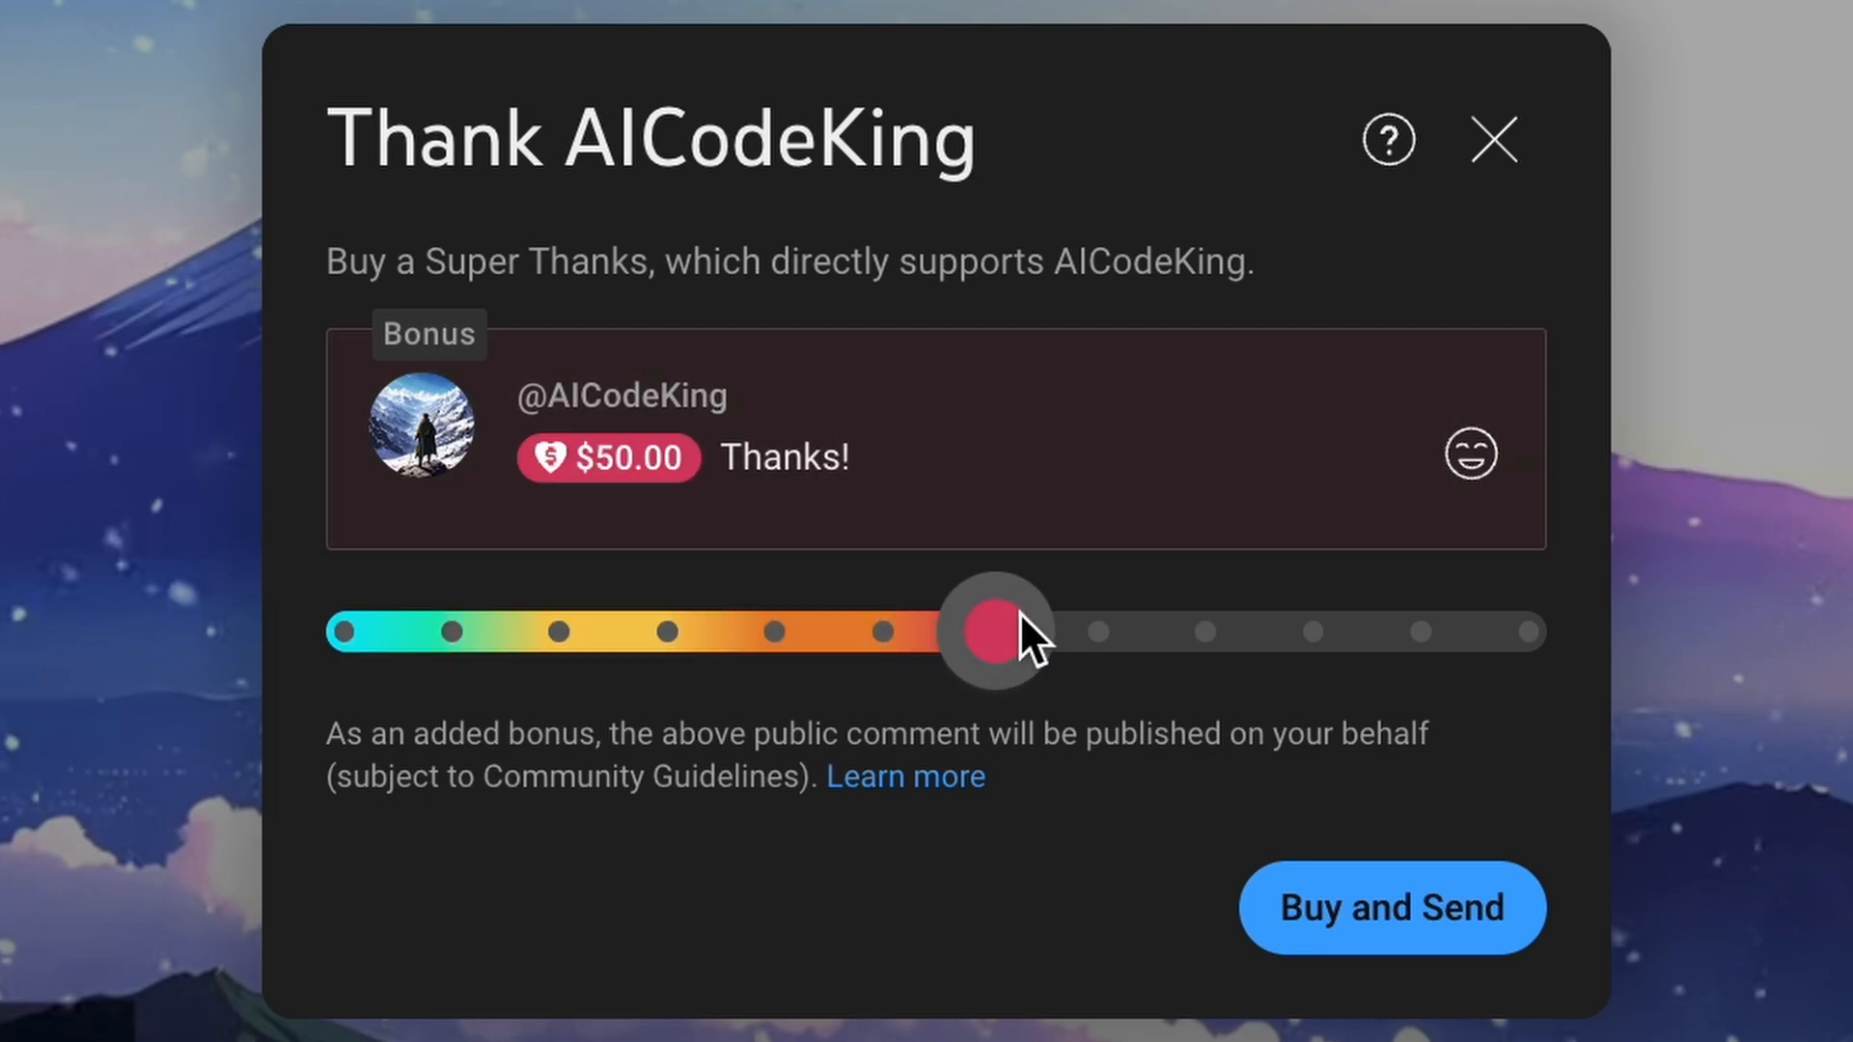
{"action": "left_click_drag", "start_coordinate": [996, 631], "coordinate": [1530, 631]}
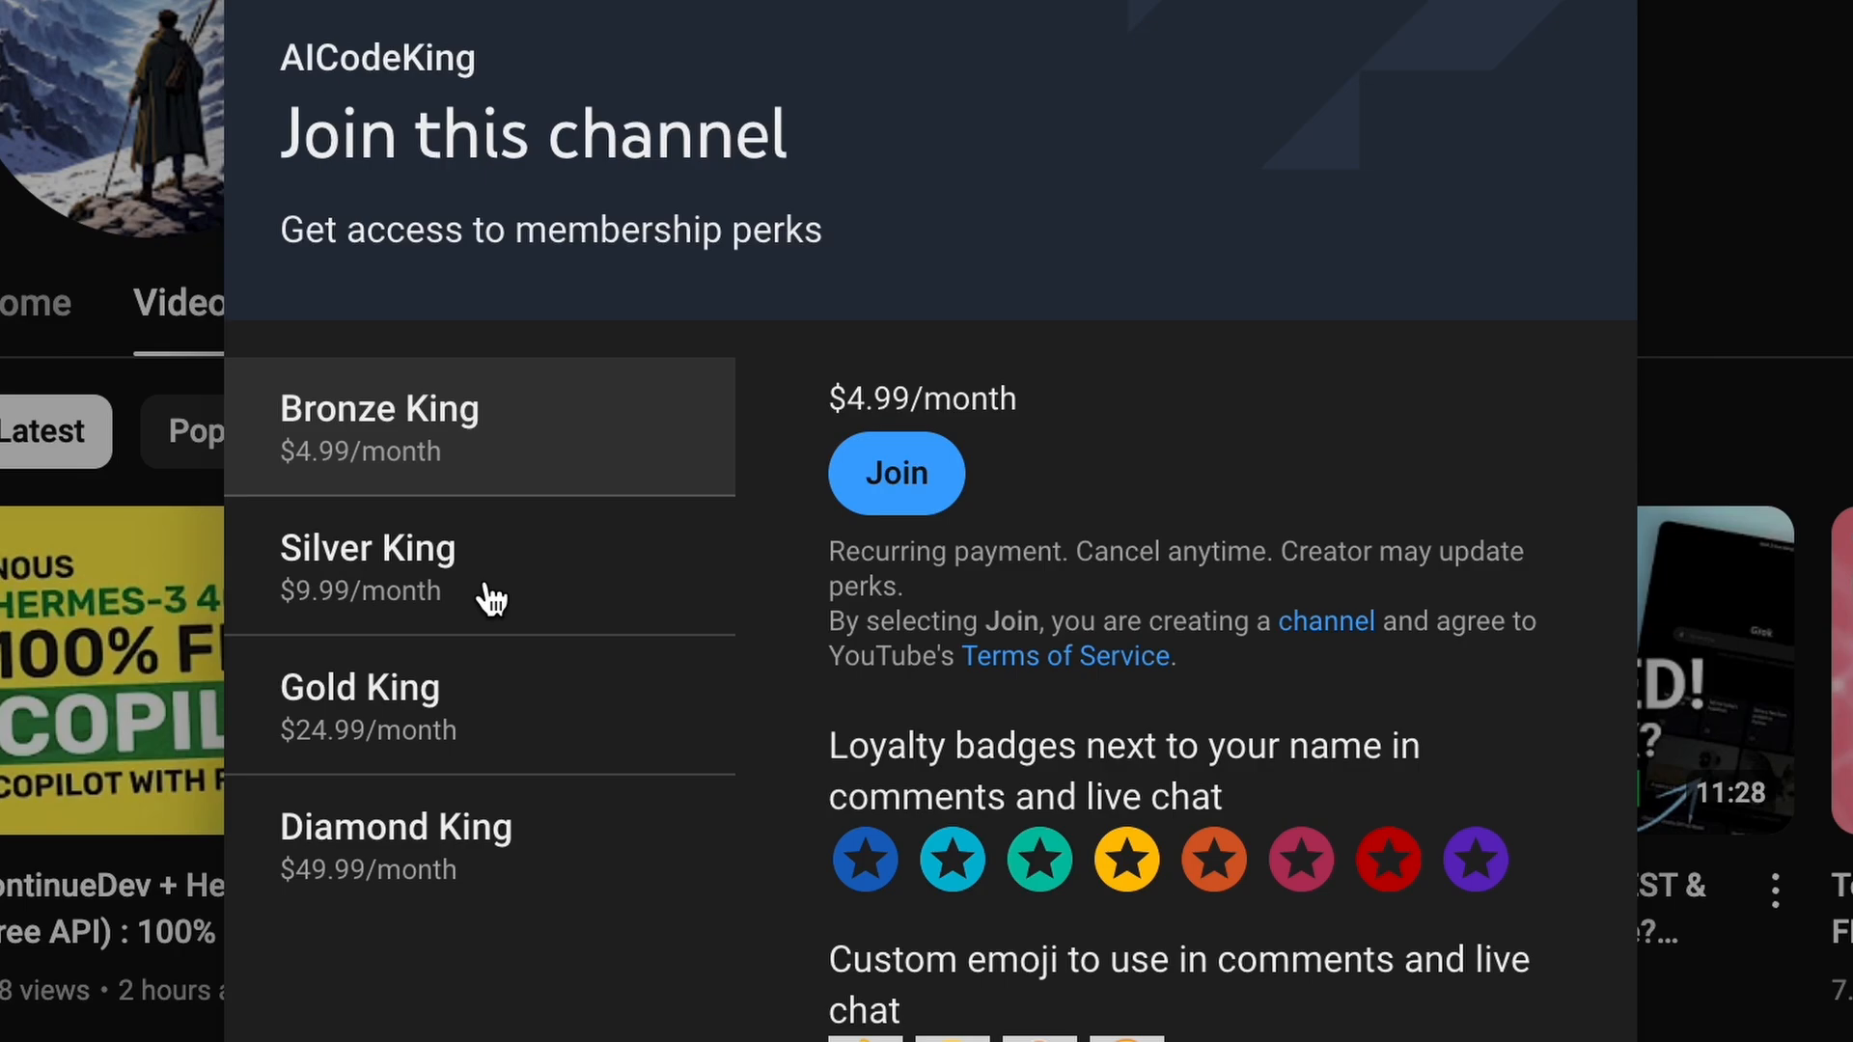
{"action": "mouse_move", "coordinate": [600, 691]}
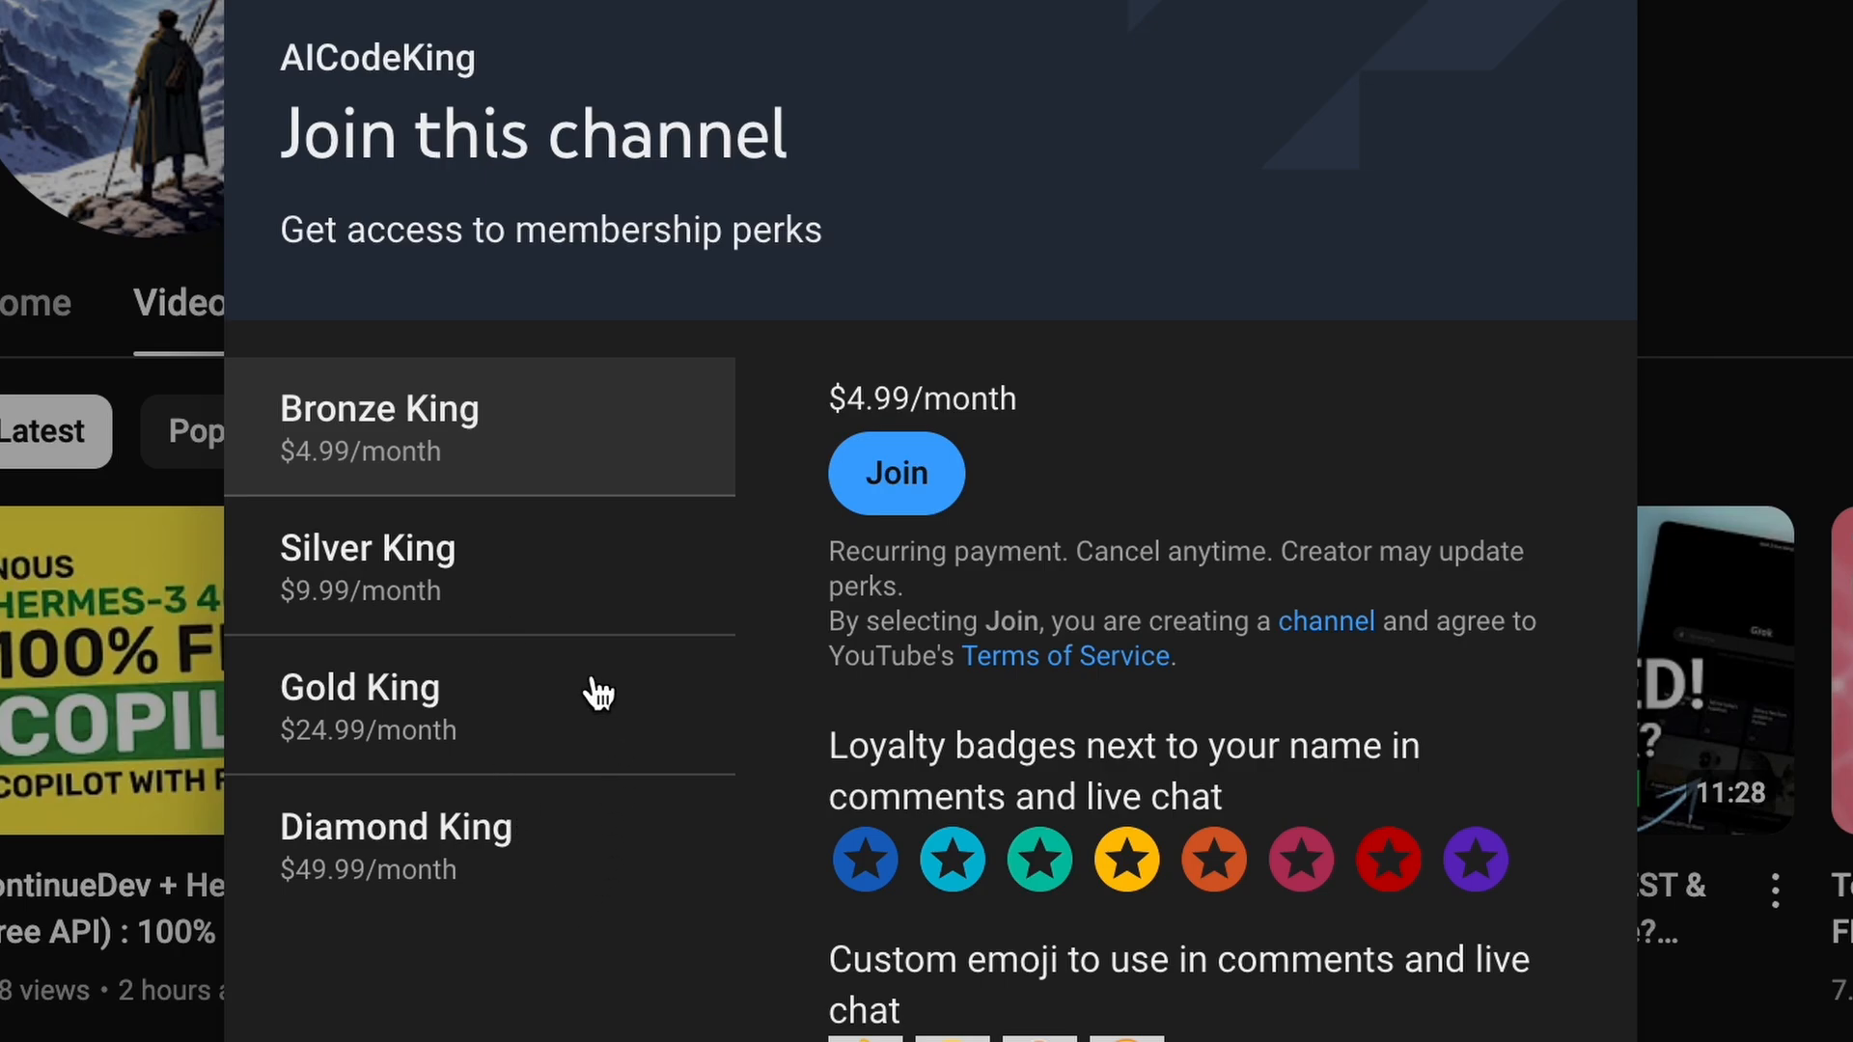
{"action": "mouse_move", "coordinate": [606, 547]}
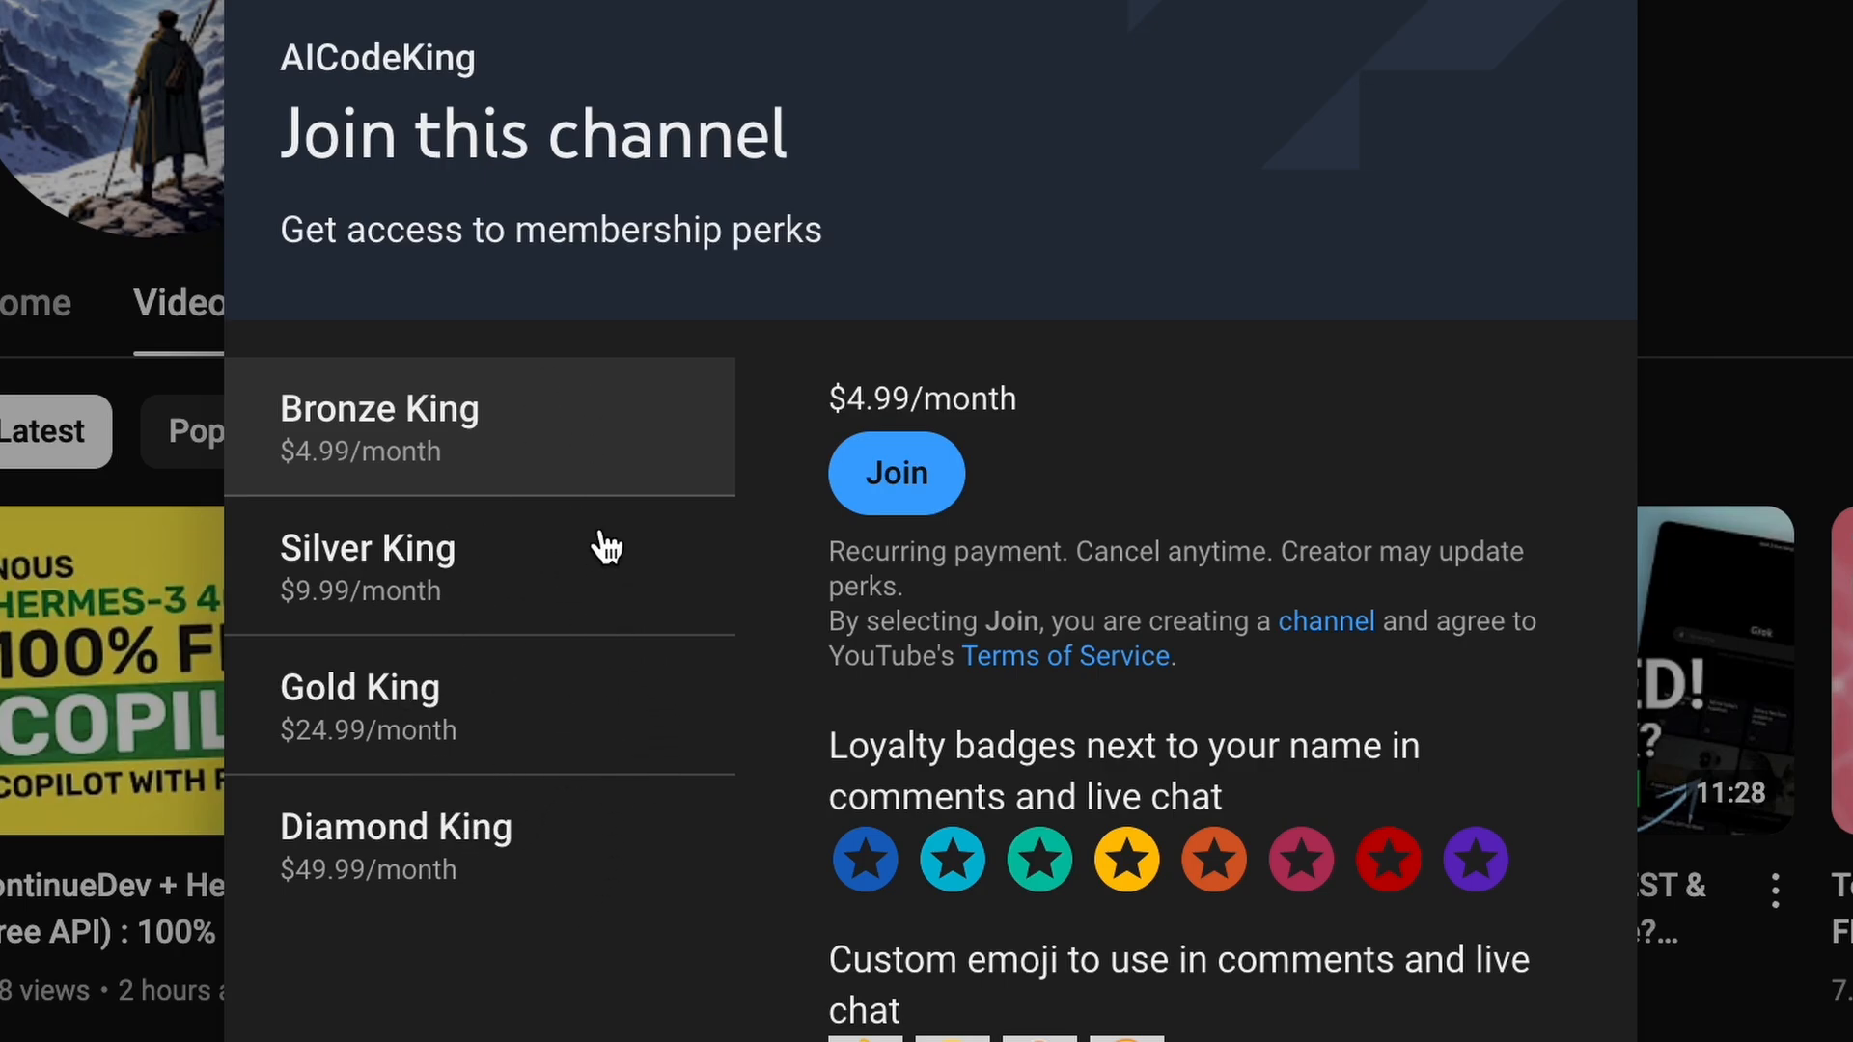